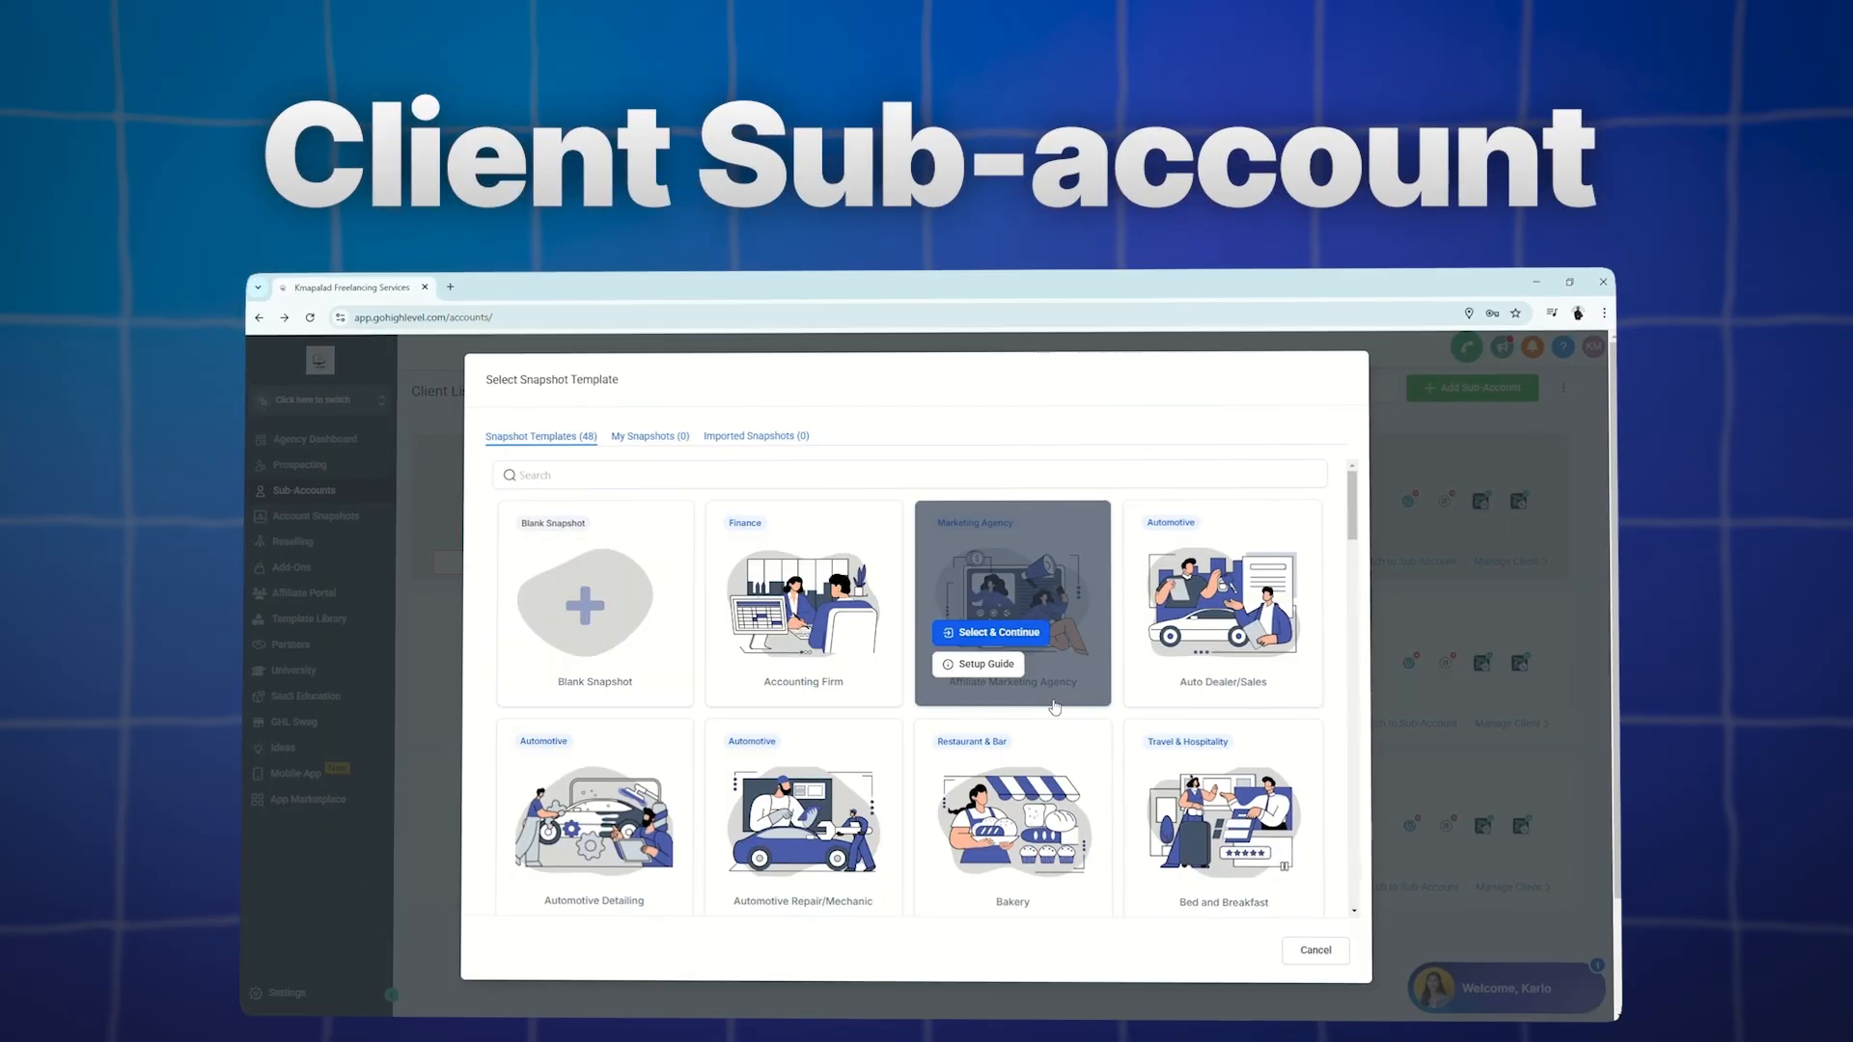
Show the agency's Client List of existing sub-accounts from the sidebar
scroll(down, 3)
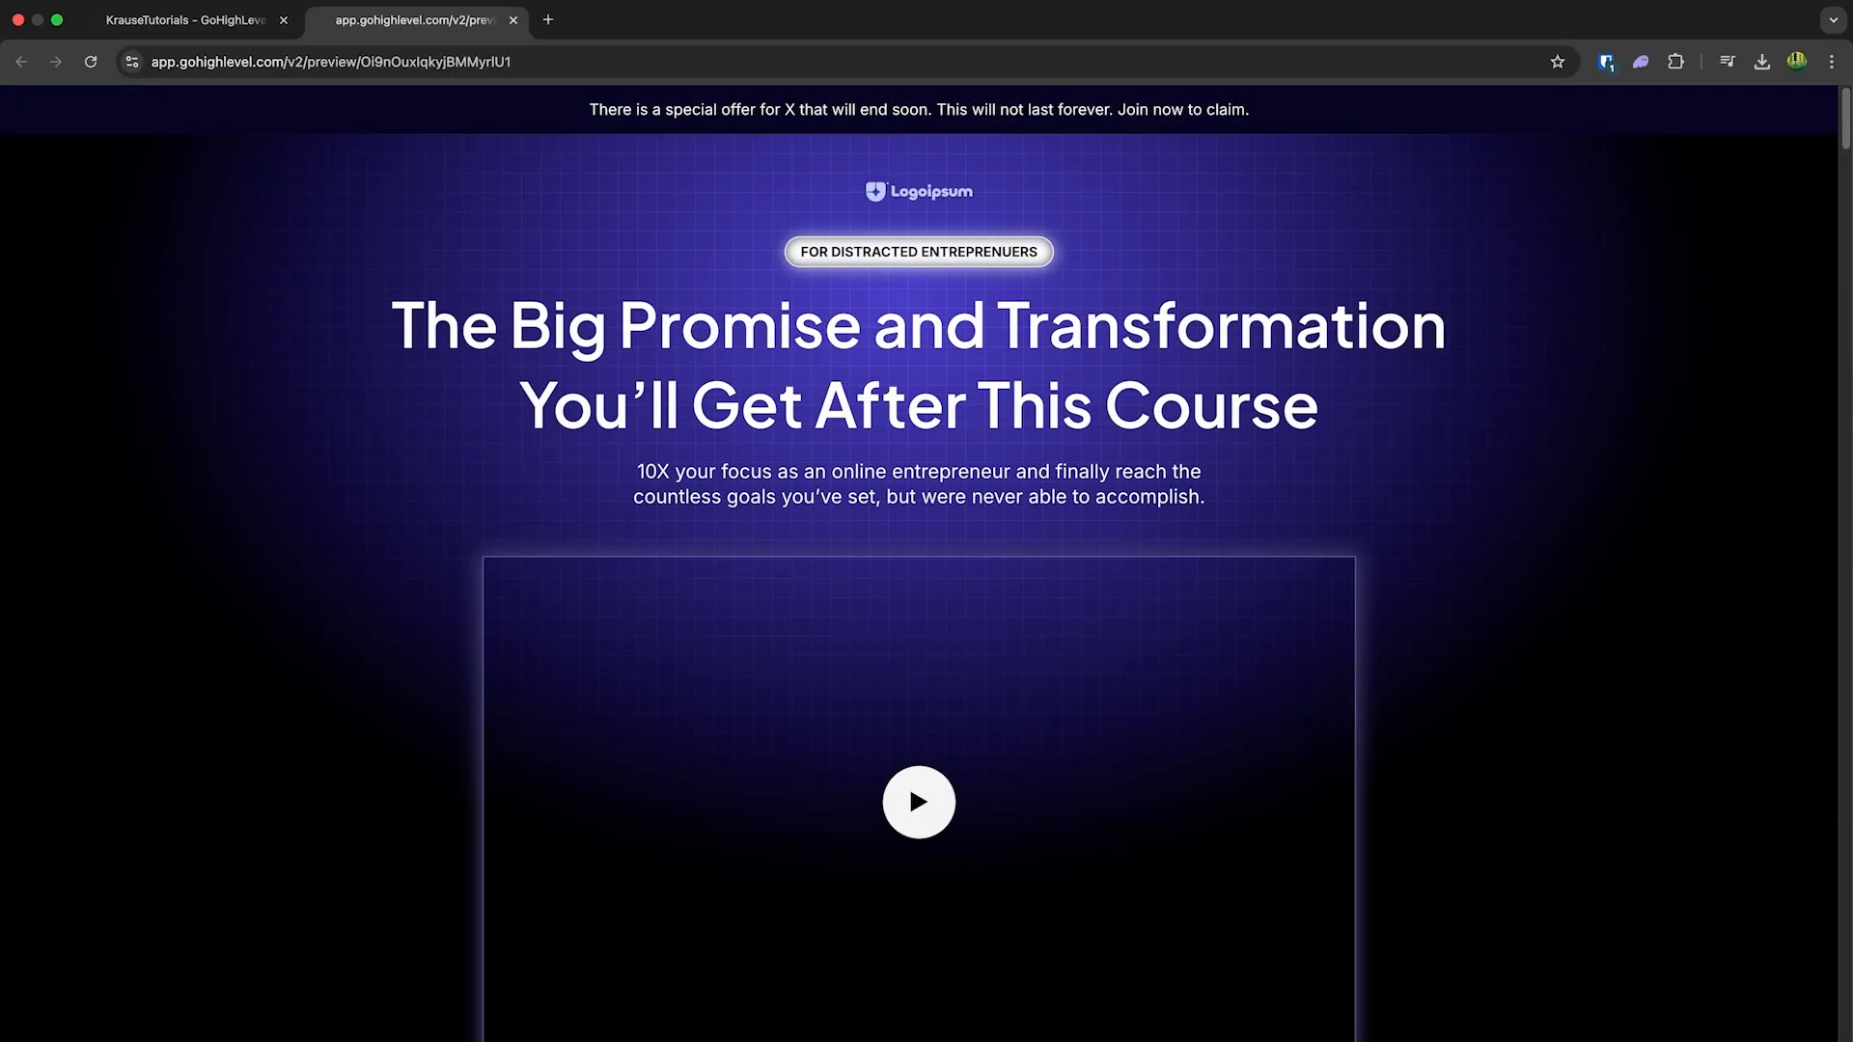
scroll(down, 3)
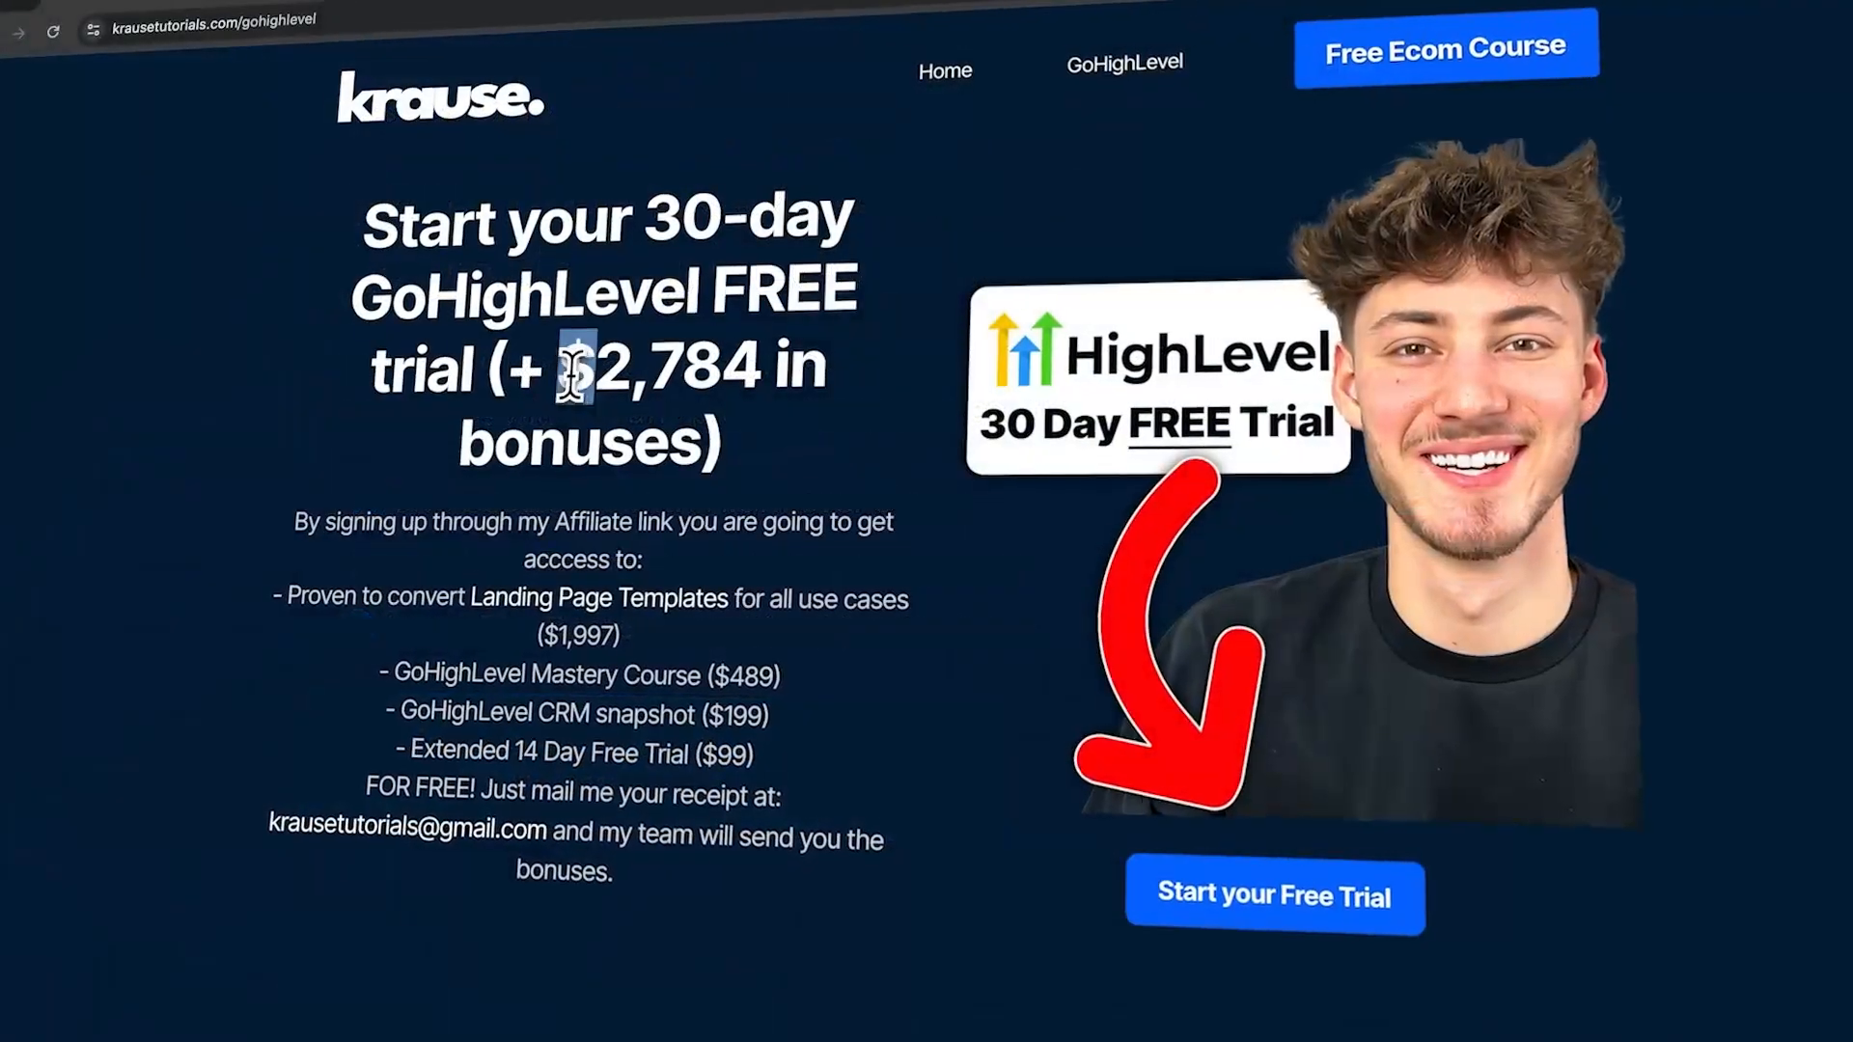
click(1273, 895)
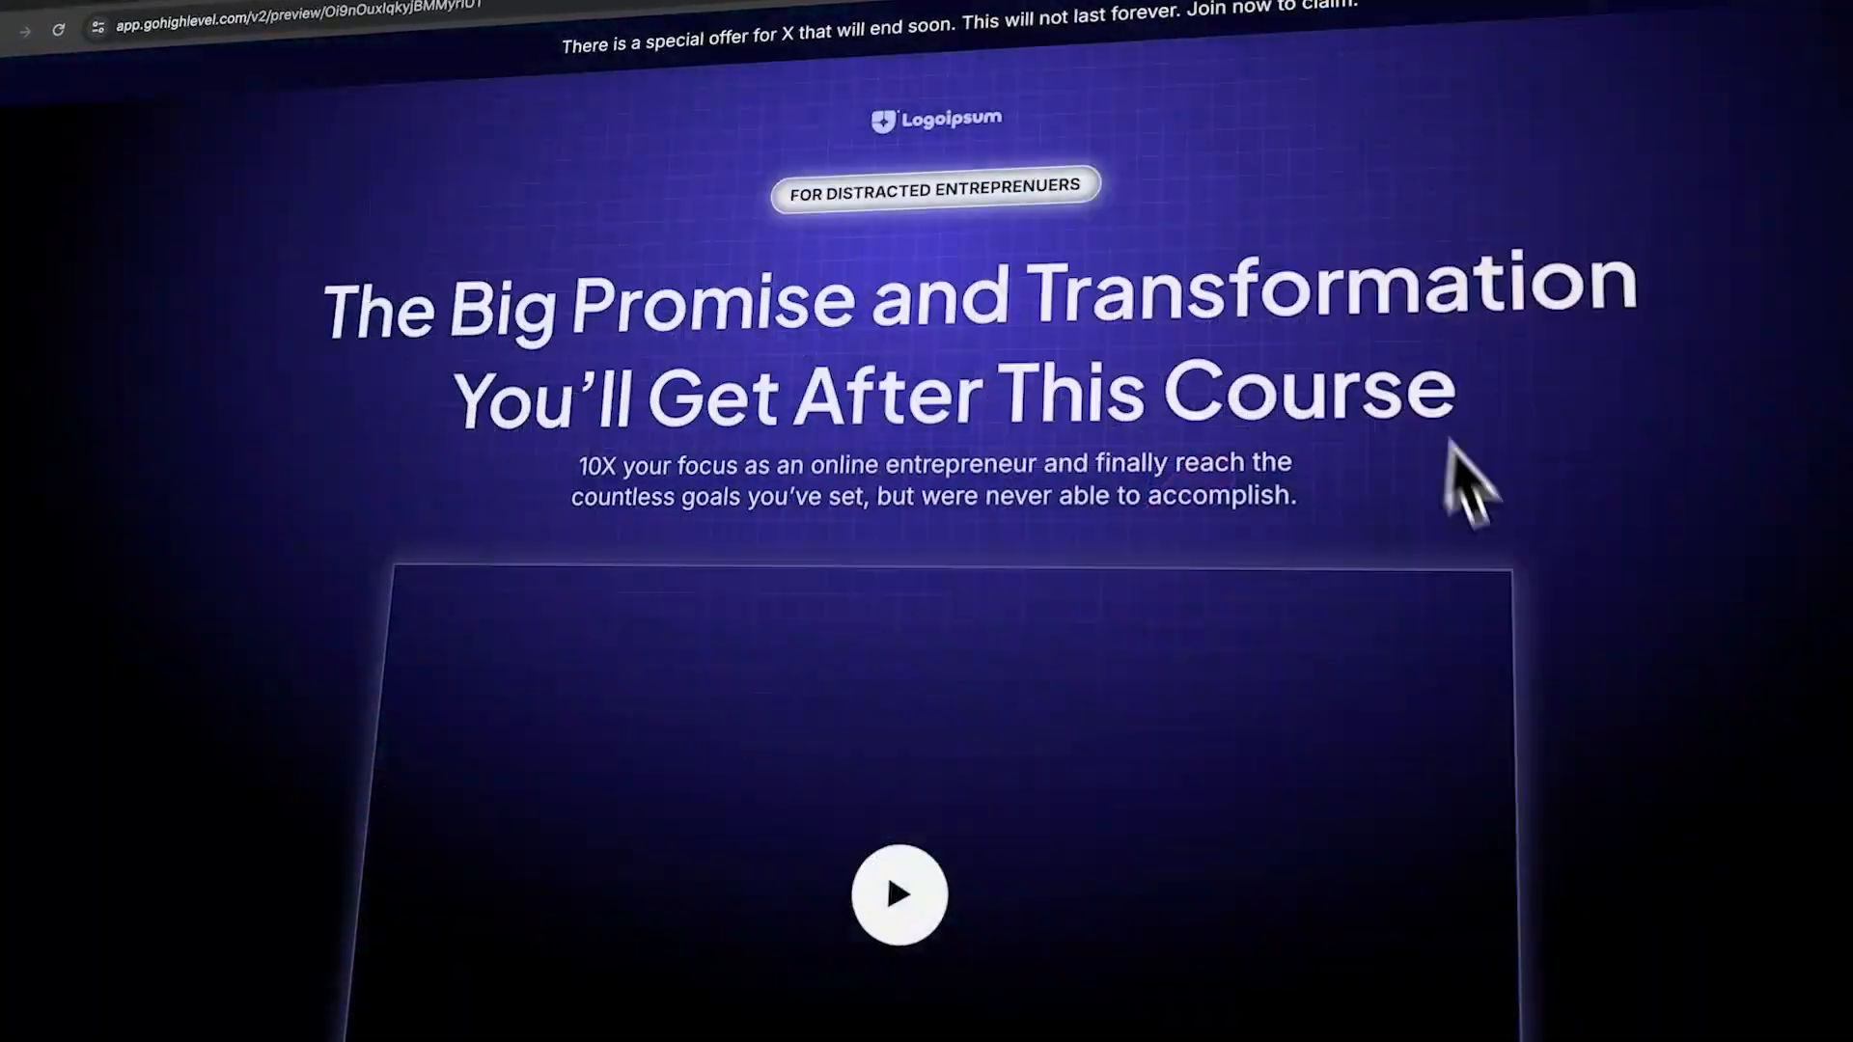
scroll(down, 3)
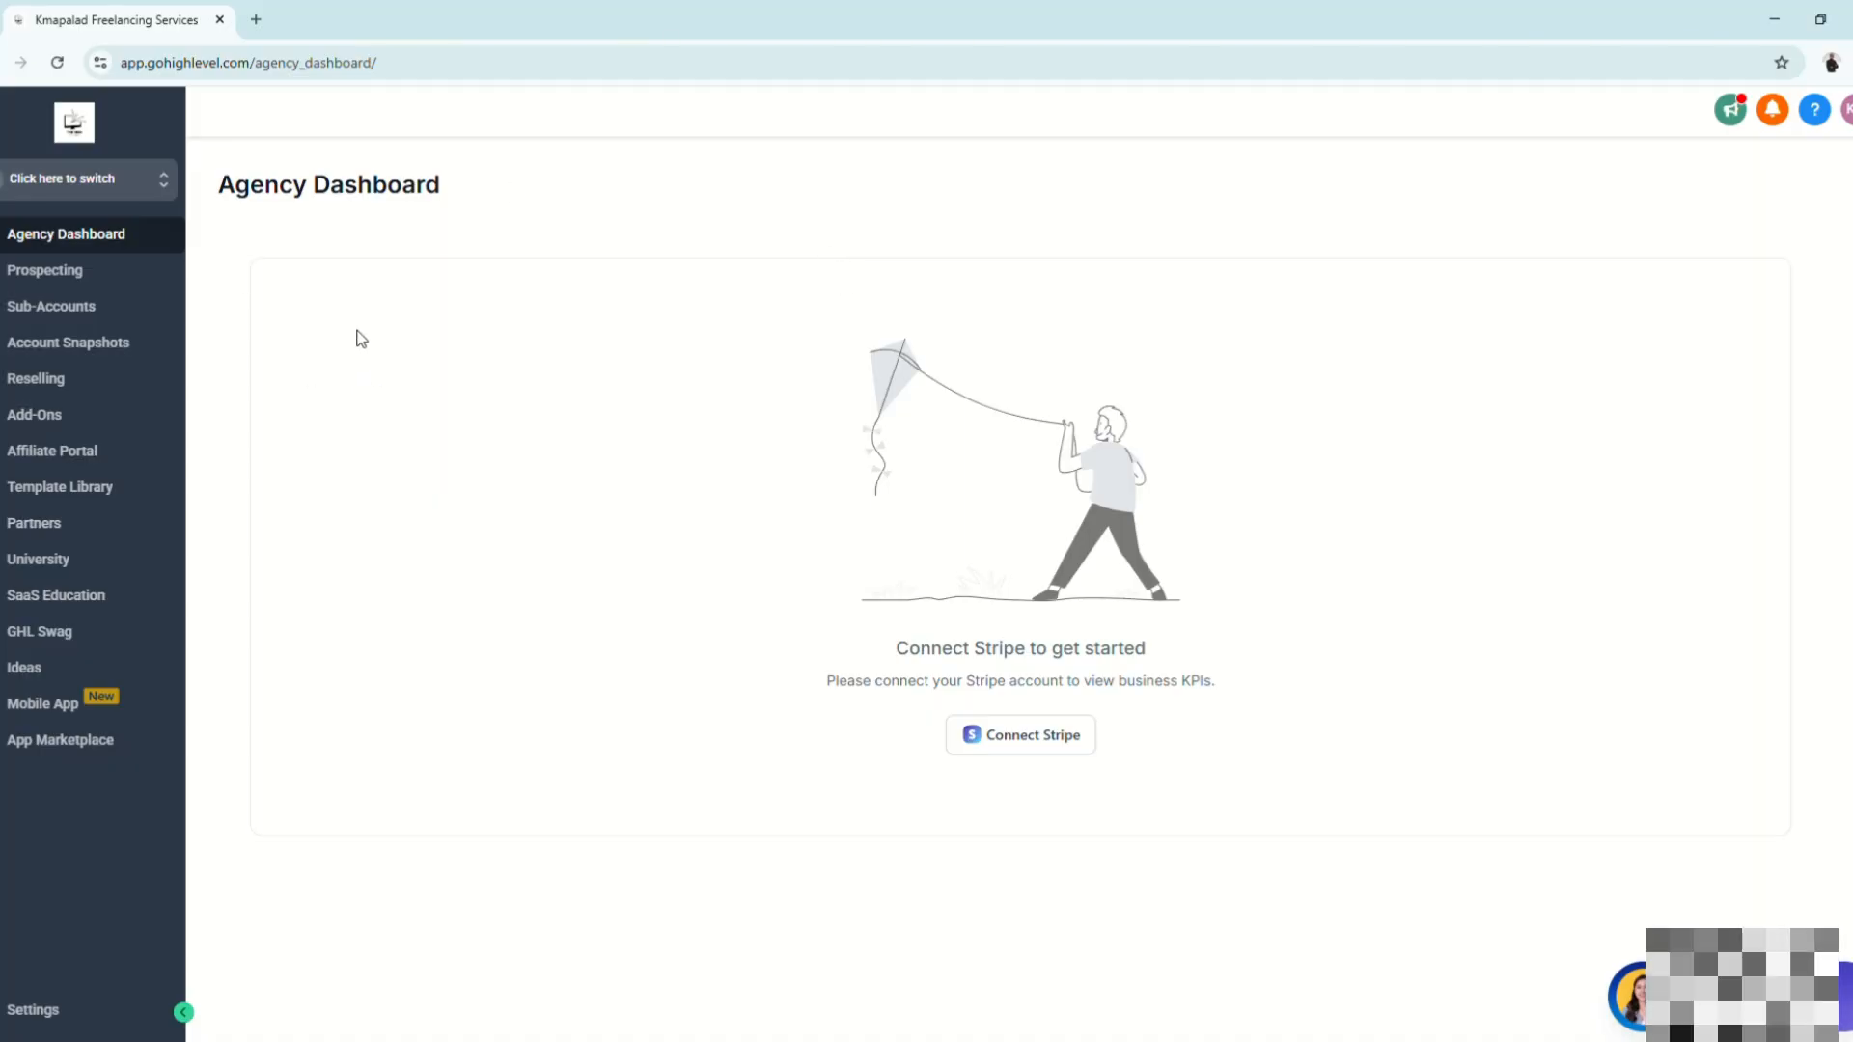
mouse_move(299, 293)
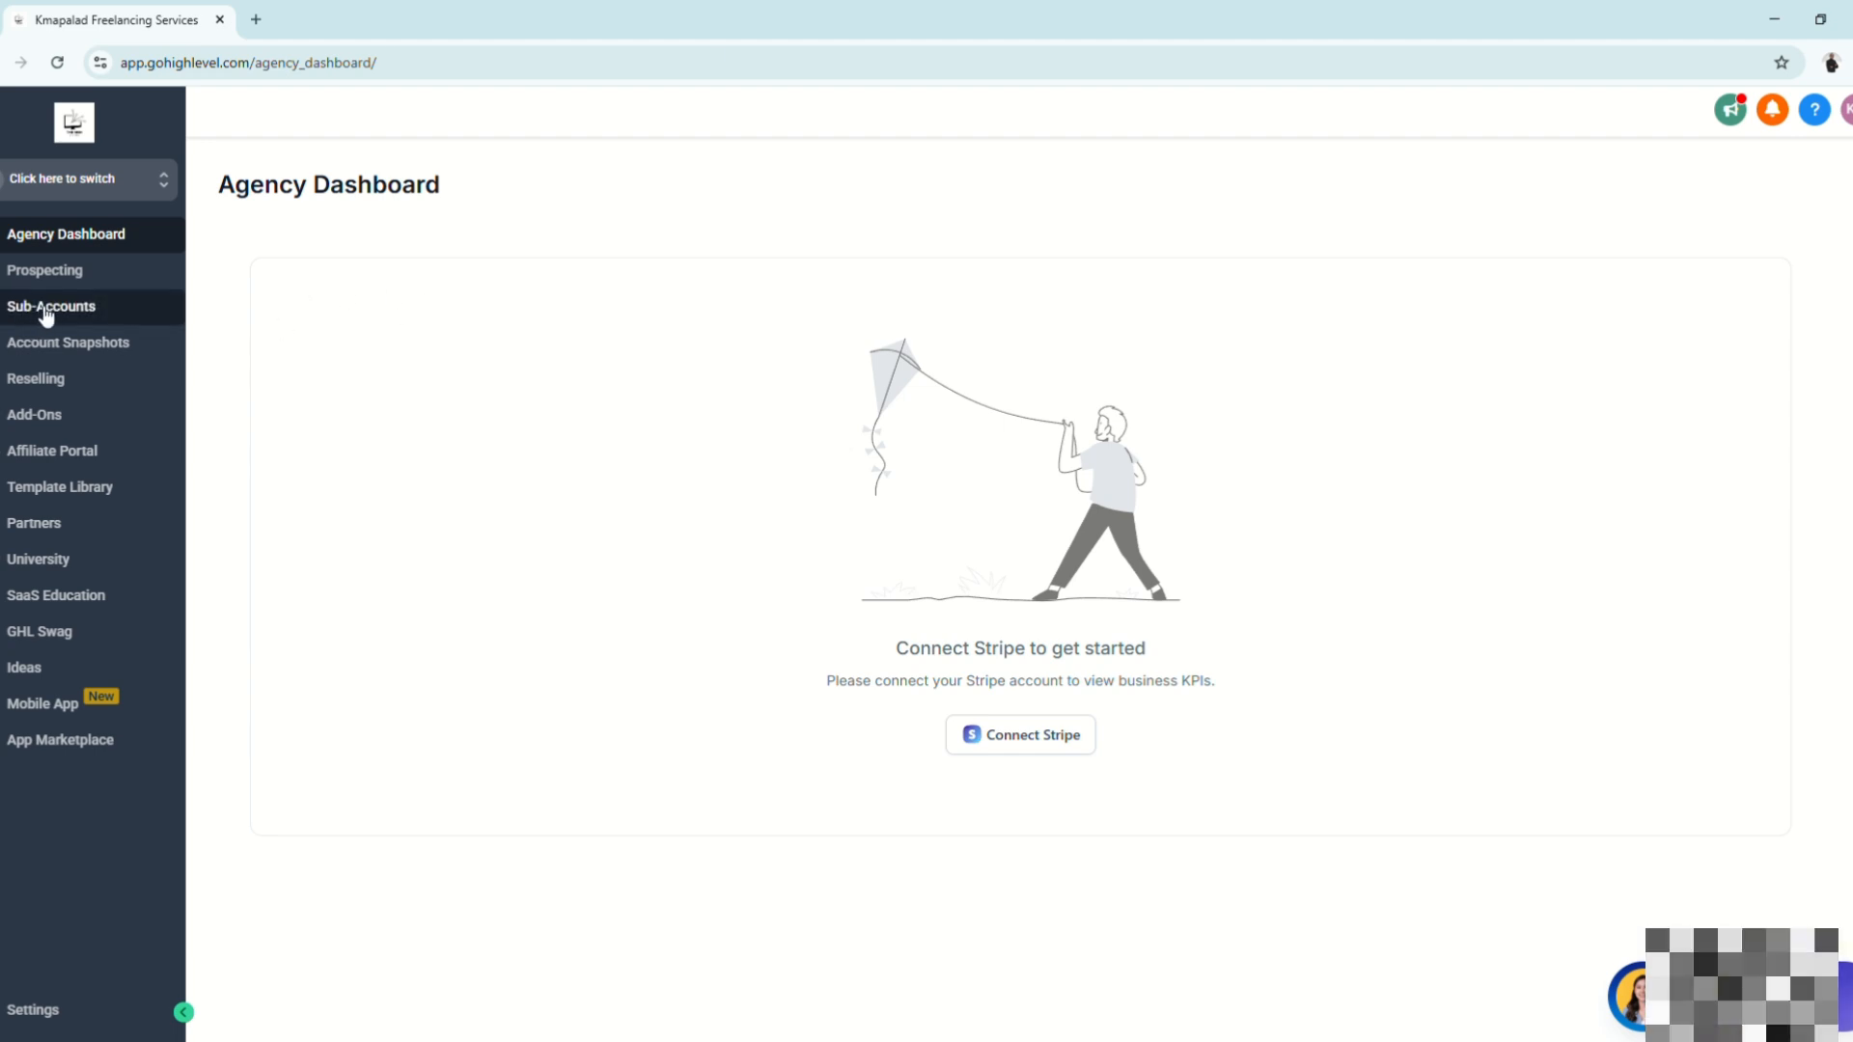
click(50, 307)
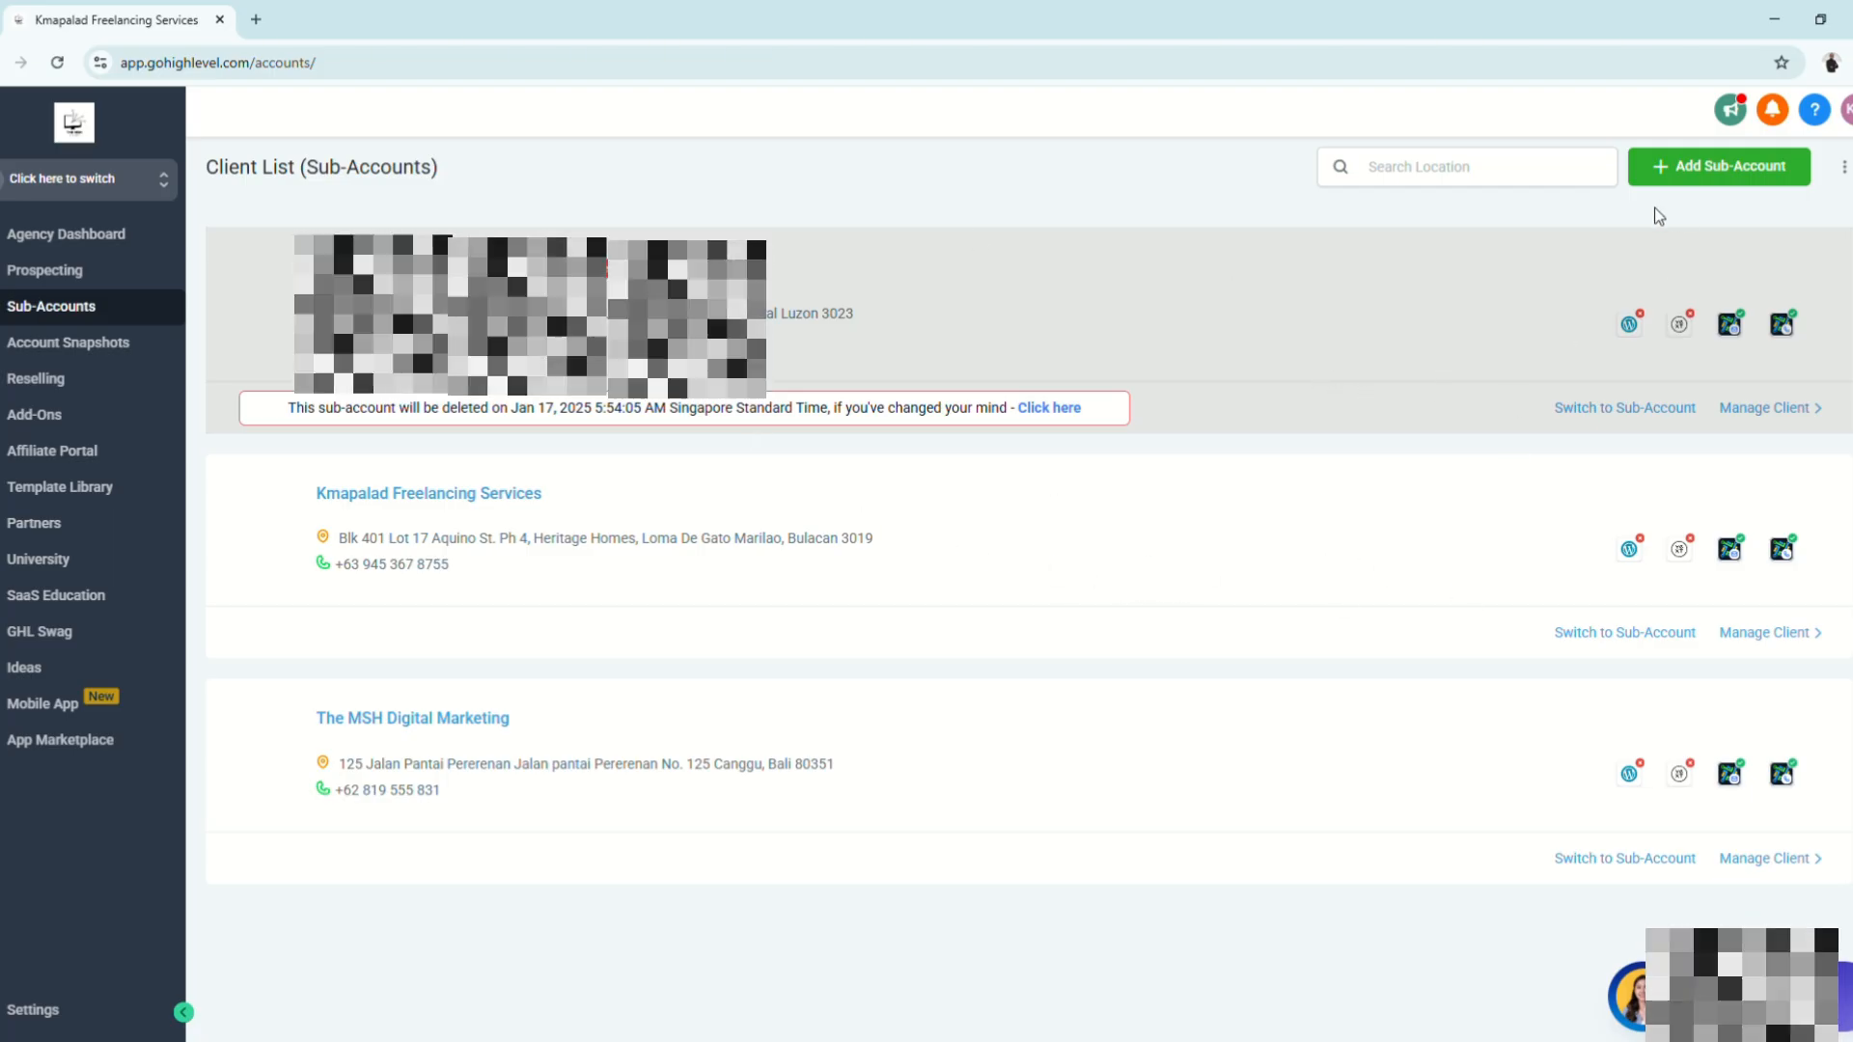
mouse_move(1695, 183)
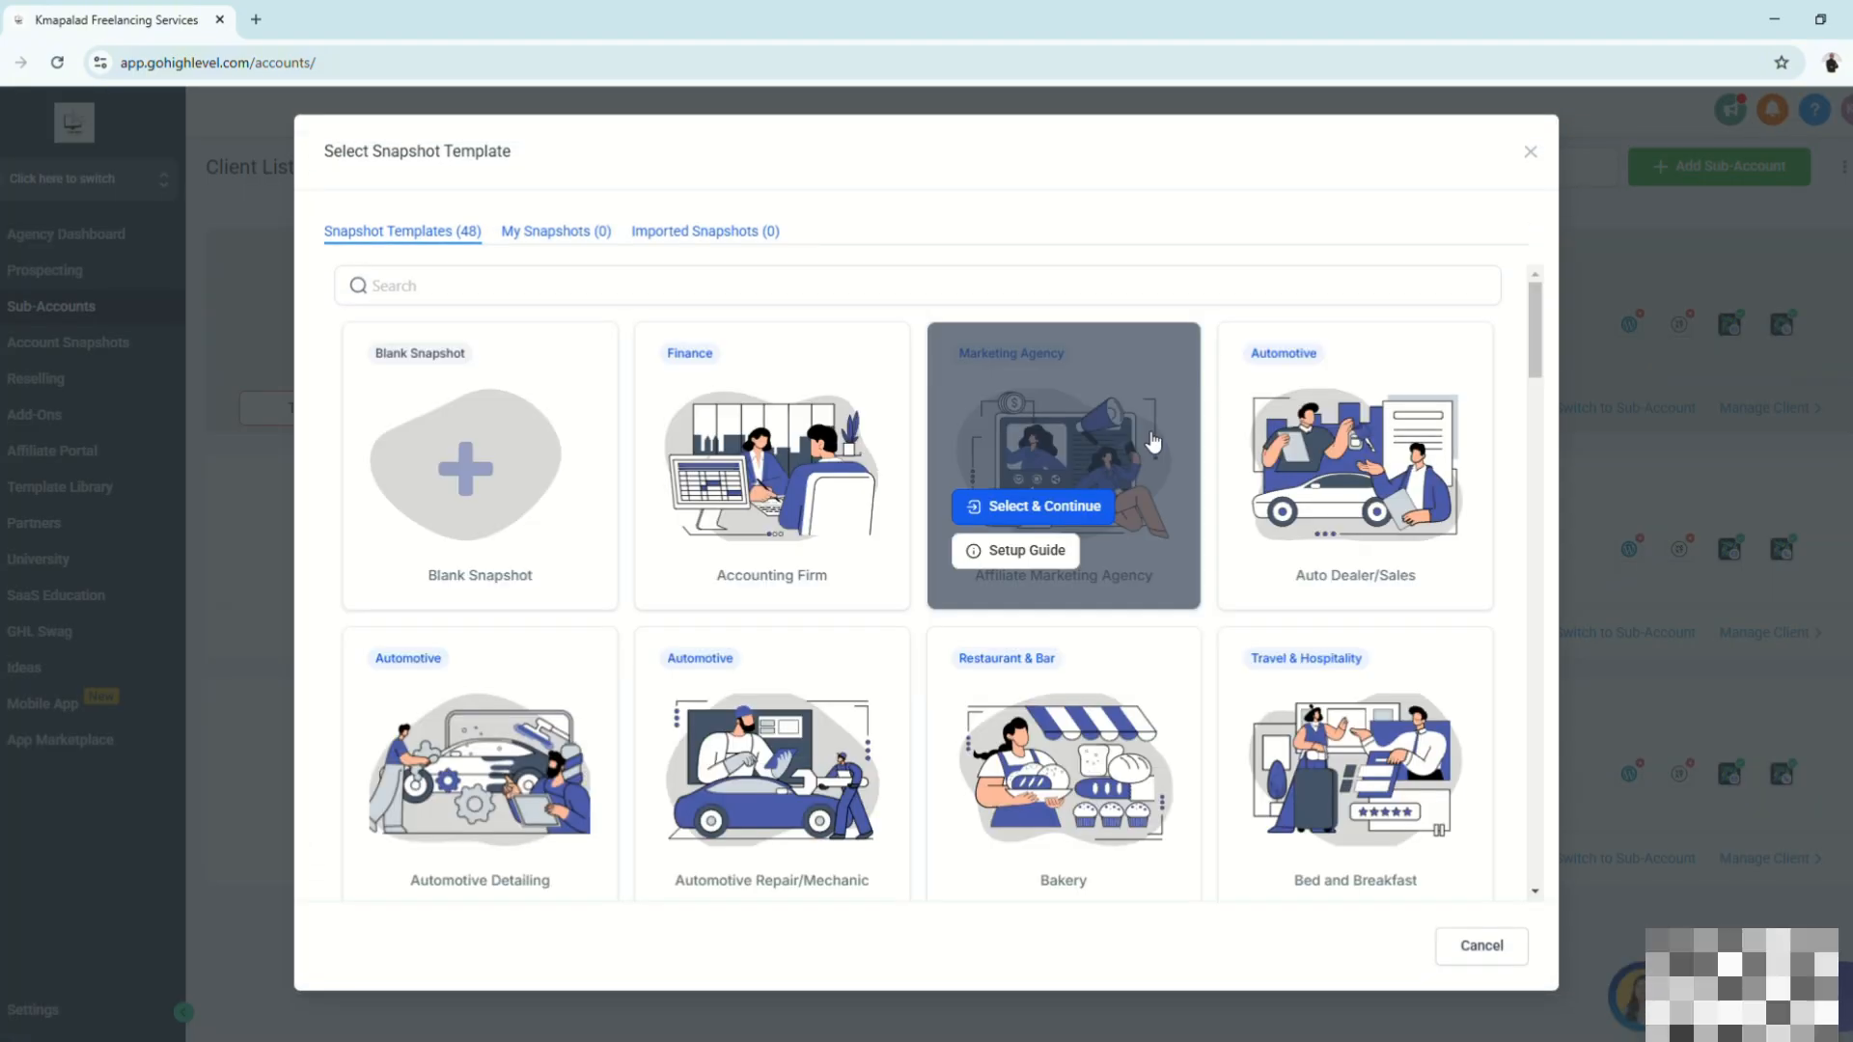
Browse the Select Snapshot Template gallery to reach the Affiliate Marketing Agency card
scroll(down, 3)
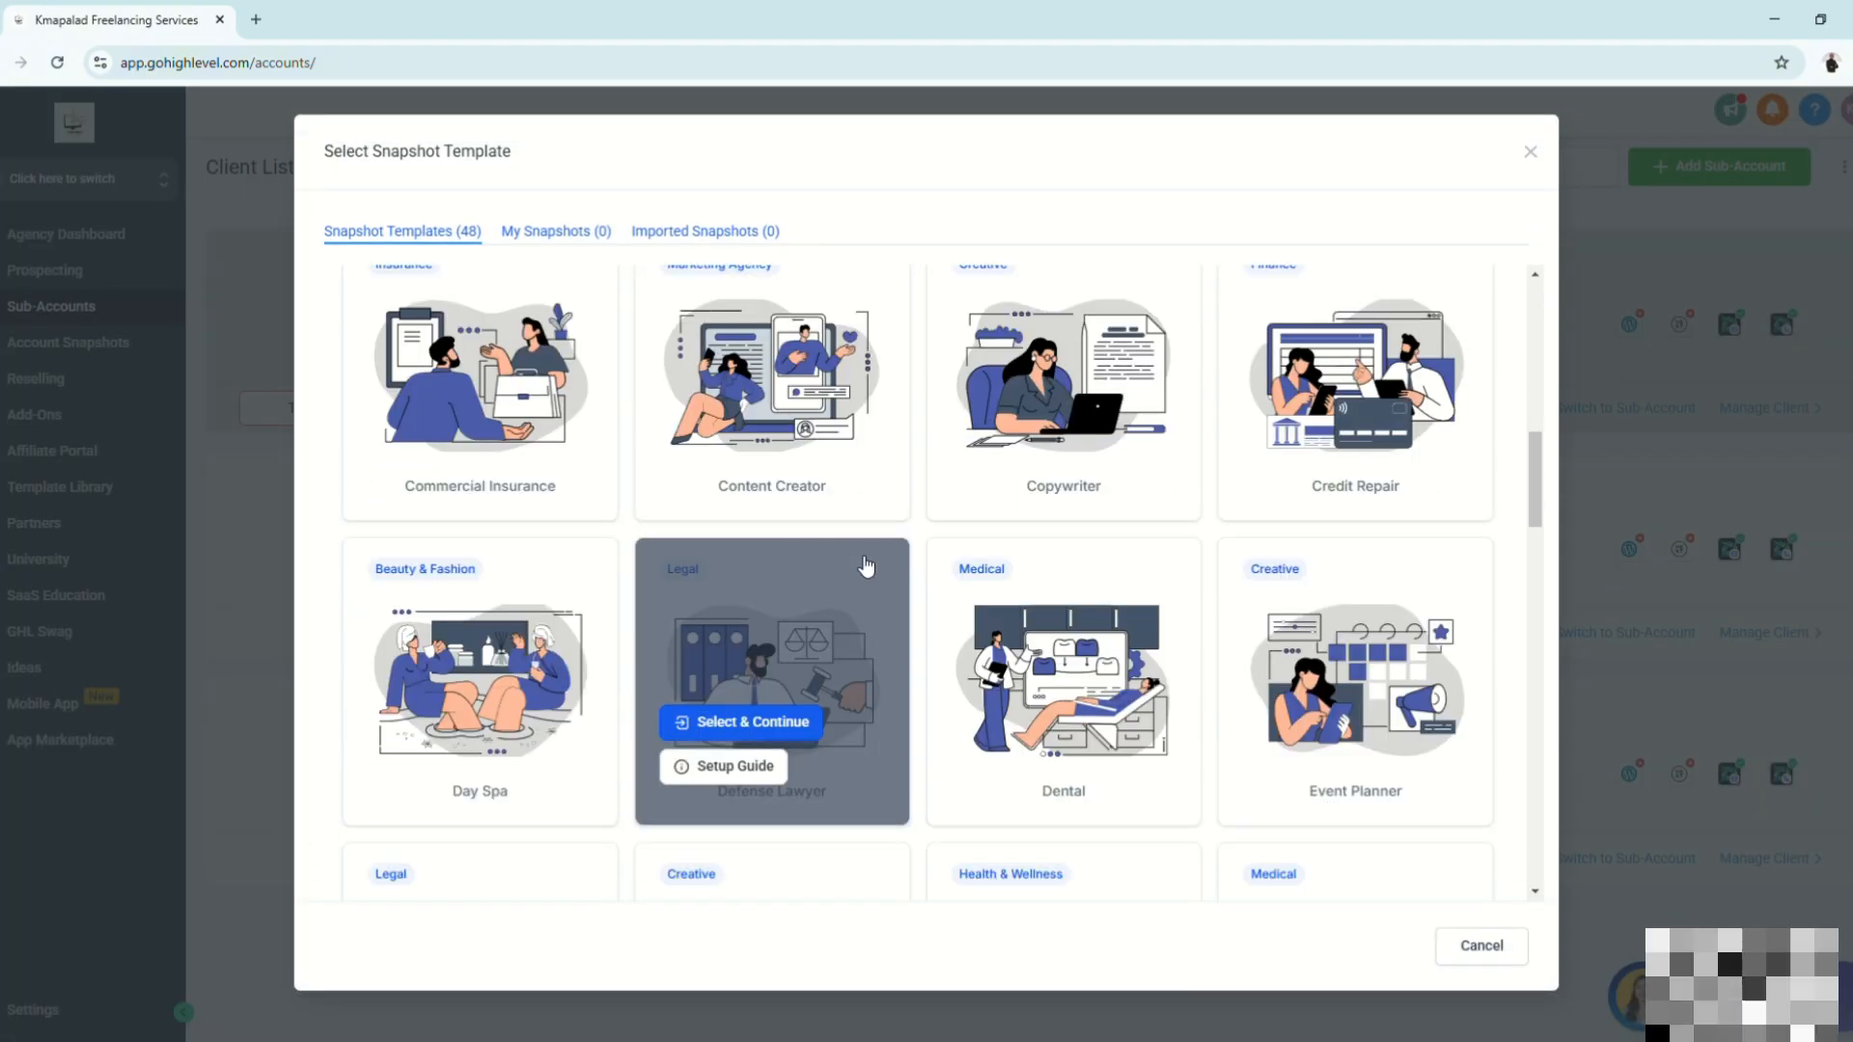
scroll(down, 3)
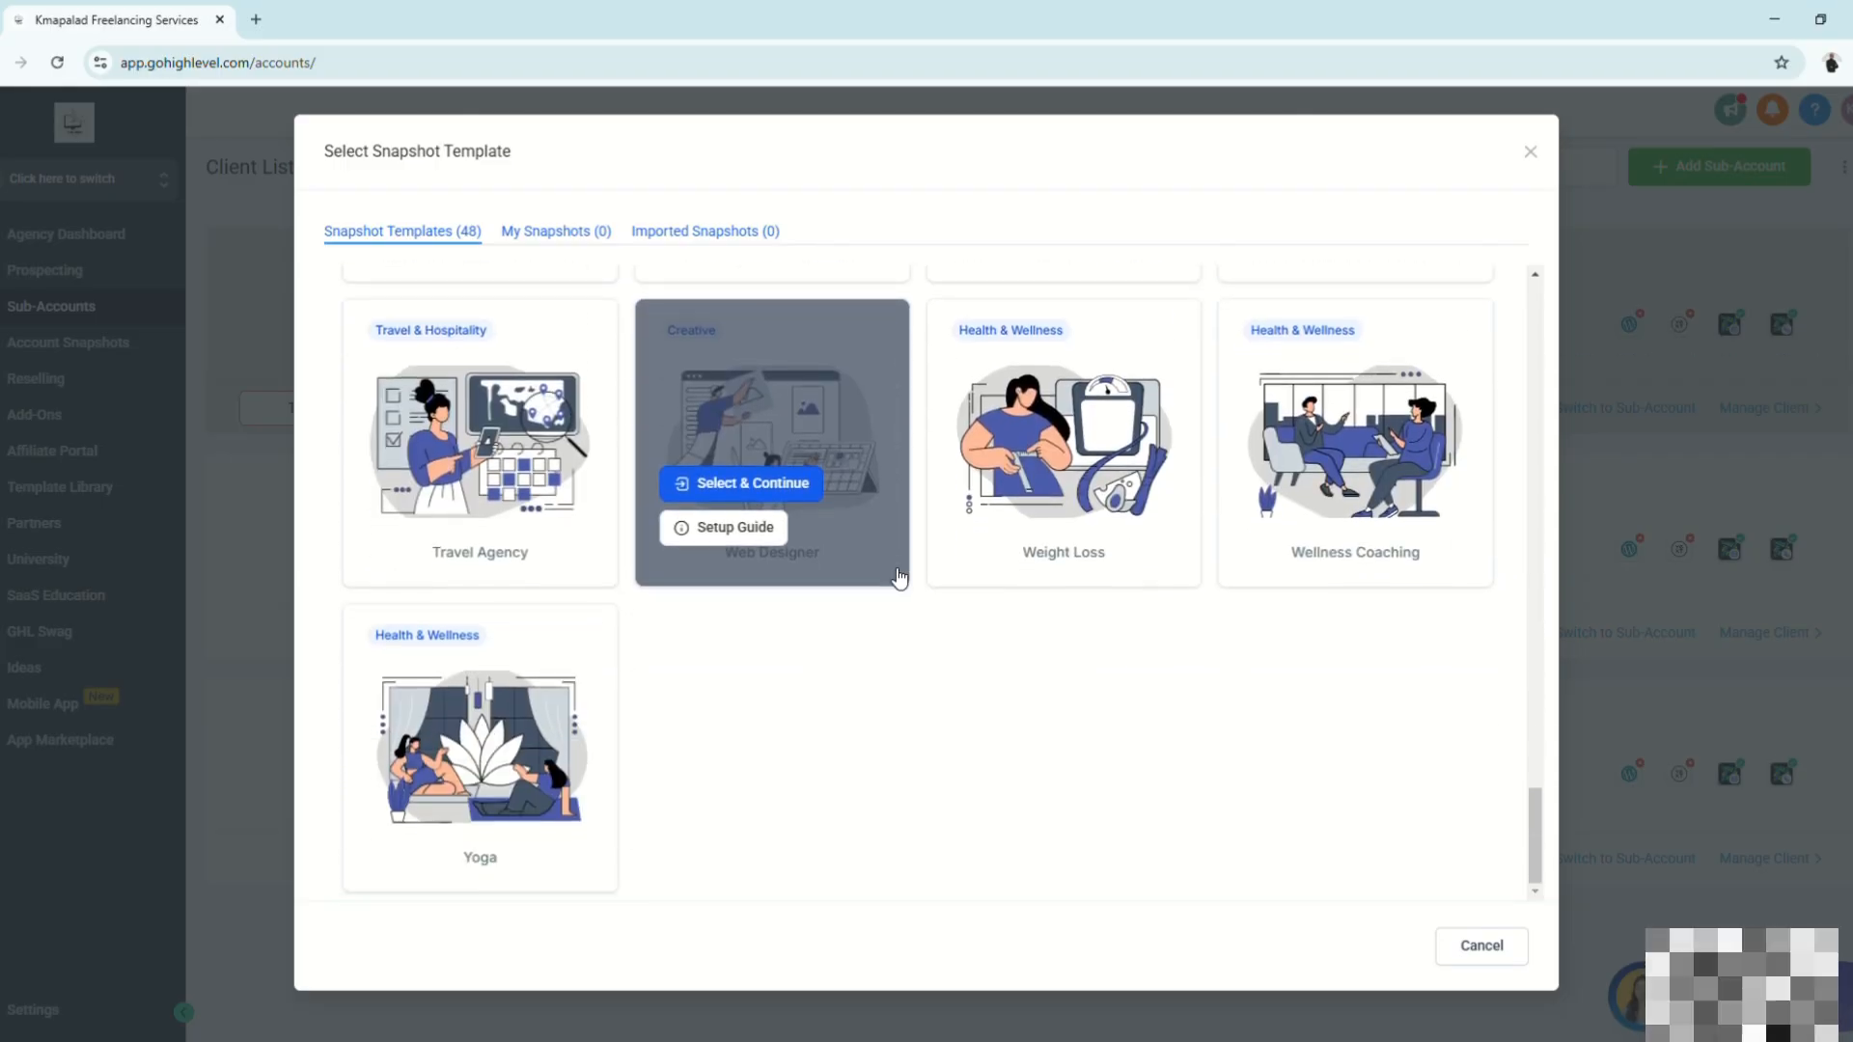
scroll(up, 3)
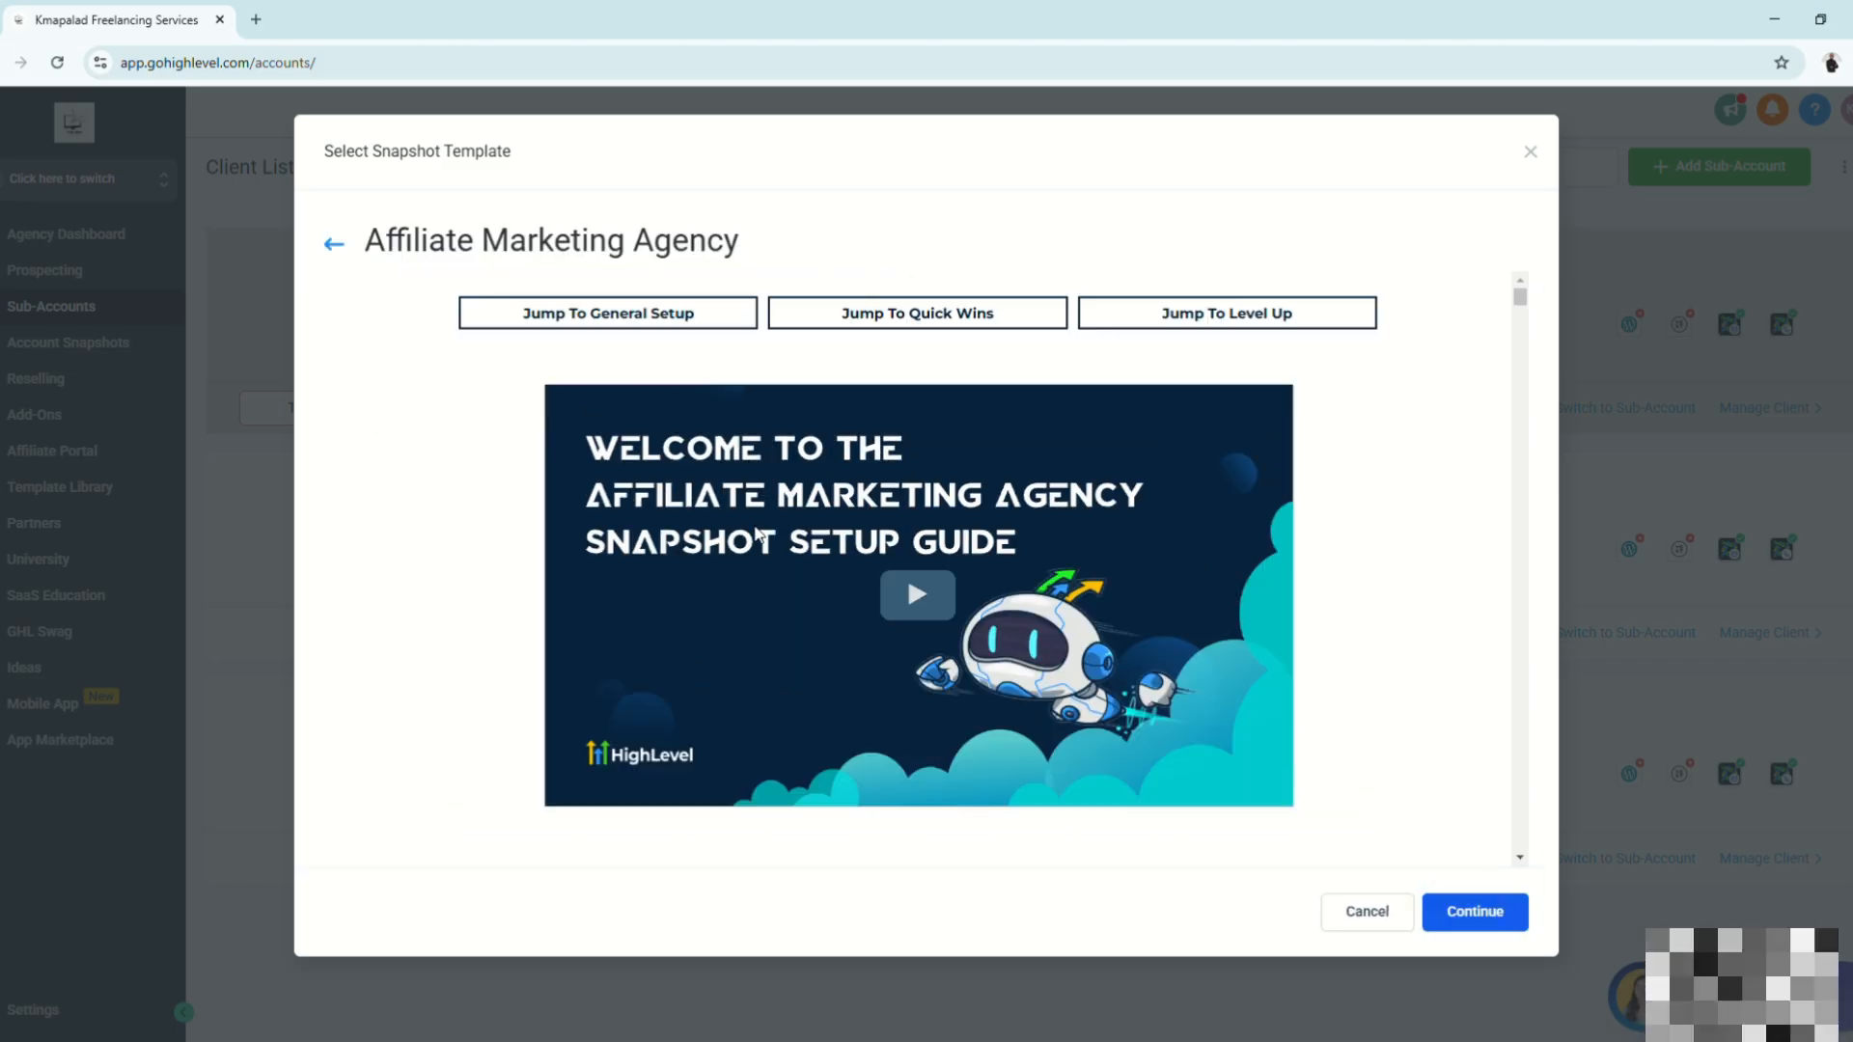
Review the setup guide's included assets and setup steps before going back to Snapshot Templates
scroll(down, 3)
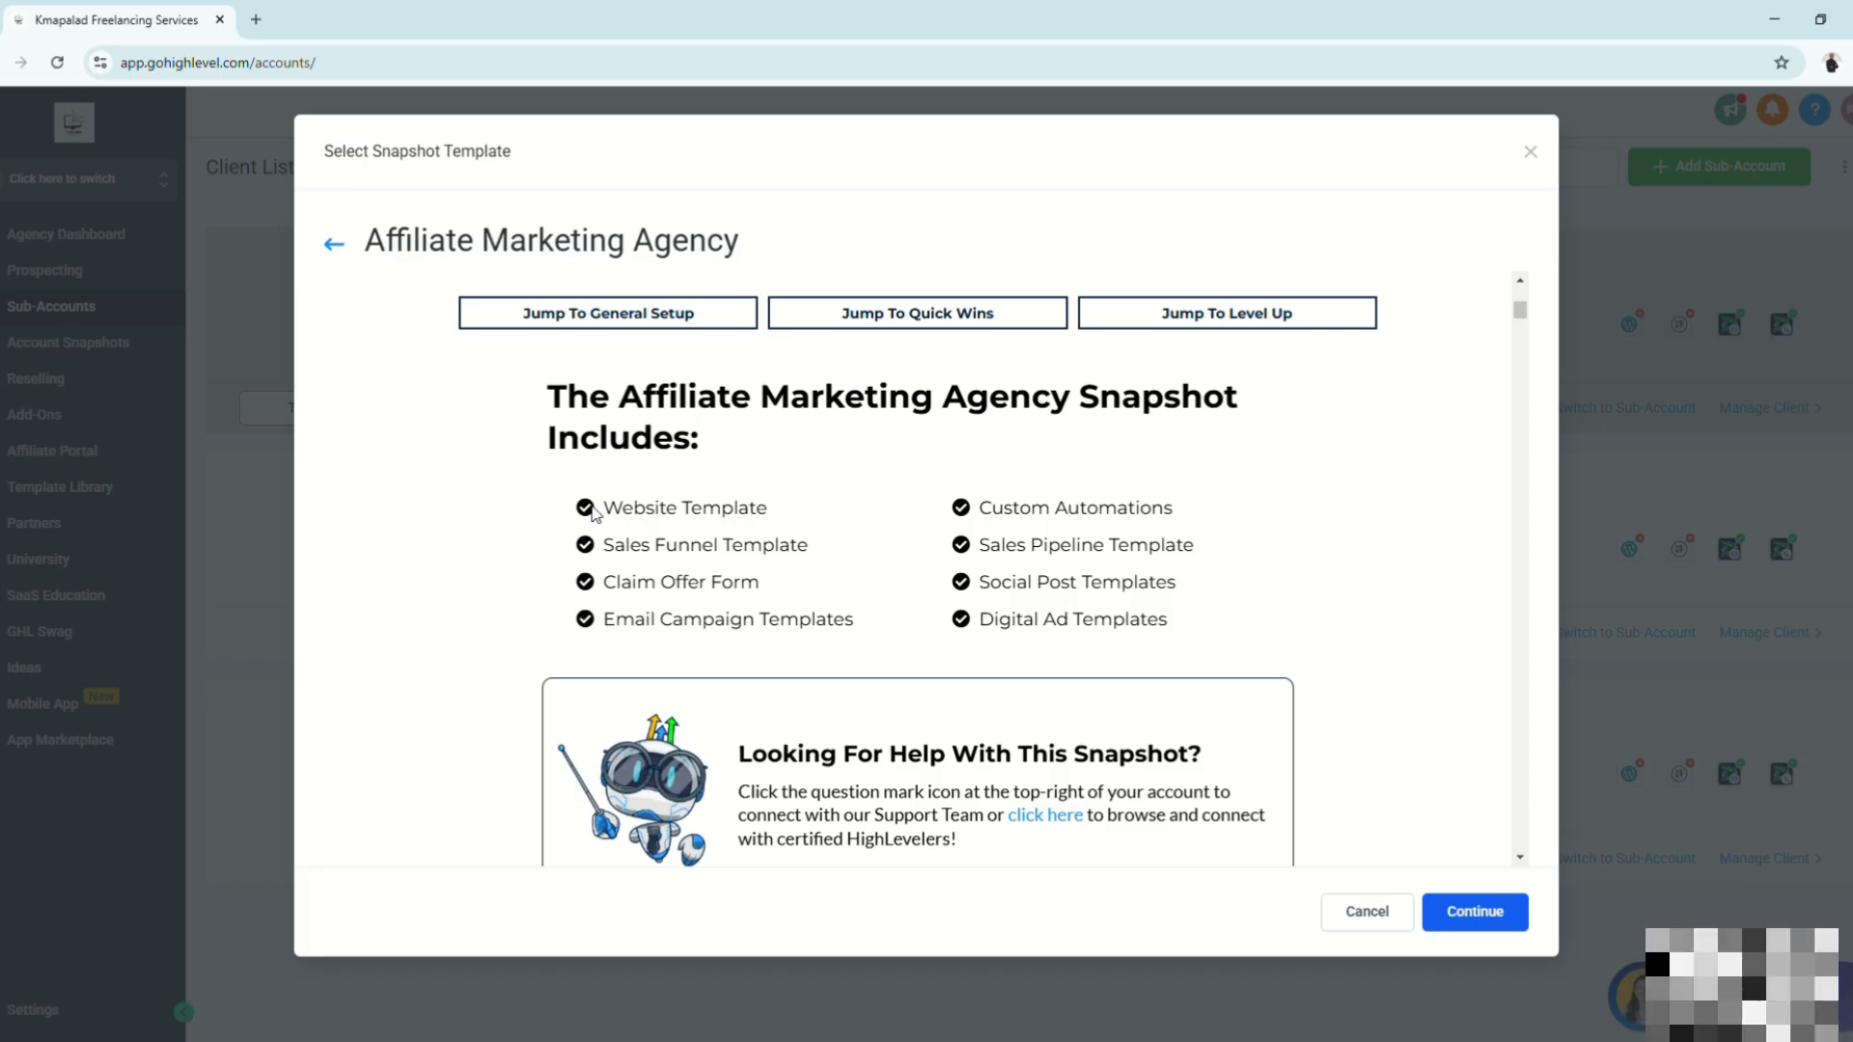
double_click(683, 581)
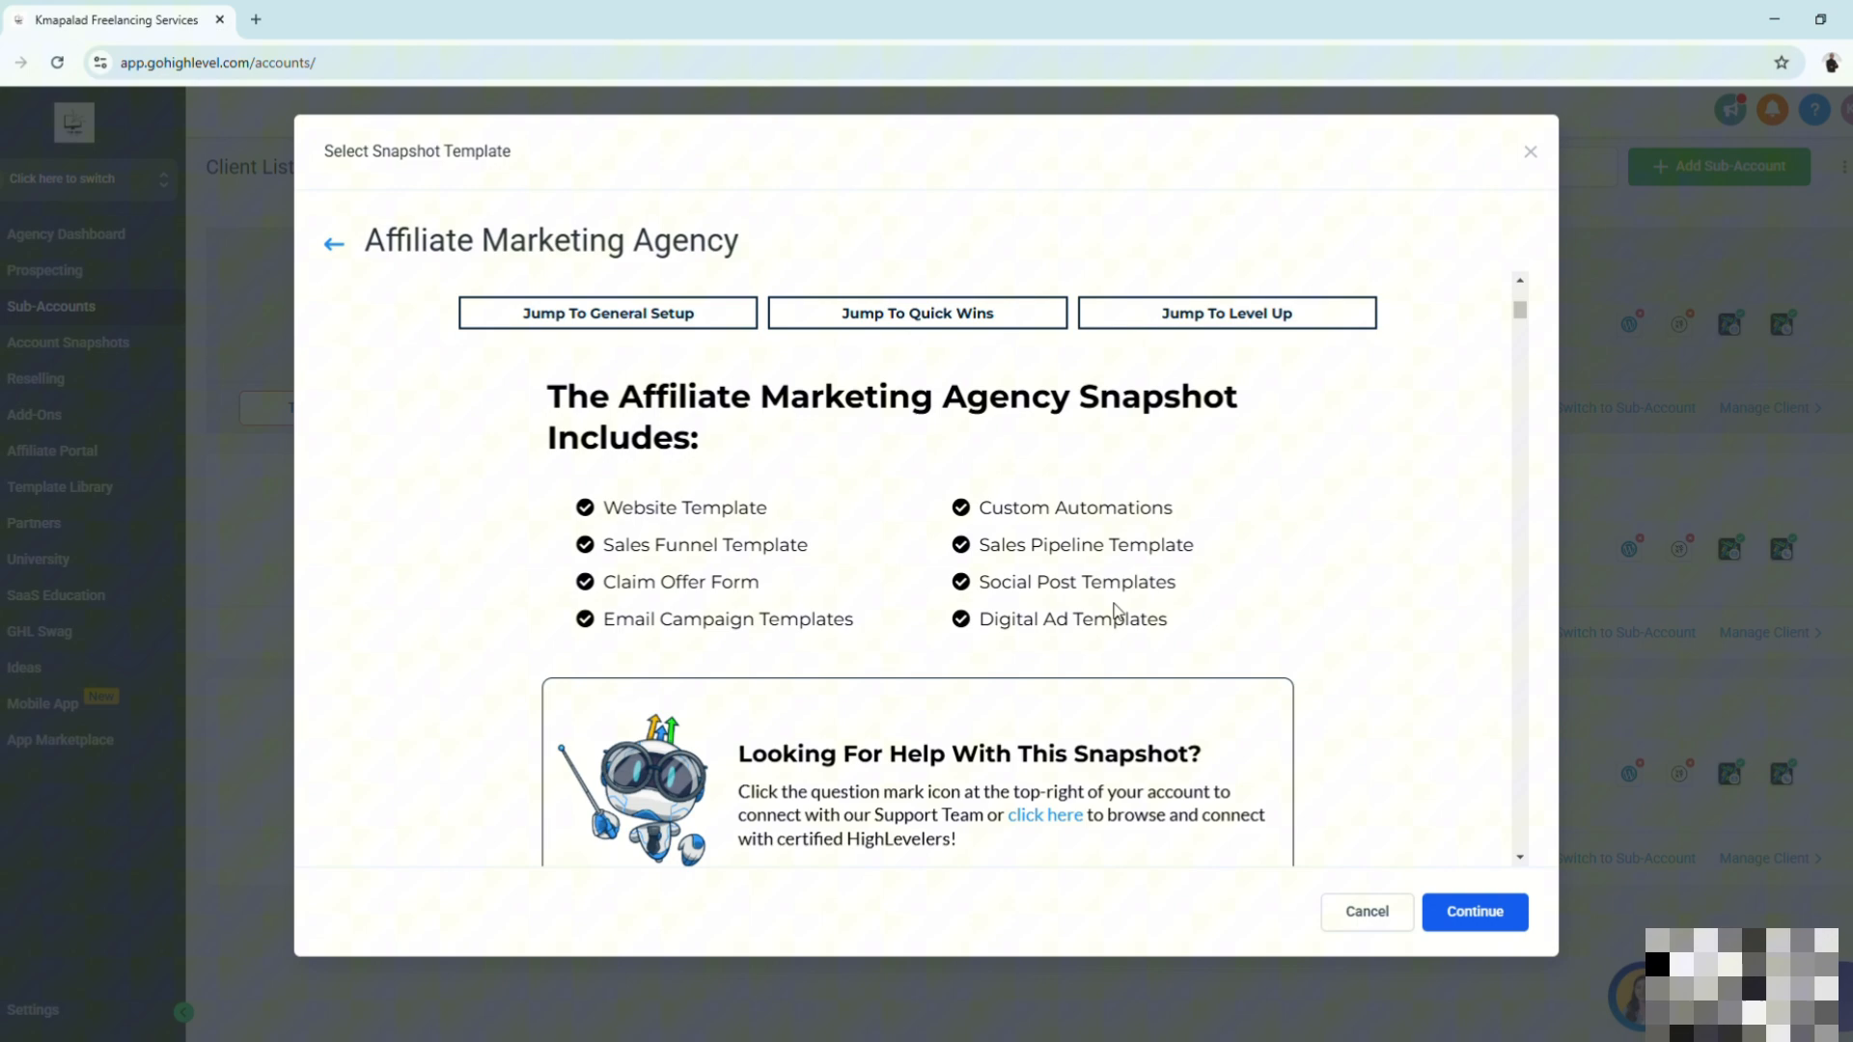
scroll(down, 3)
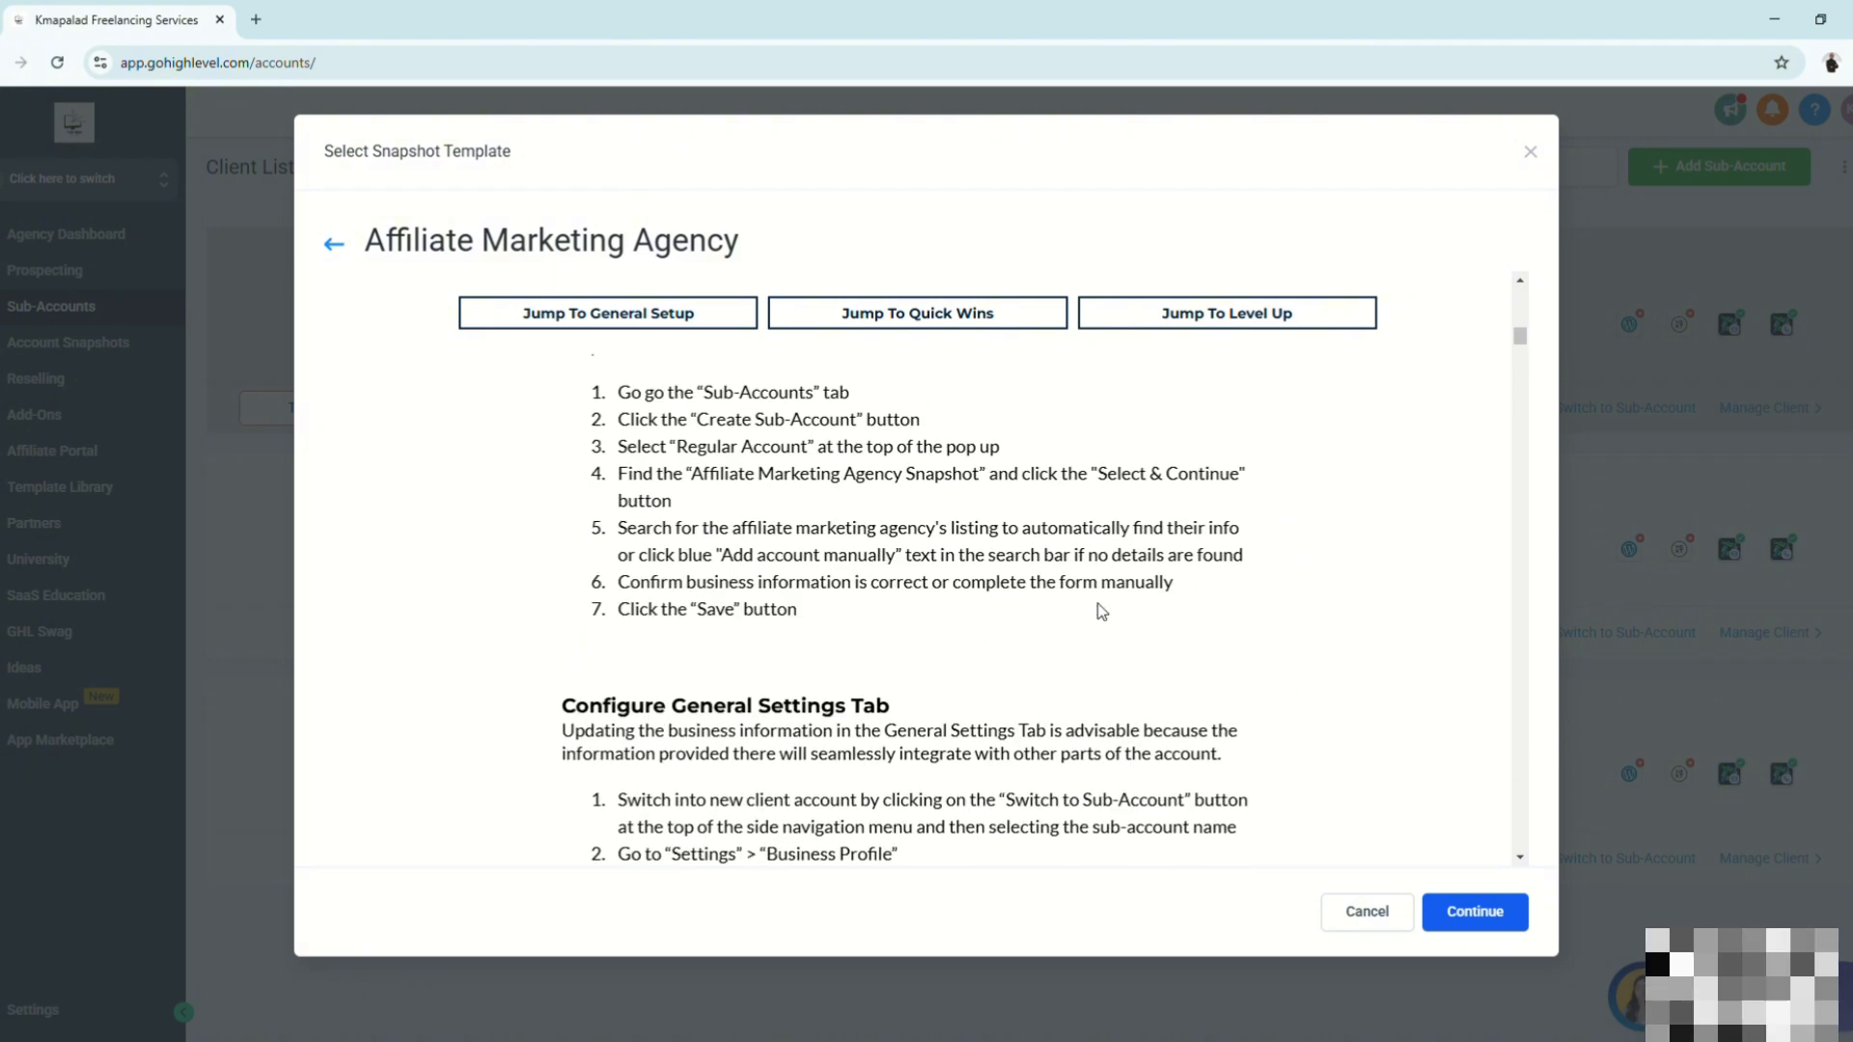
scroll(down, 3)
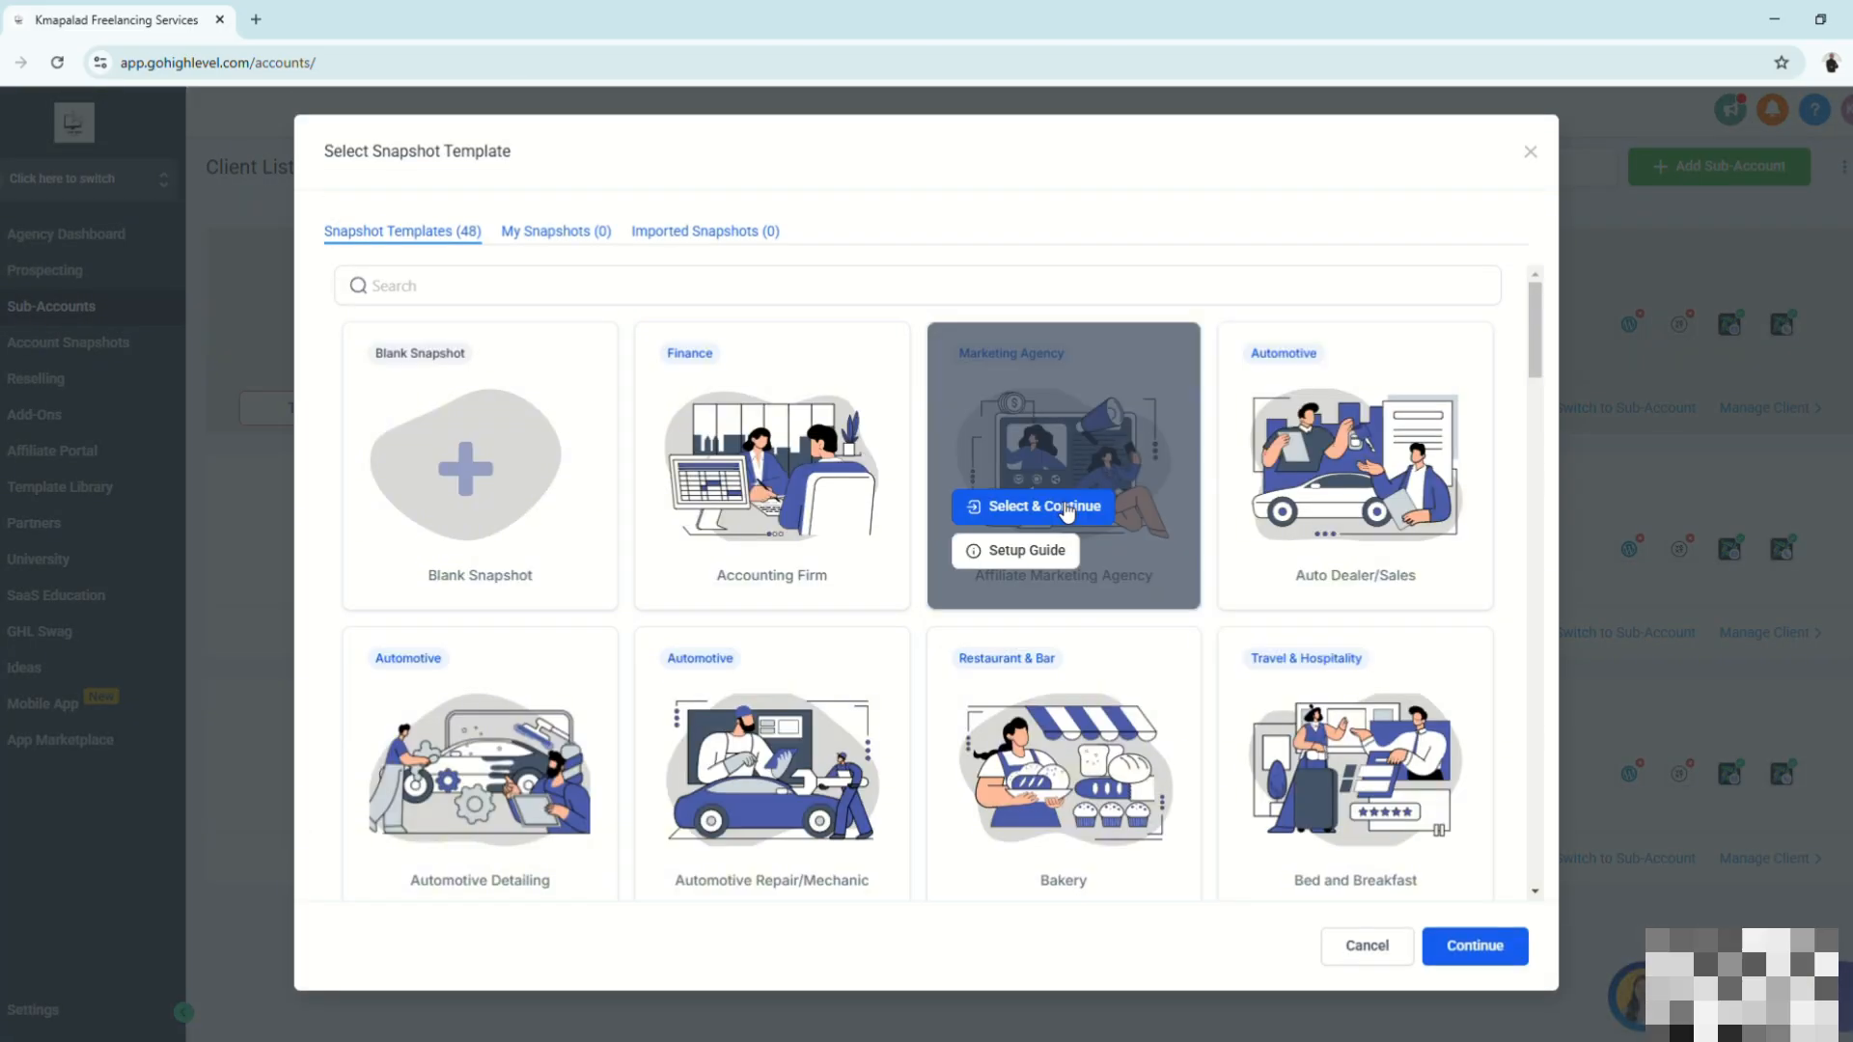
mouse_move(1179, 654)
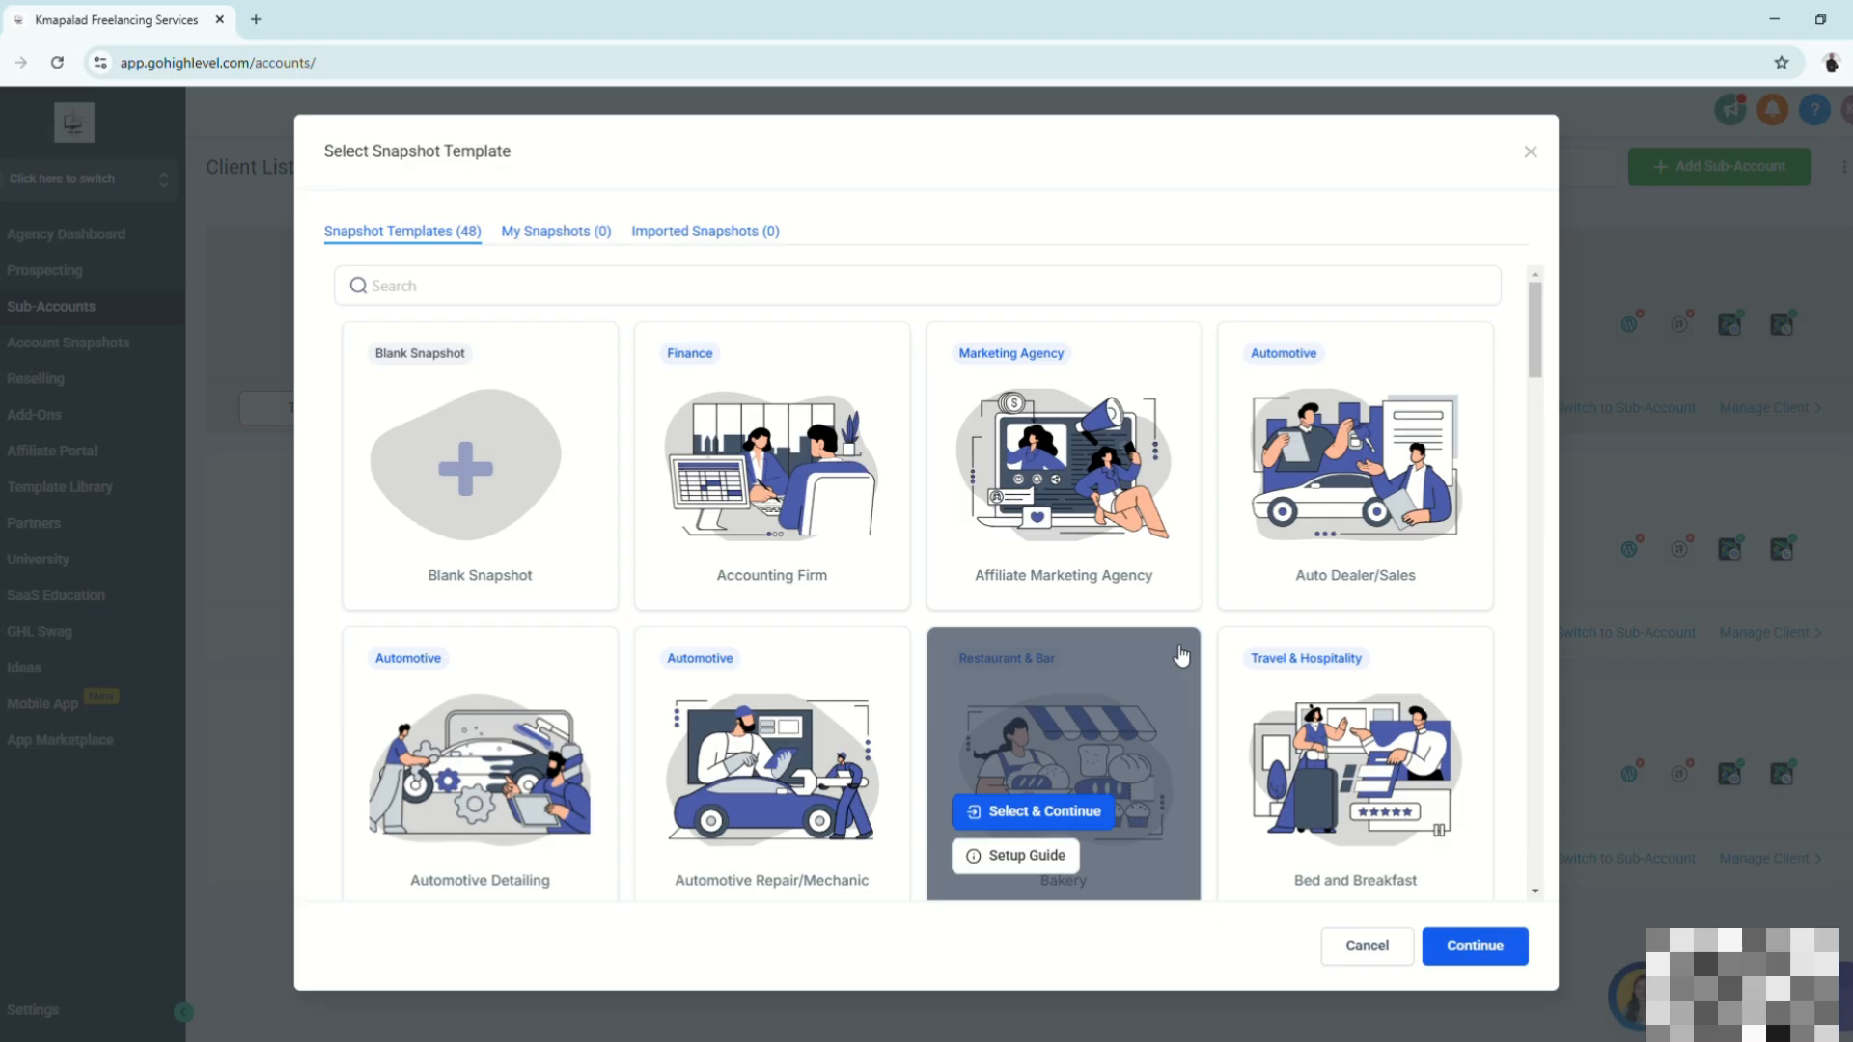
Choose Select & Continue on the Bakery snapshot card, reaching the business search map
scroll(down, 3)
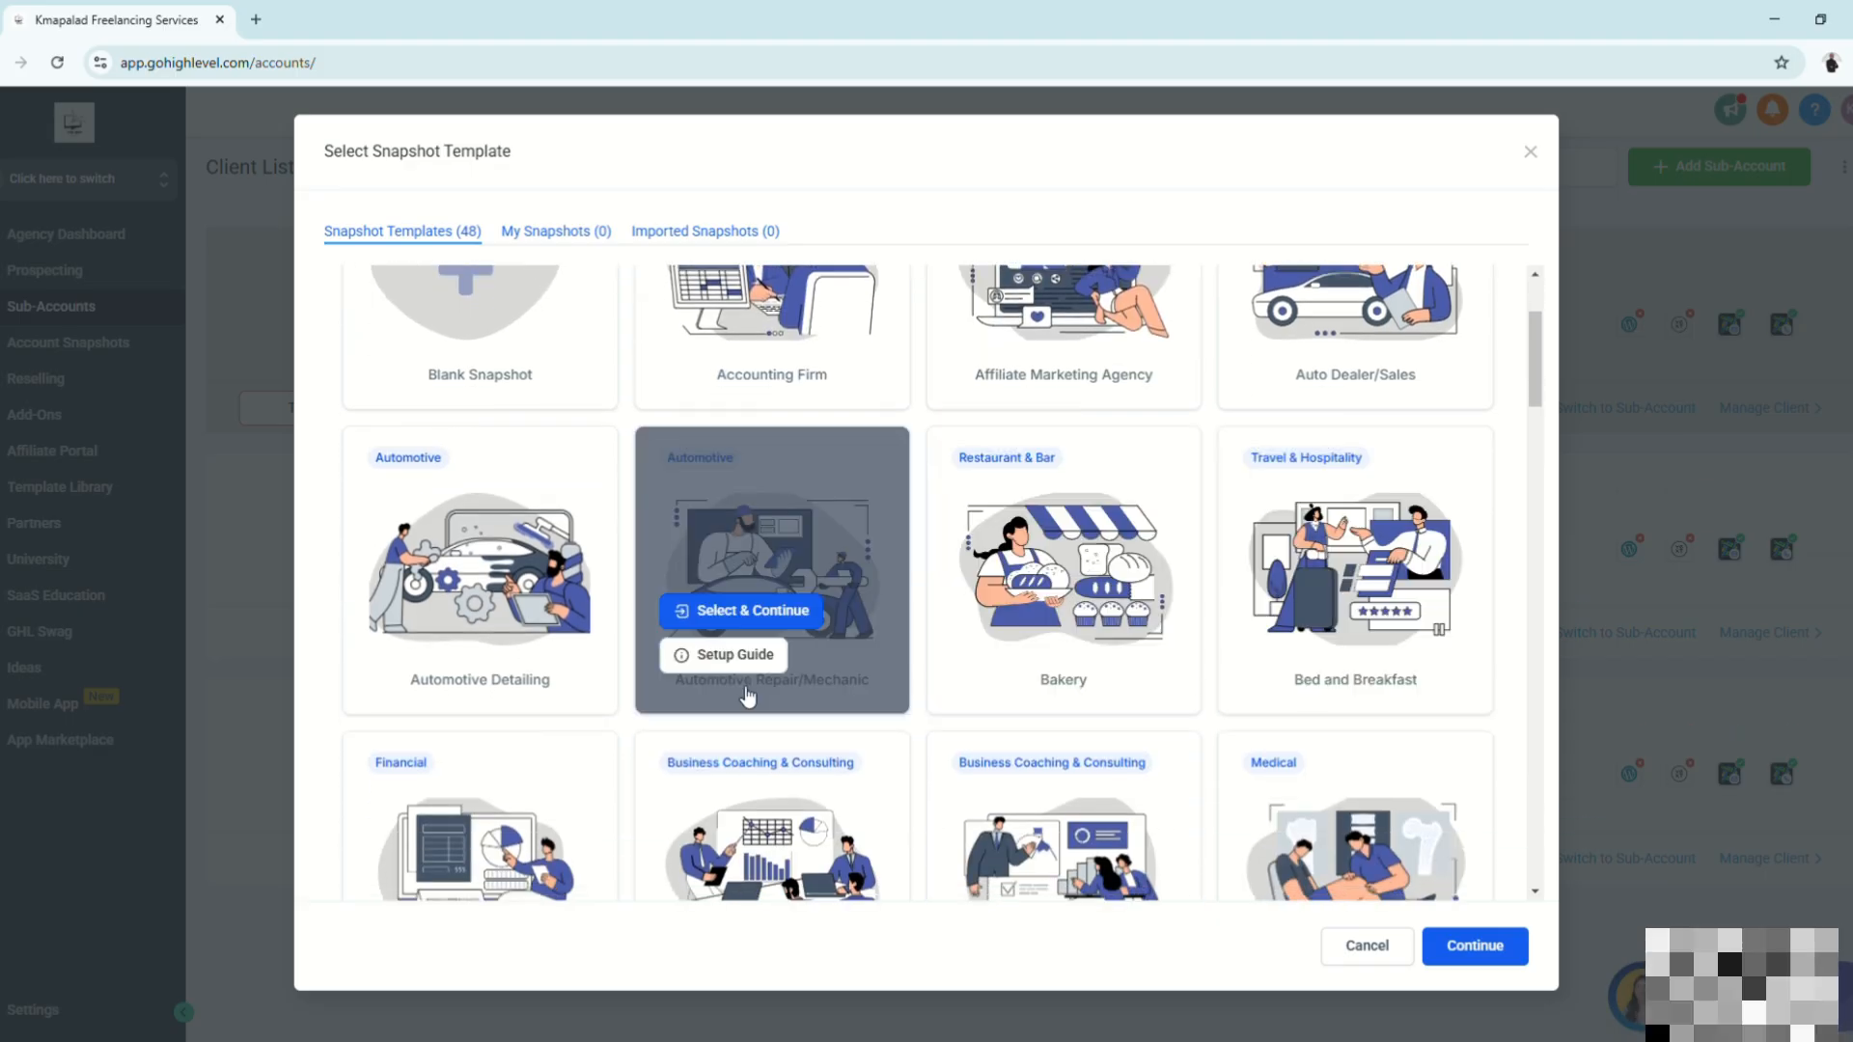
scroll(down, 3)
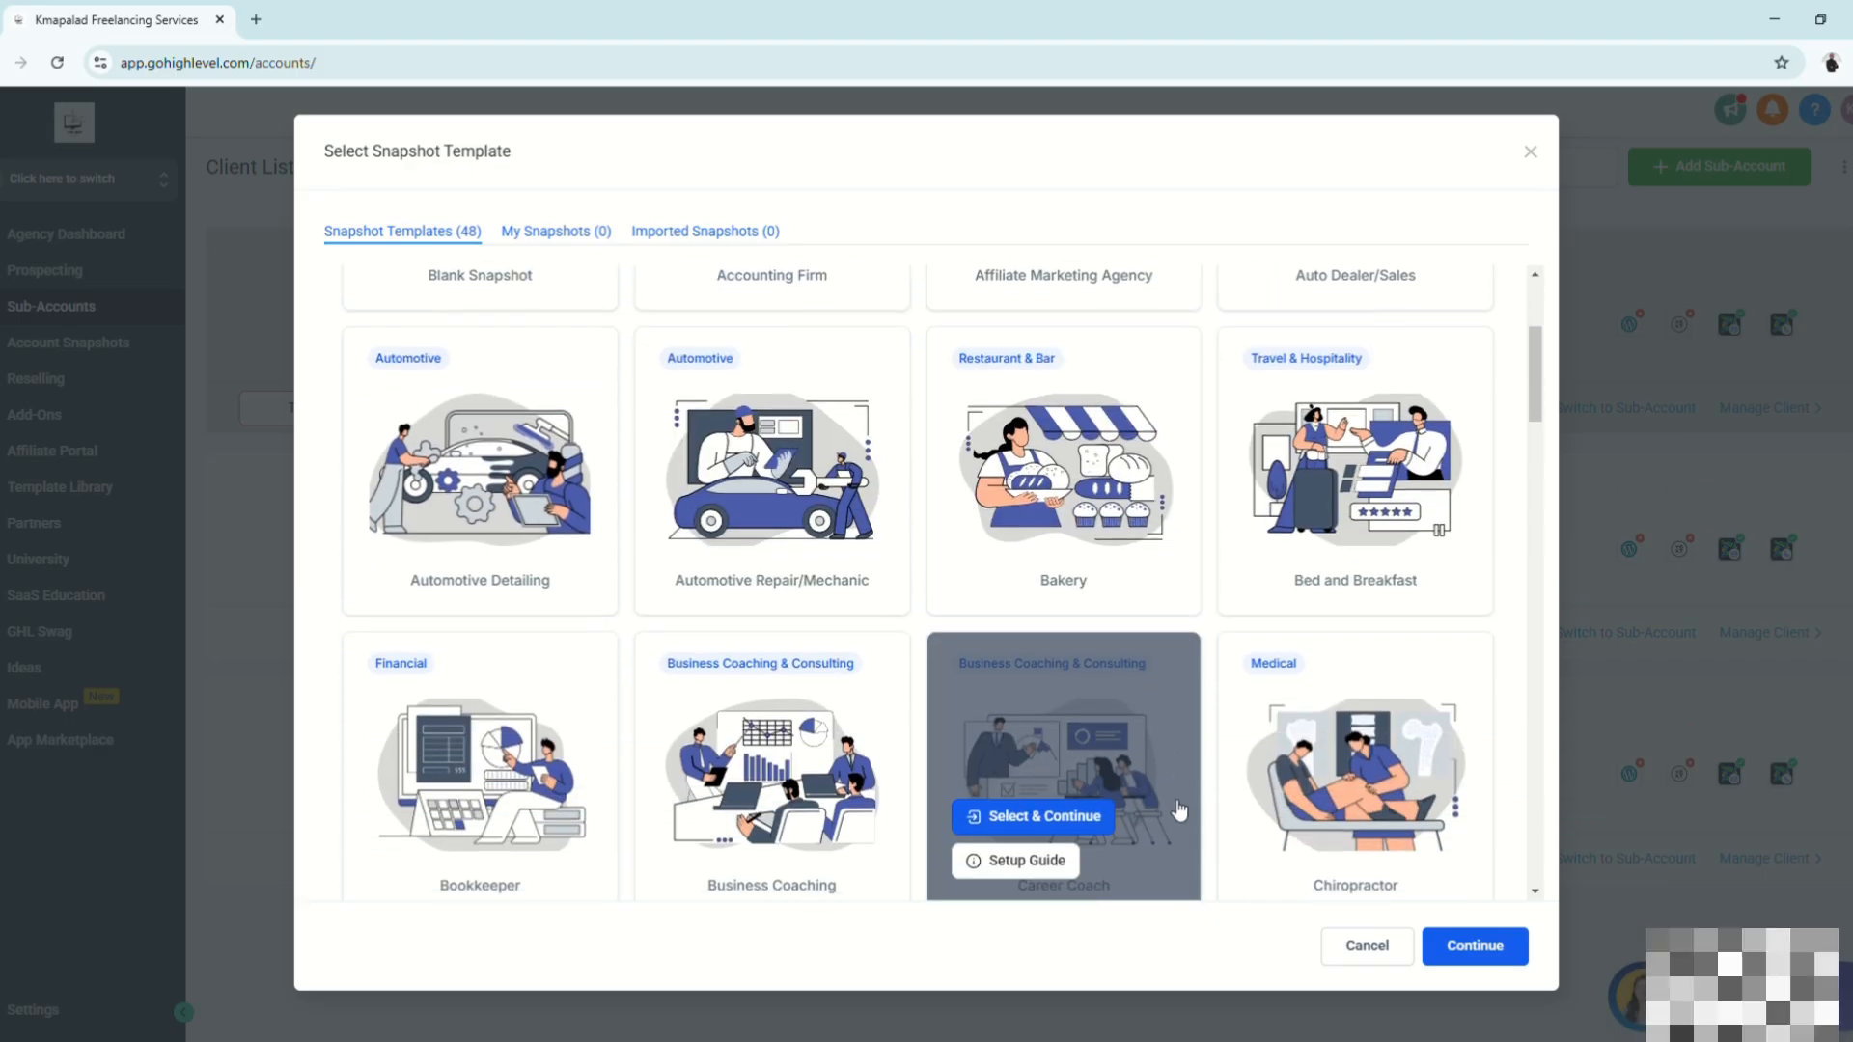
mouse_move(1355, 469)
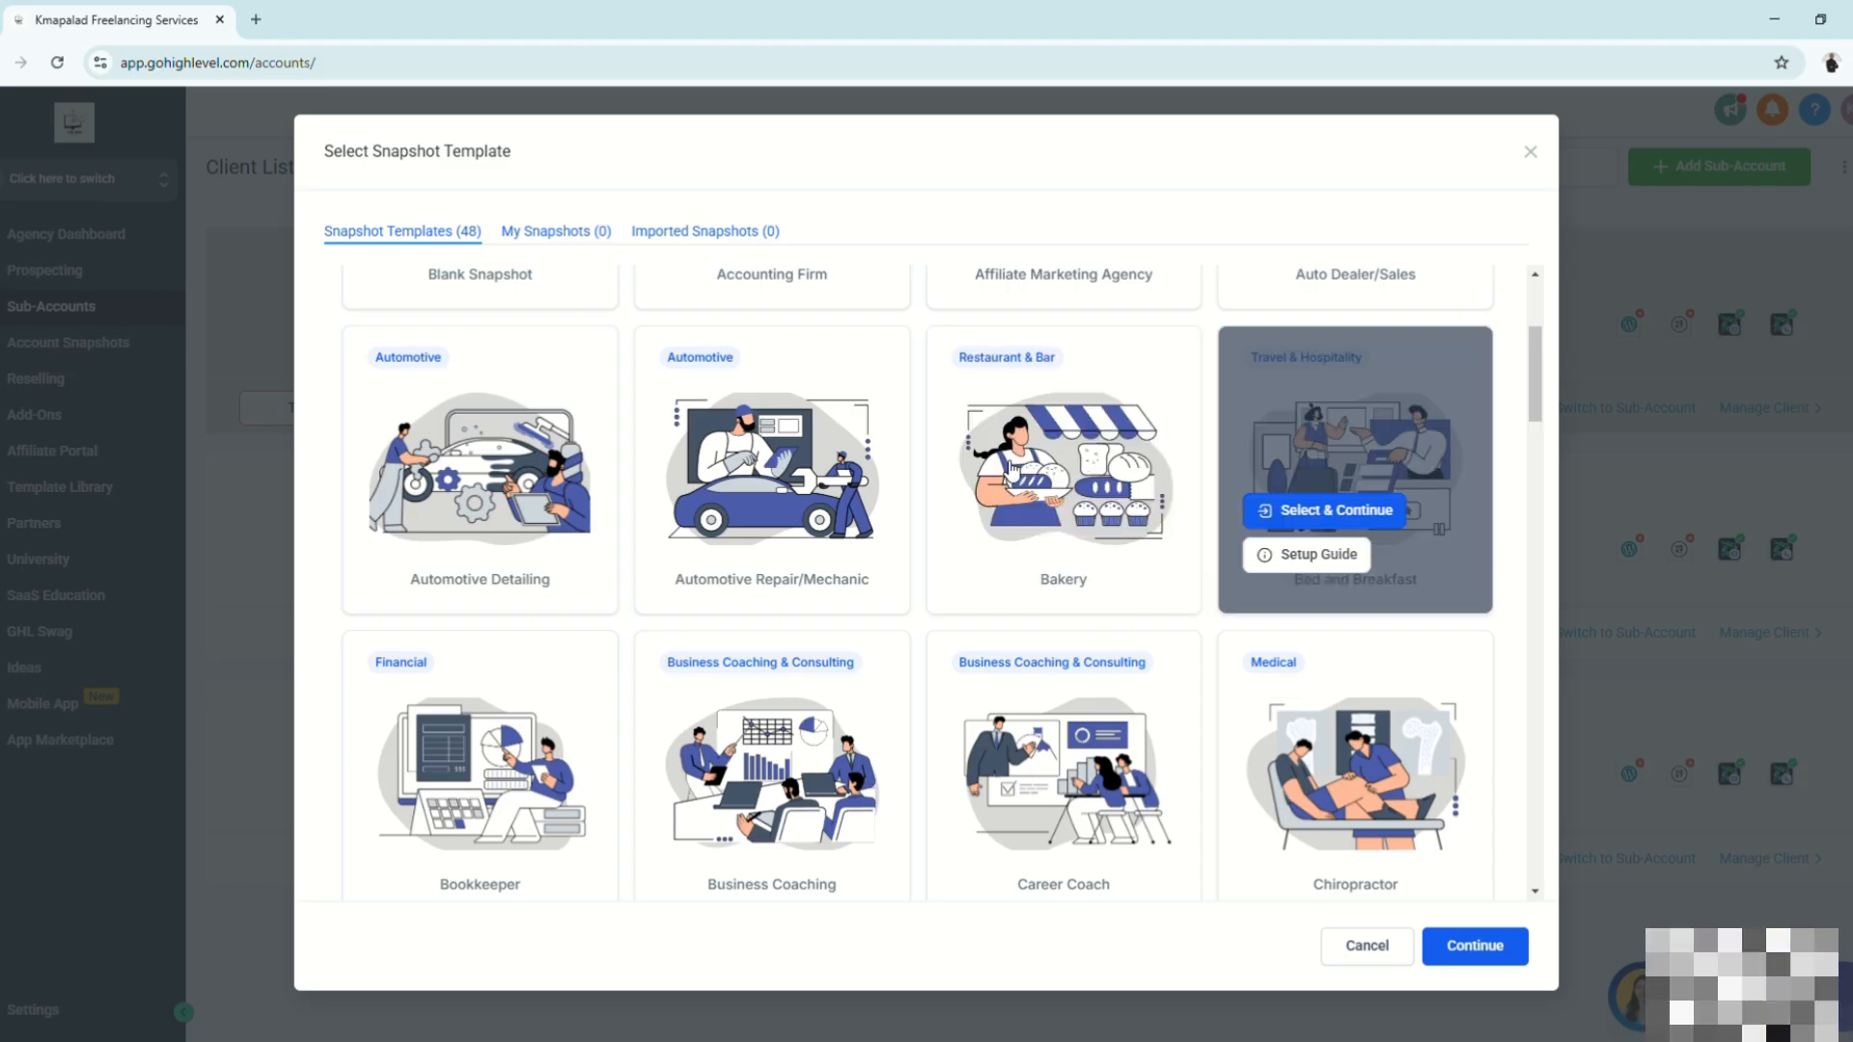
scroll(down, 3)
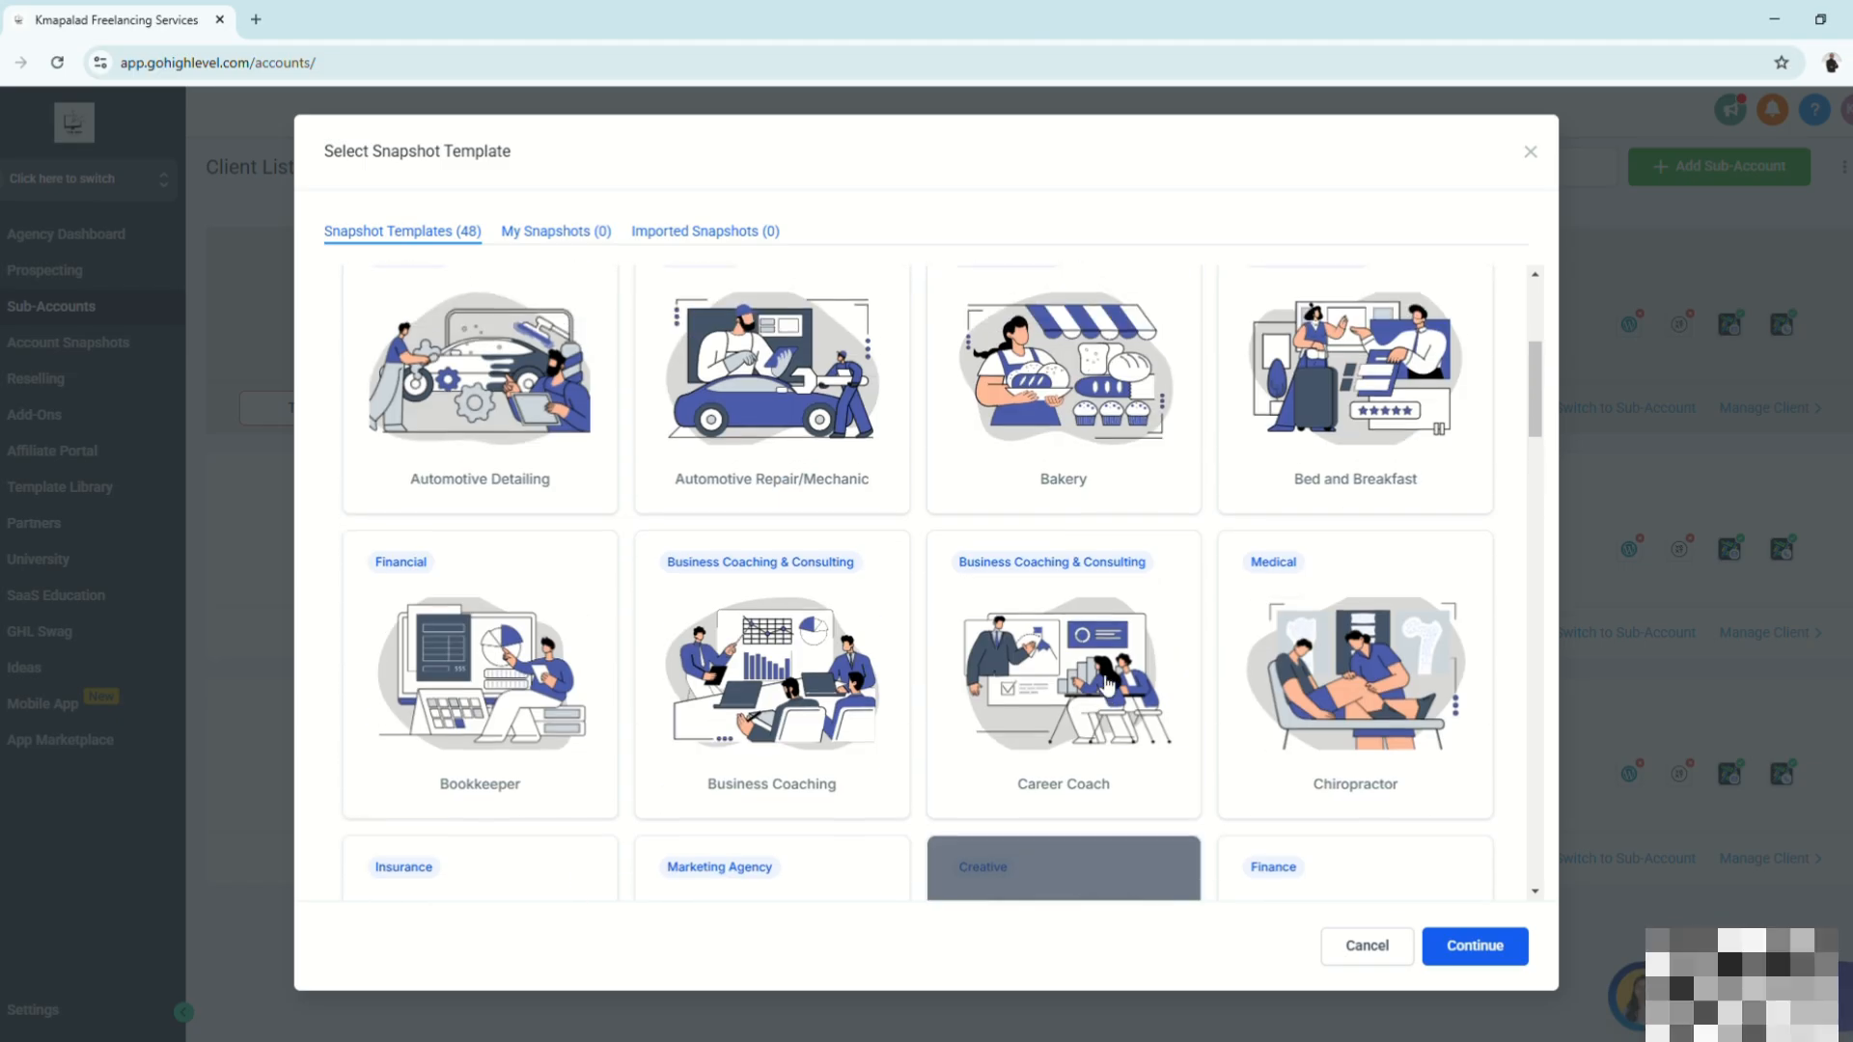
scroll(up, 3)
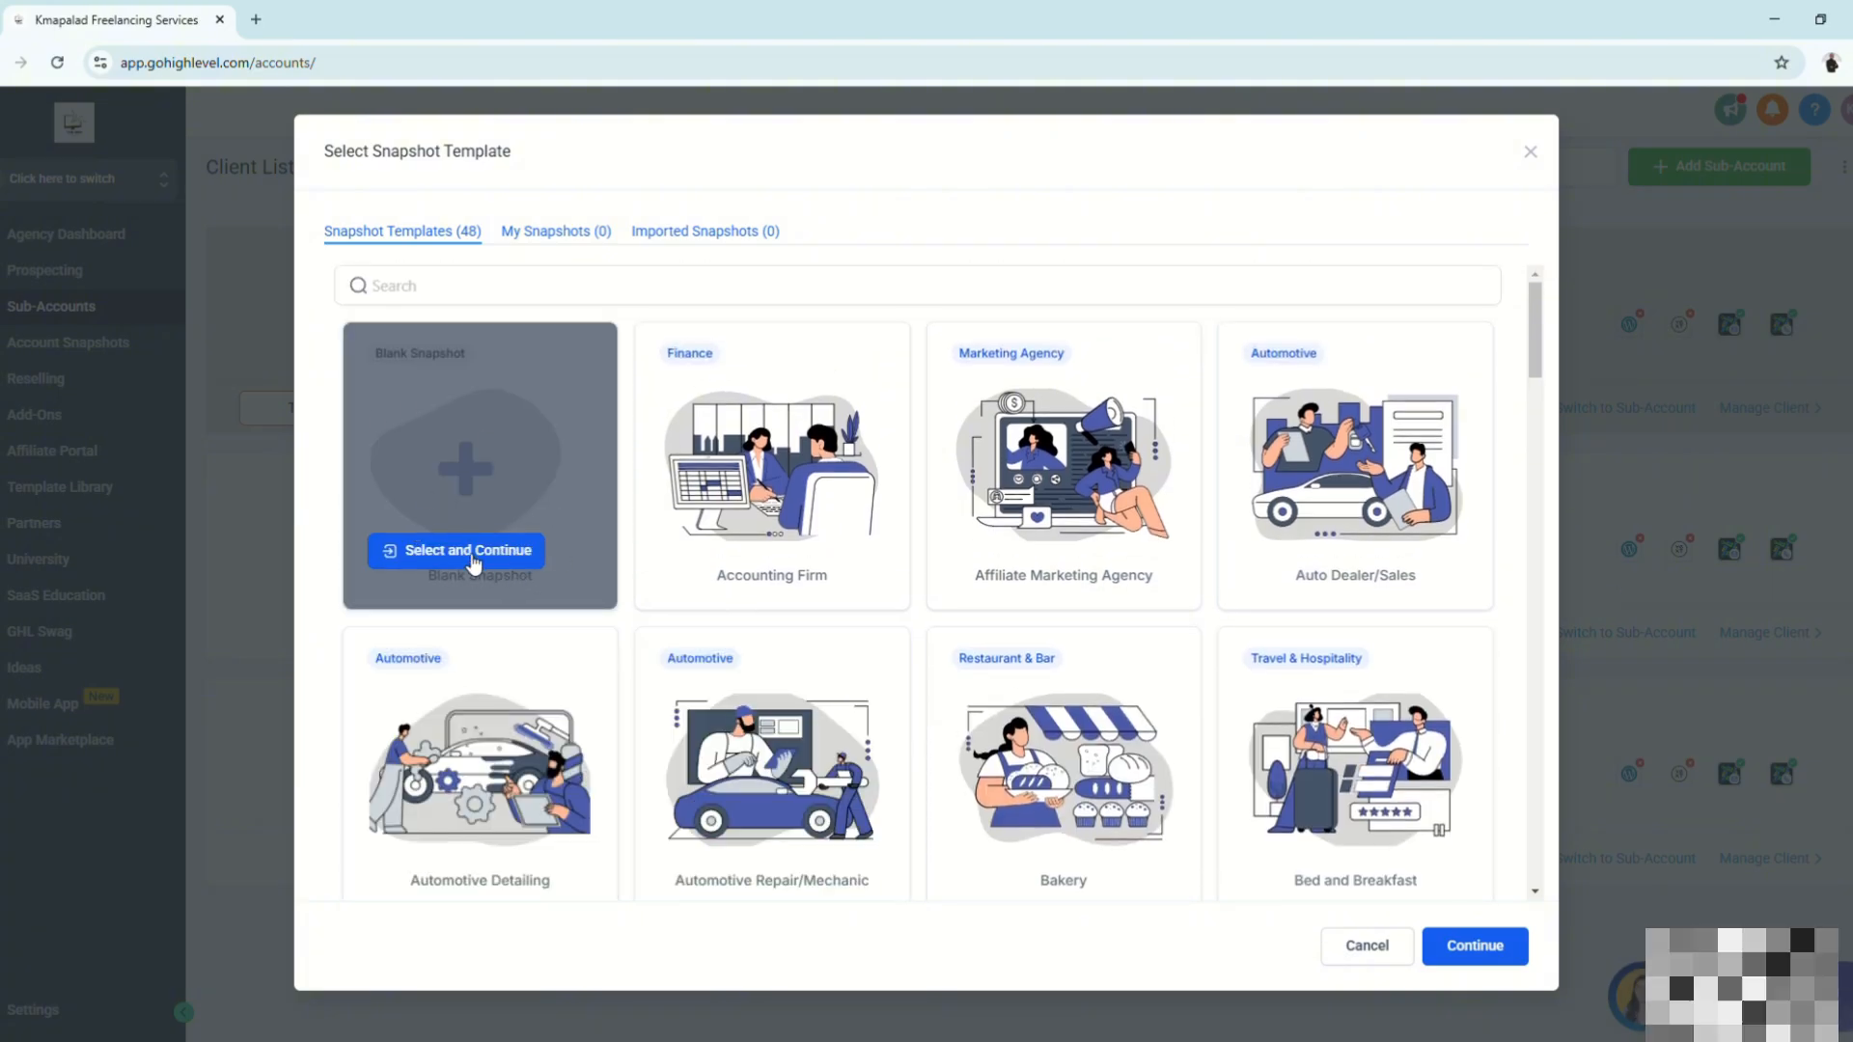
mouse_move(475, 515)
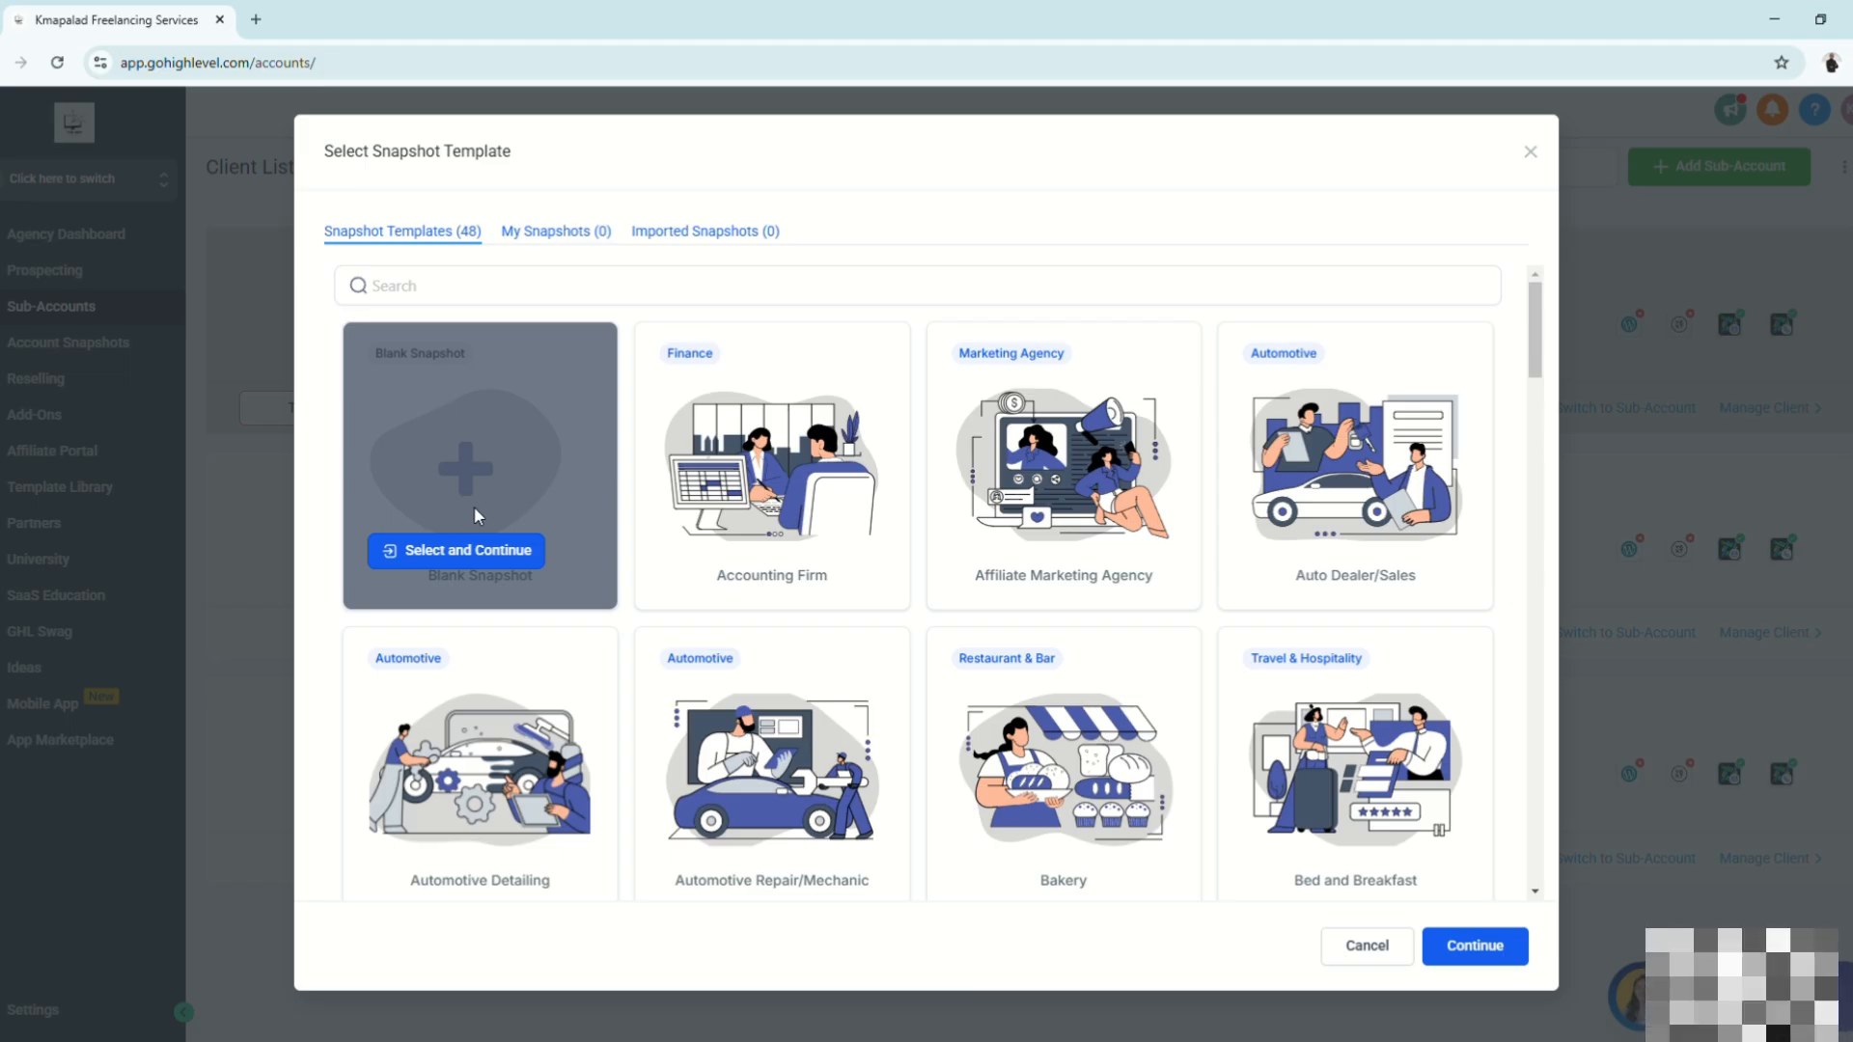
mouse_move(471, 517)
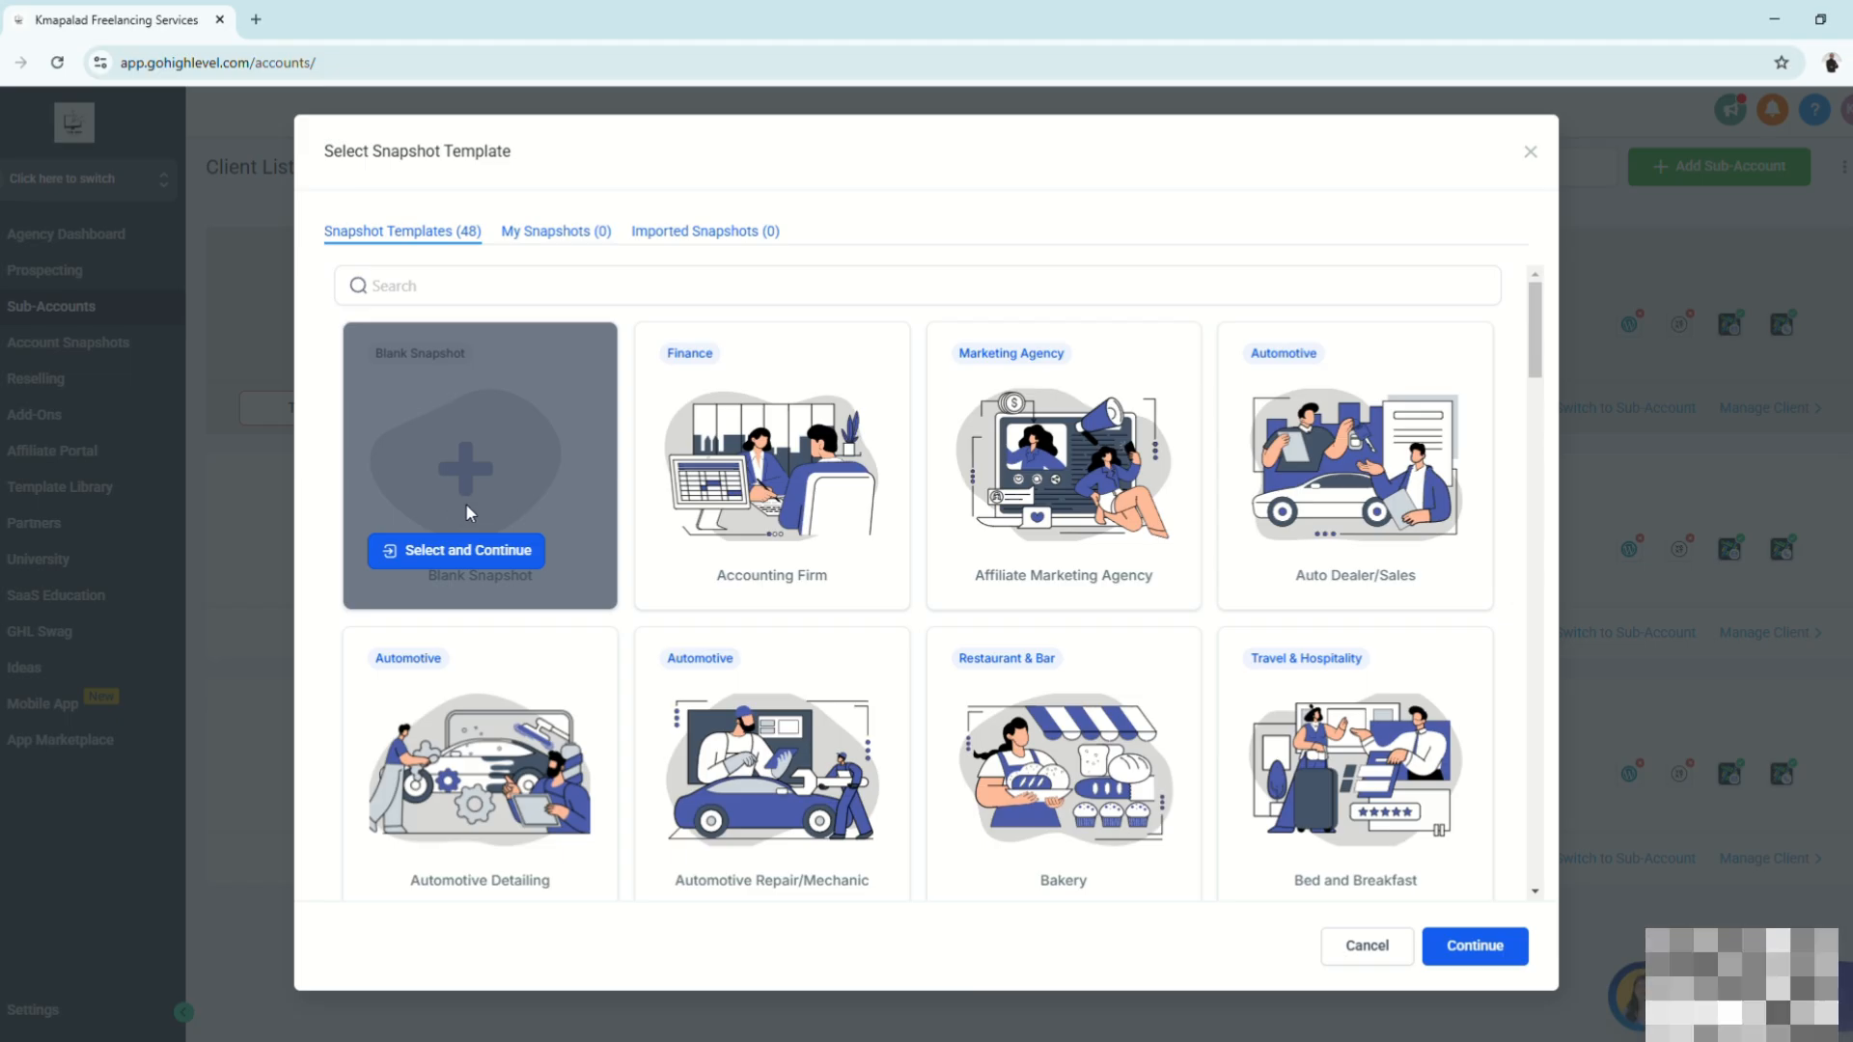
mouse_move(1152, 766)
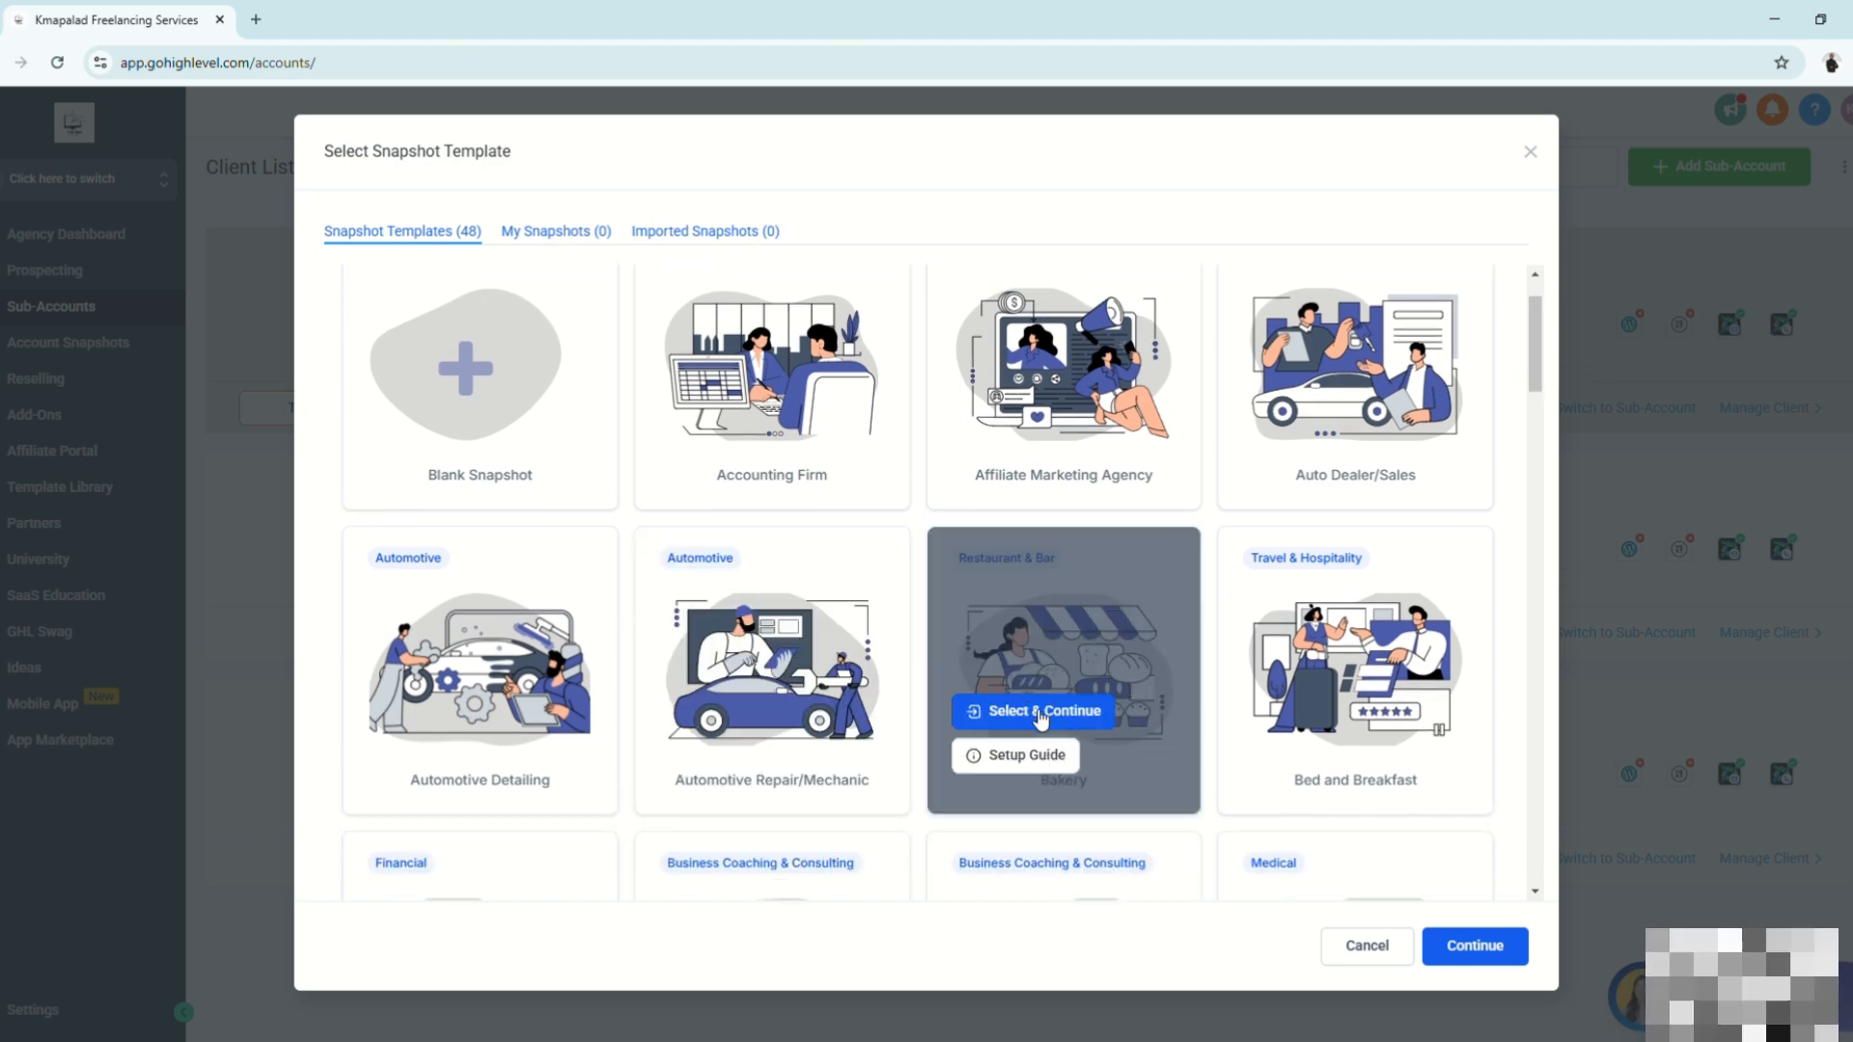
mouse_move(1073, 740)
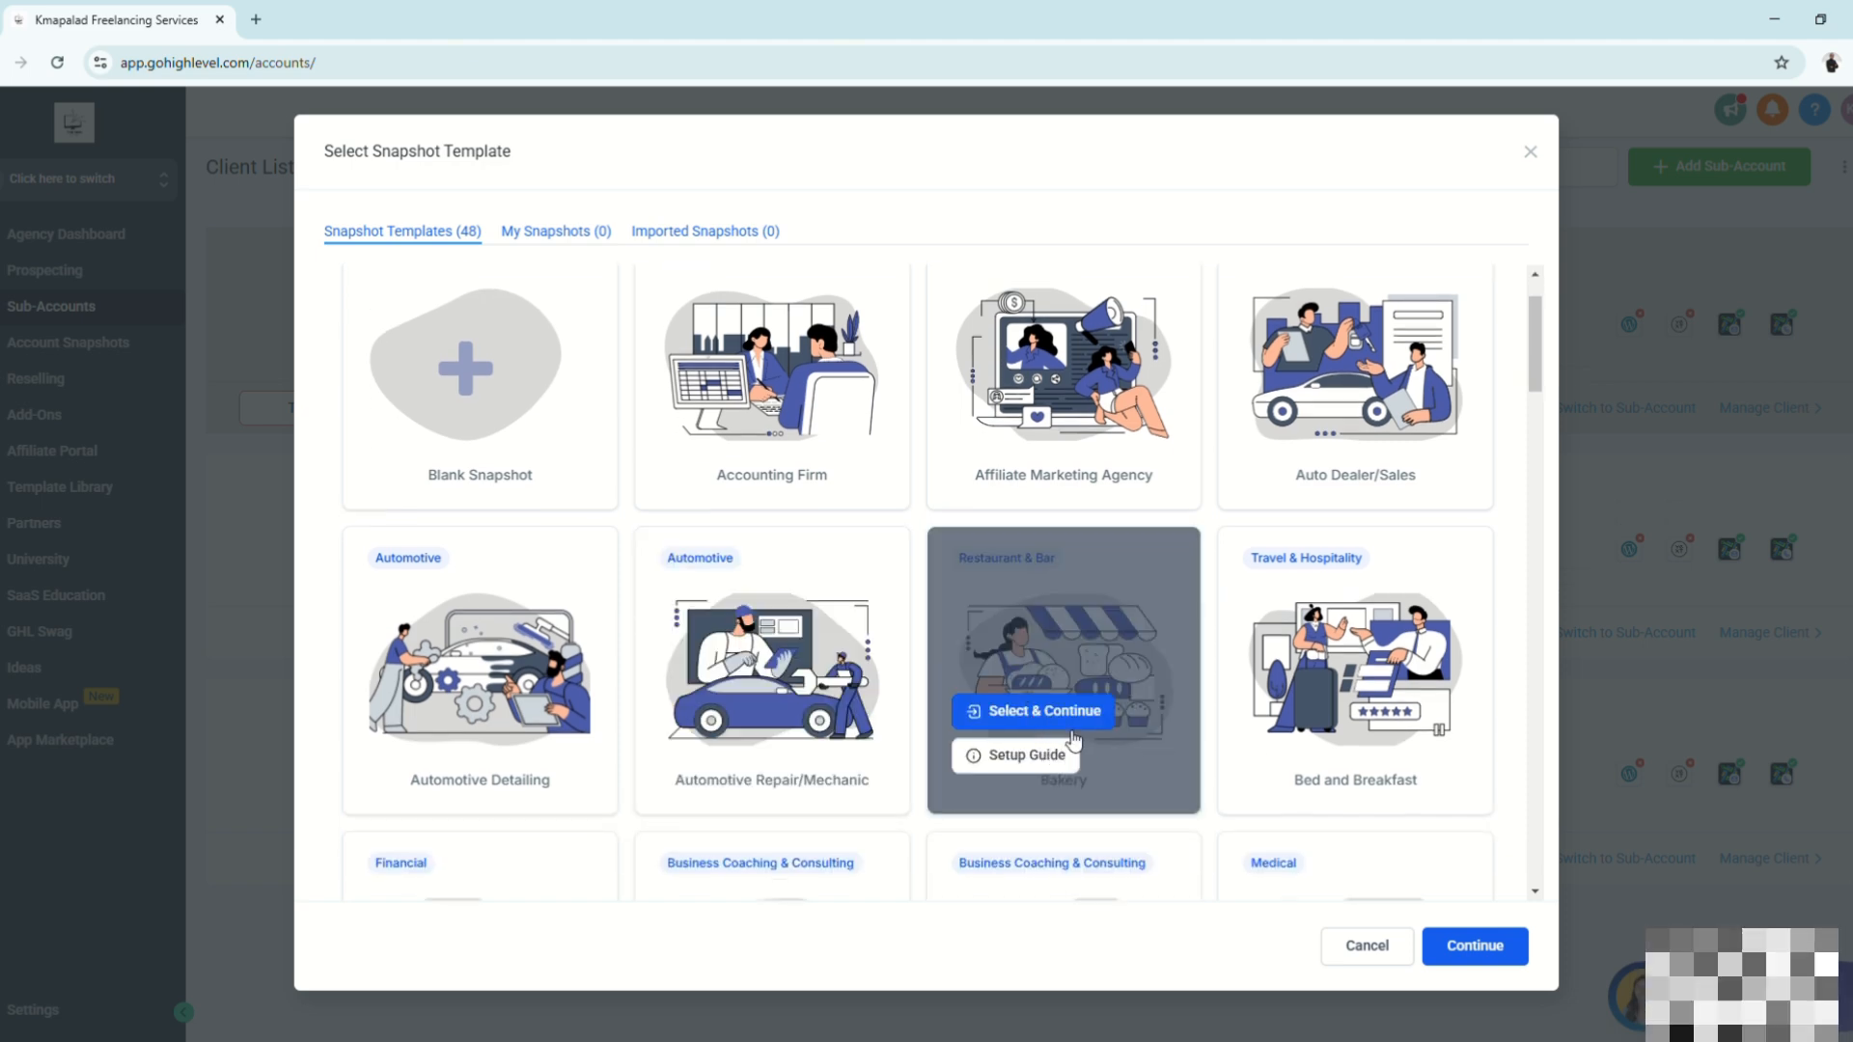
mouse_move(1023, 749)
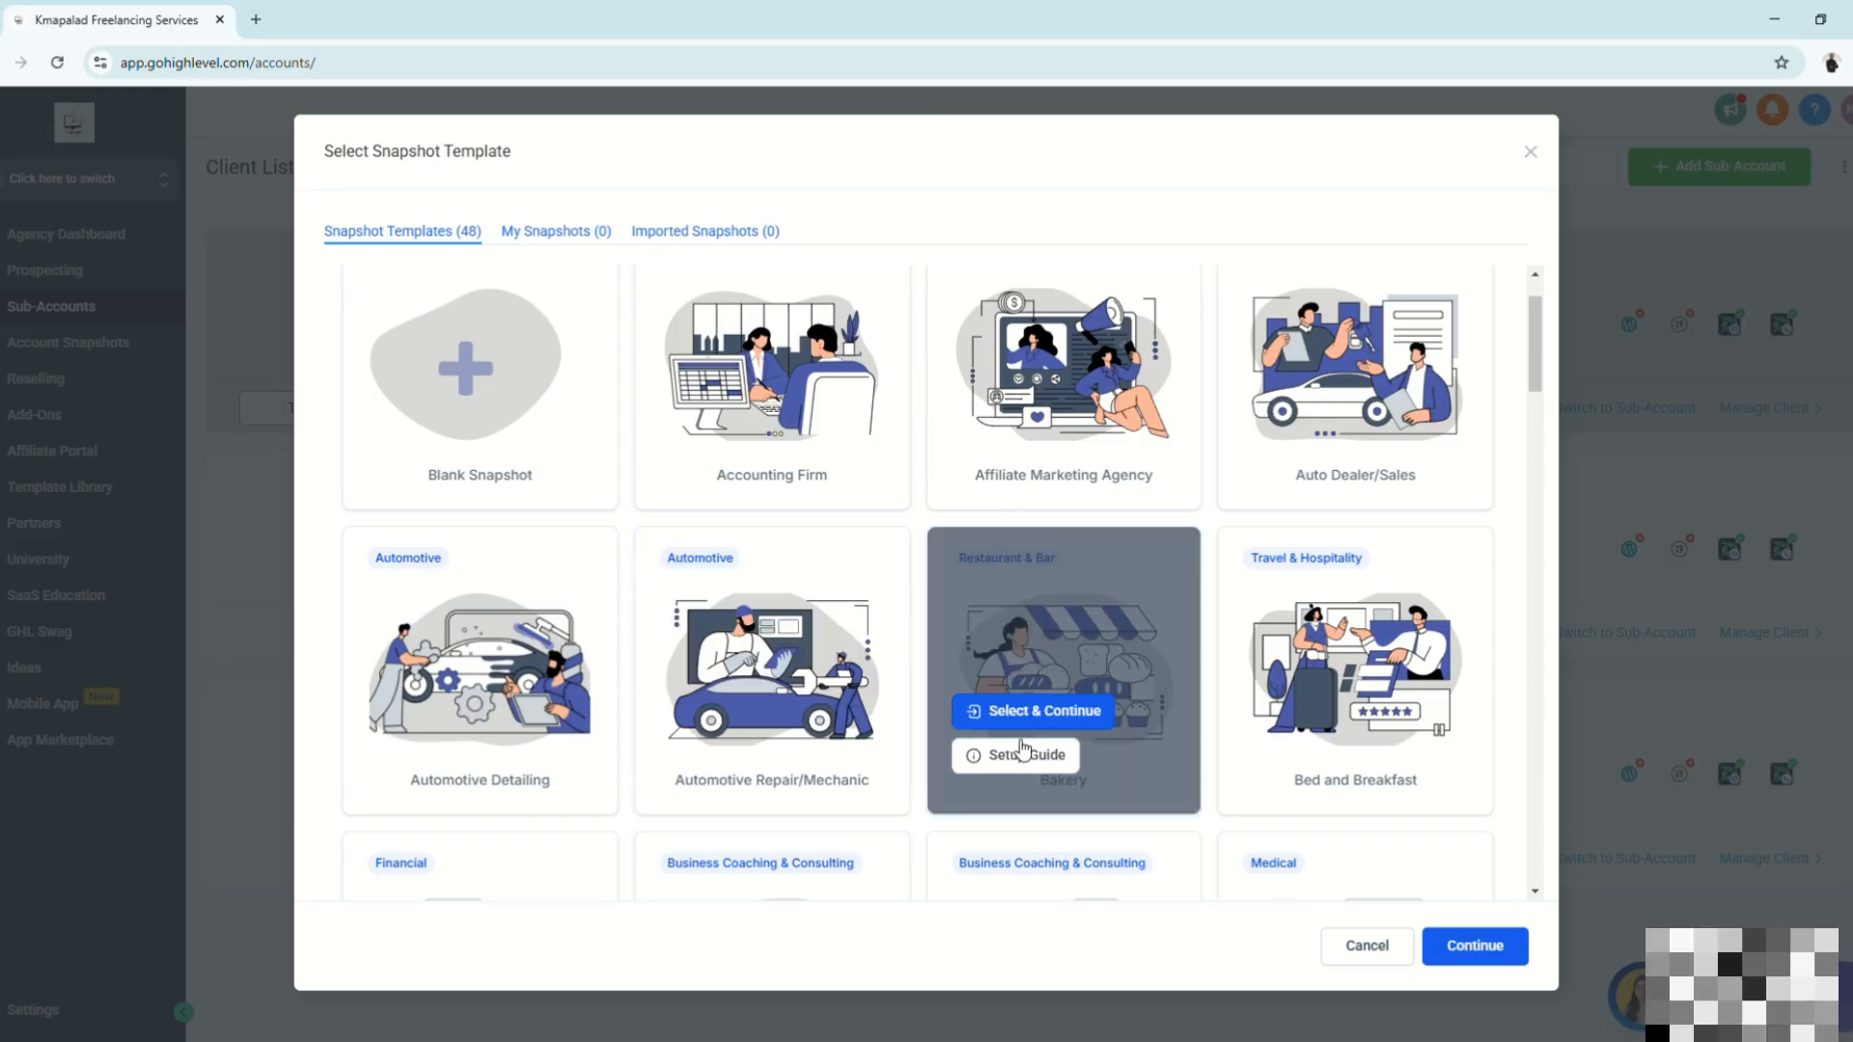
click(1031, 710)
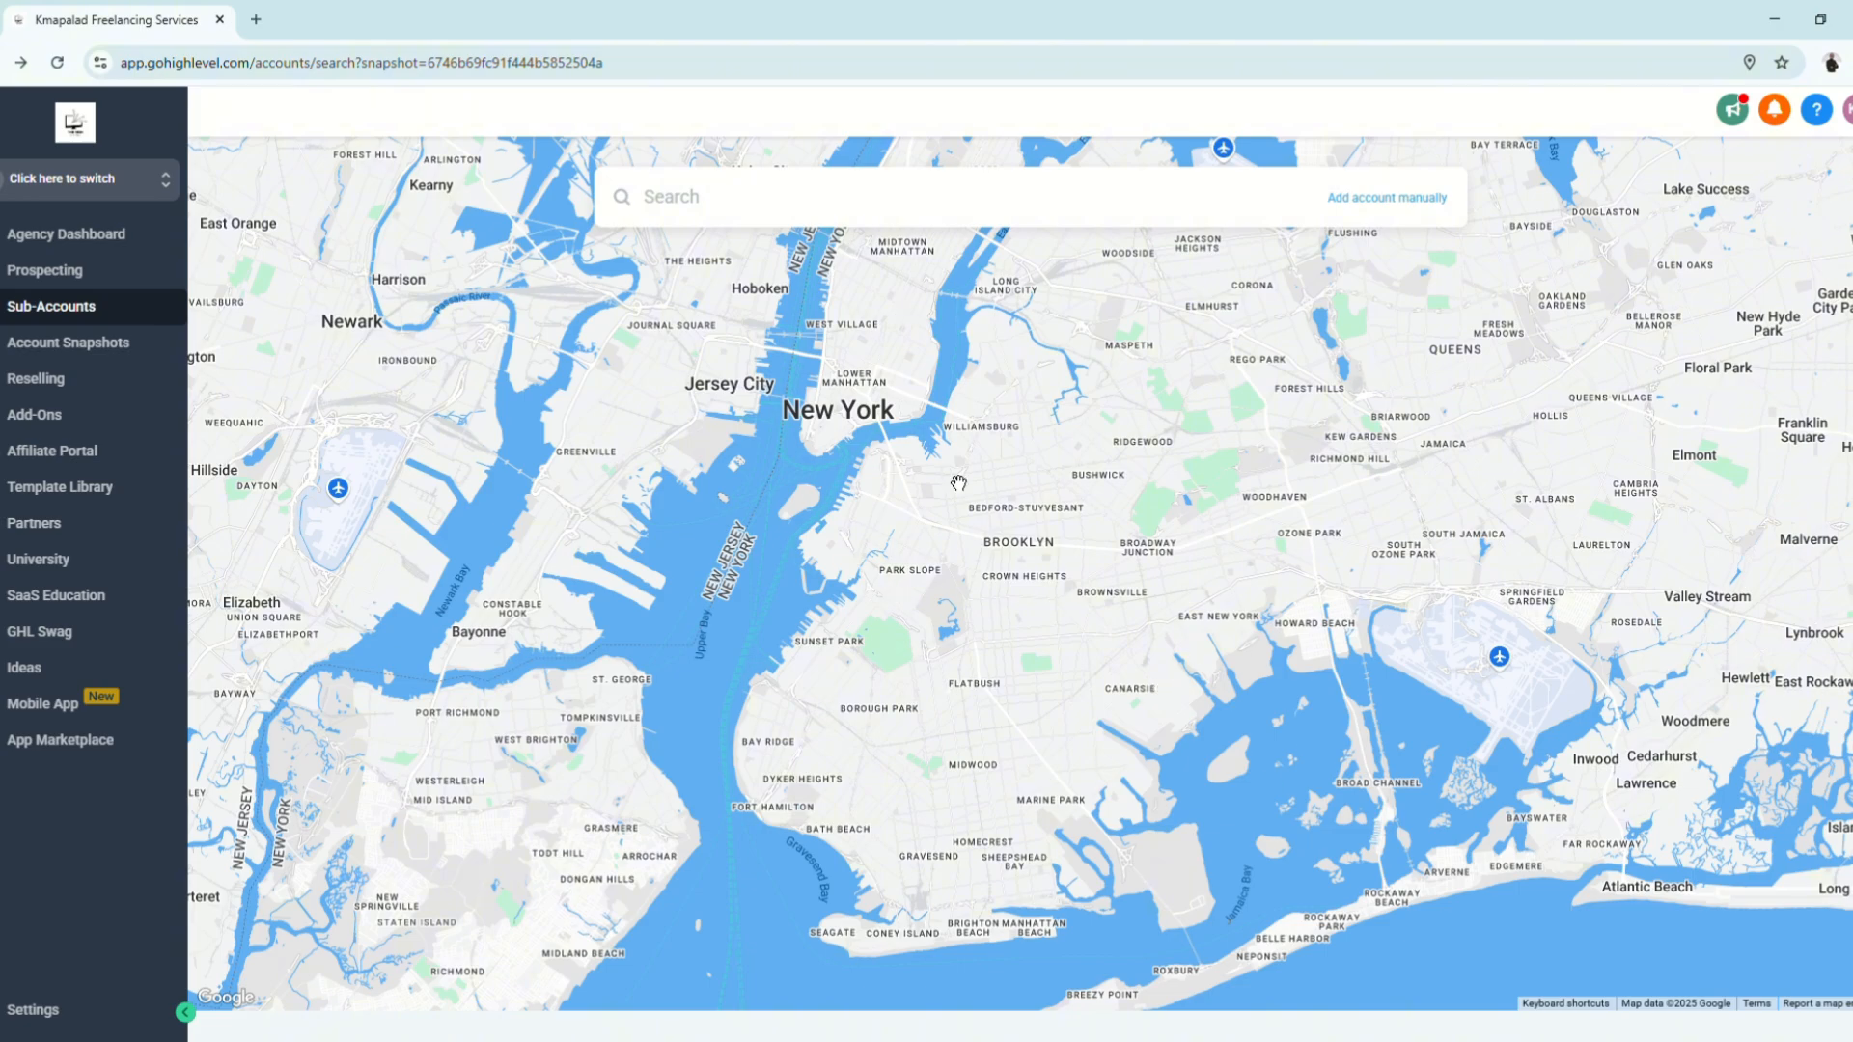
mouse_move(1266, 266)
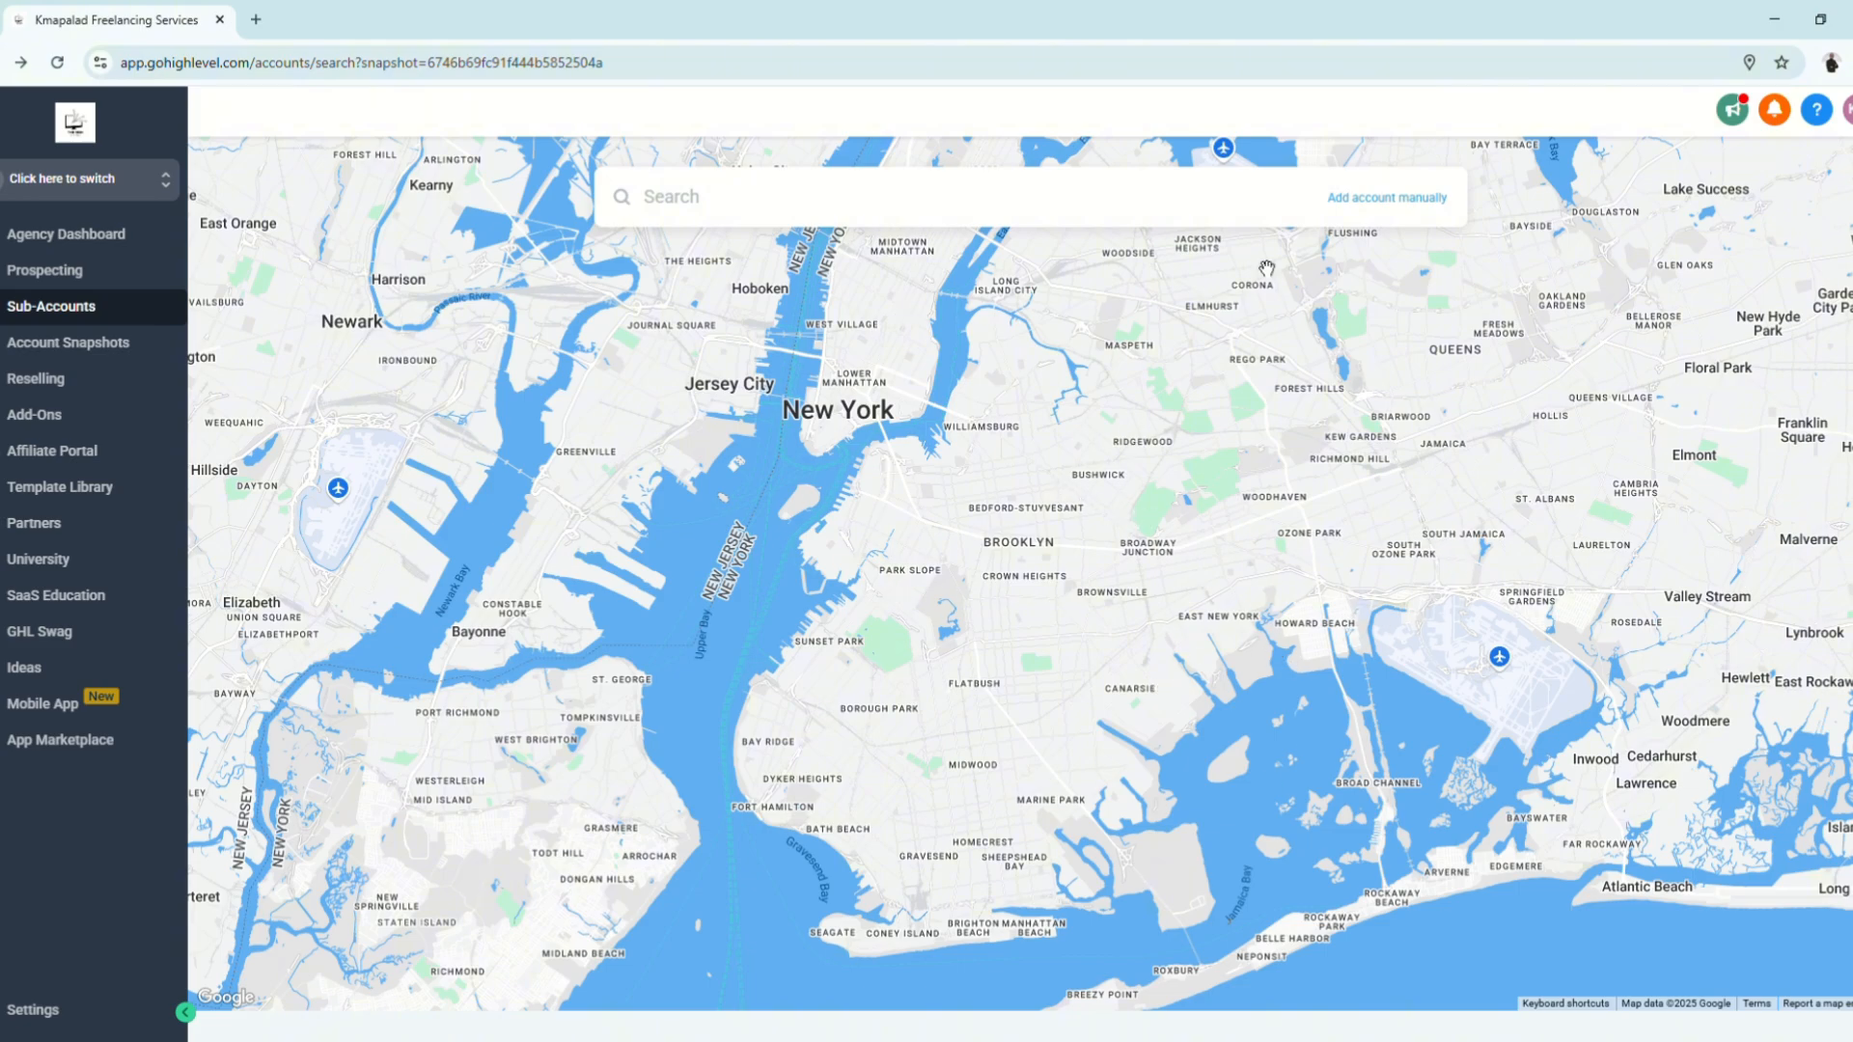
click(1388, 197)
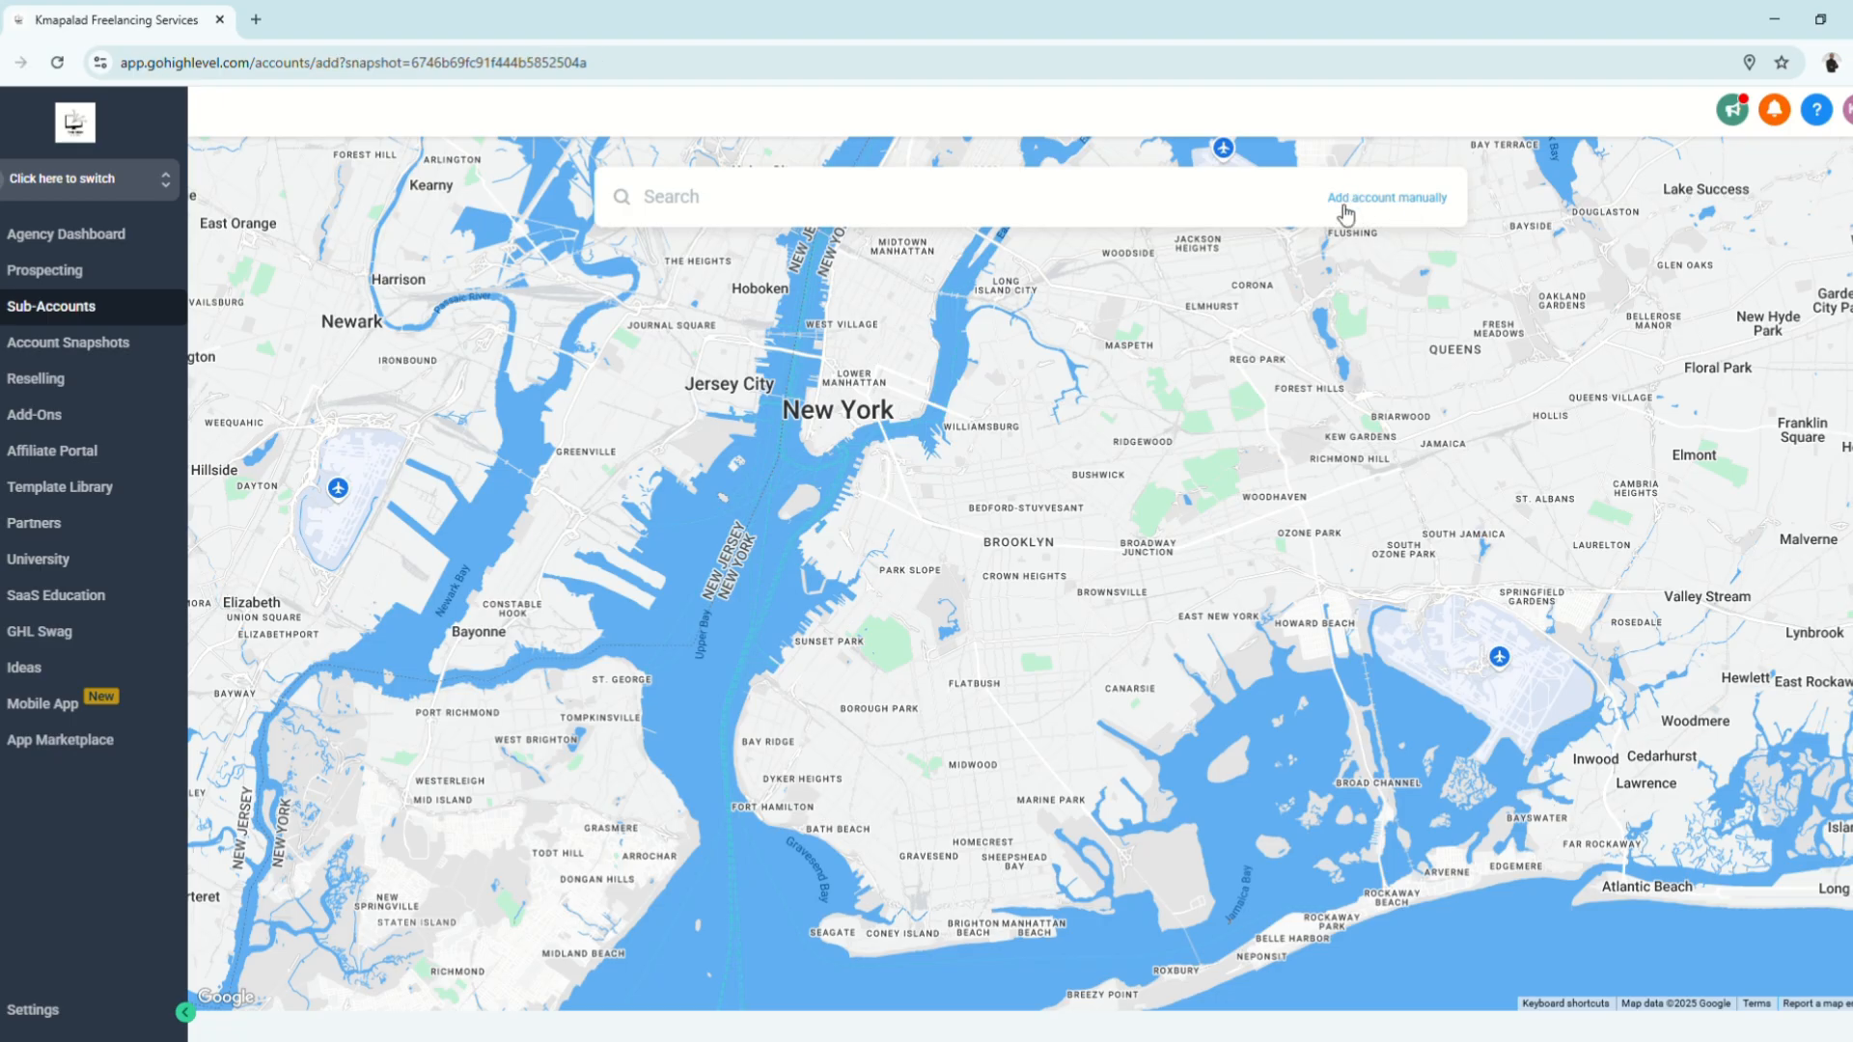
click(1386, 197)
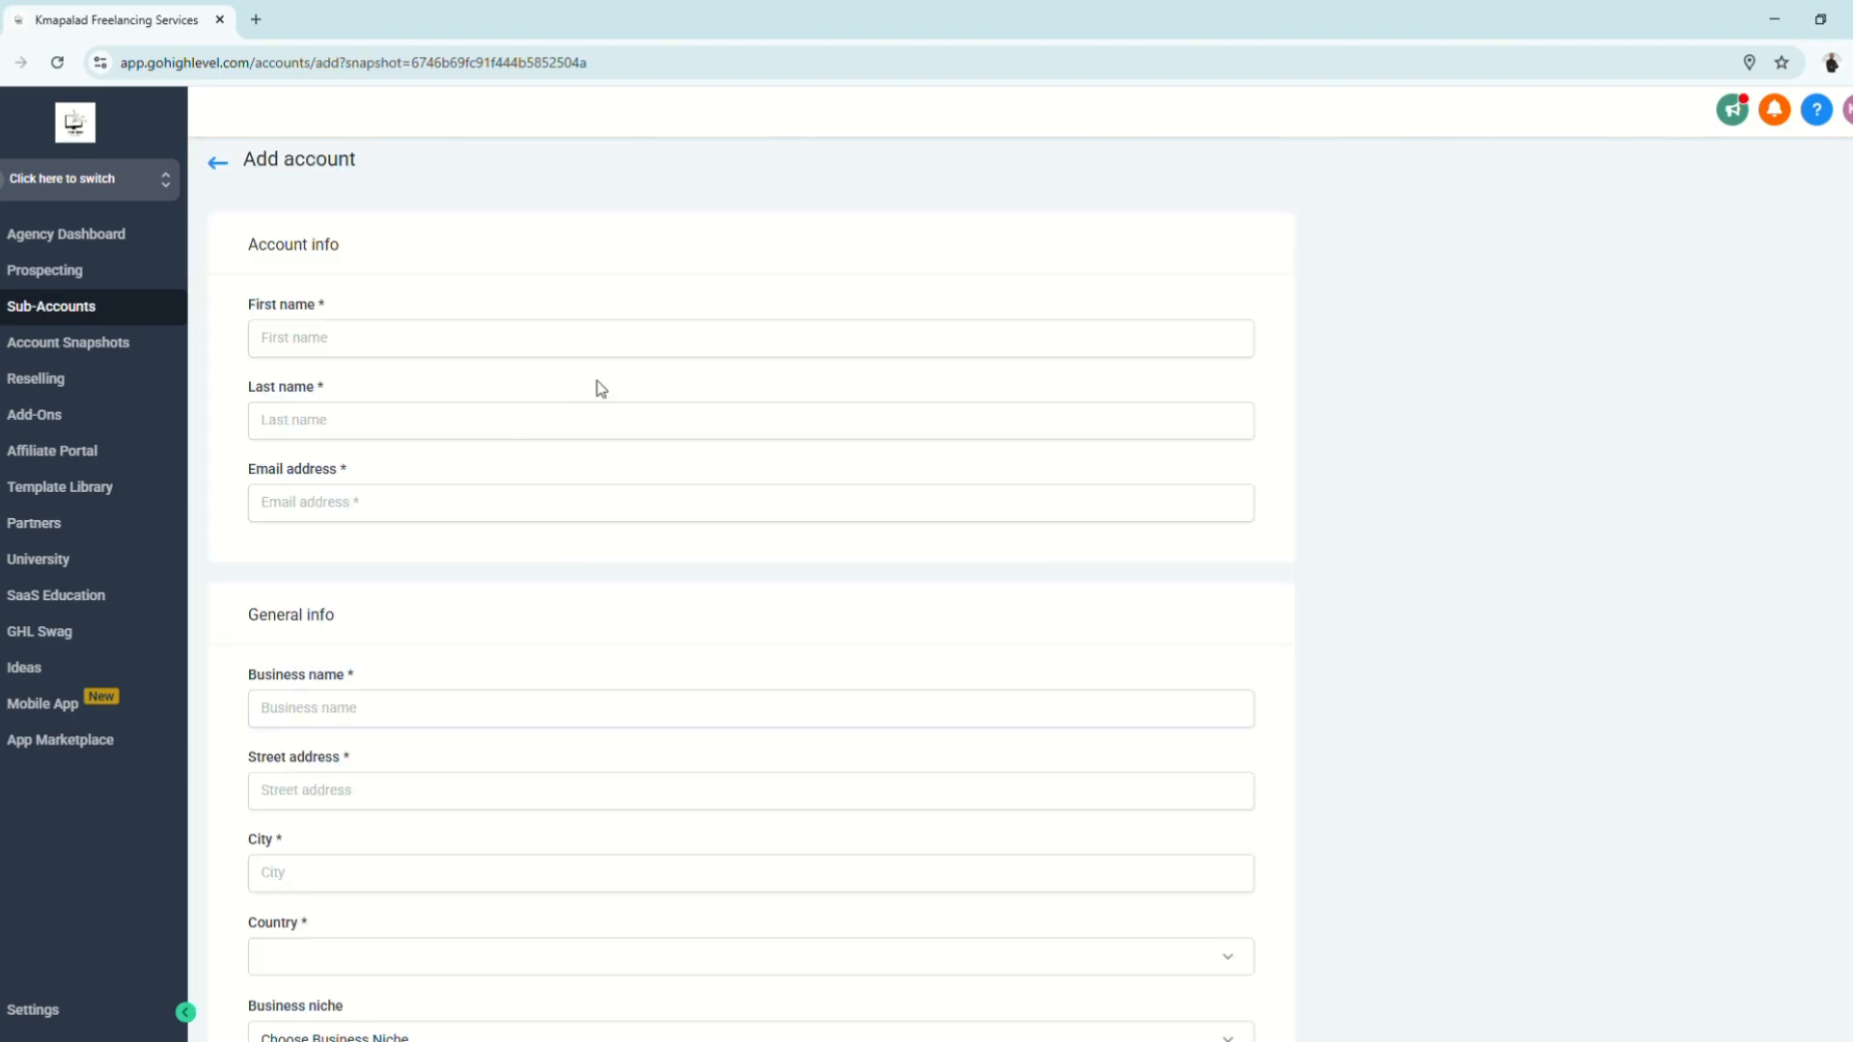
mouse_move(651, 601)
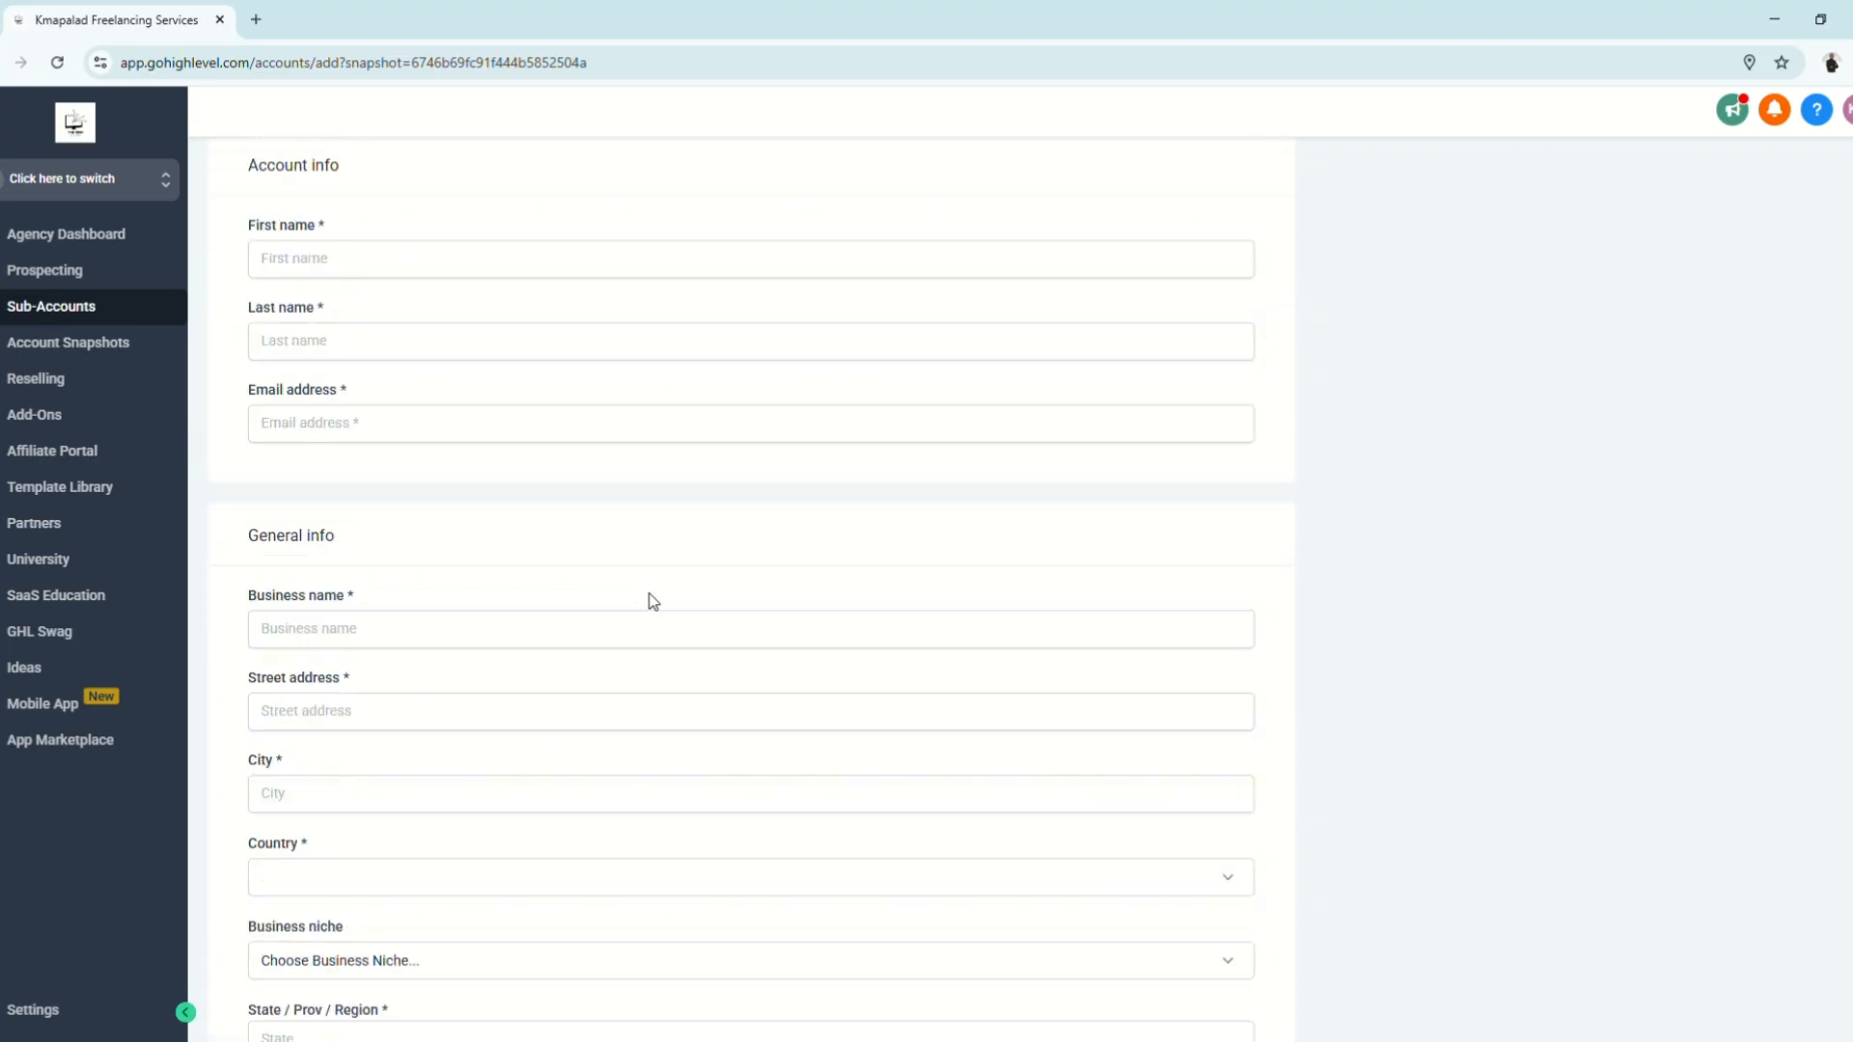
scroll(up, 3)
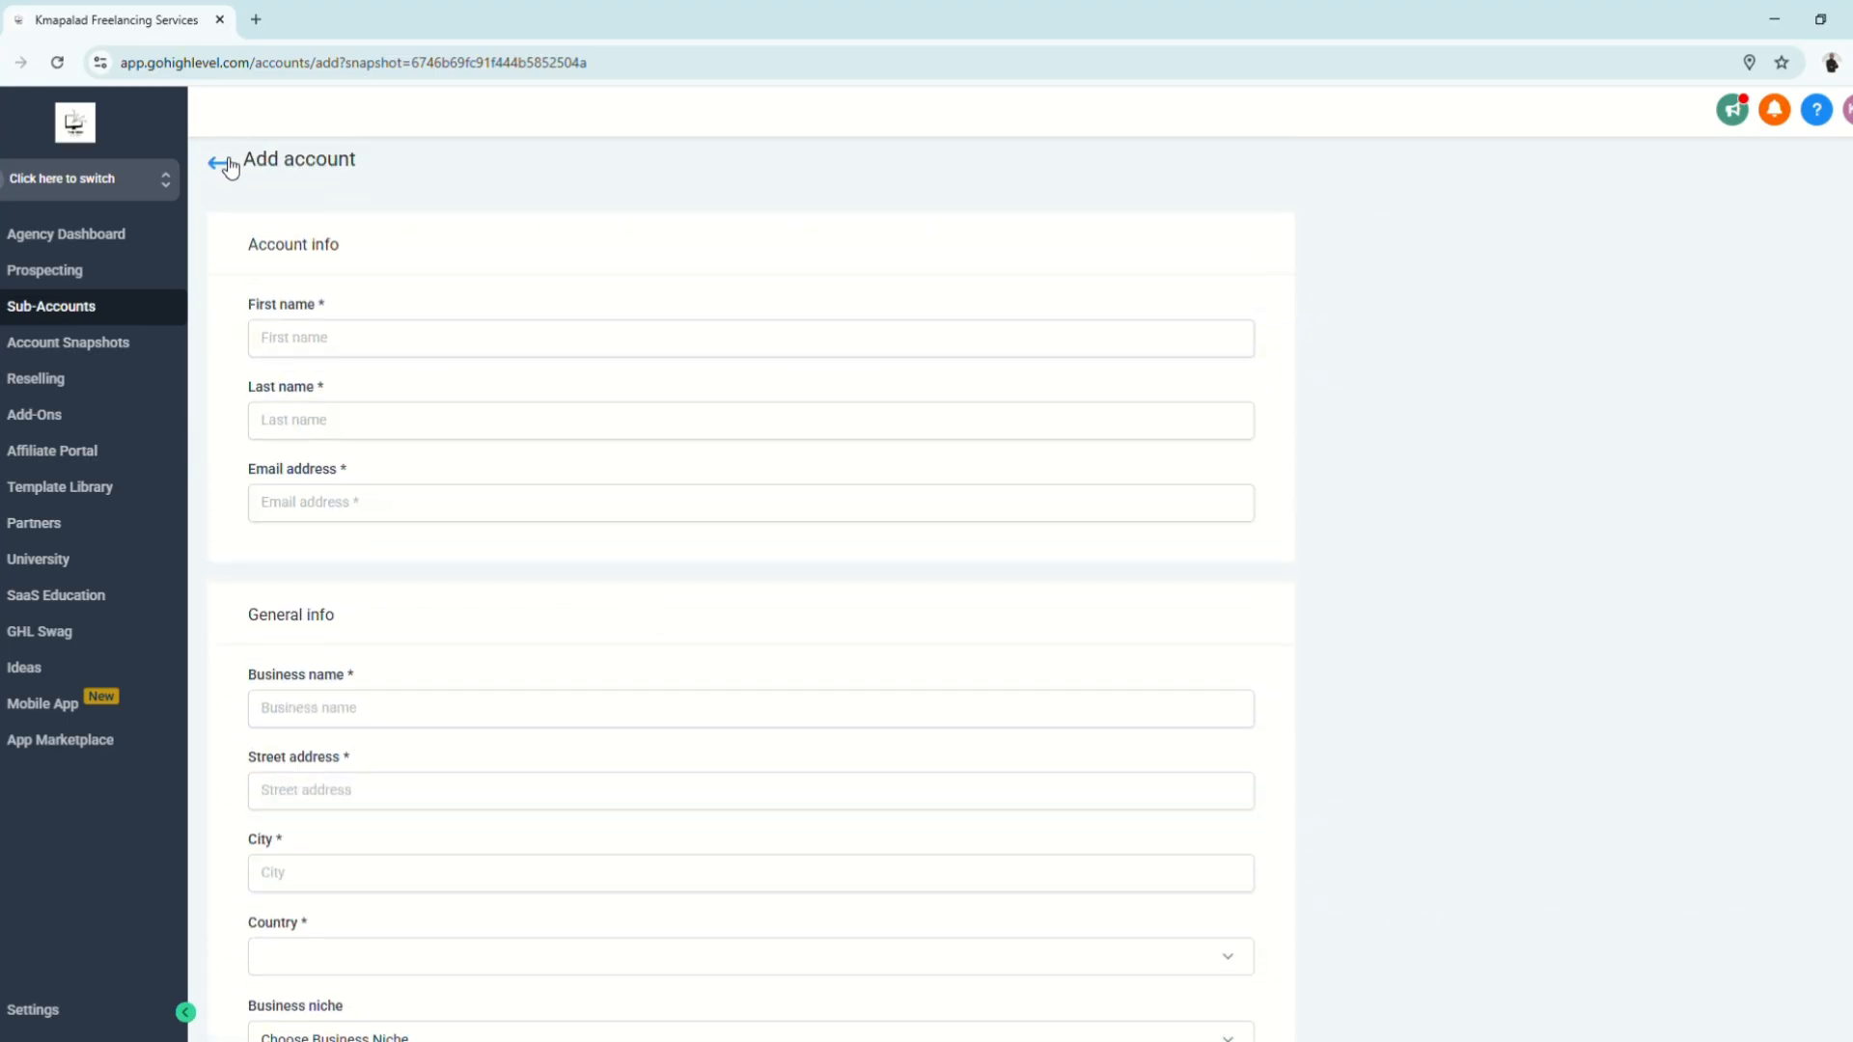
click(222, 162)
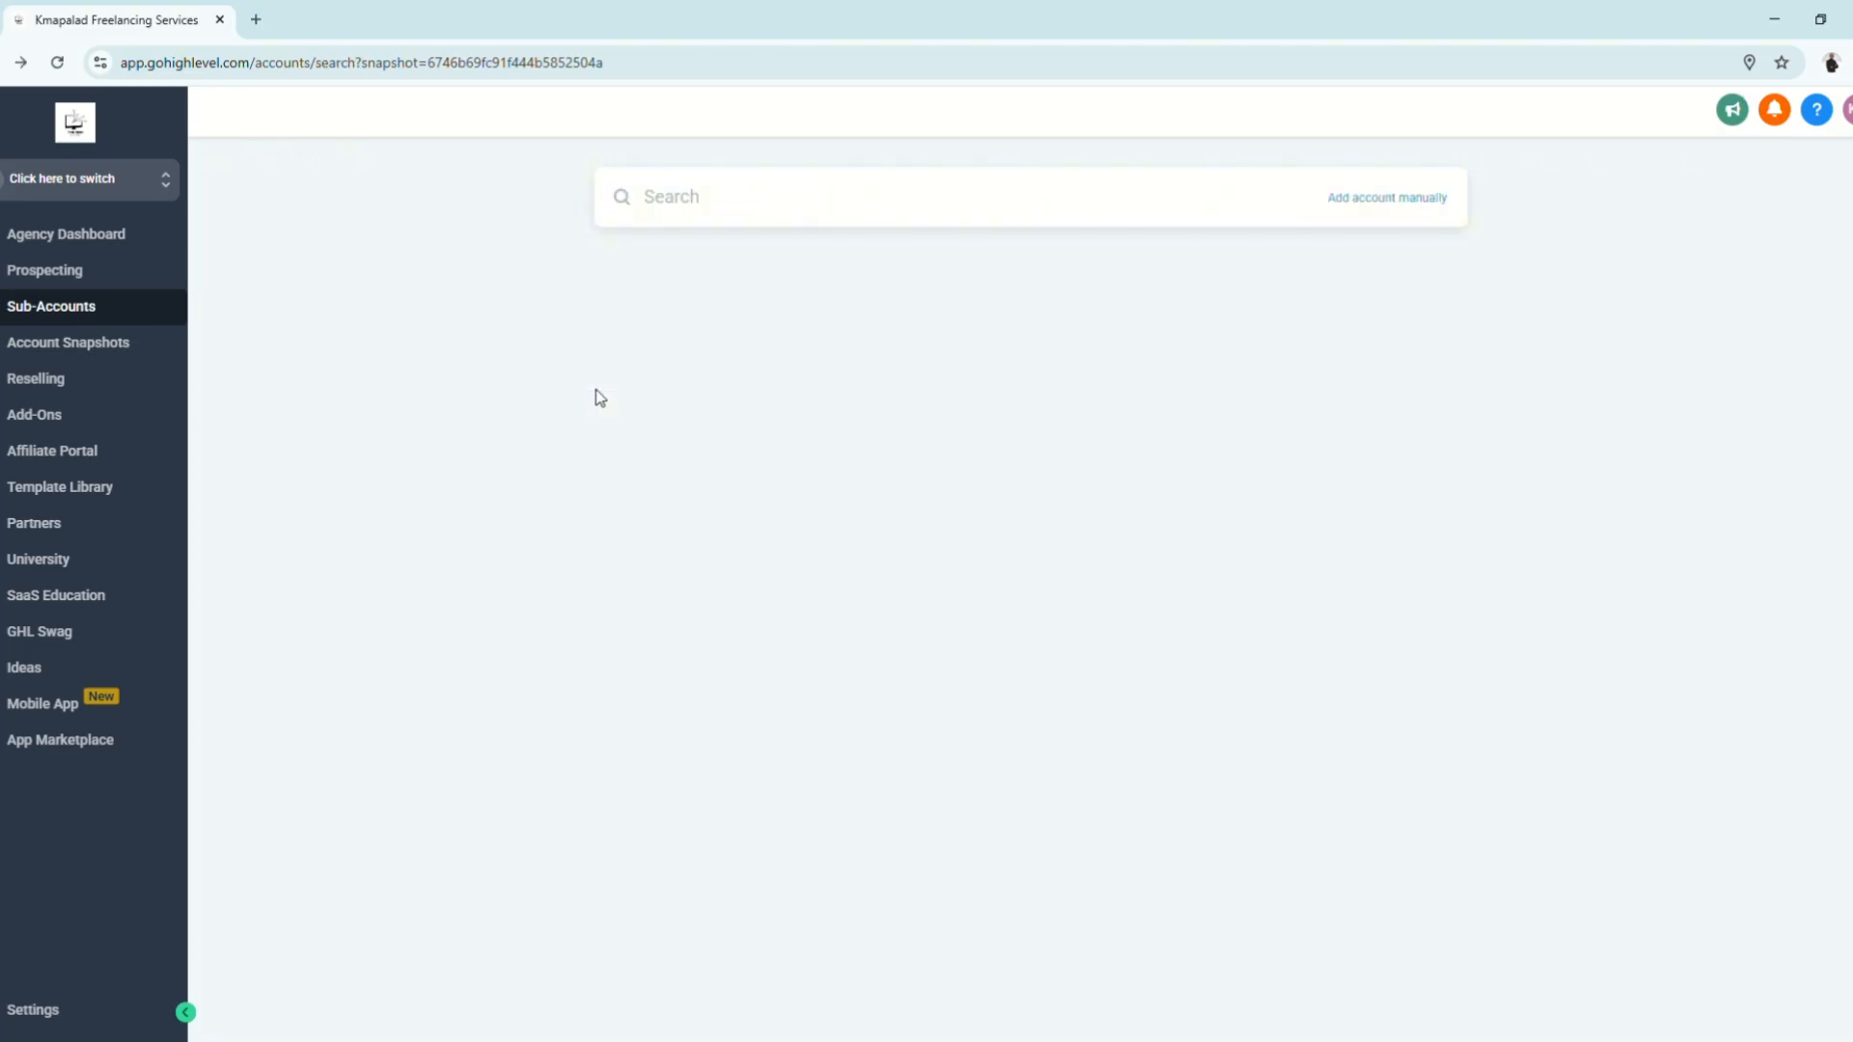
mouse_move(863, 284)
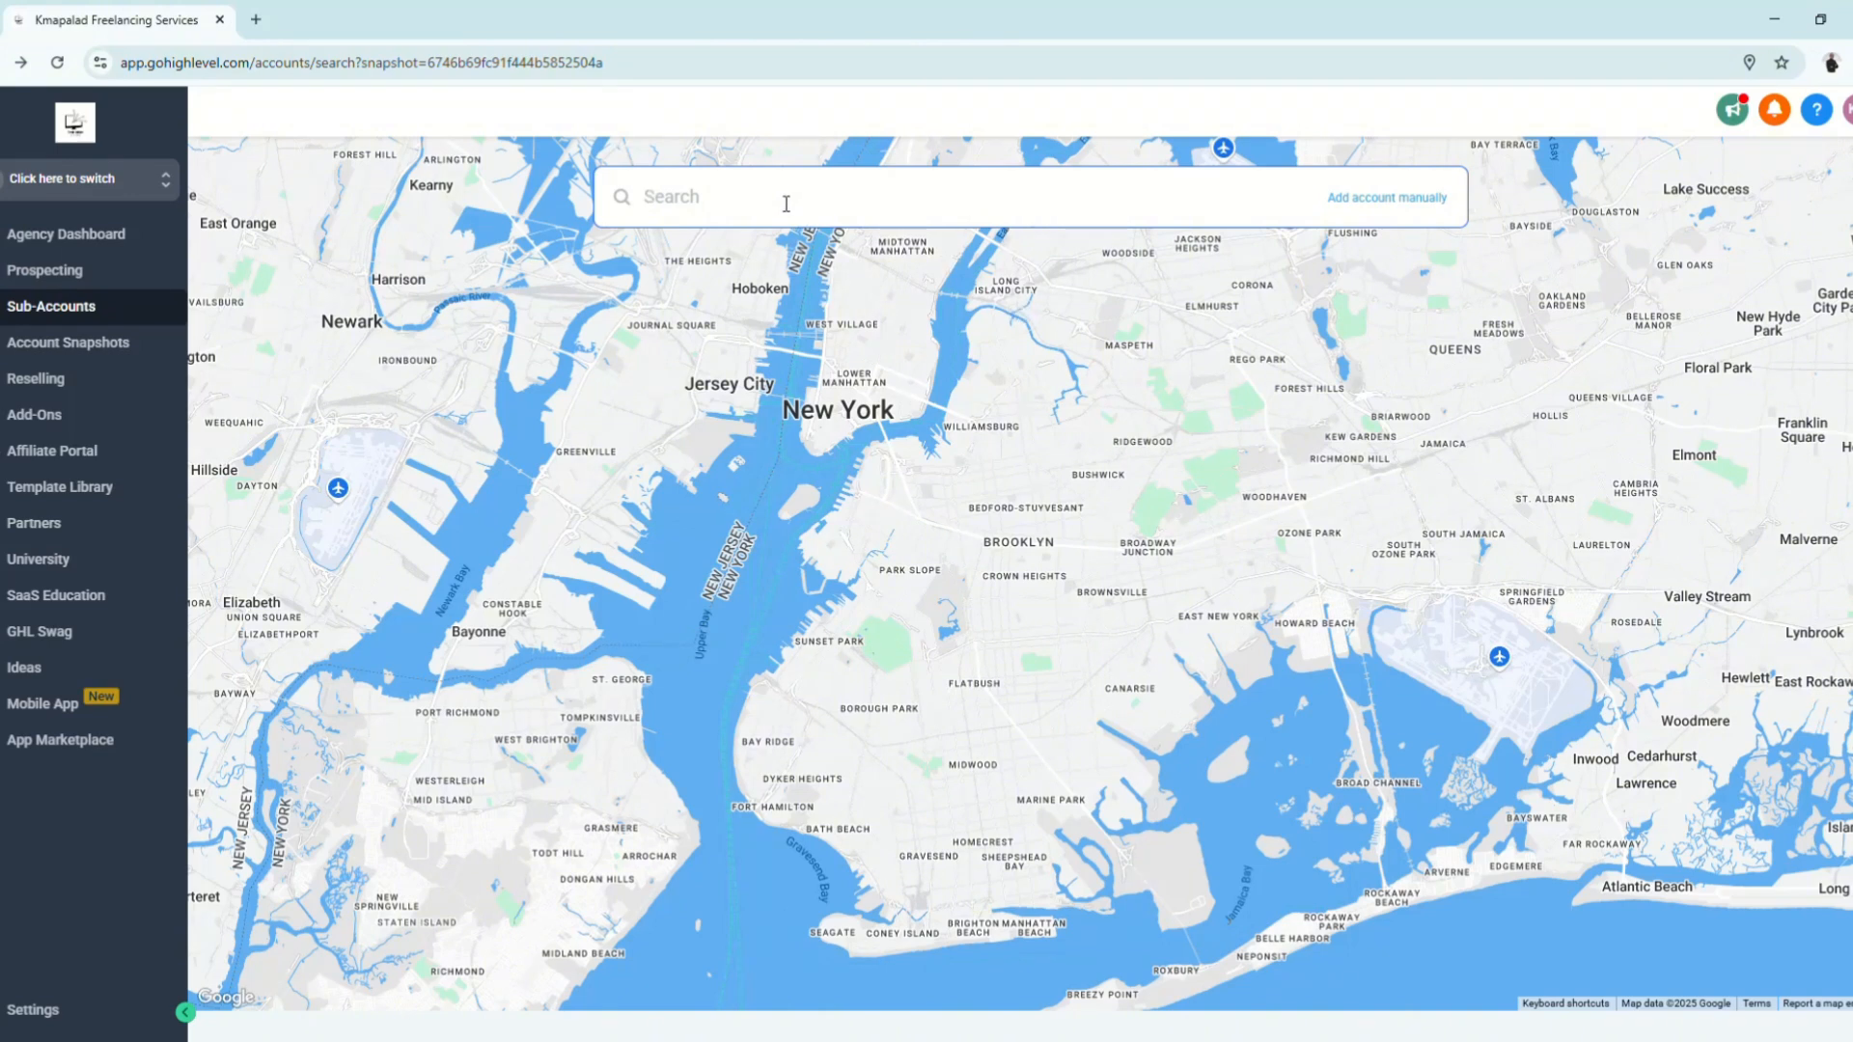
mouse_move(1034, 216)
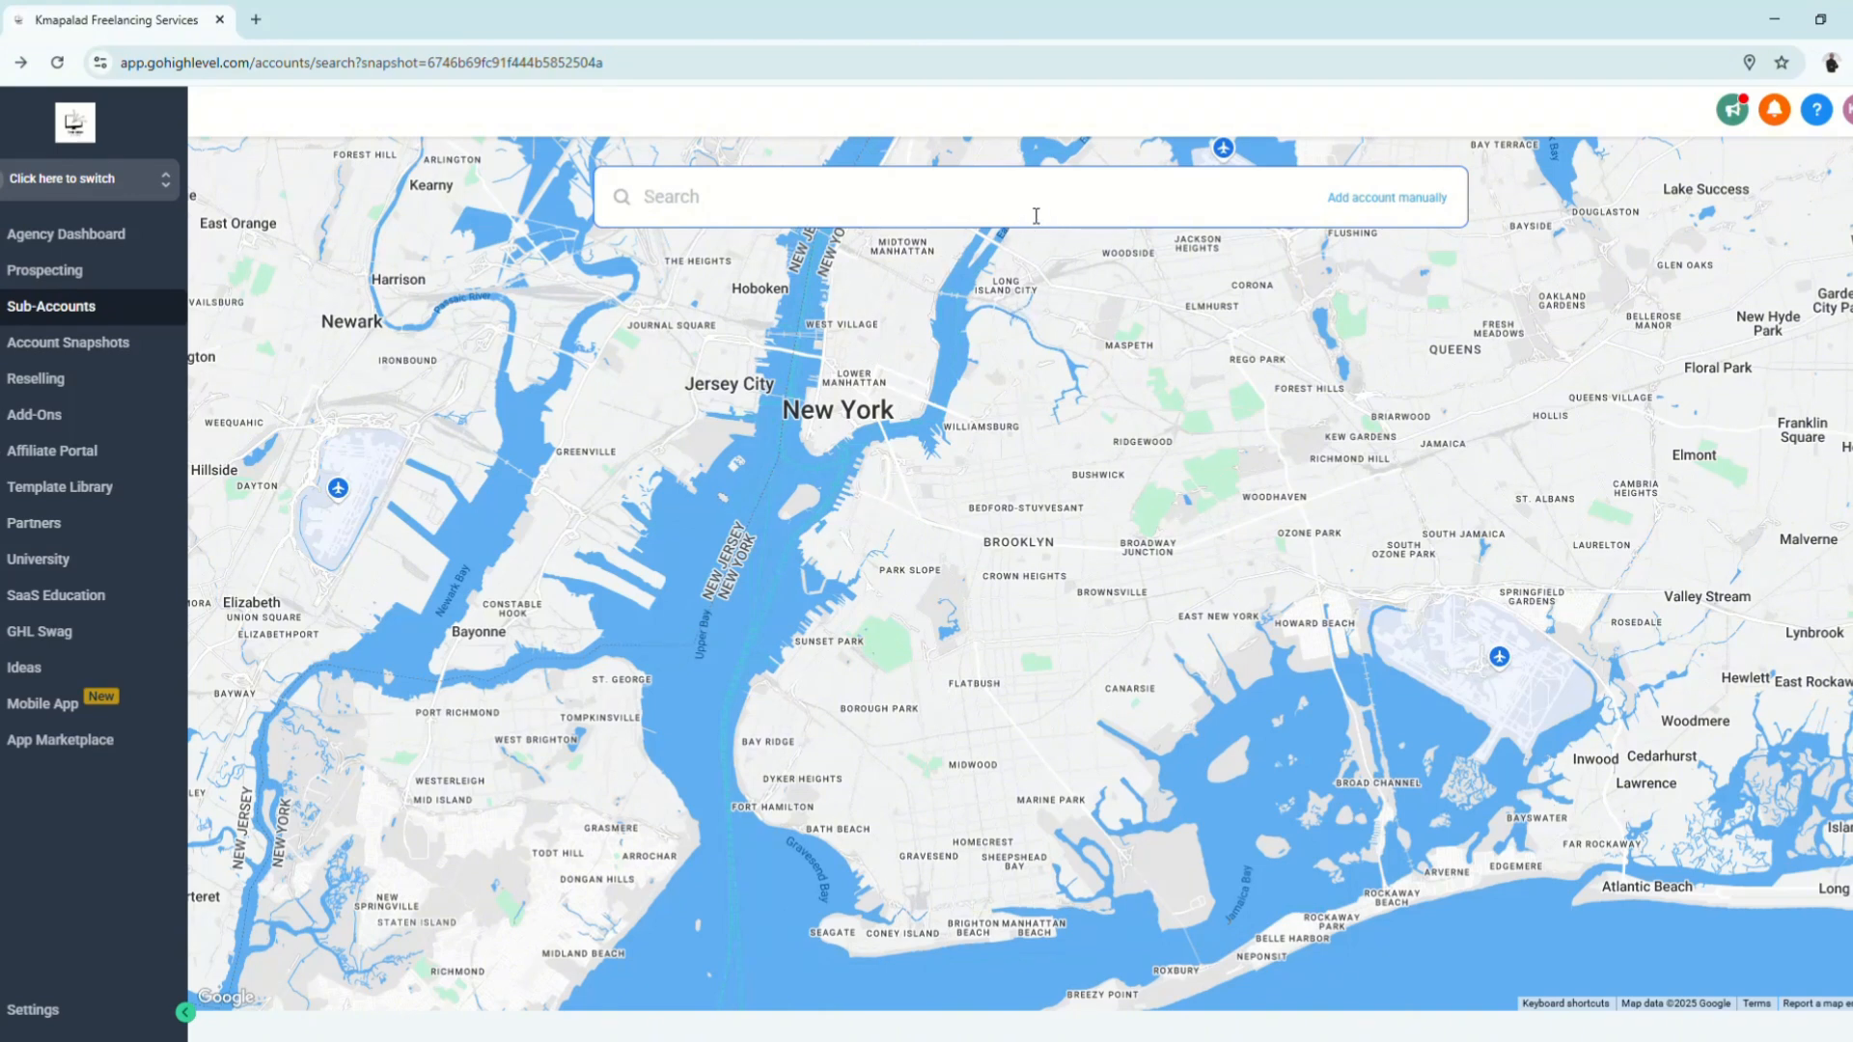
Search the Meycauayan branch address and pick a result to start the Add account form
click(768, 197)
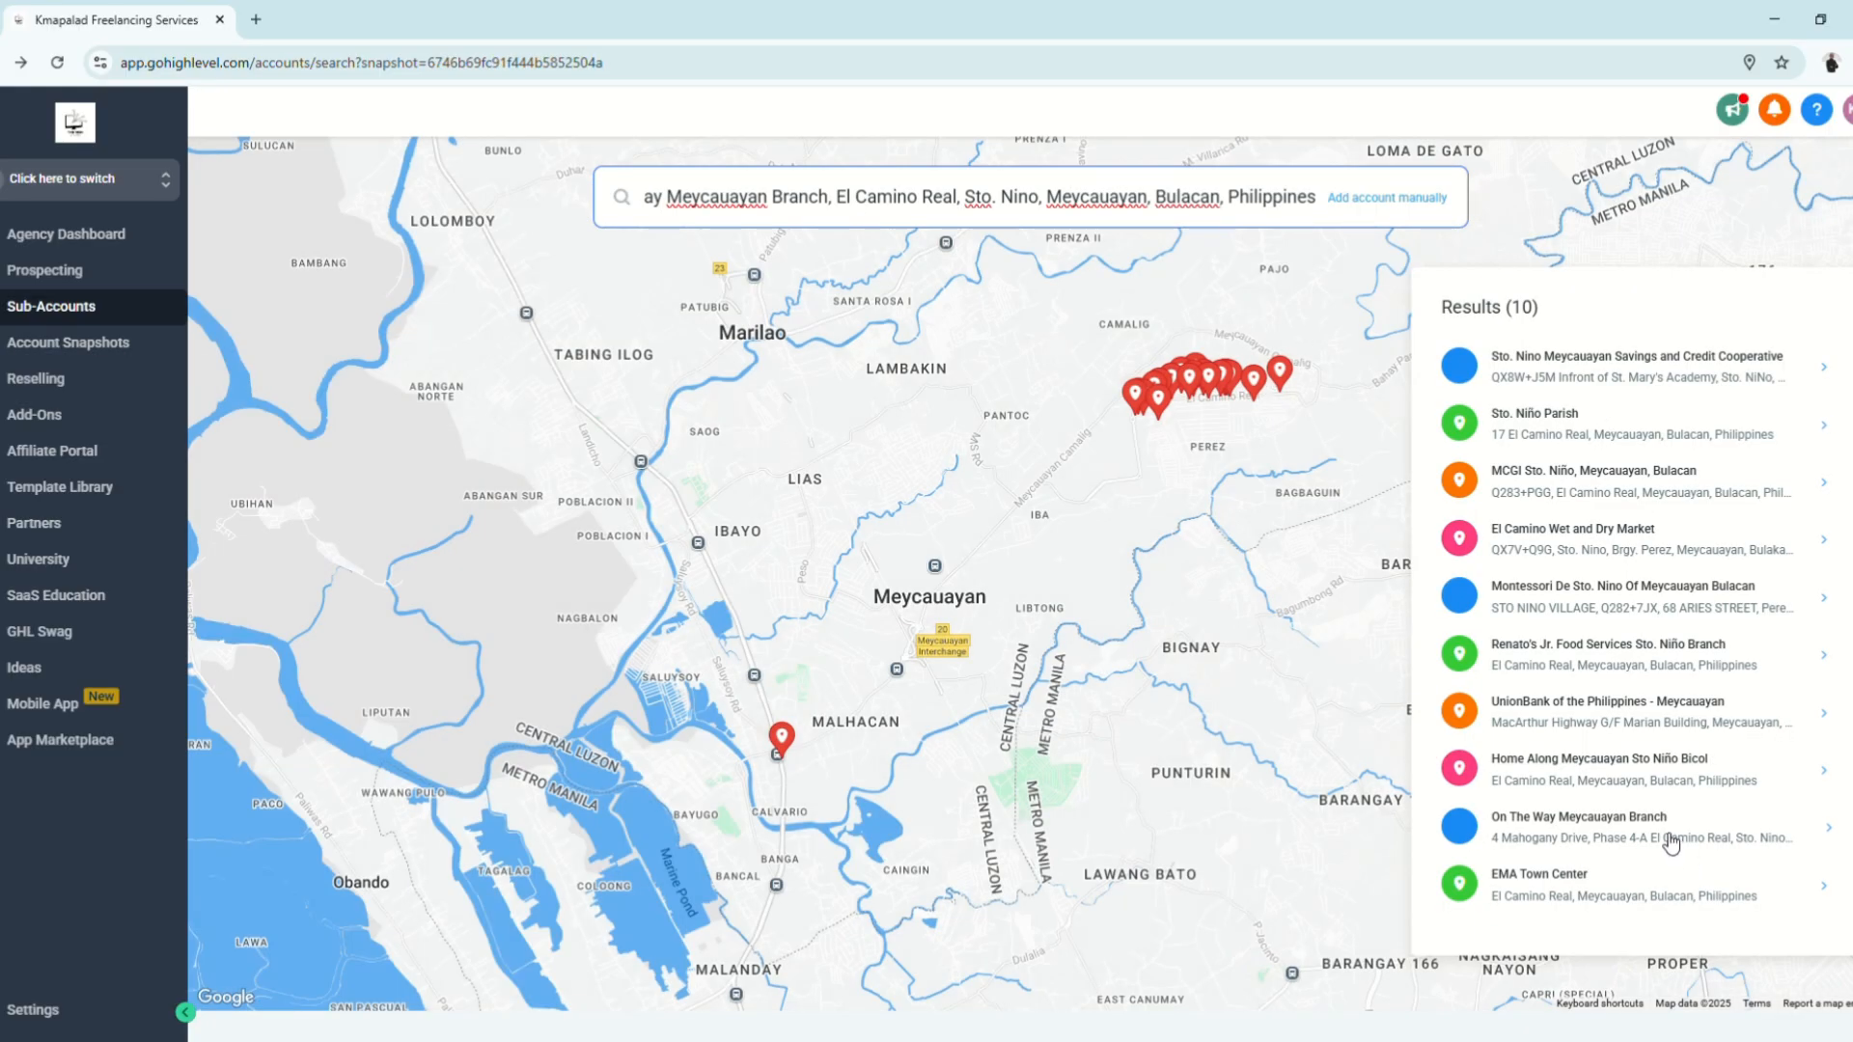
click(1388, 197)
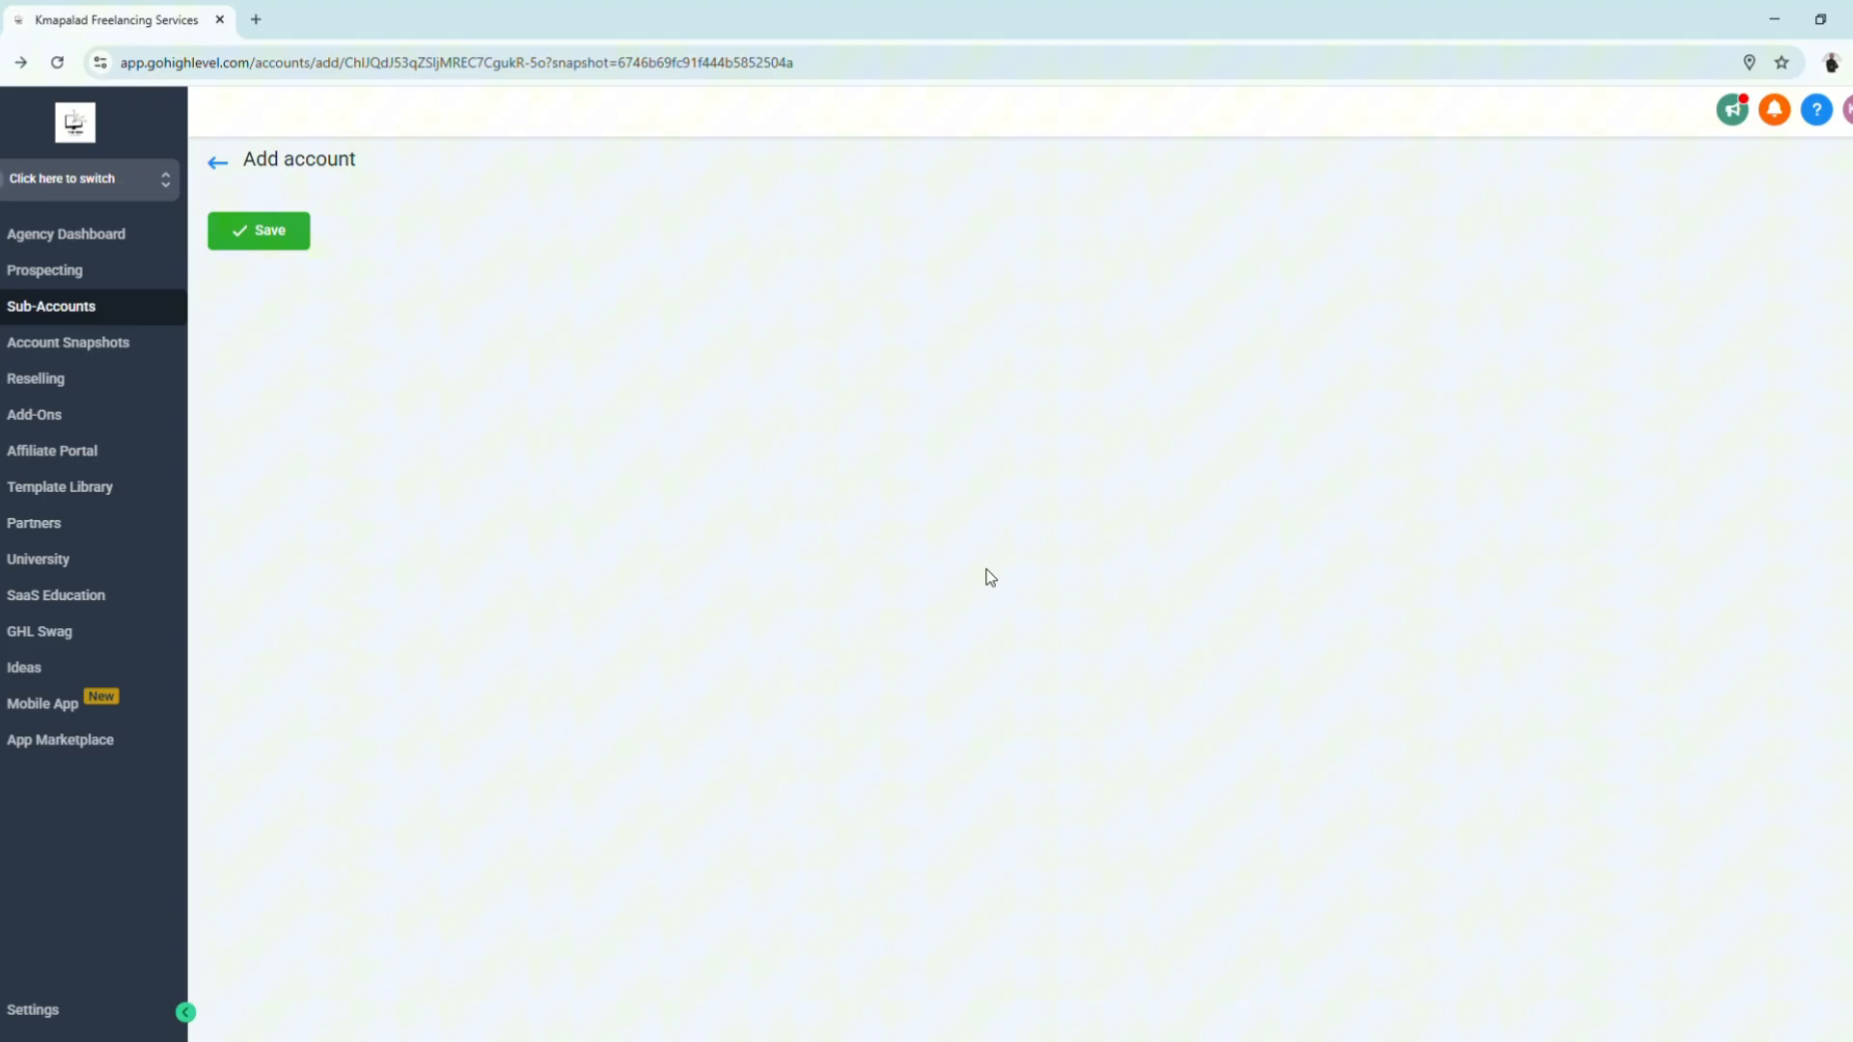
Enter John Doe, The MSH Coffee Shop, Meycauayan address, Cafe niche, zip, phone and website
scroll(down, 3)
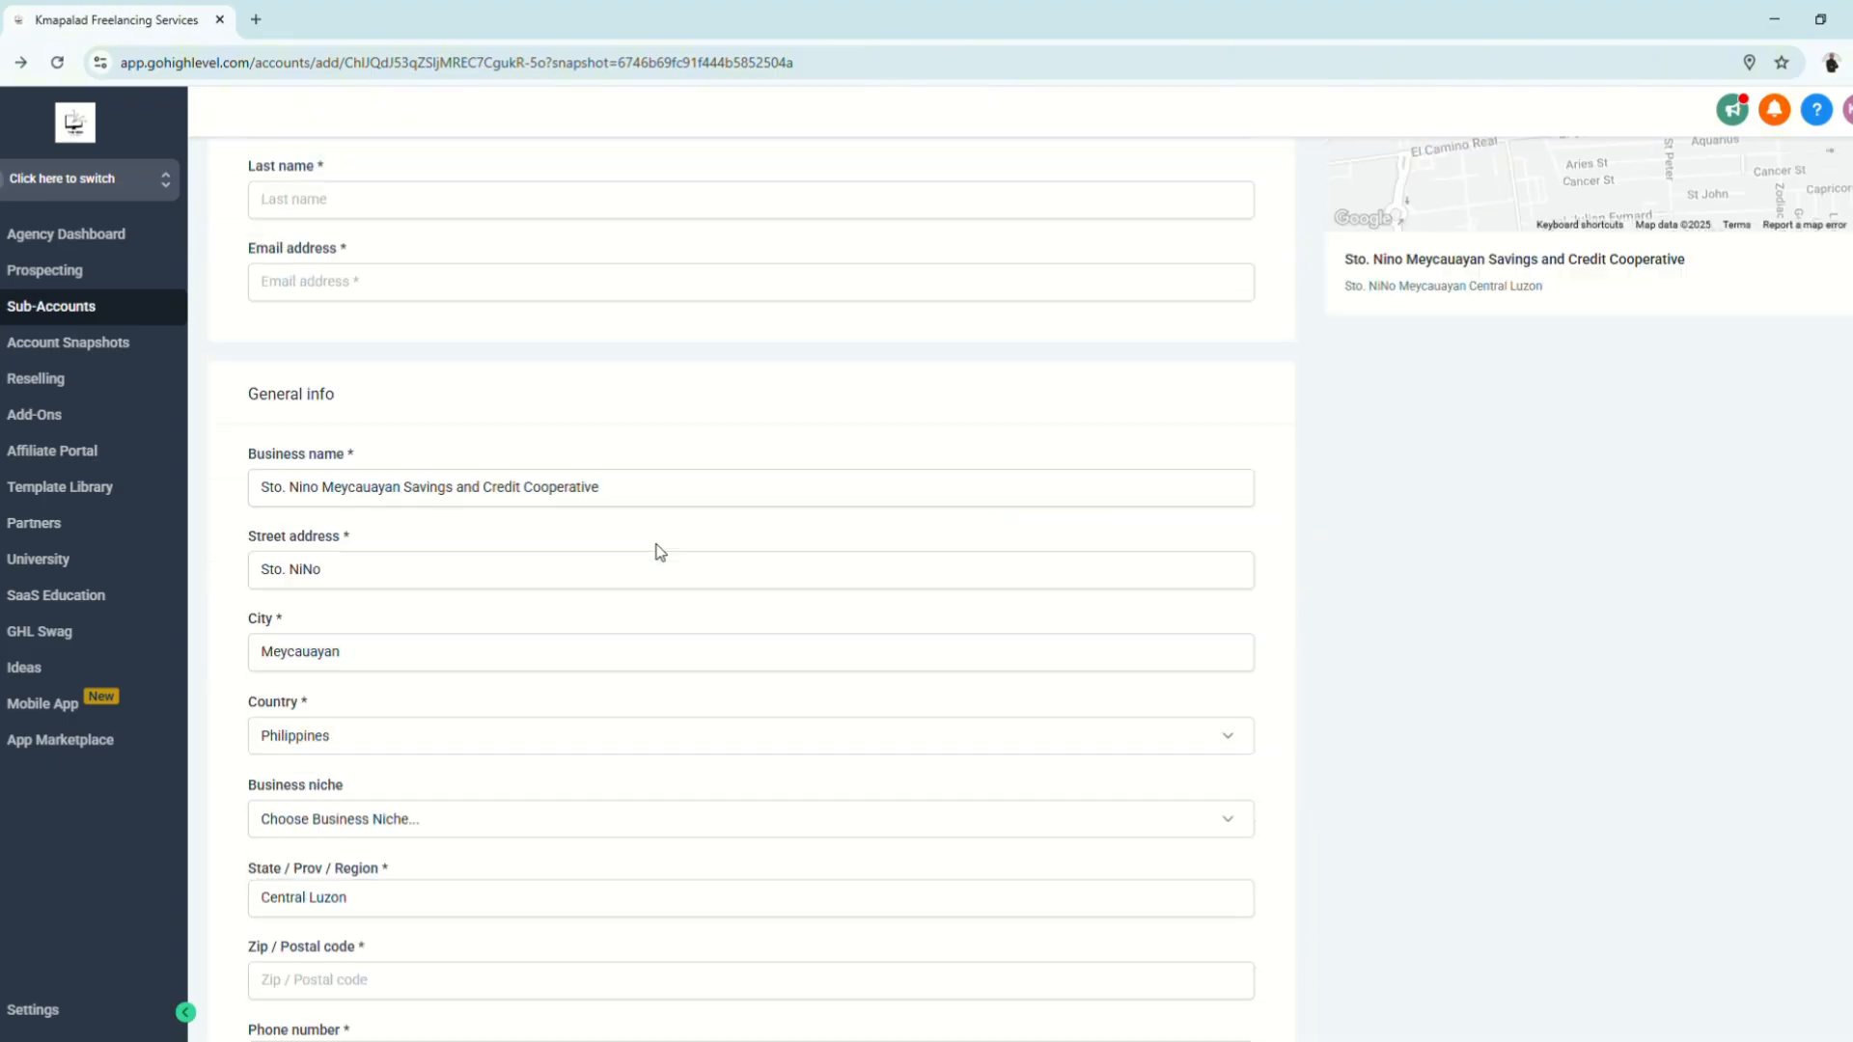
scroll(down, 3)
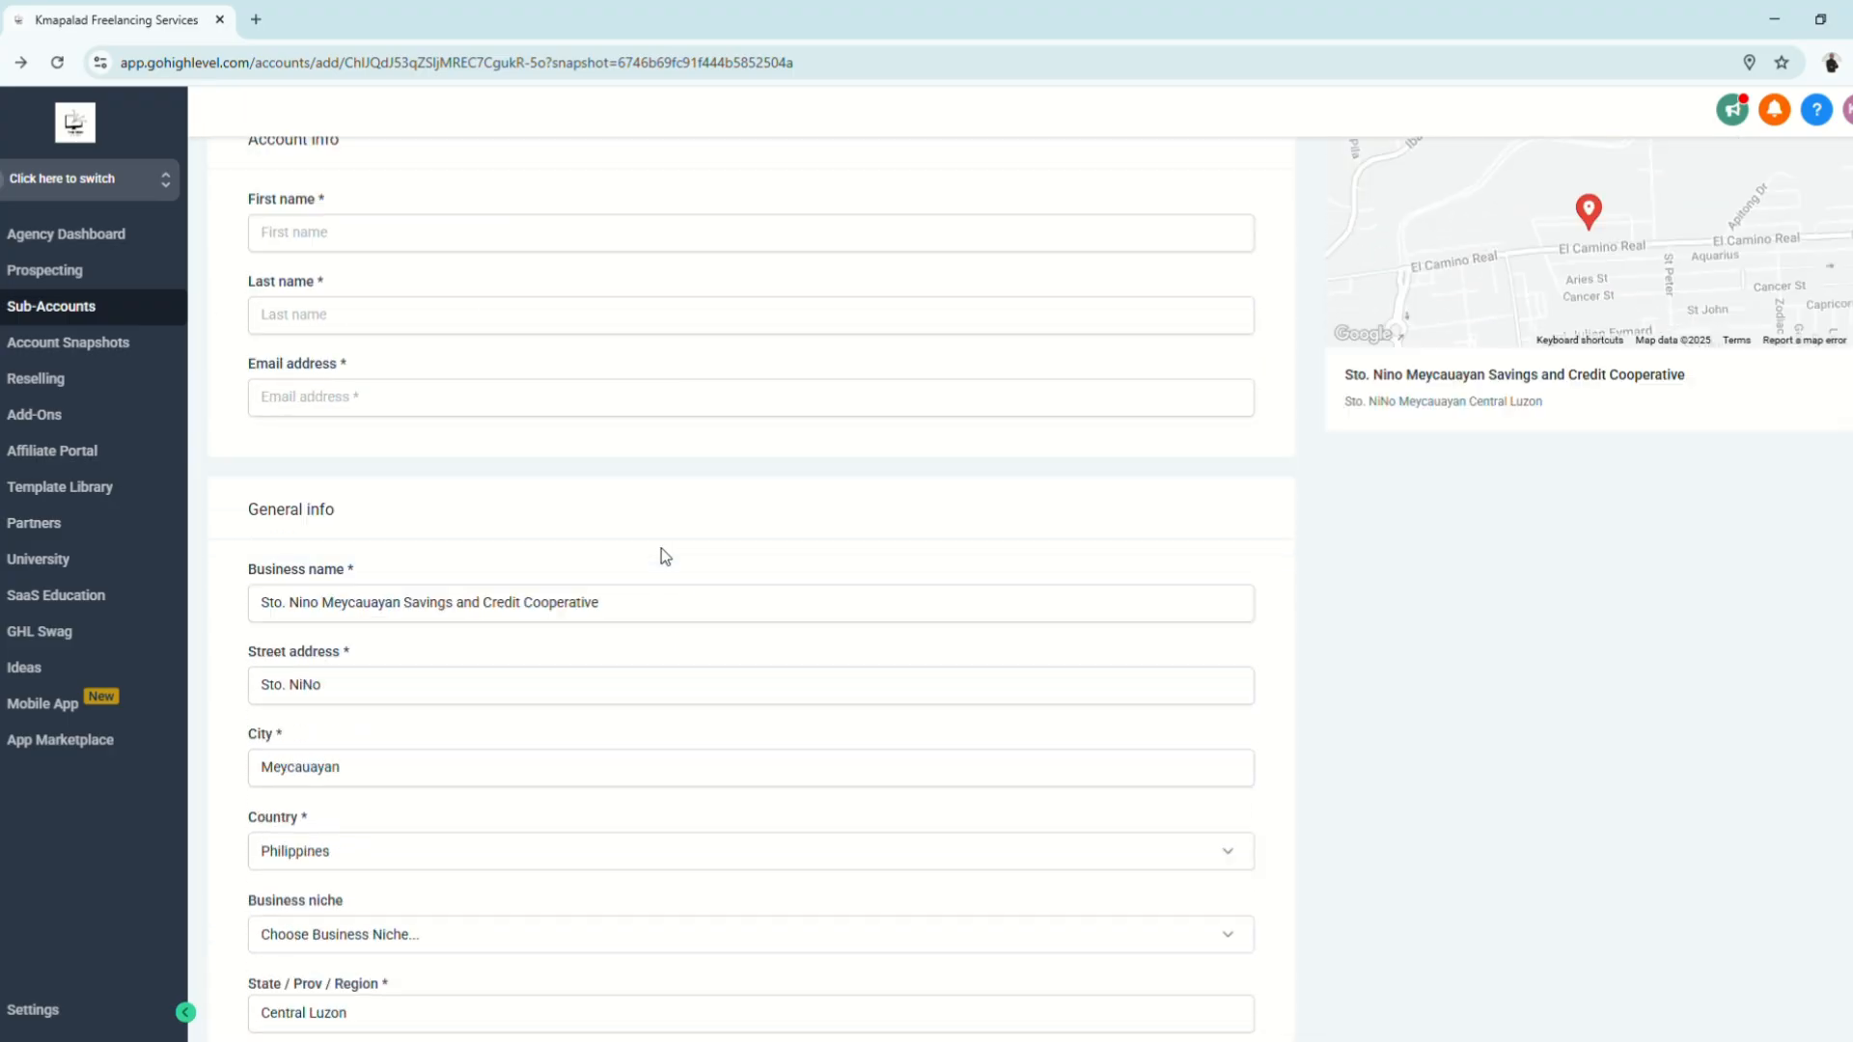
scroll(up, 3)
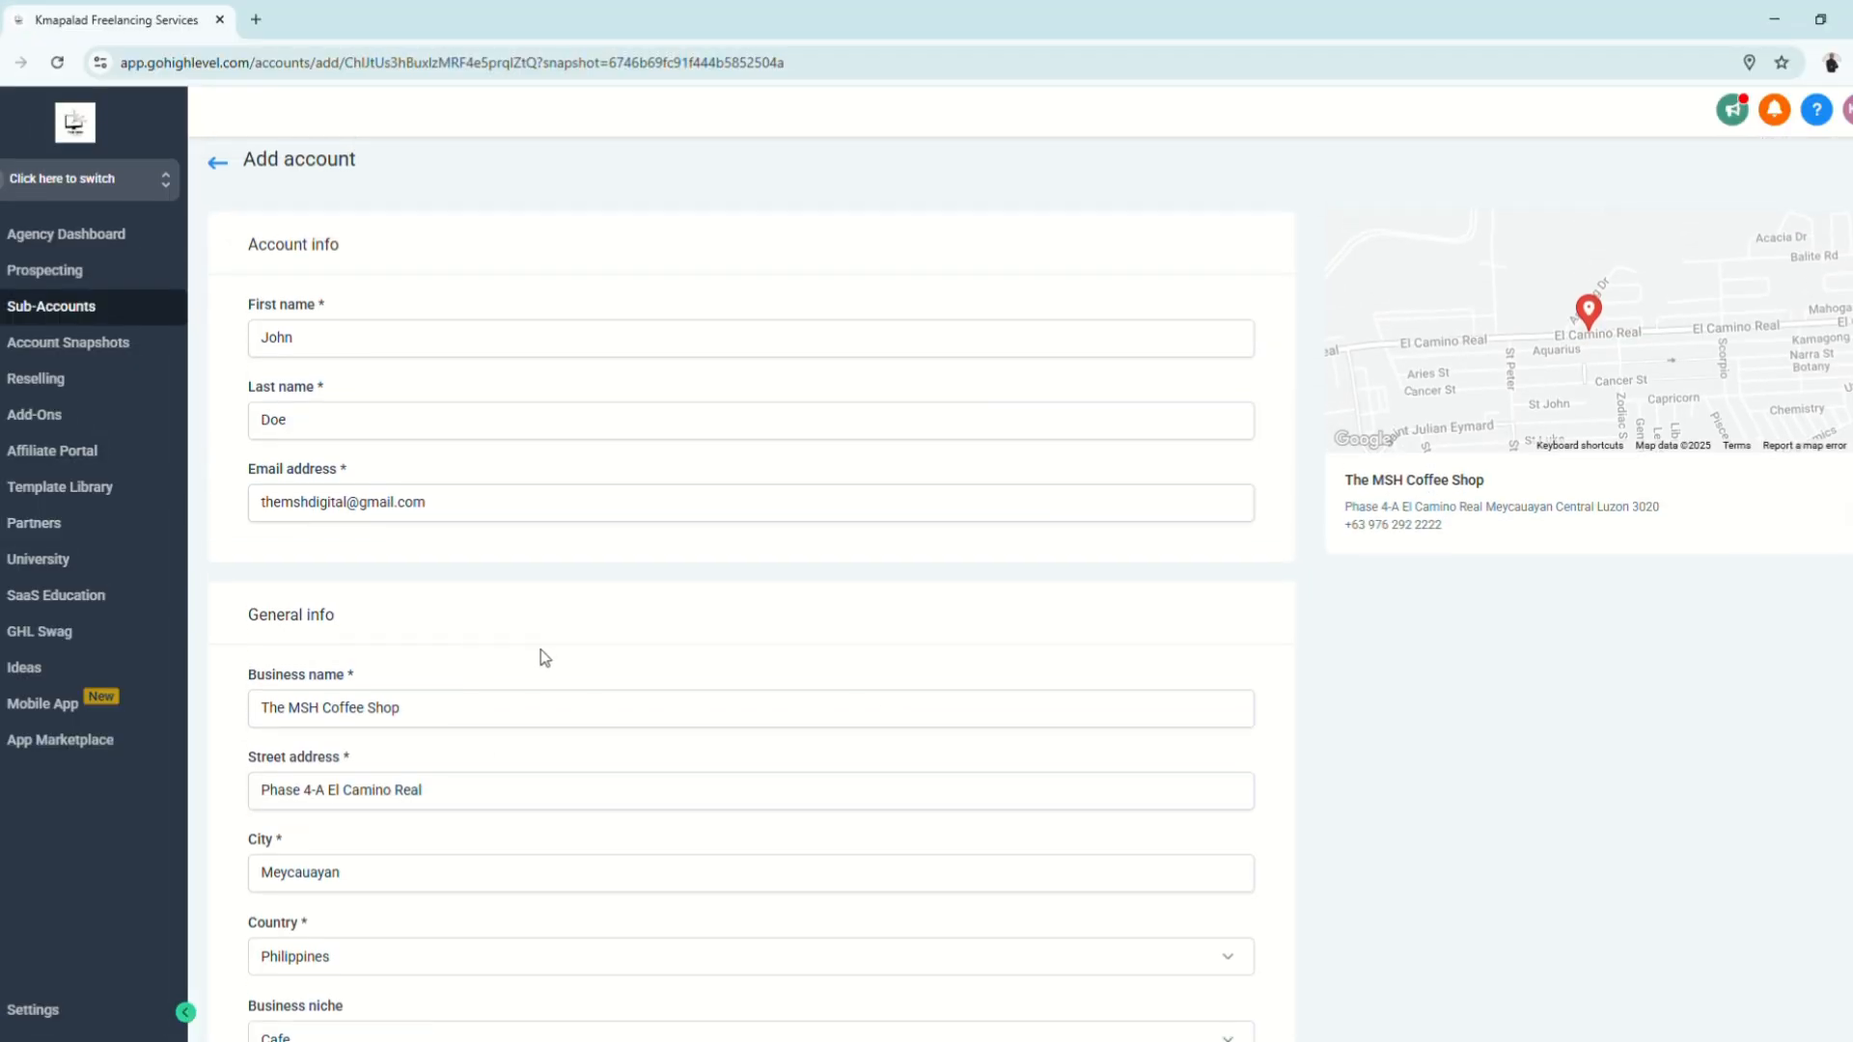
scroll(down, 3)
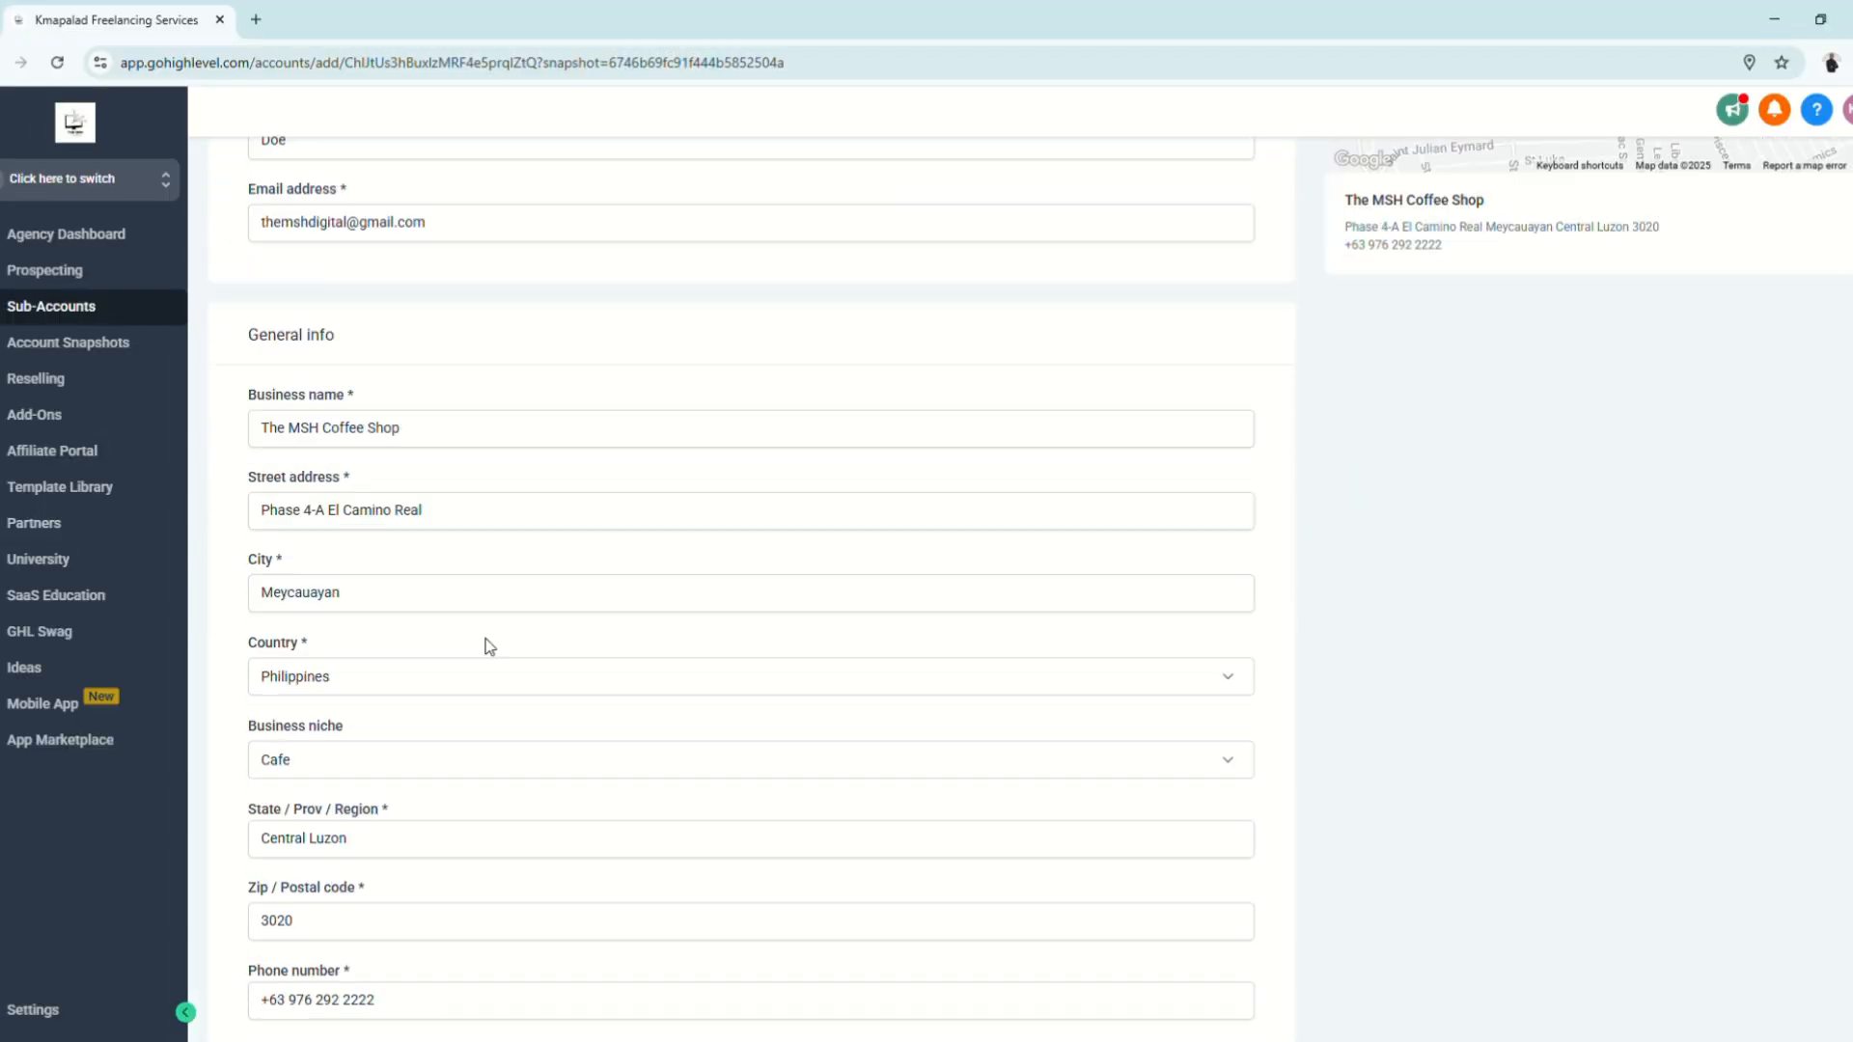
scroll(down, 3)
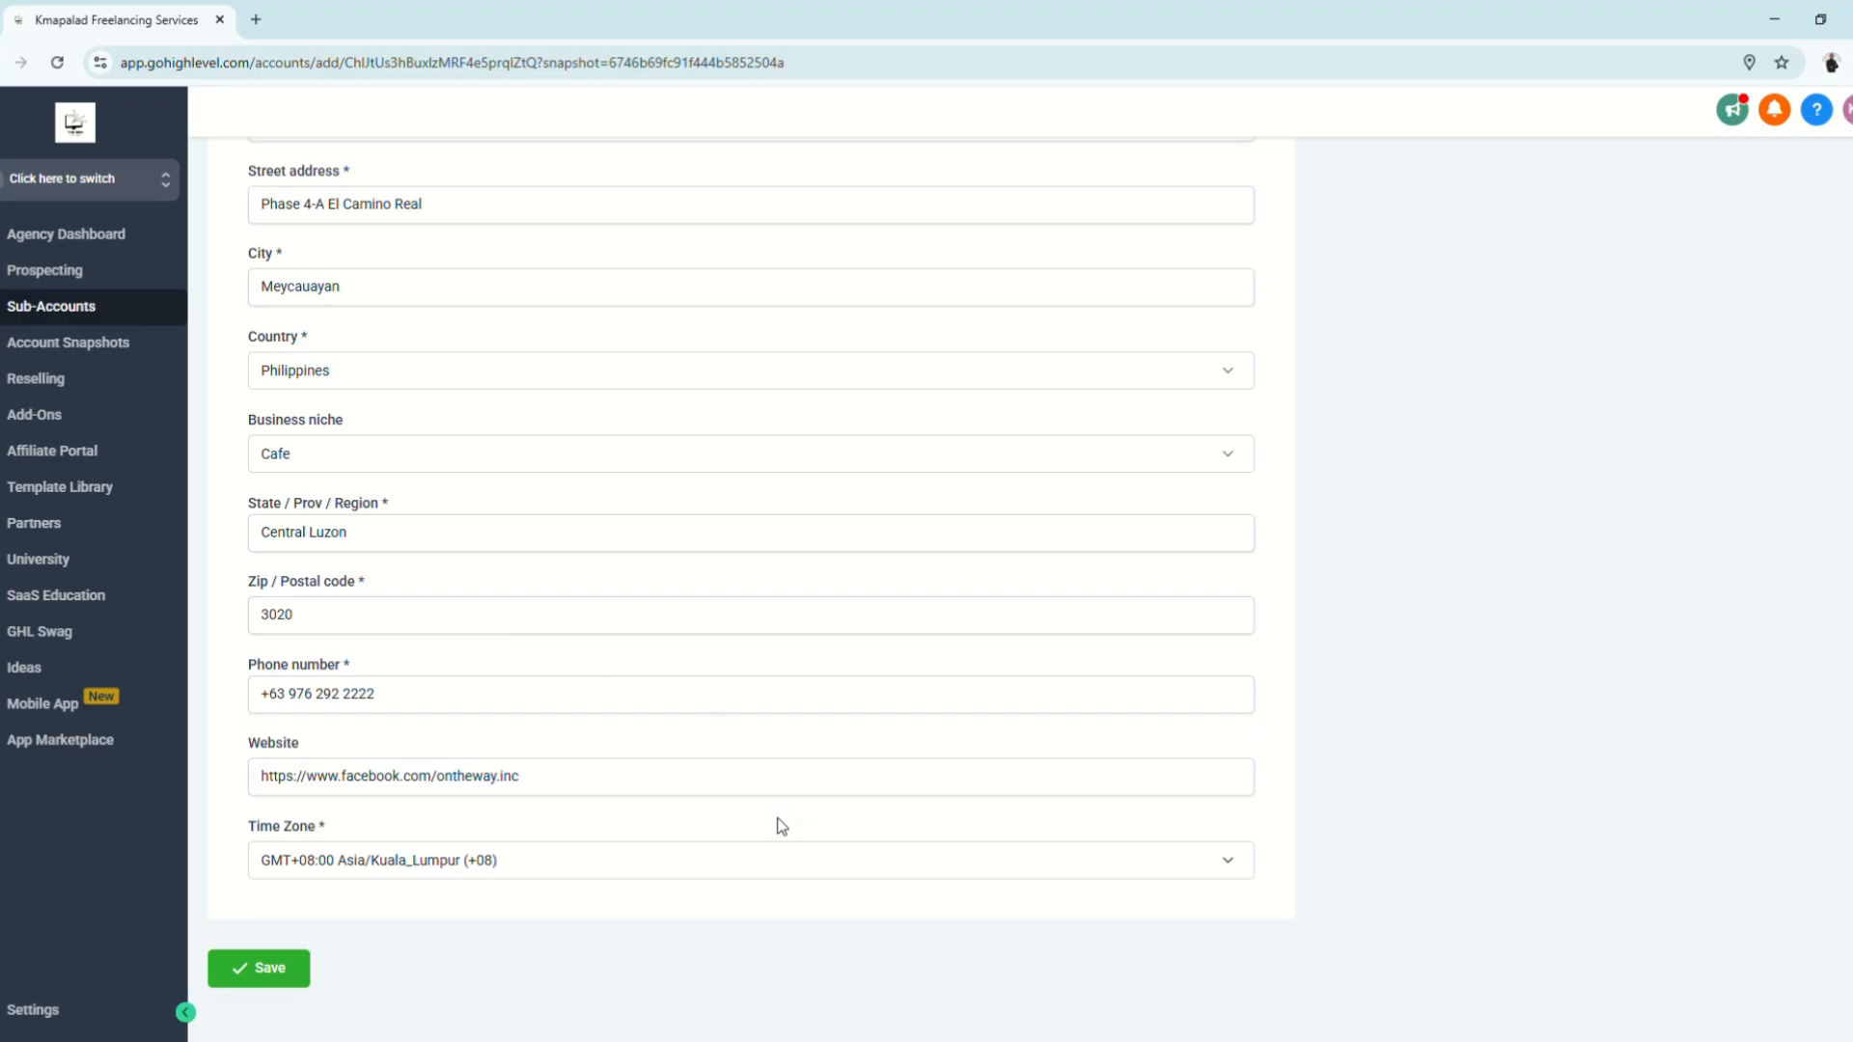
scroll(up, 3)
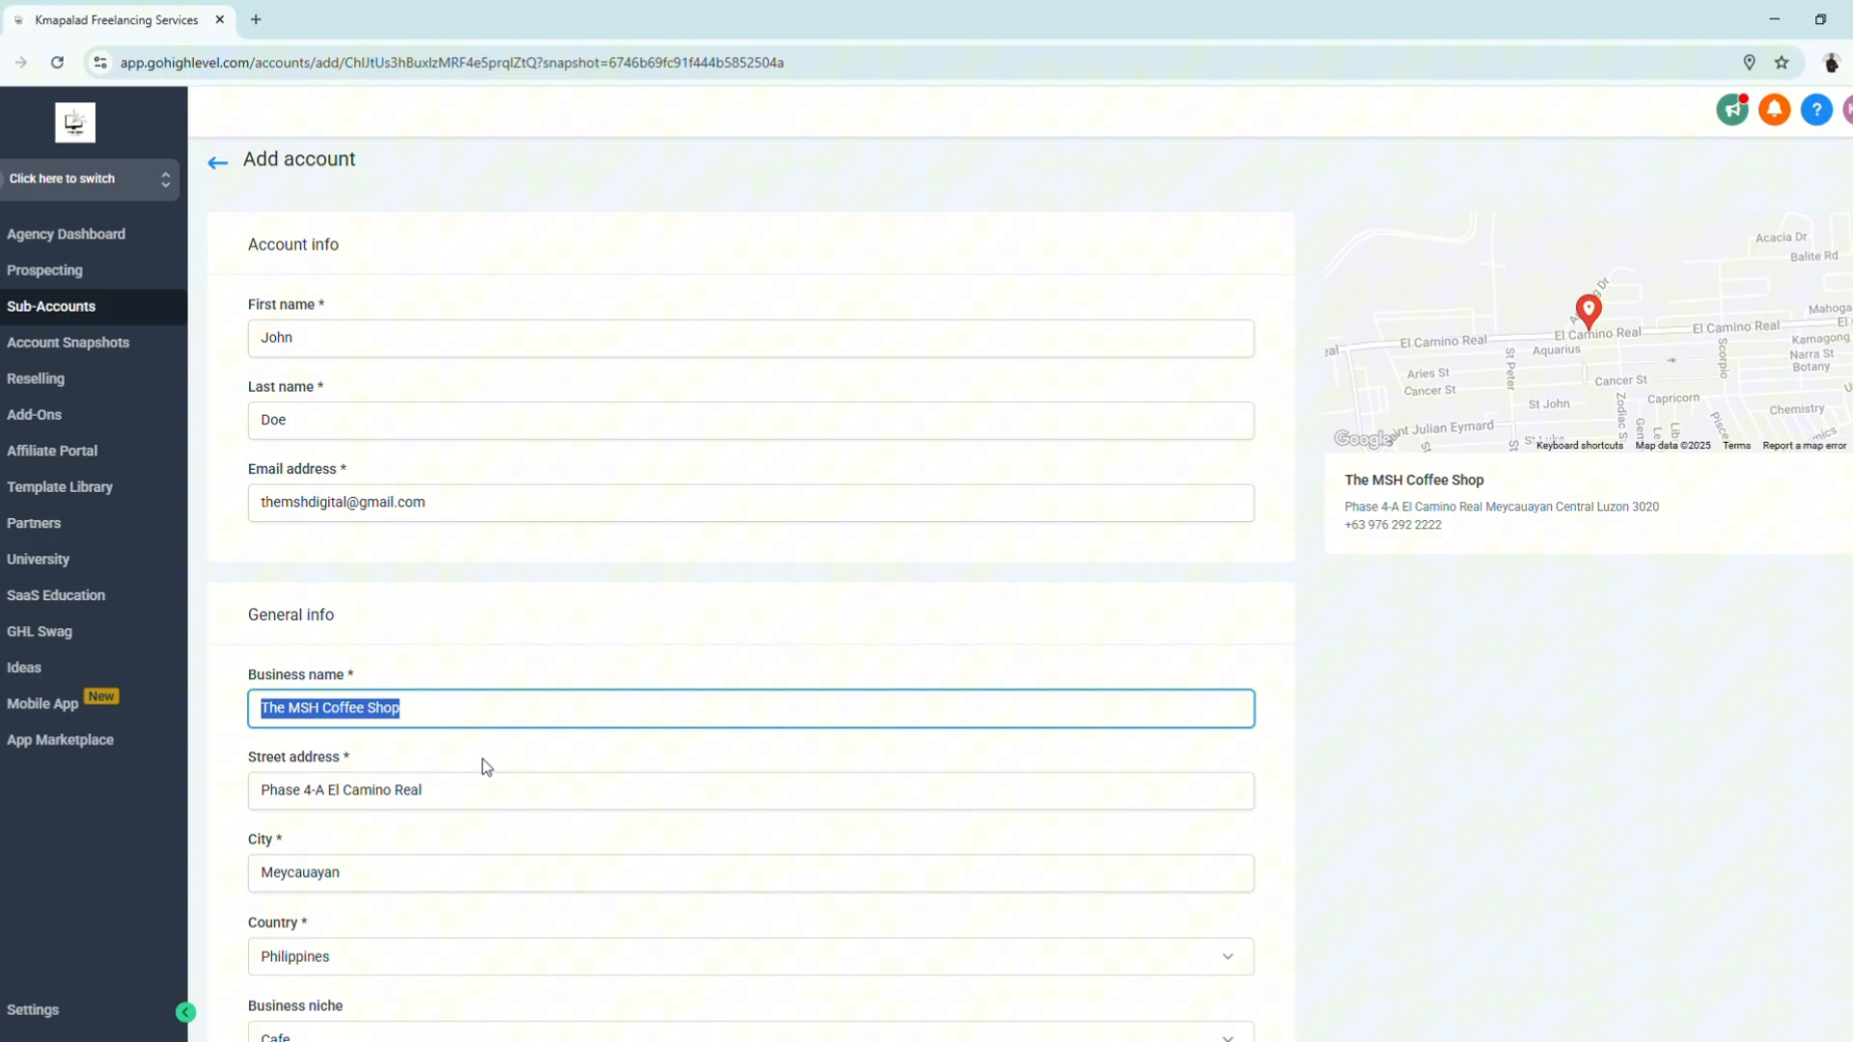
scroll(down, 3)
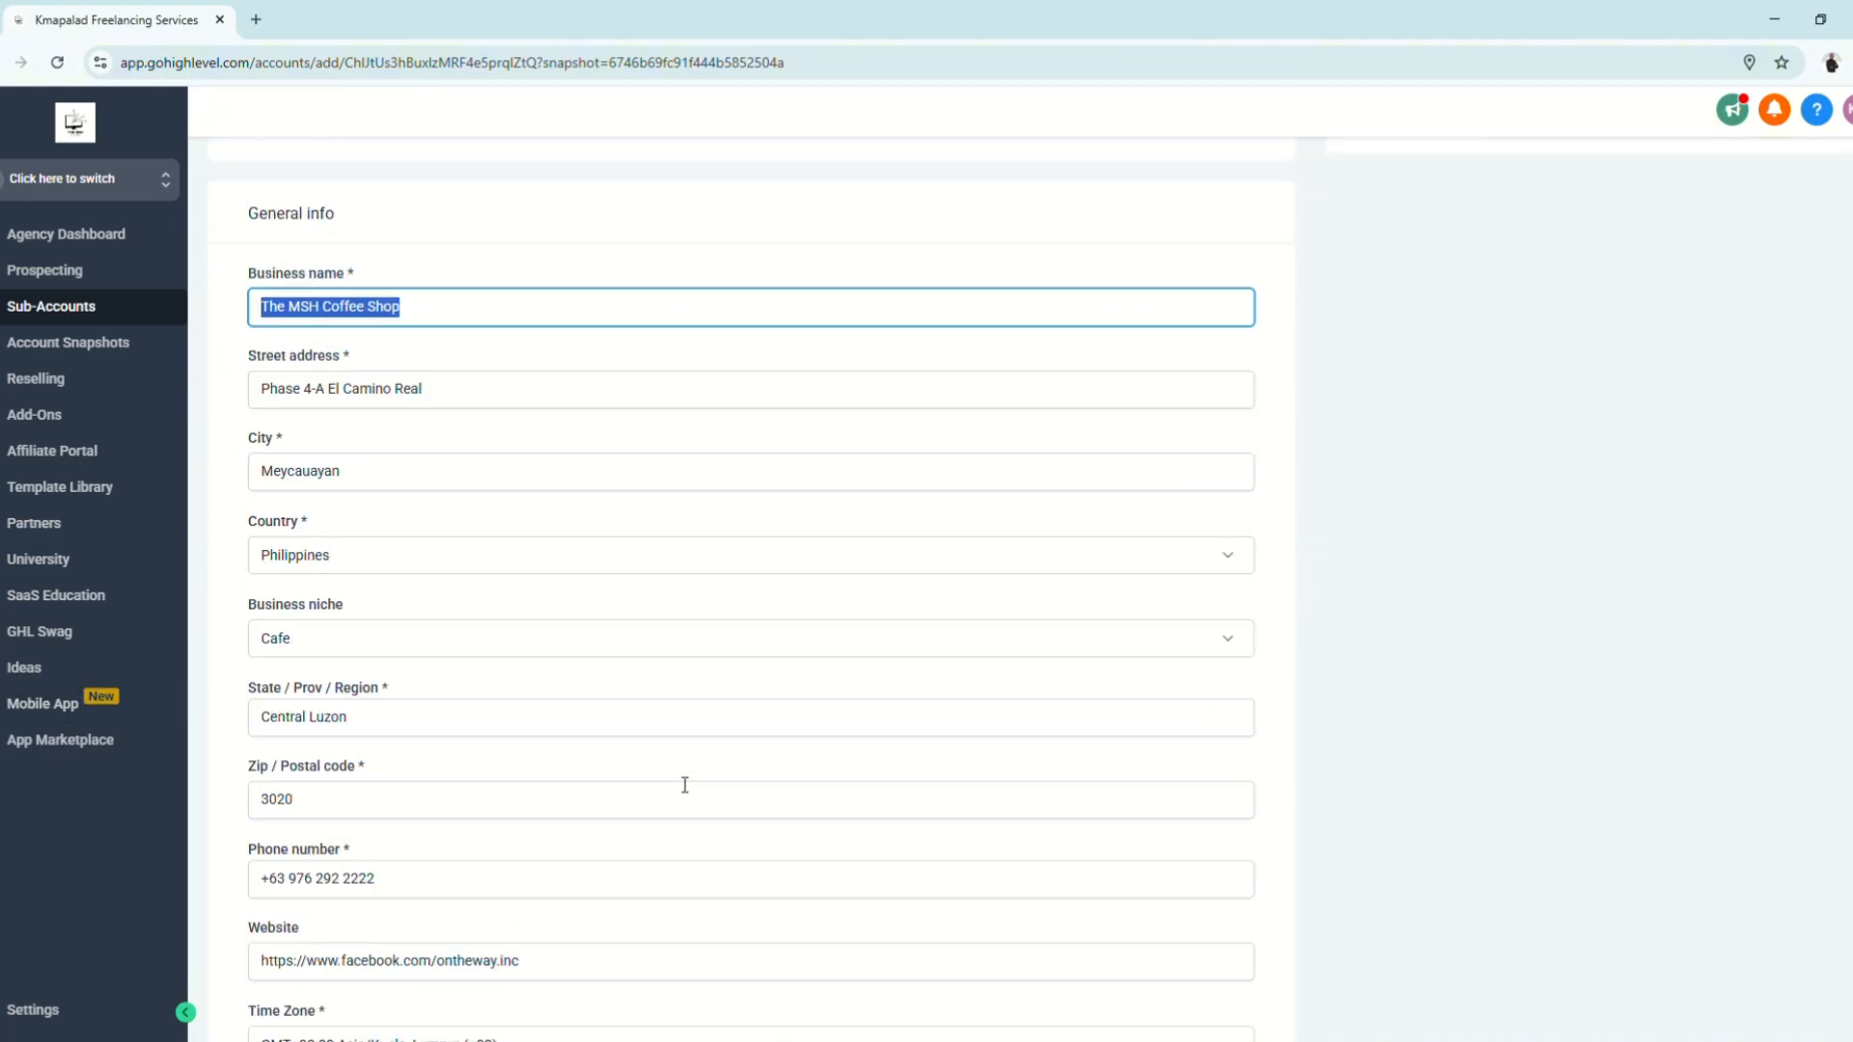
Save the new sub-account and view The MSH Coffee Shop's Basic Details with John Doe's info
scroll(down, 3)
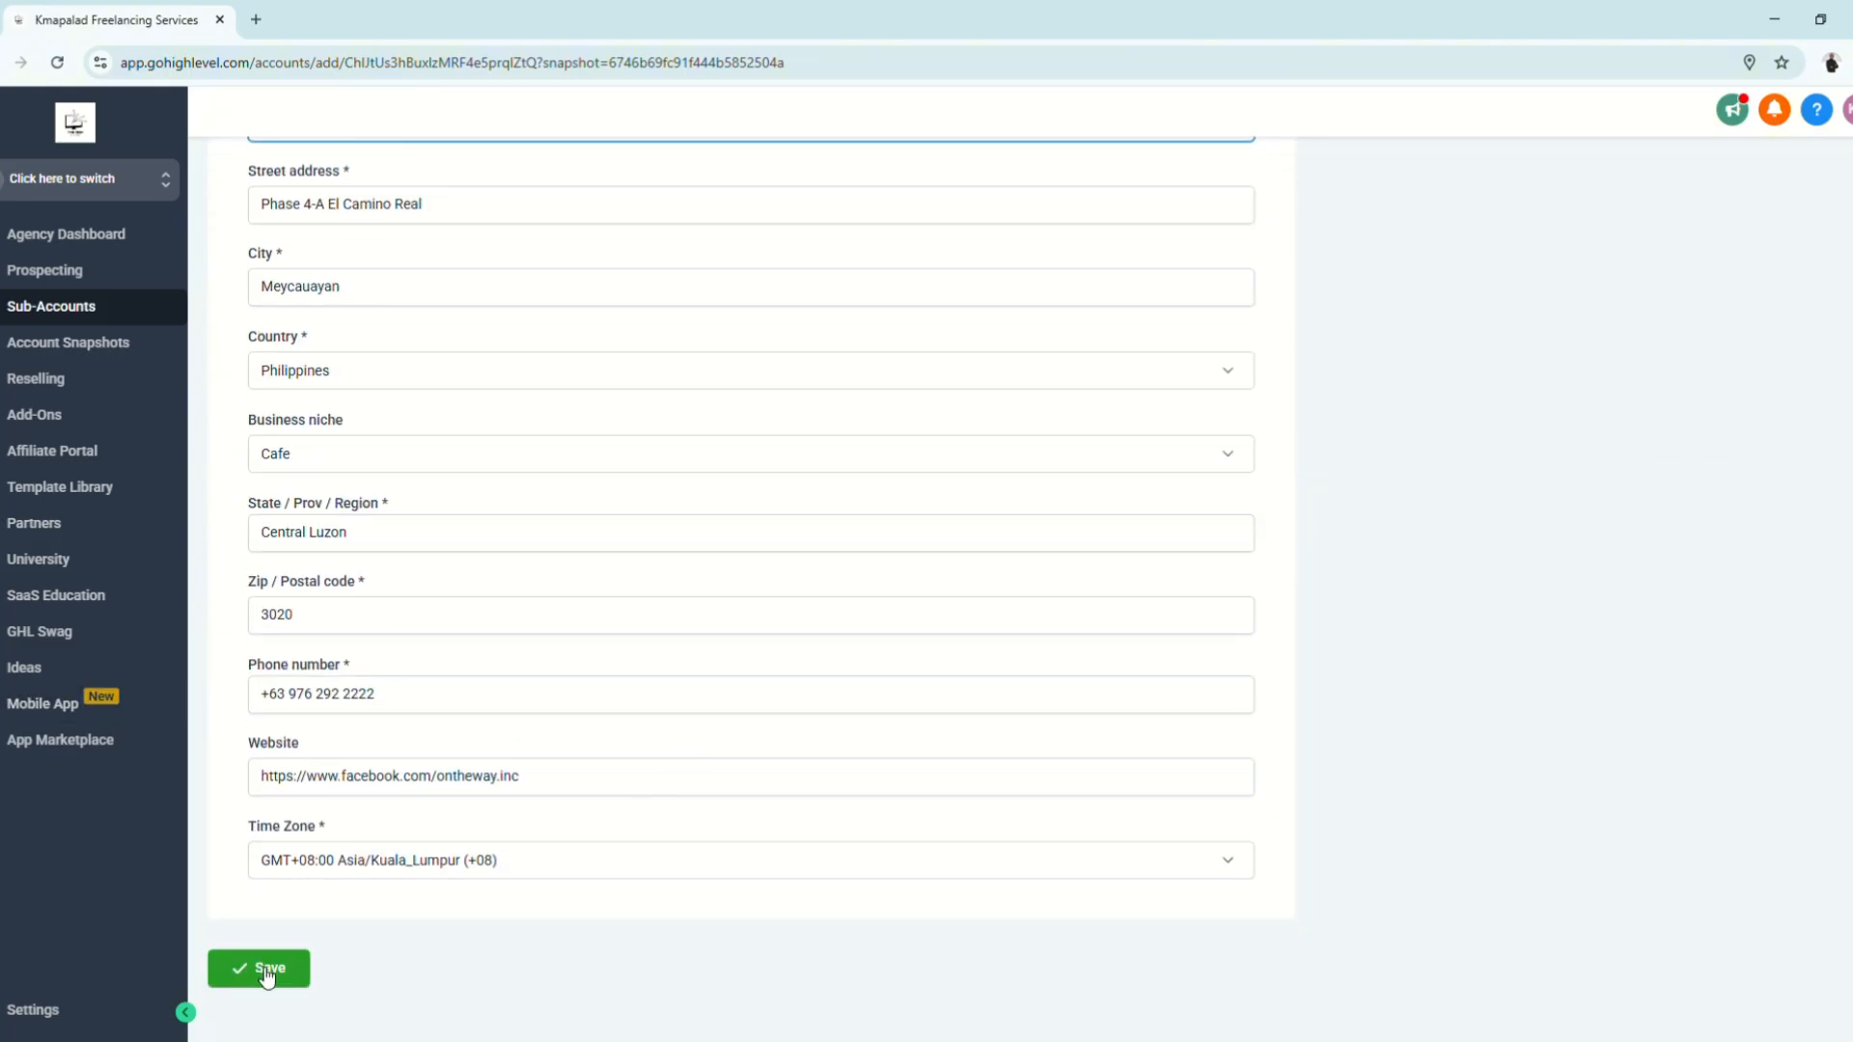
click(259, 968)
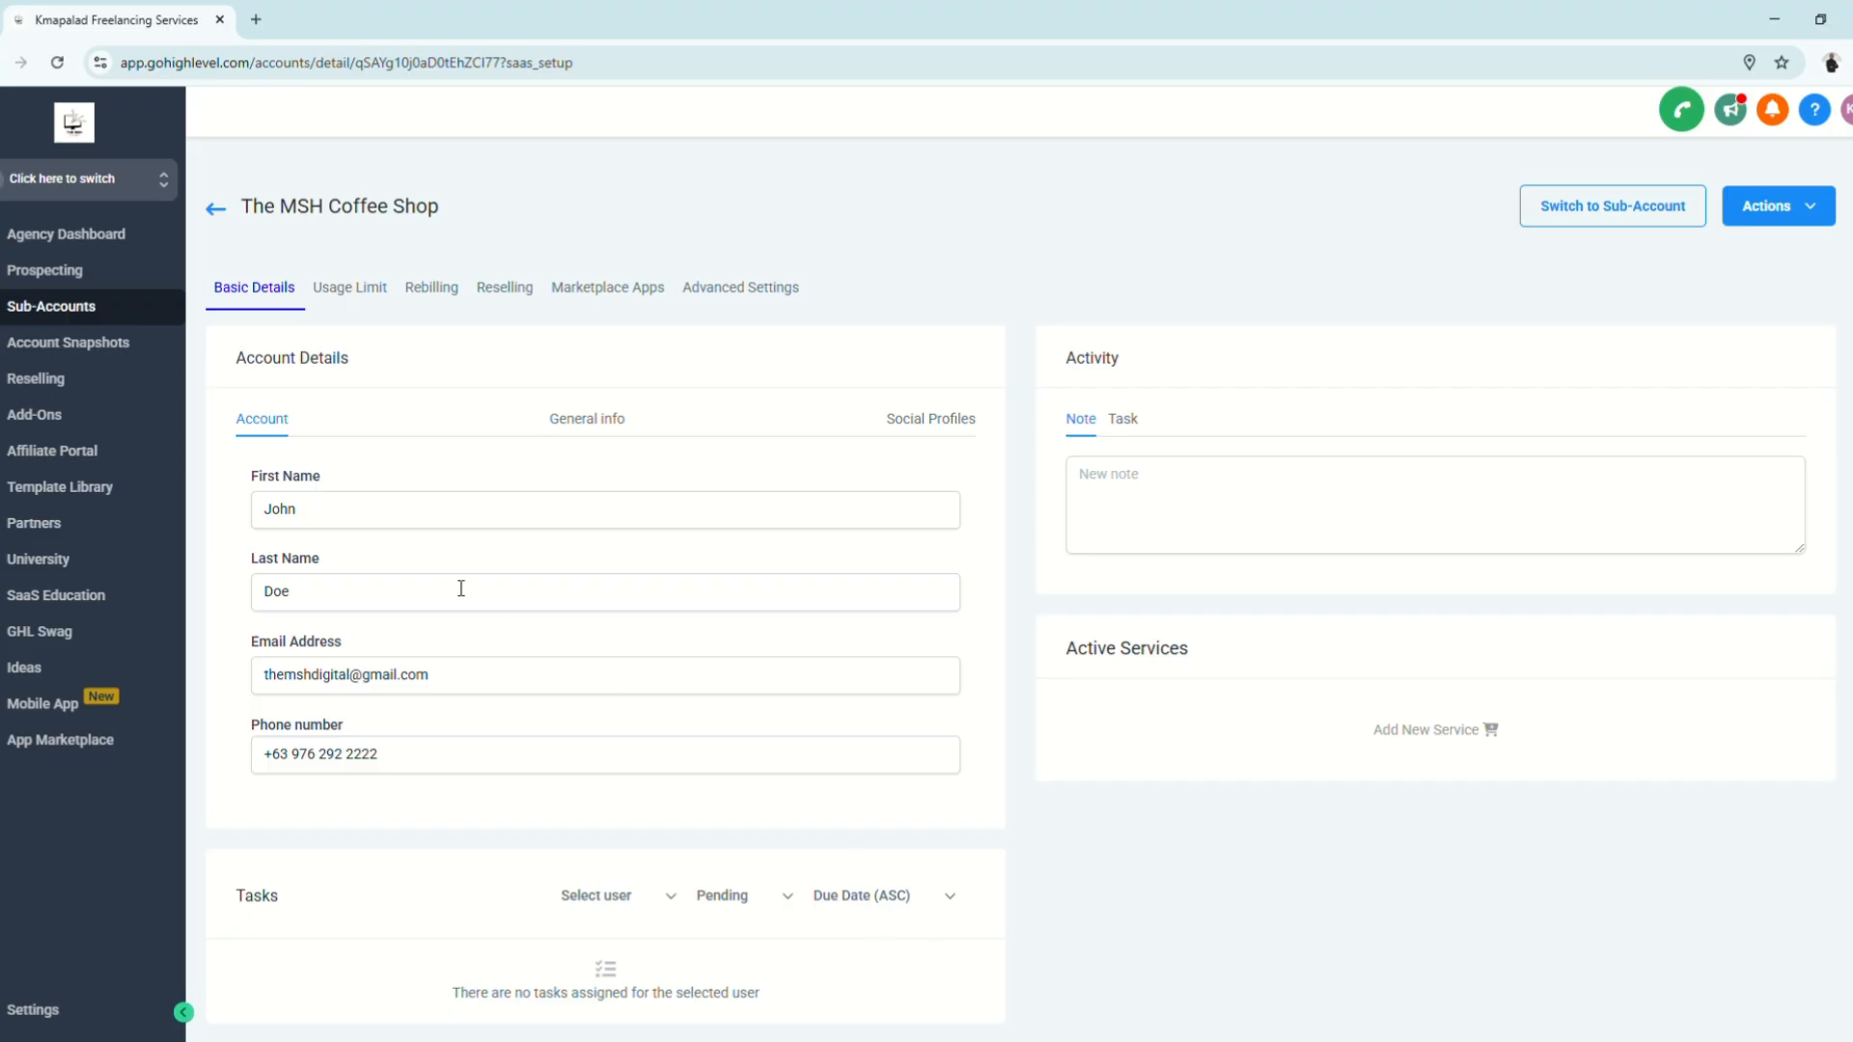
mouse_move(571, 650)
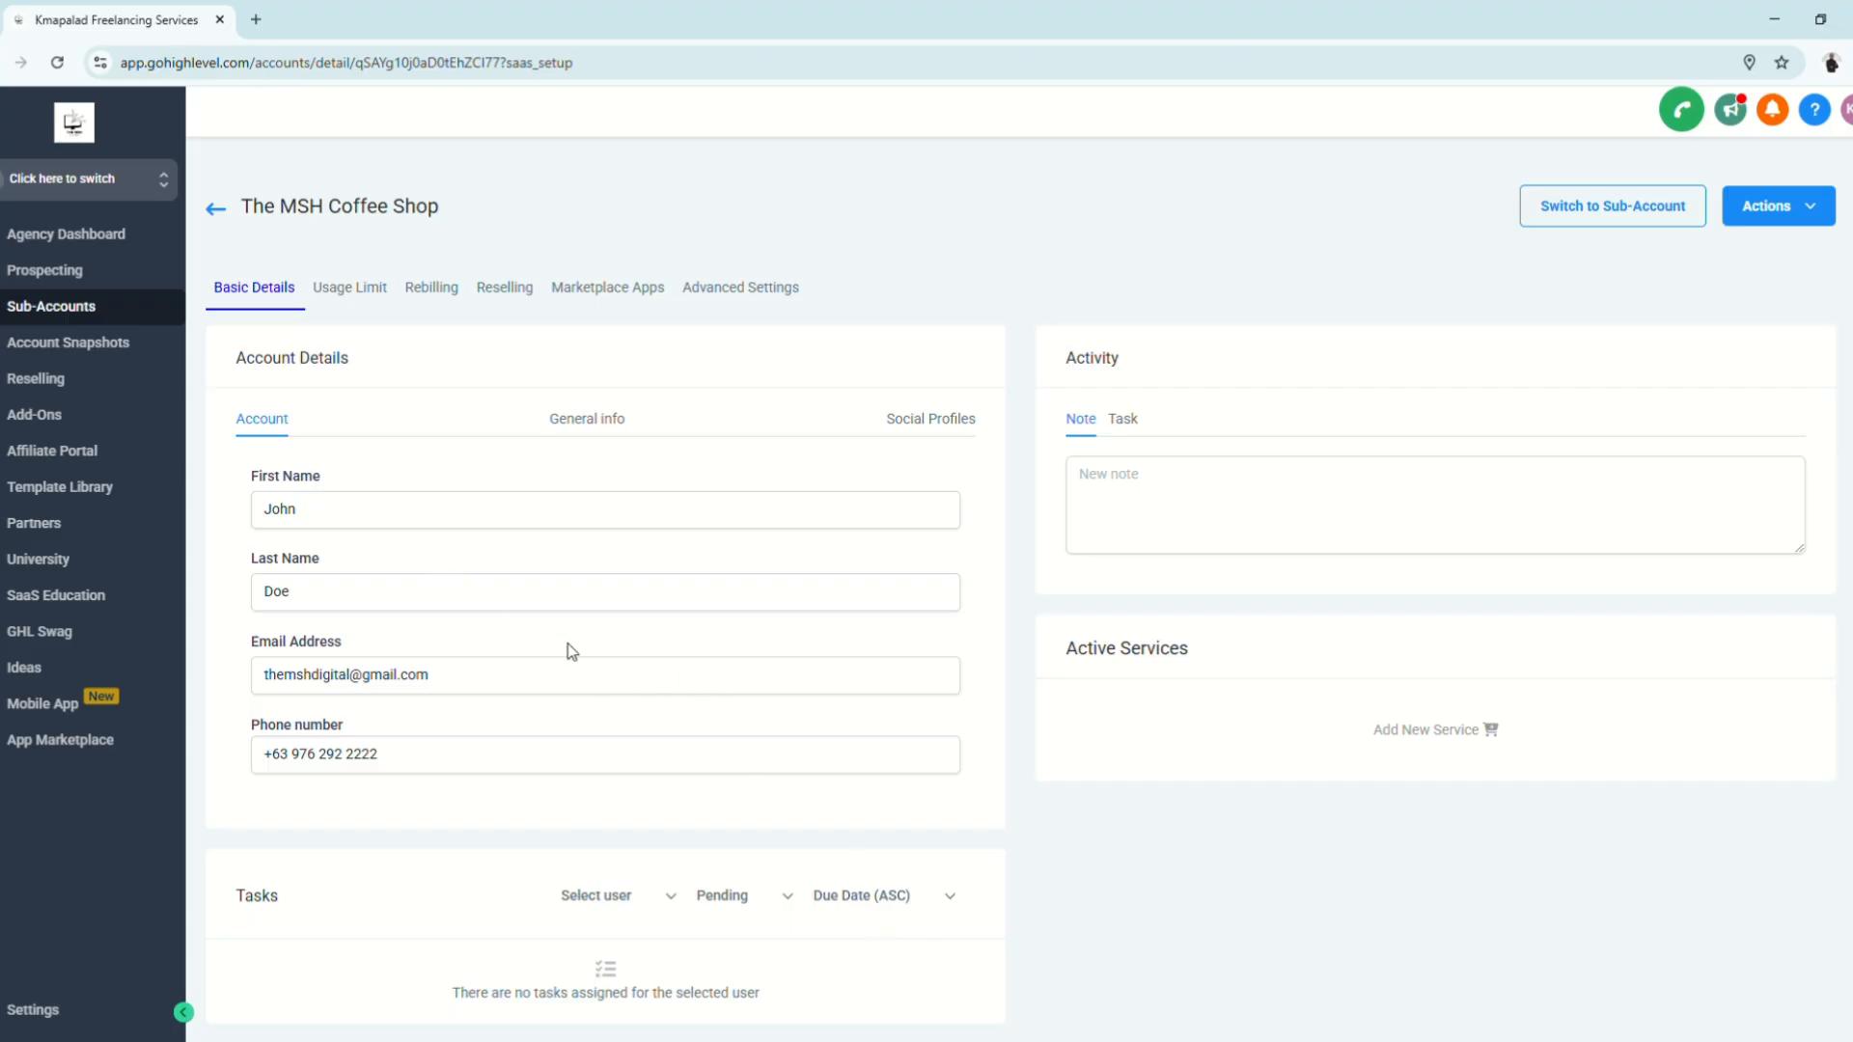
click(603, 510)
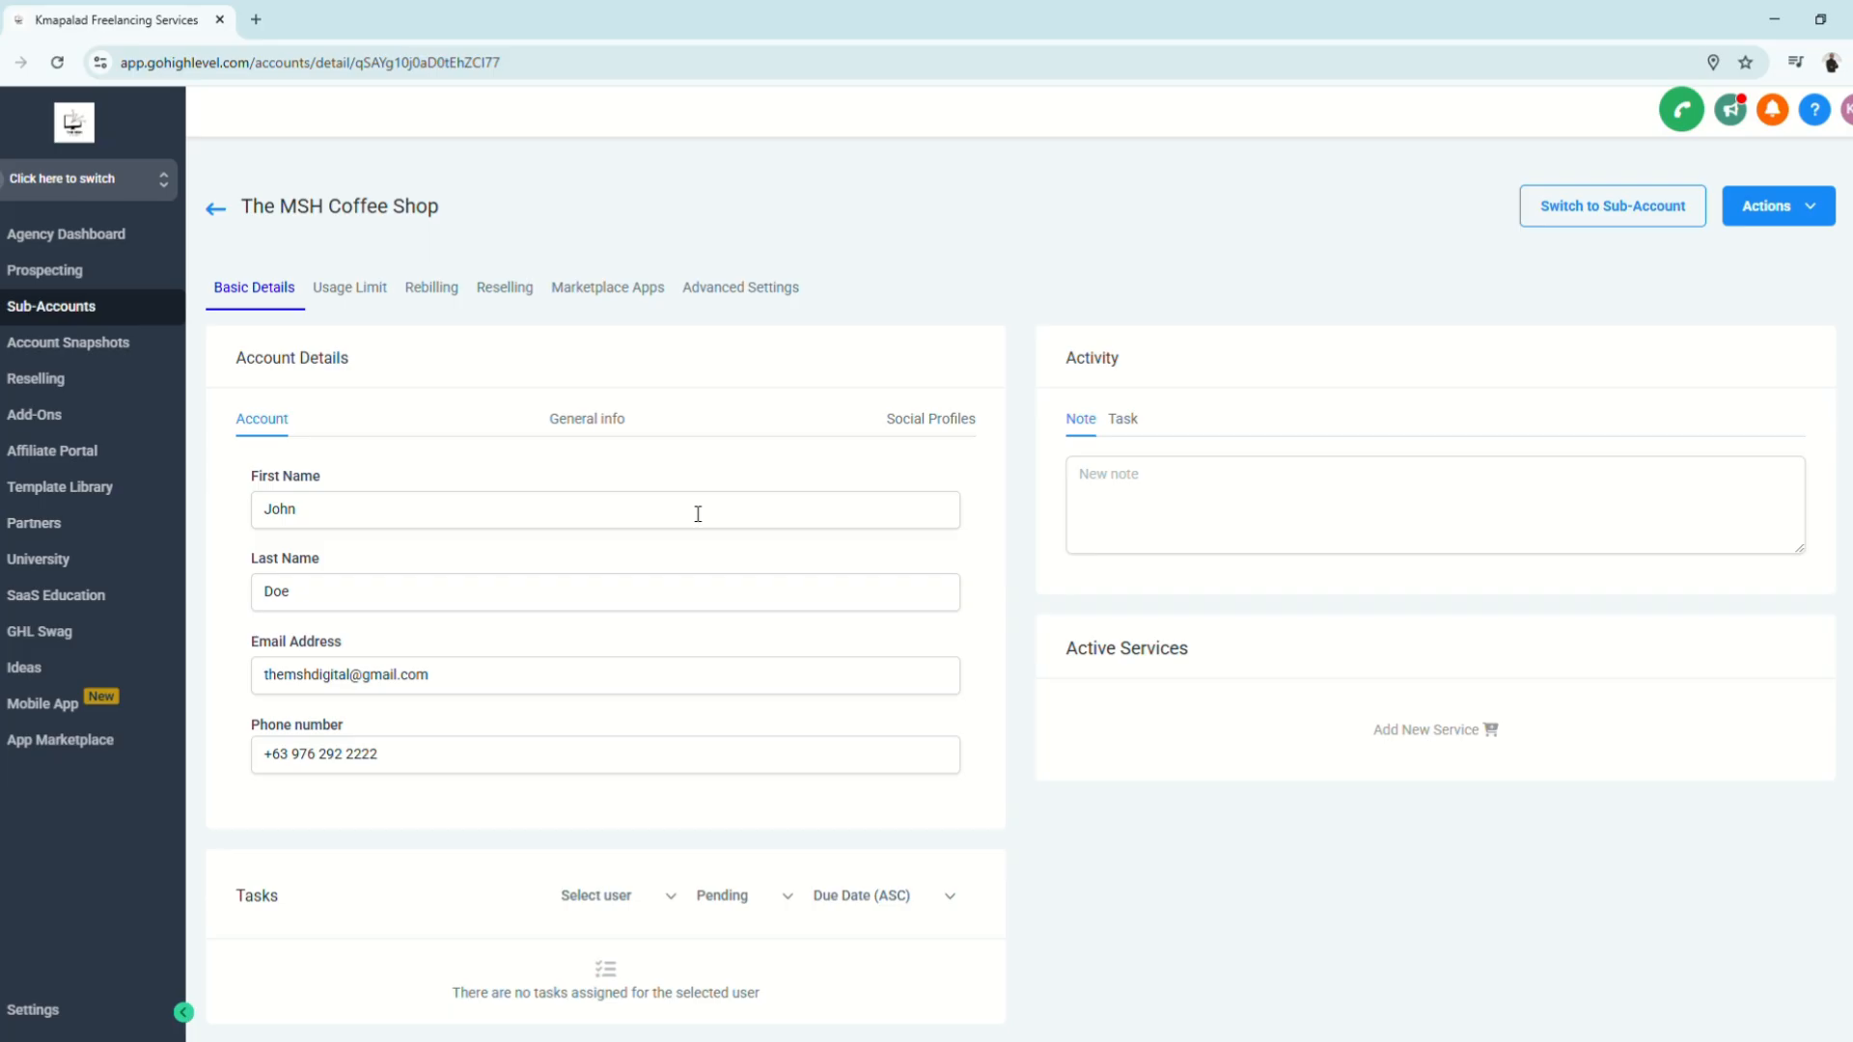
mouse_move(857, 613)
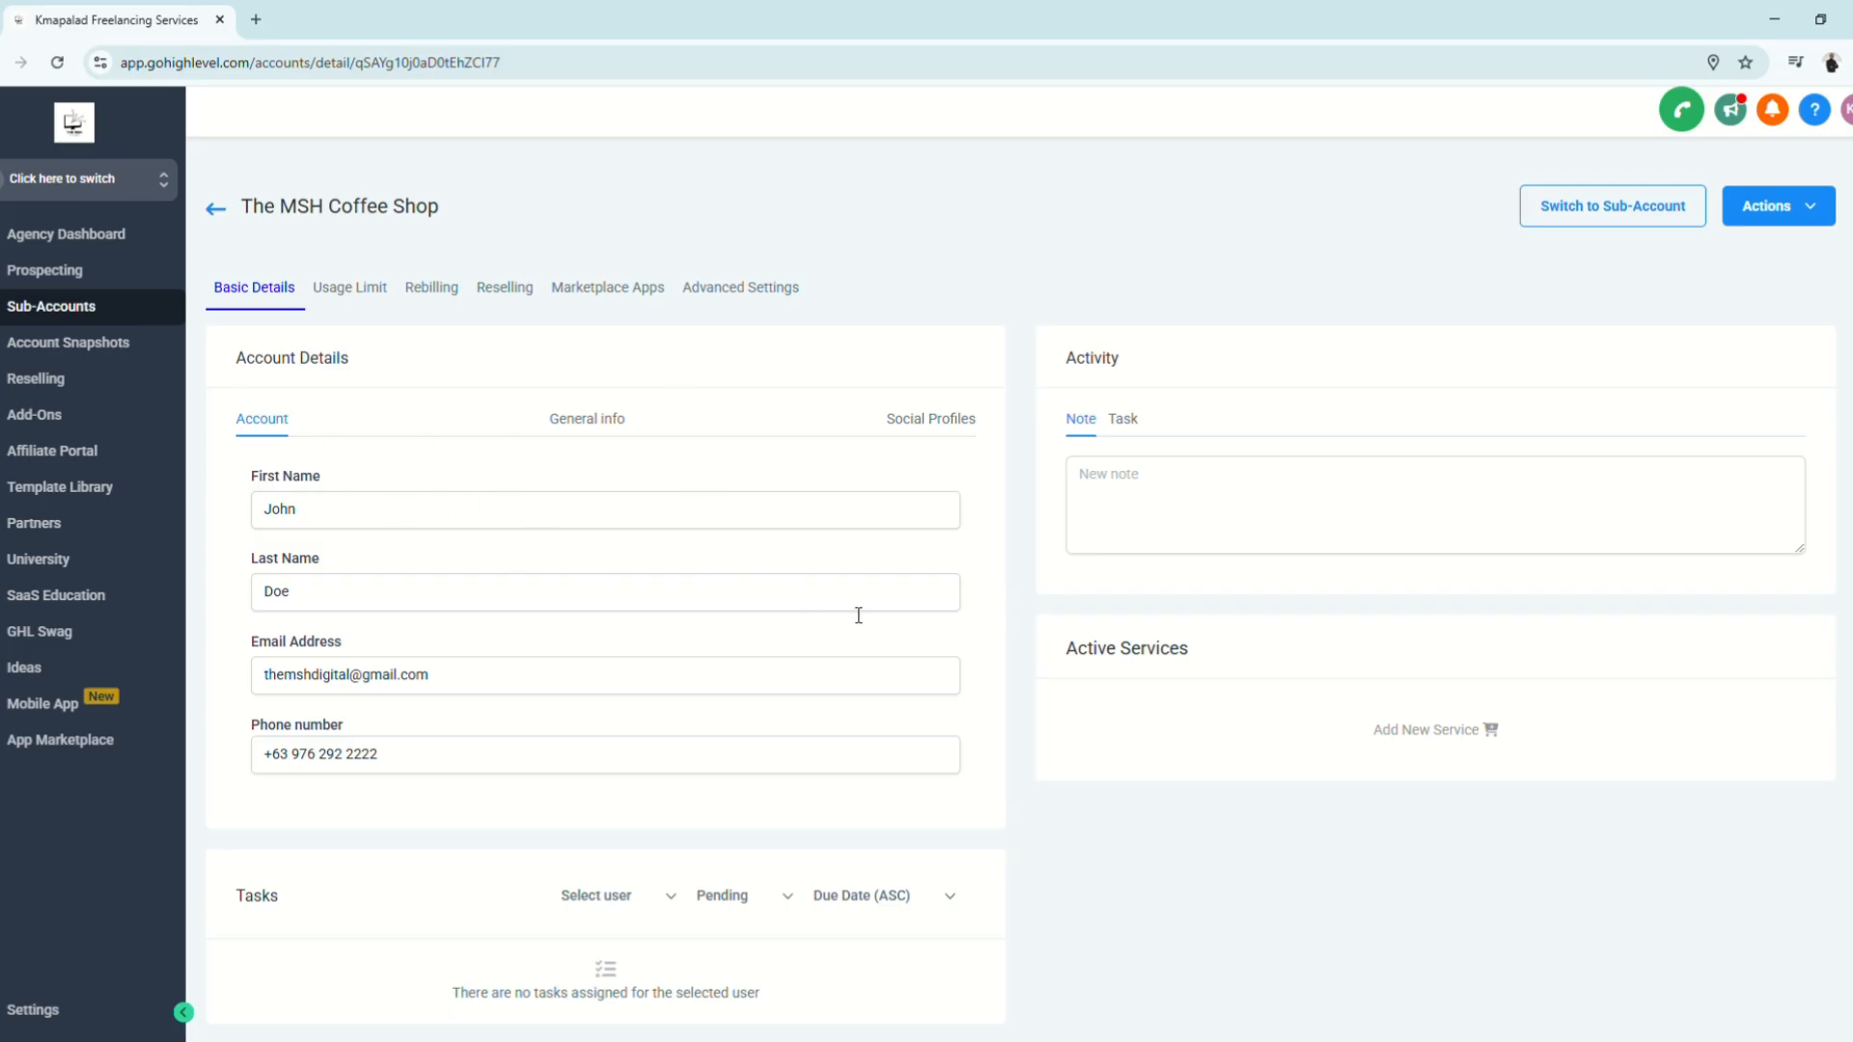
mouse_move(326, 340)
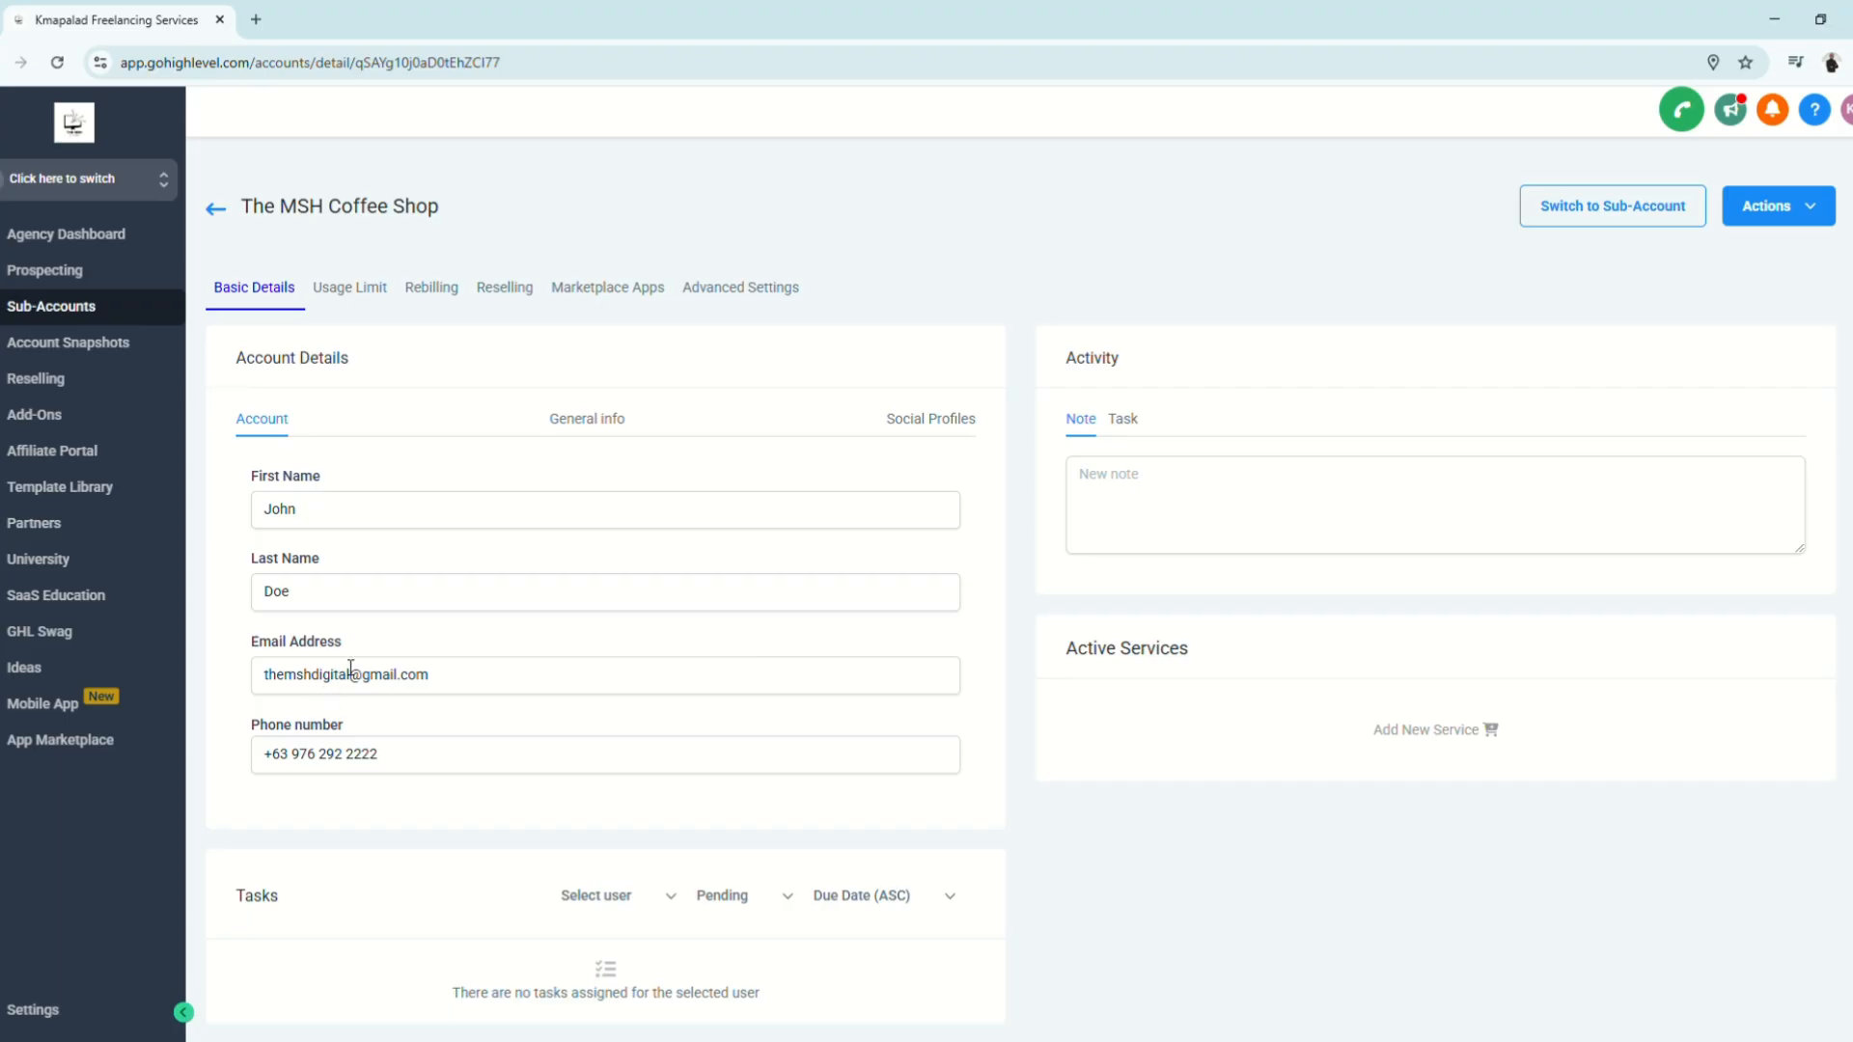
mouse_move(516, 755)
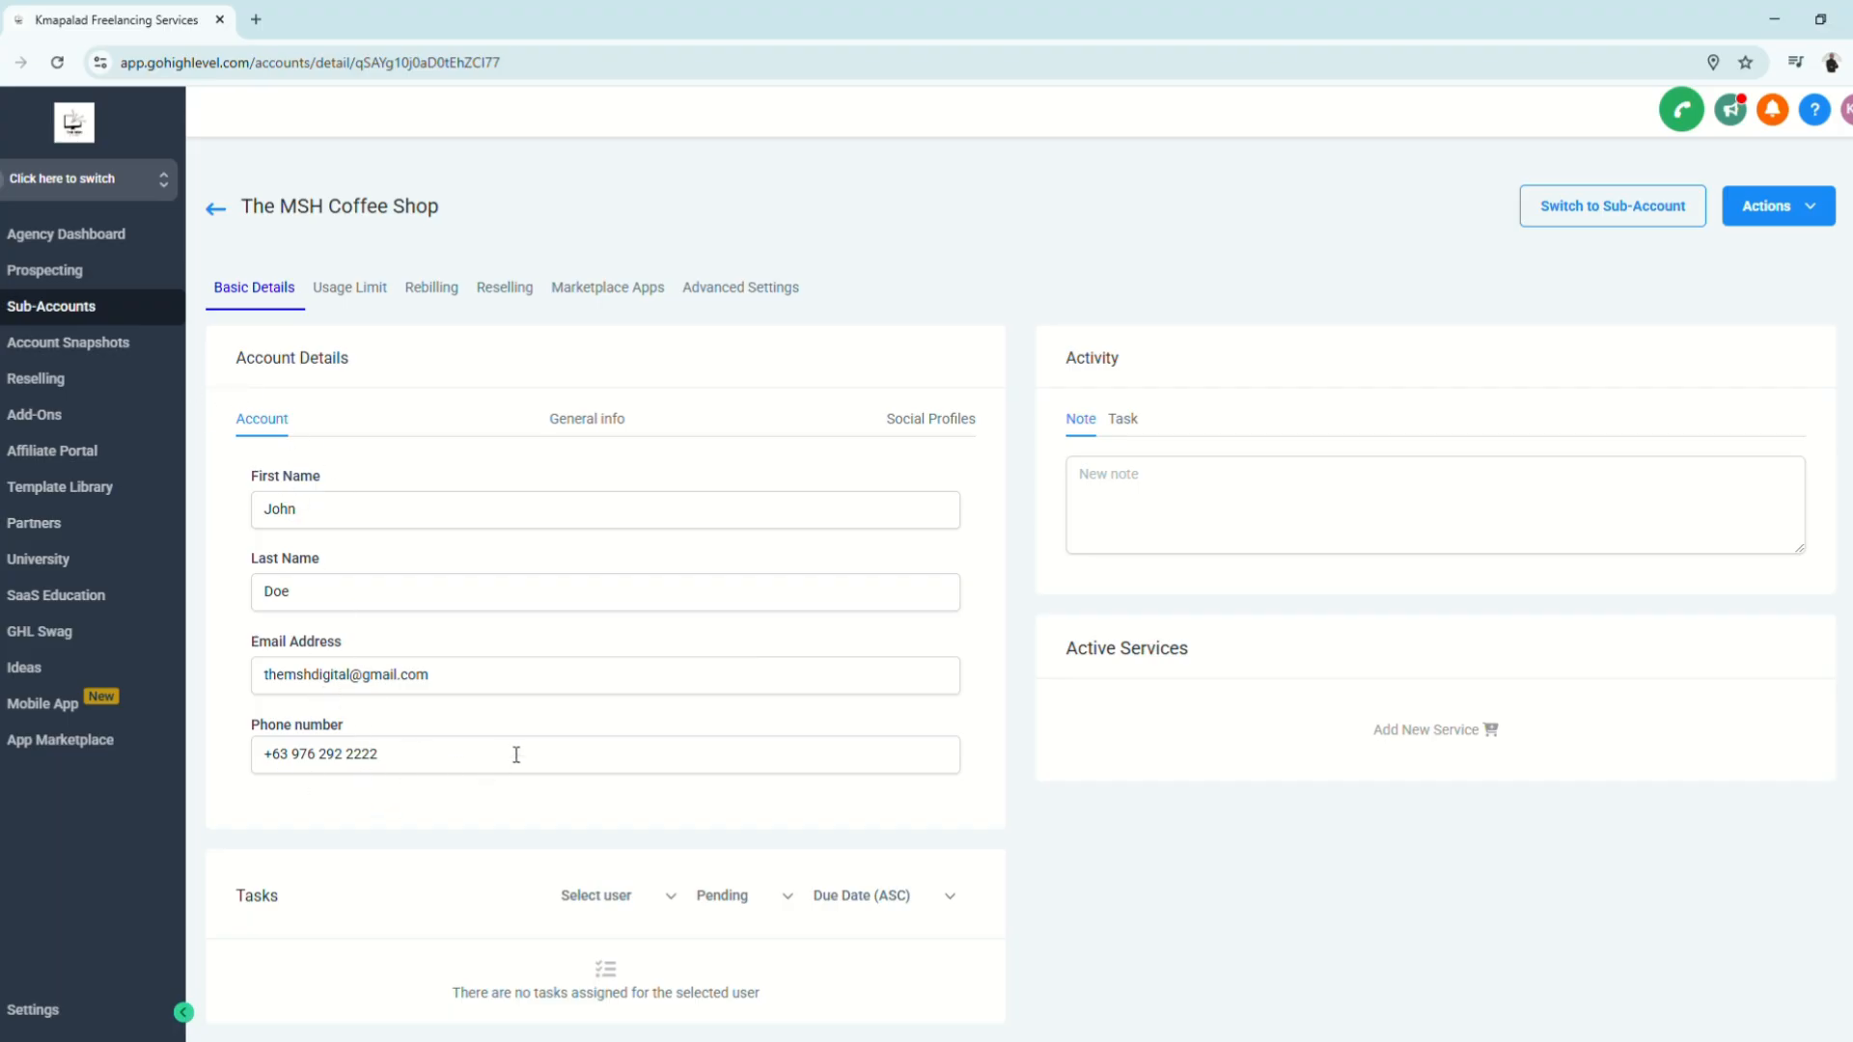
Set the time zone to GMT+08:00 Asia/Kuala_Lumpur in general info, then view Social Profiles
click(587, 419)
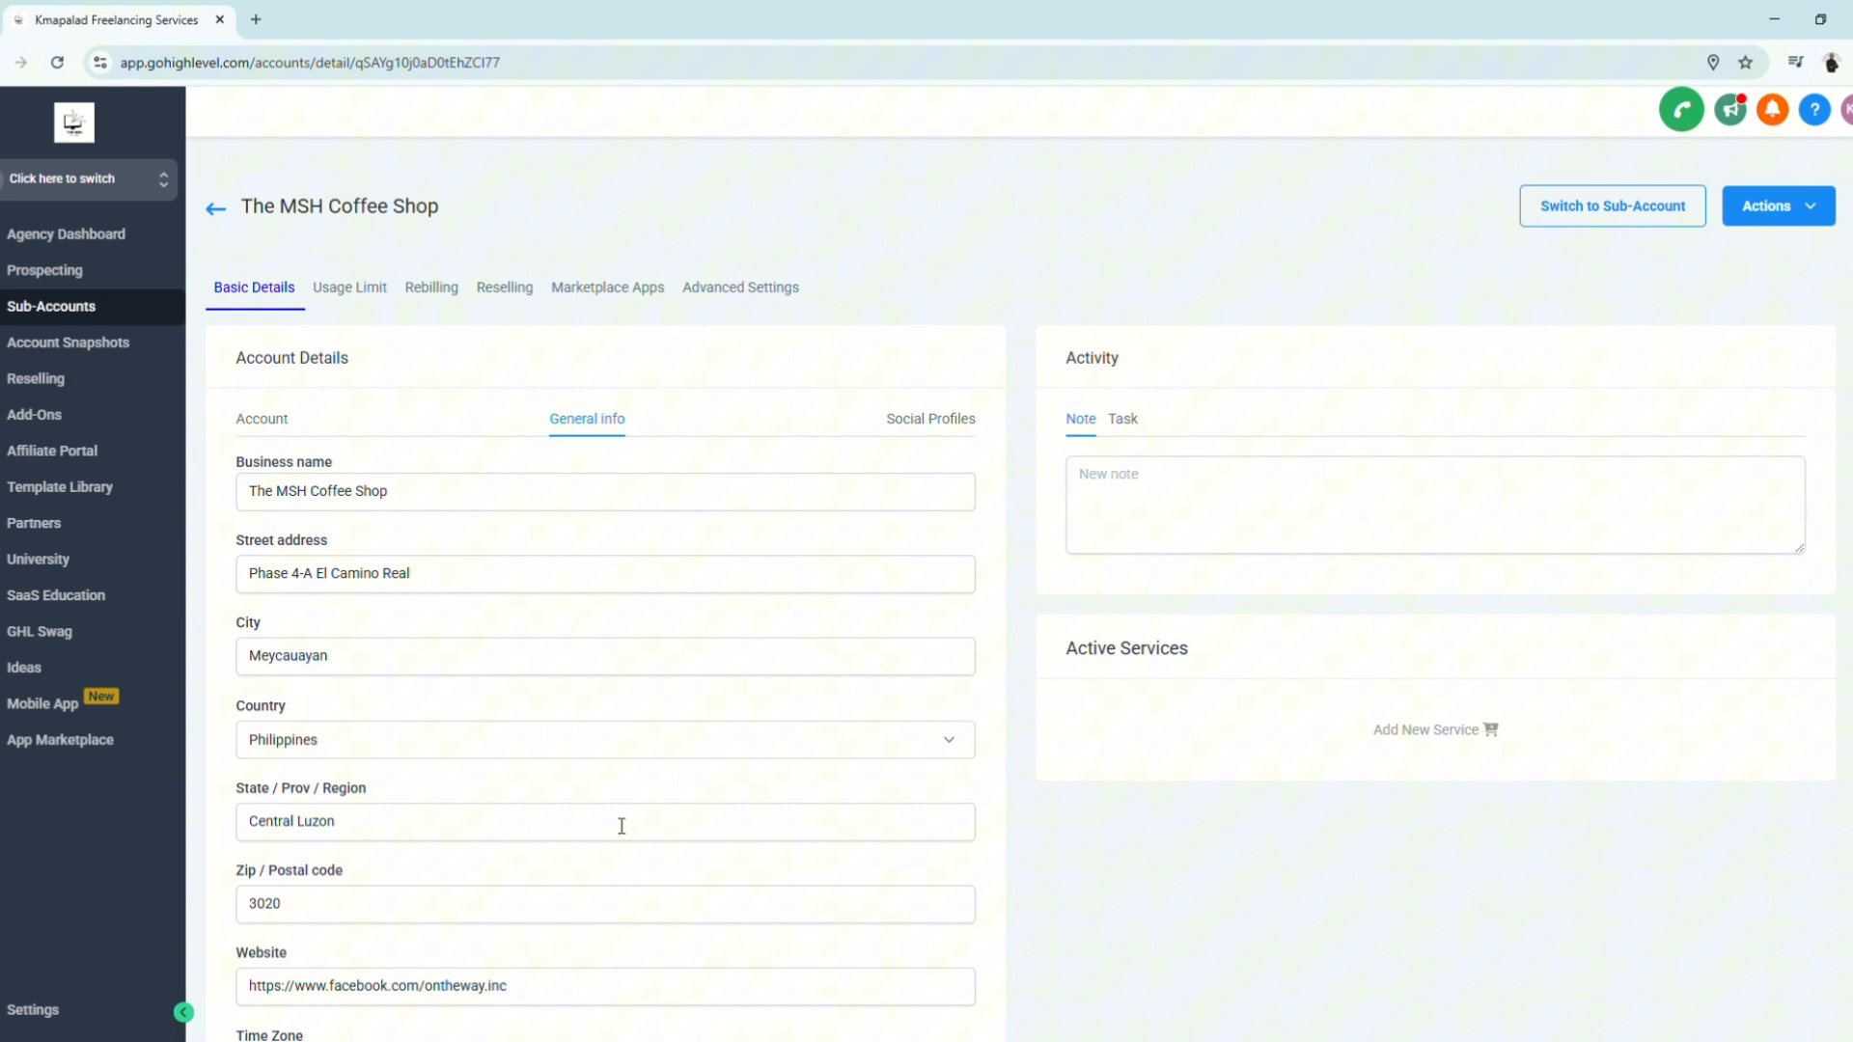
scroll(down, 3)
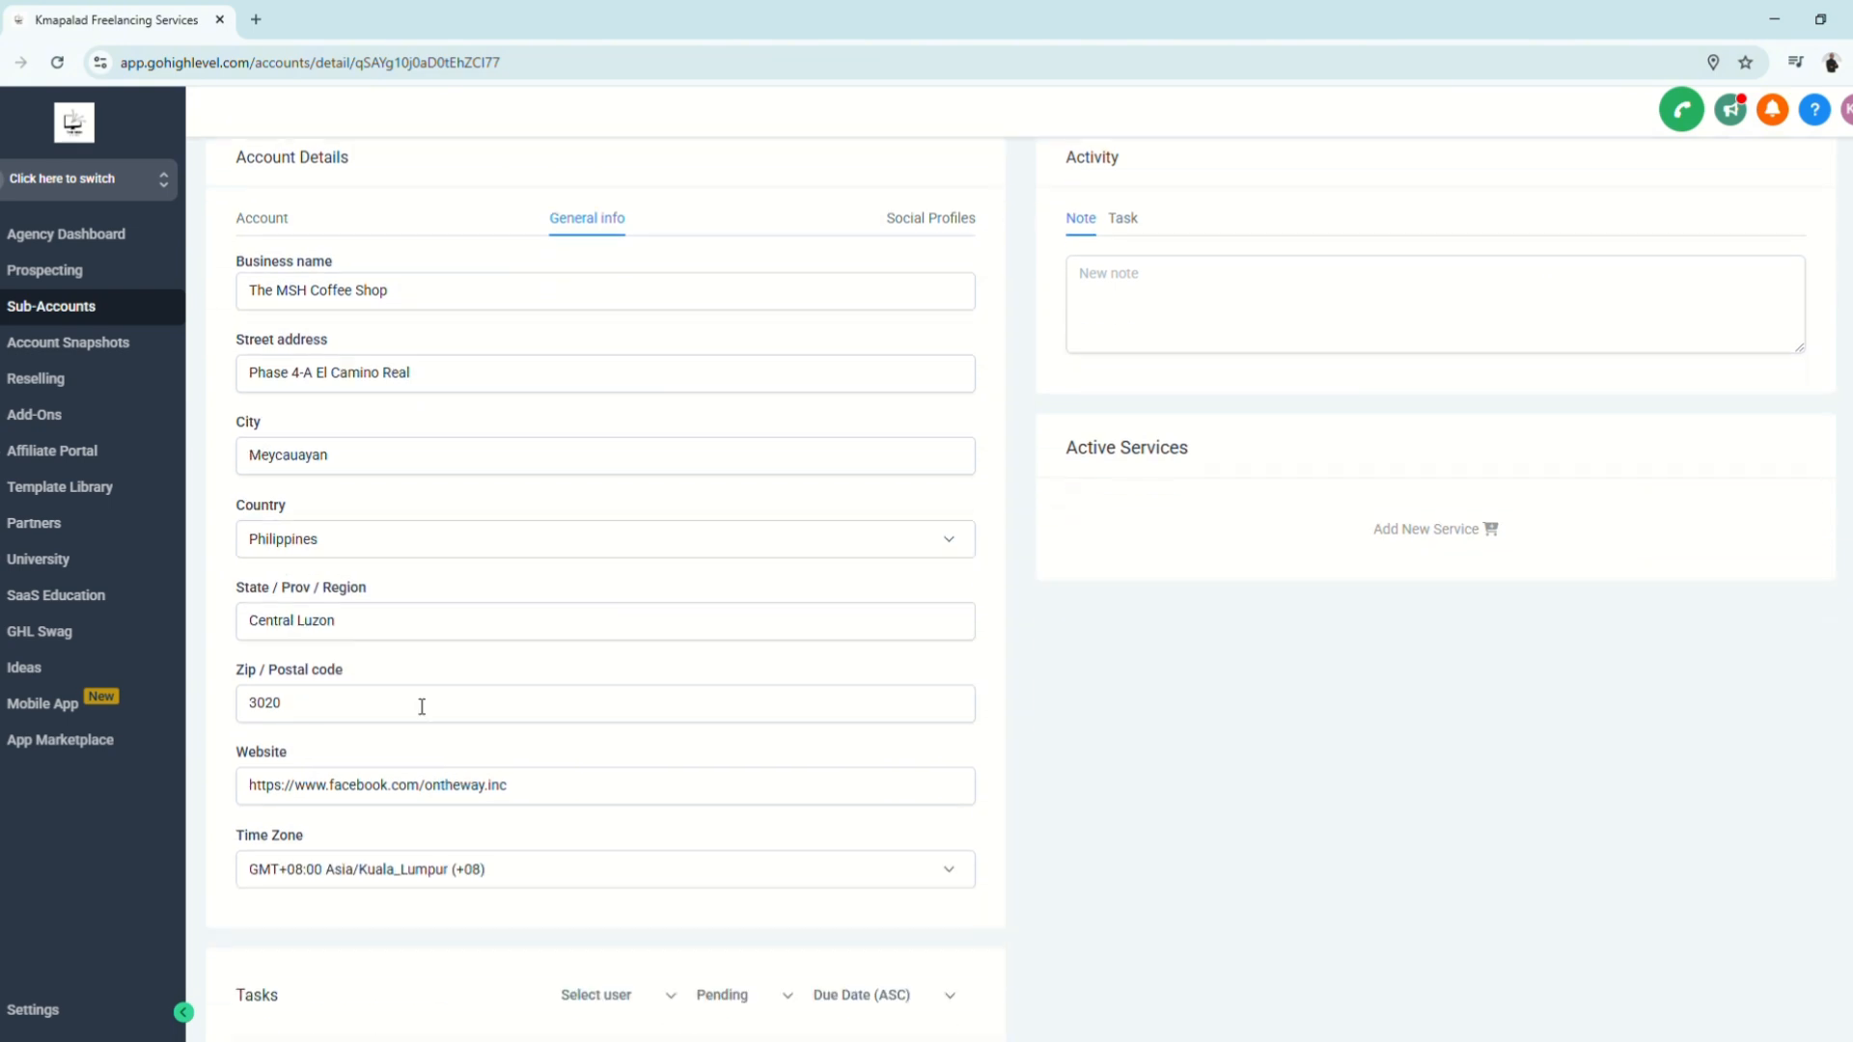
scroll(down, 3)
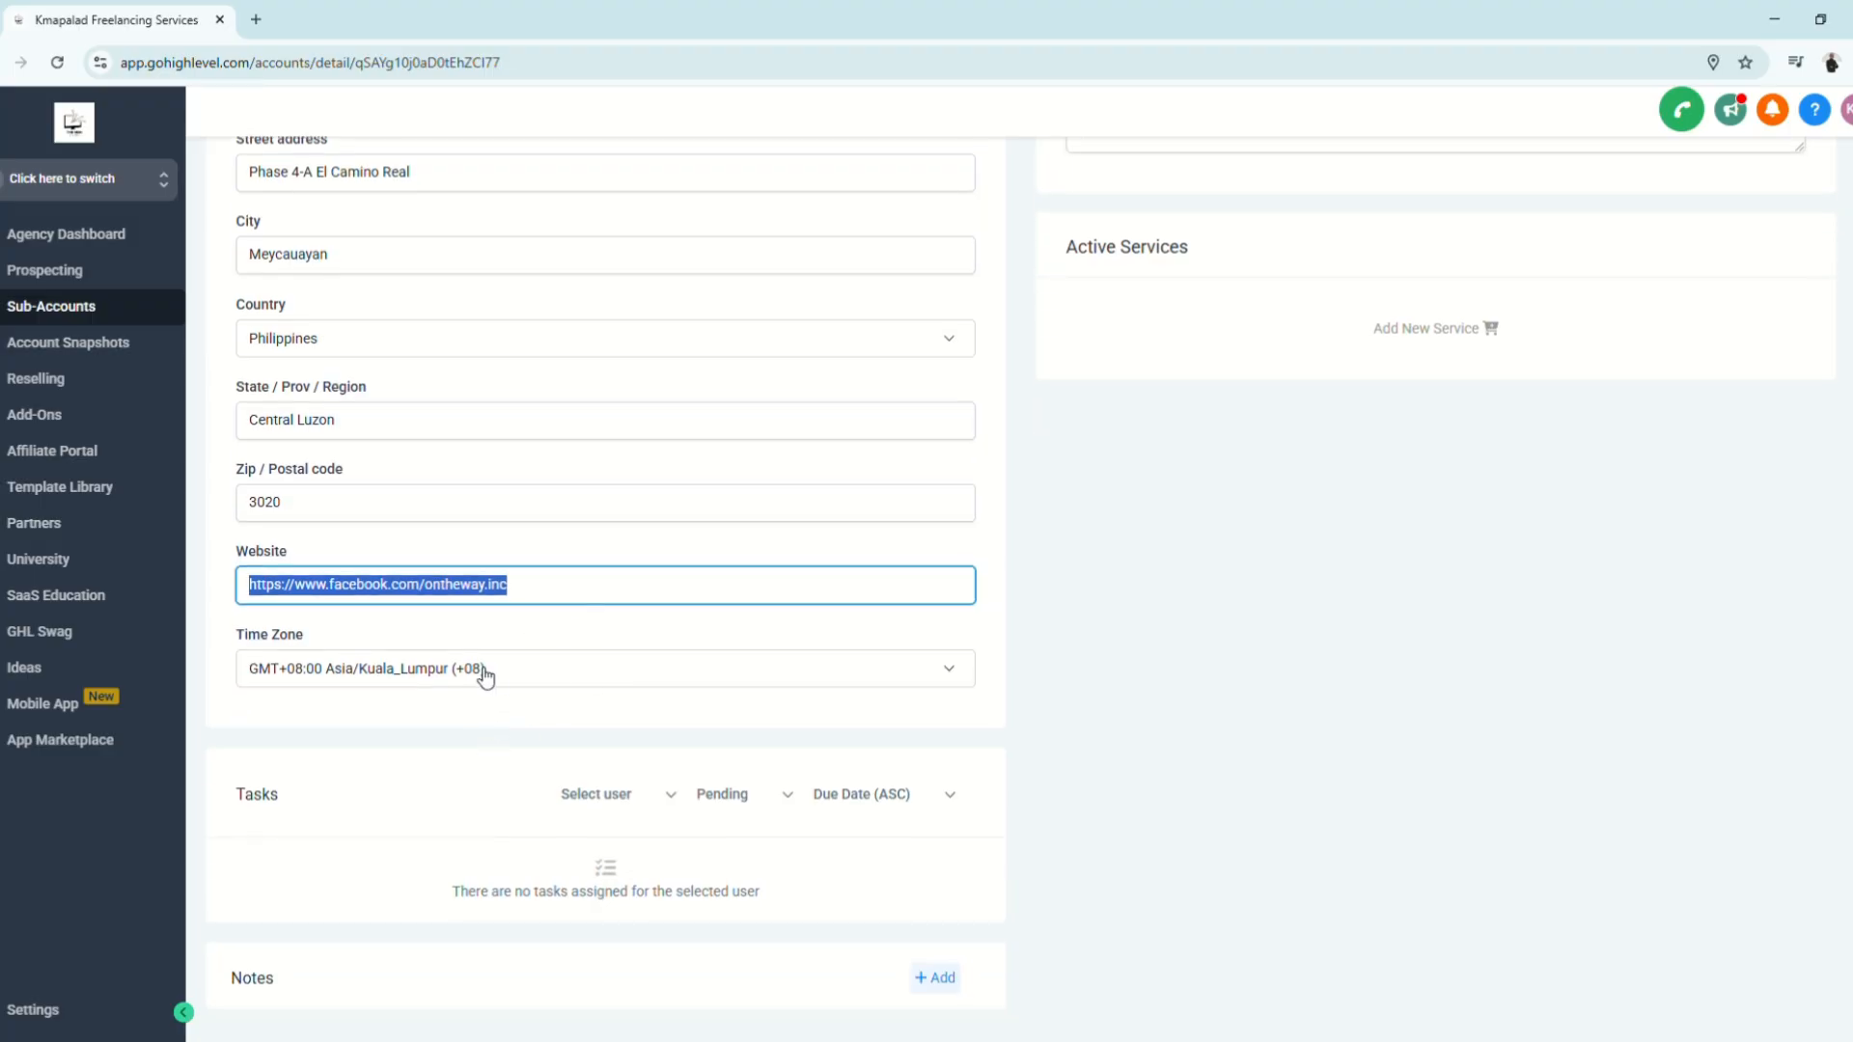
click(602, 668)
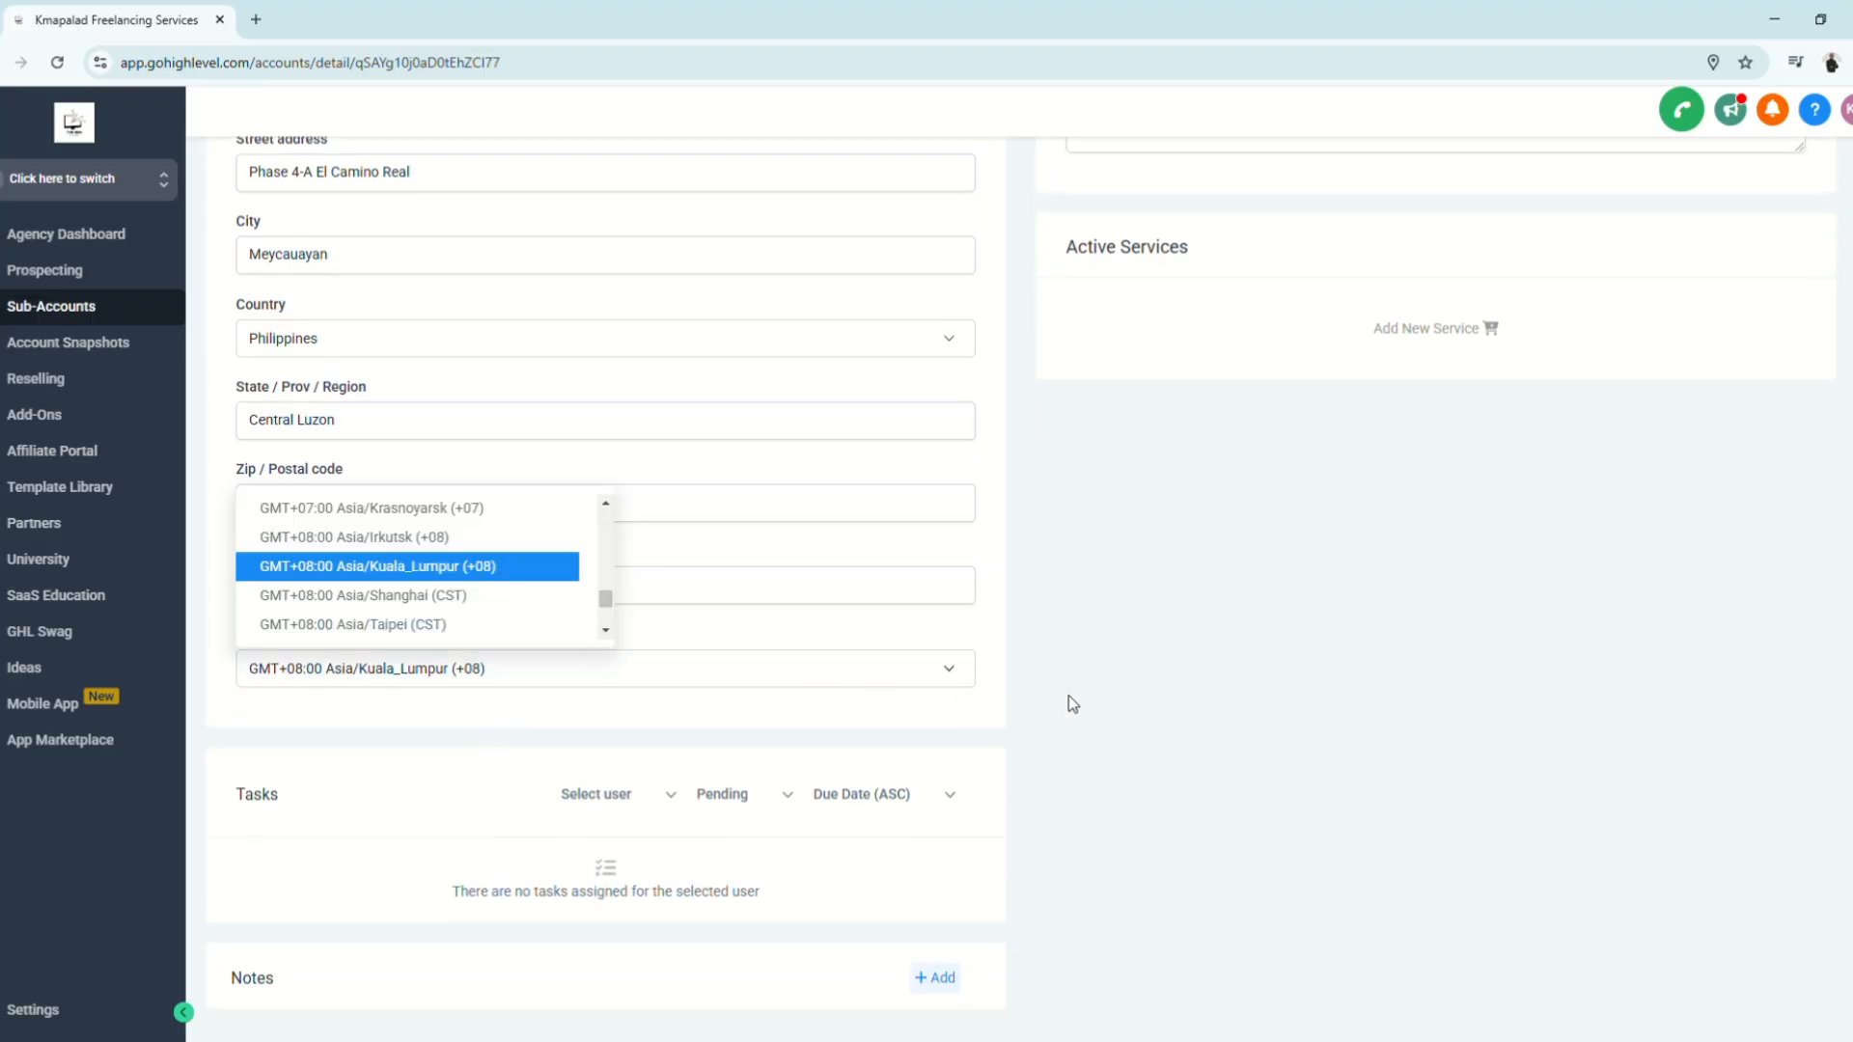
click(407, 566)
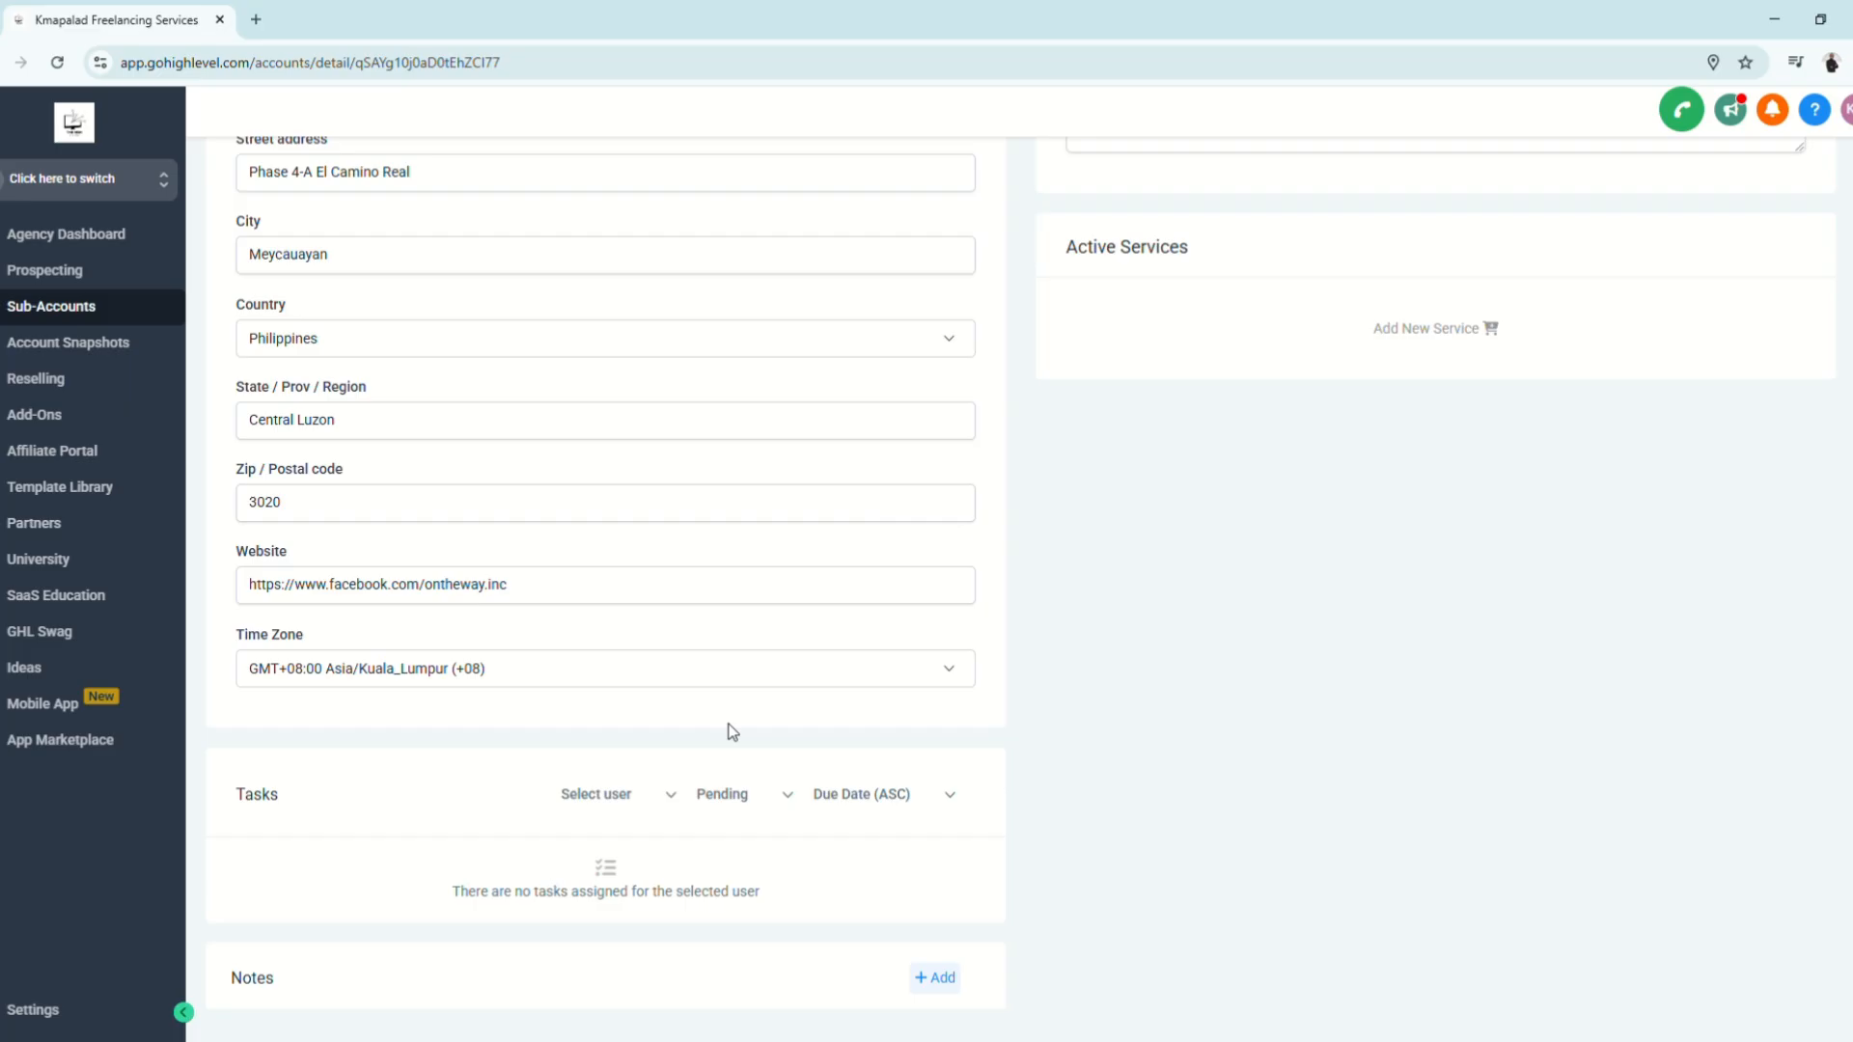
scroll(up, 3)
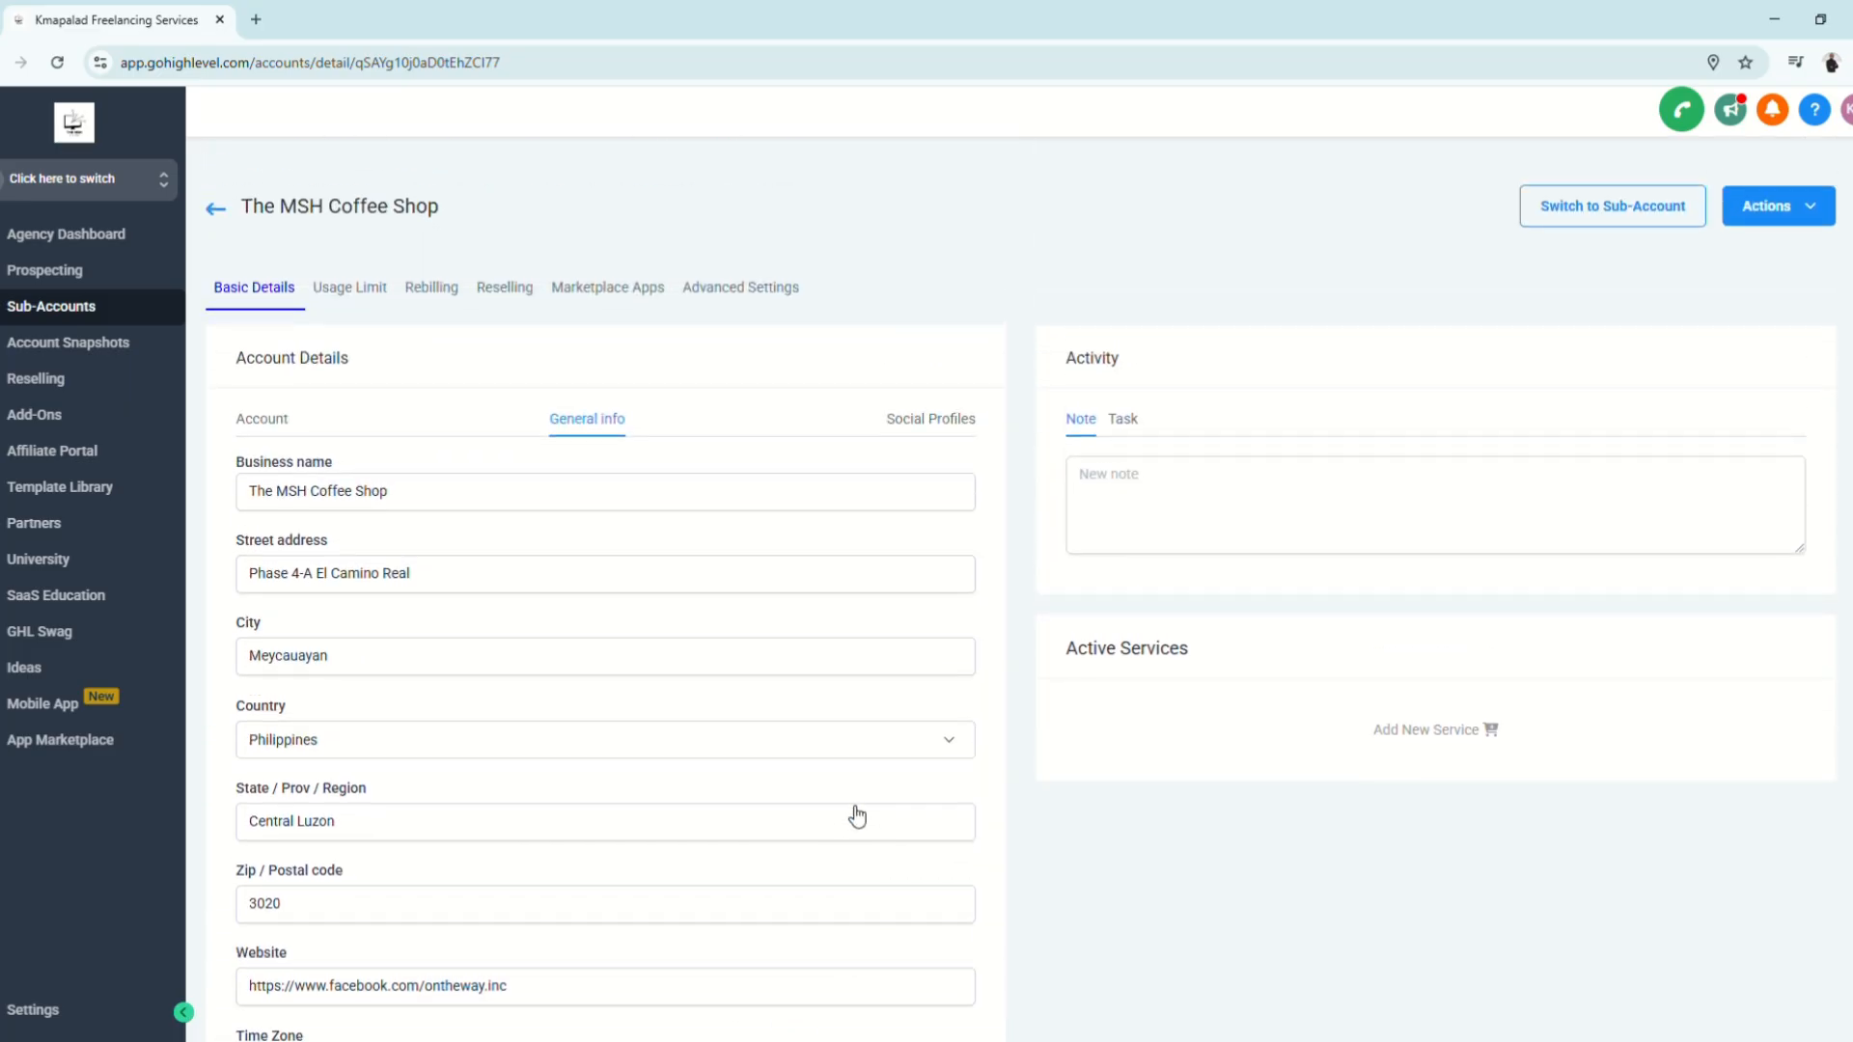
click(930, 419)
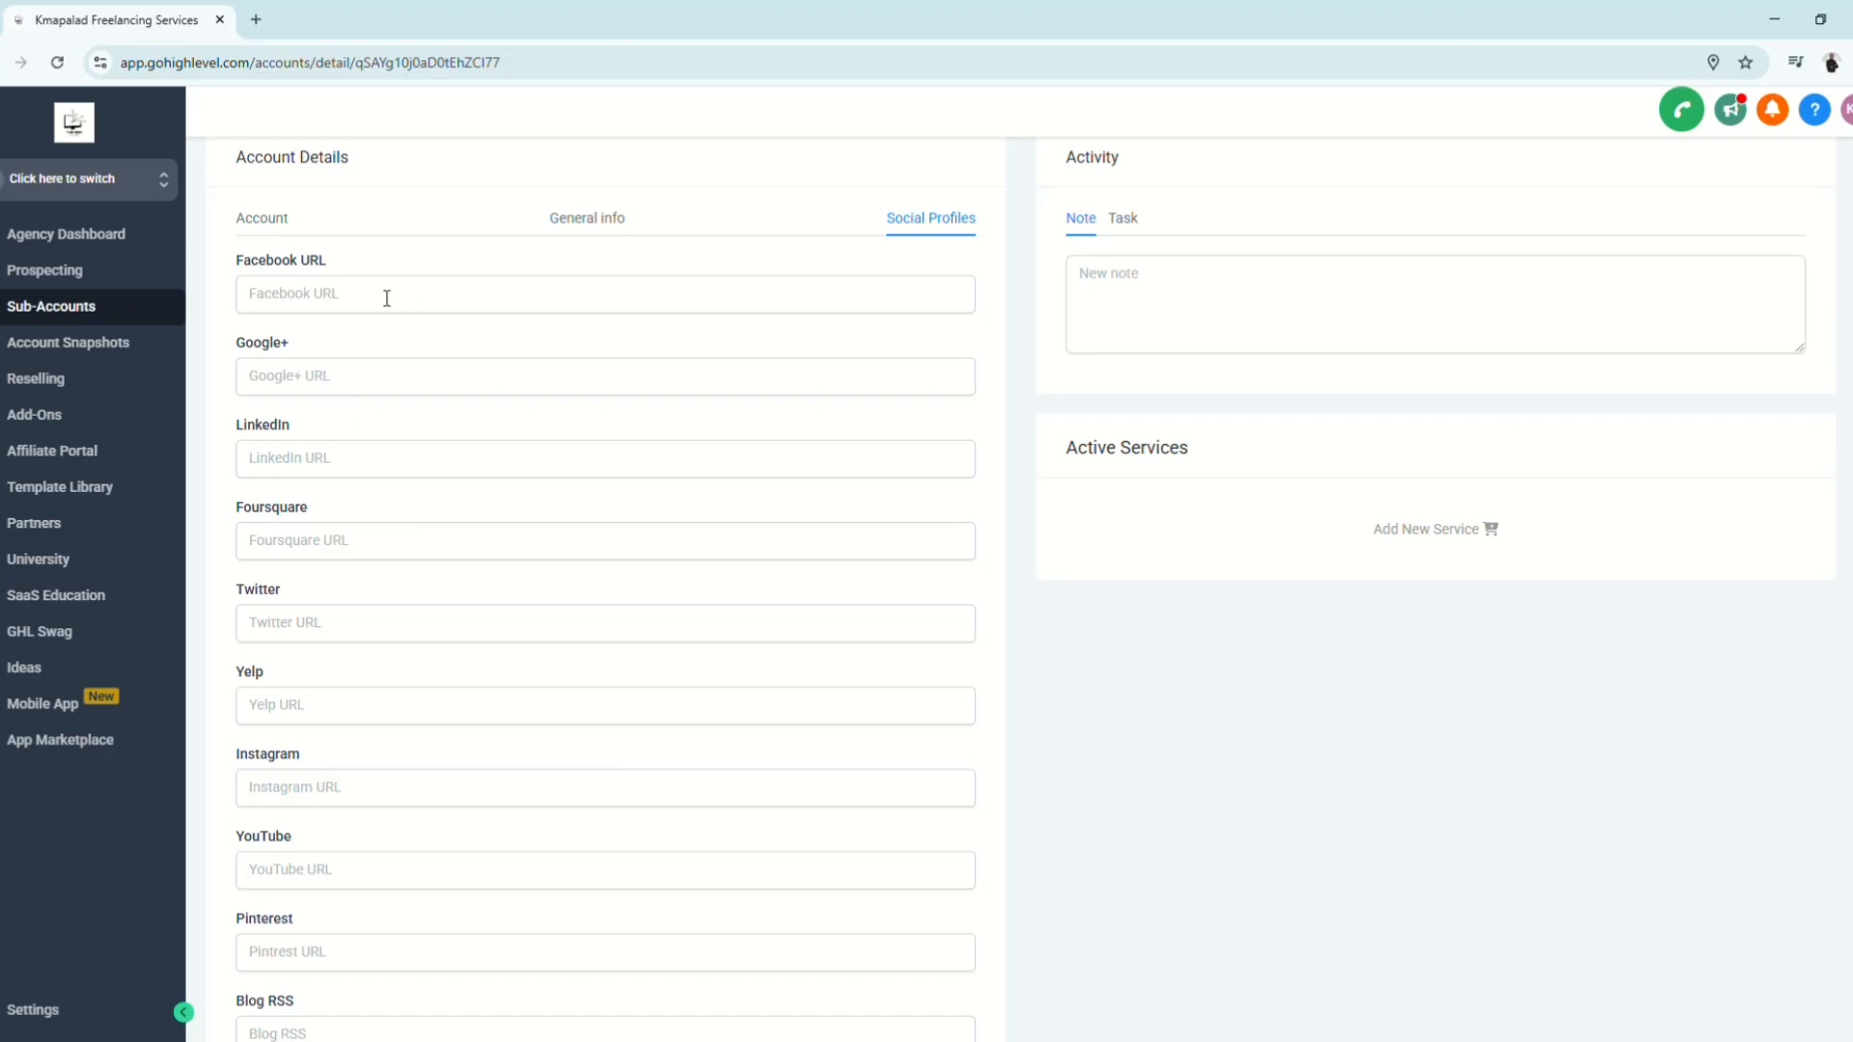
Leave LinkedIn and other social links empty after checking down to Google Places ID
click(605, 460)
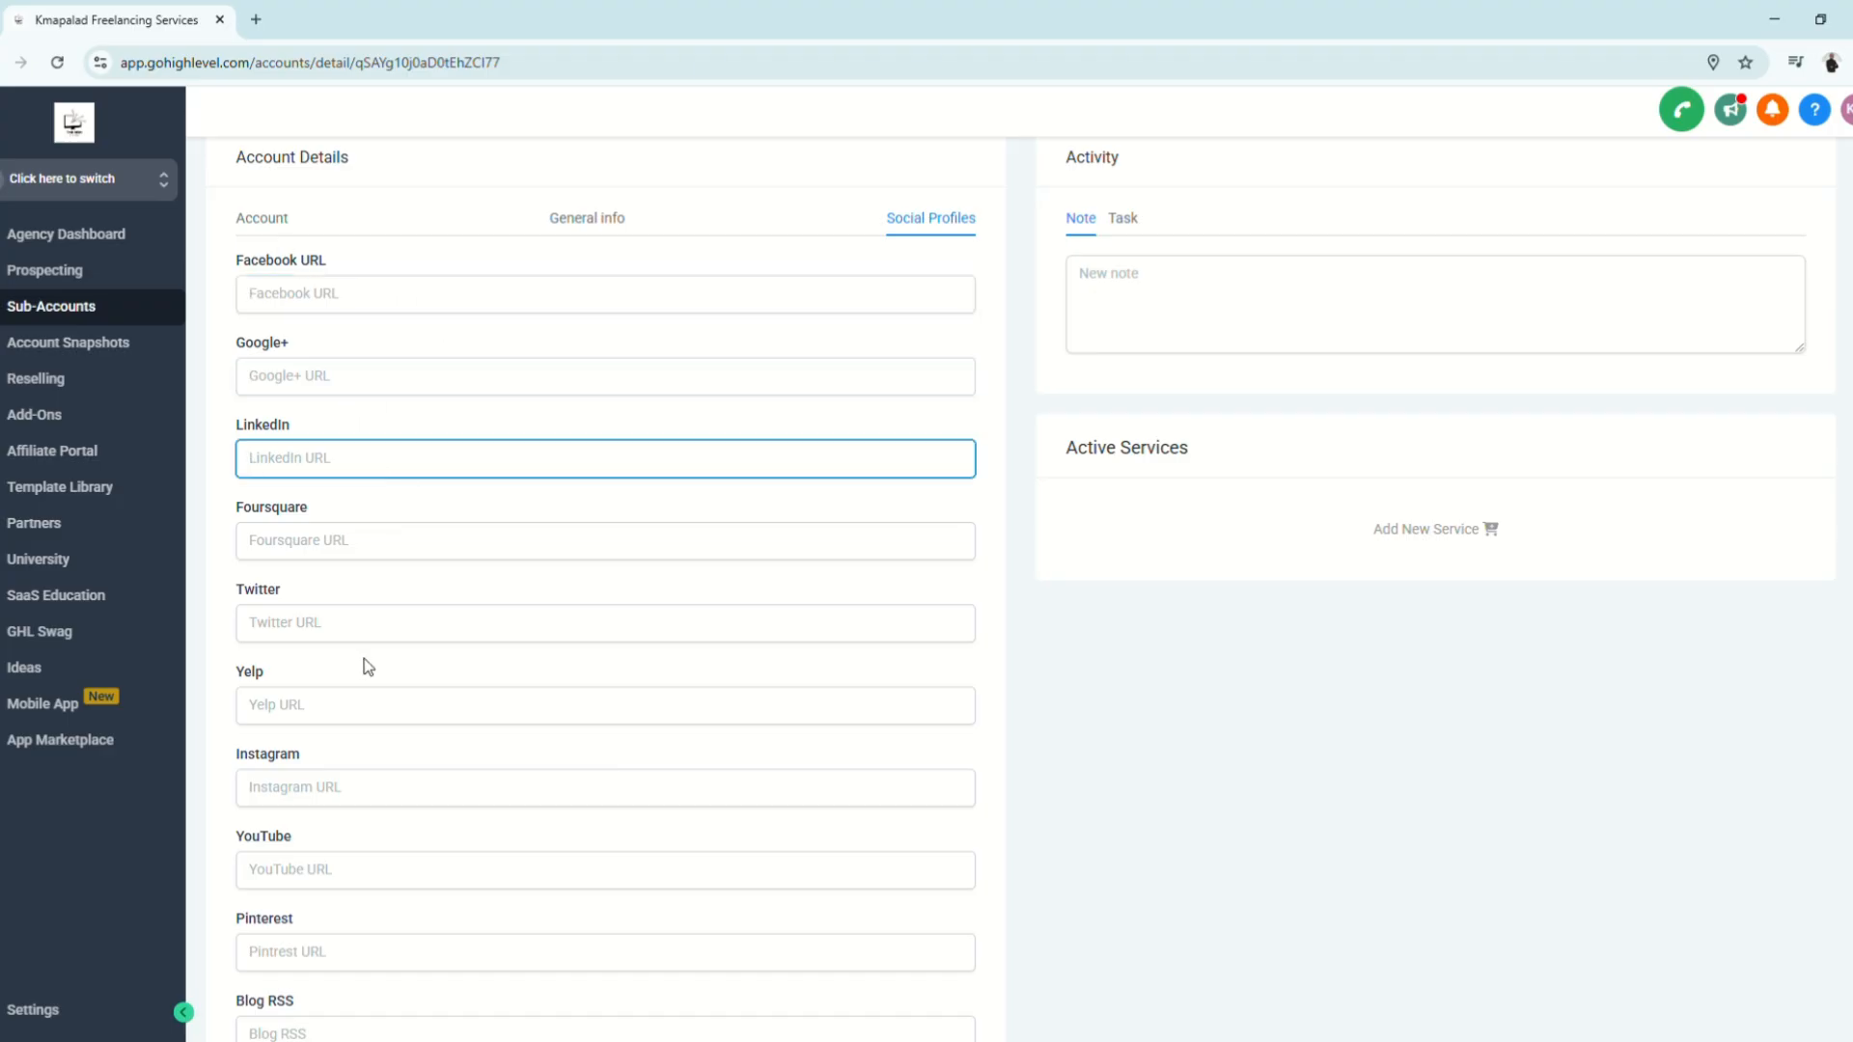
scroll(down, 3)
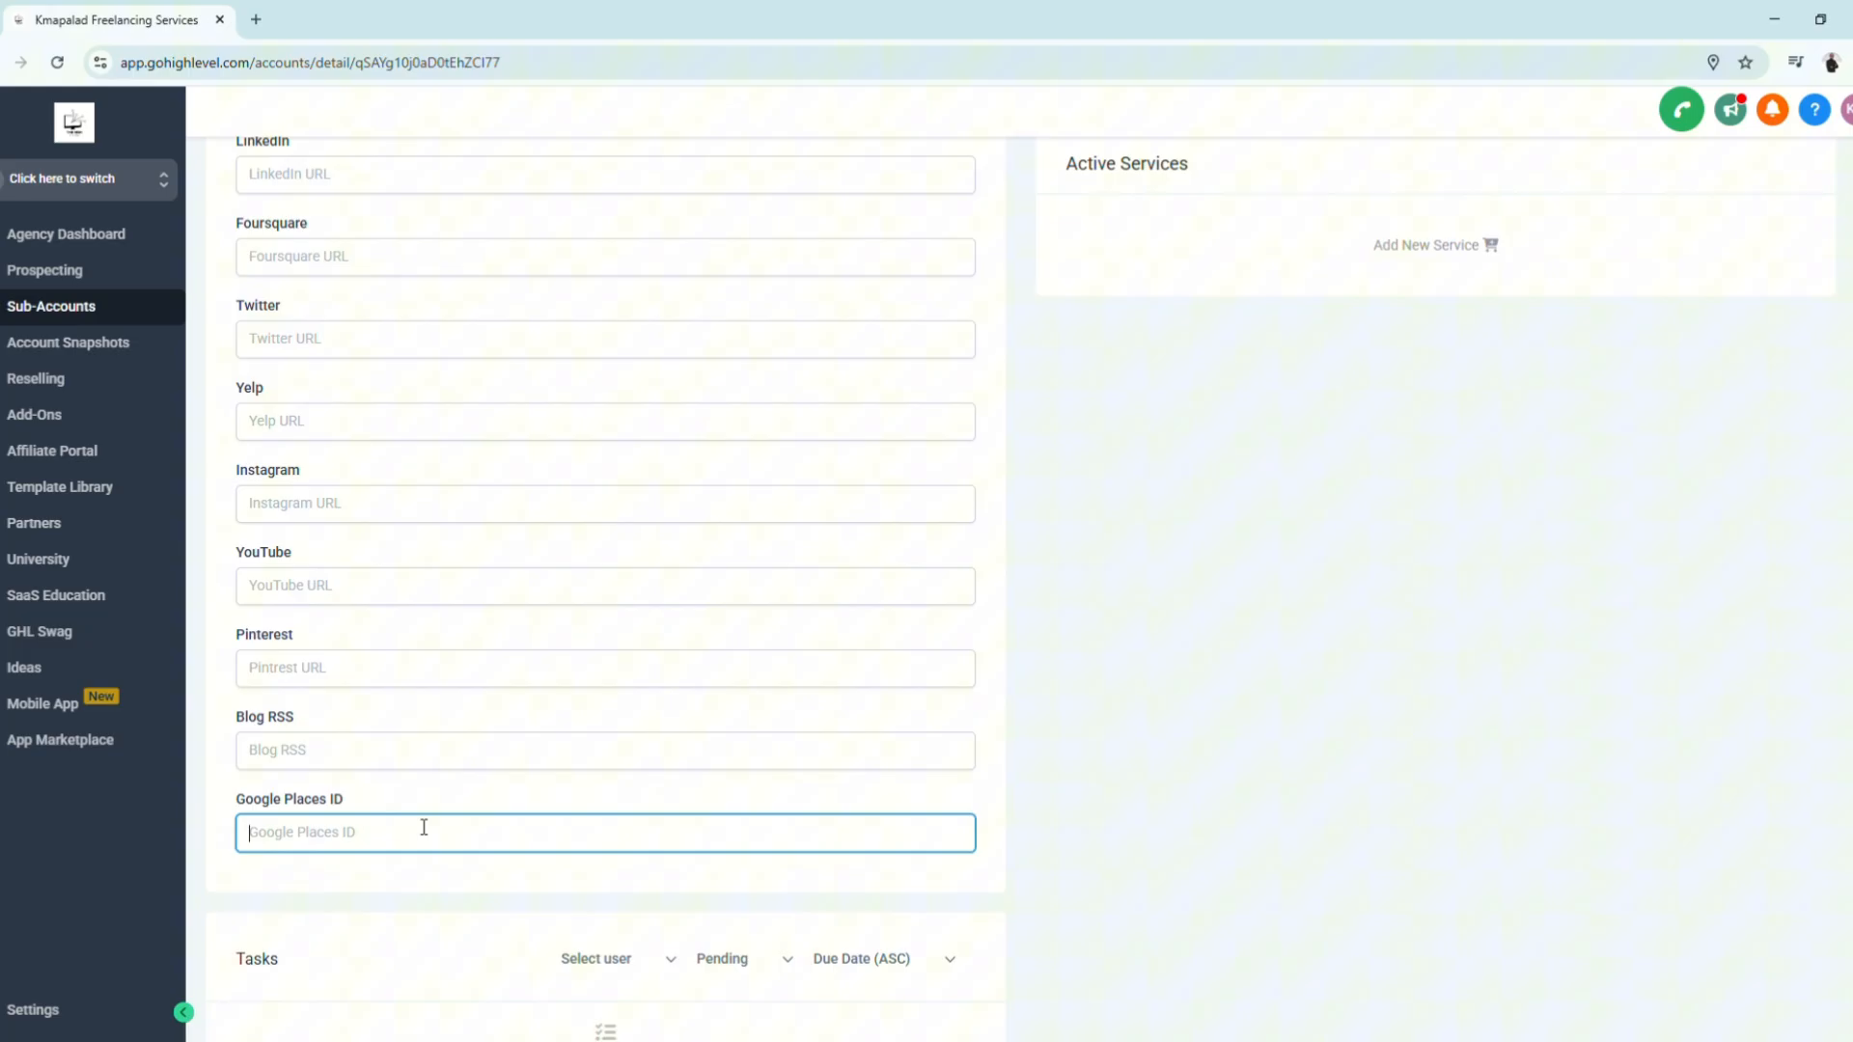
scroll(up, 3)
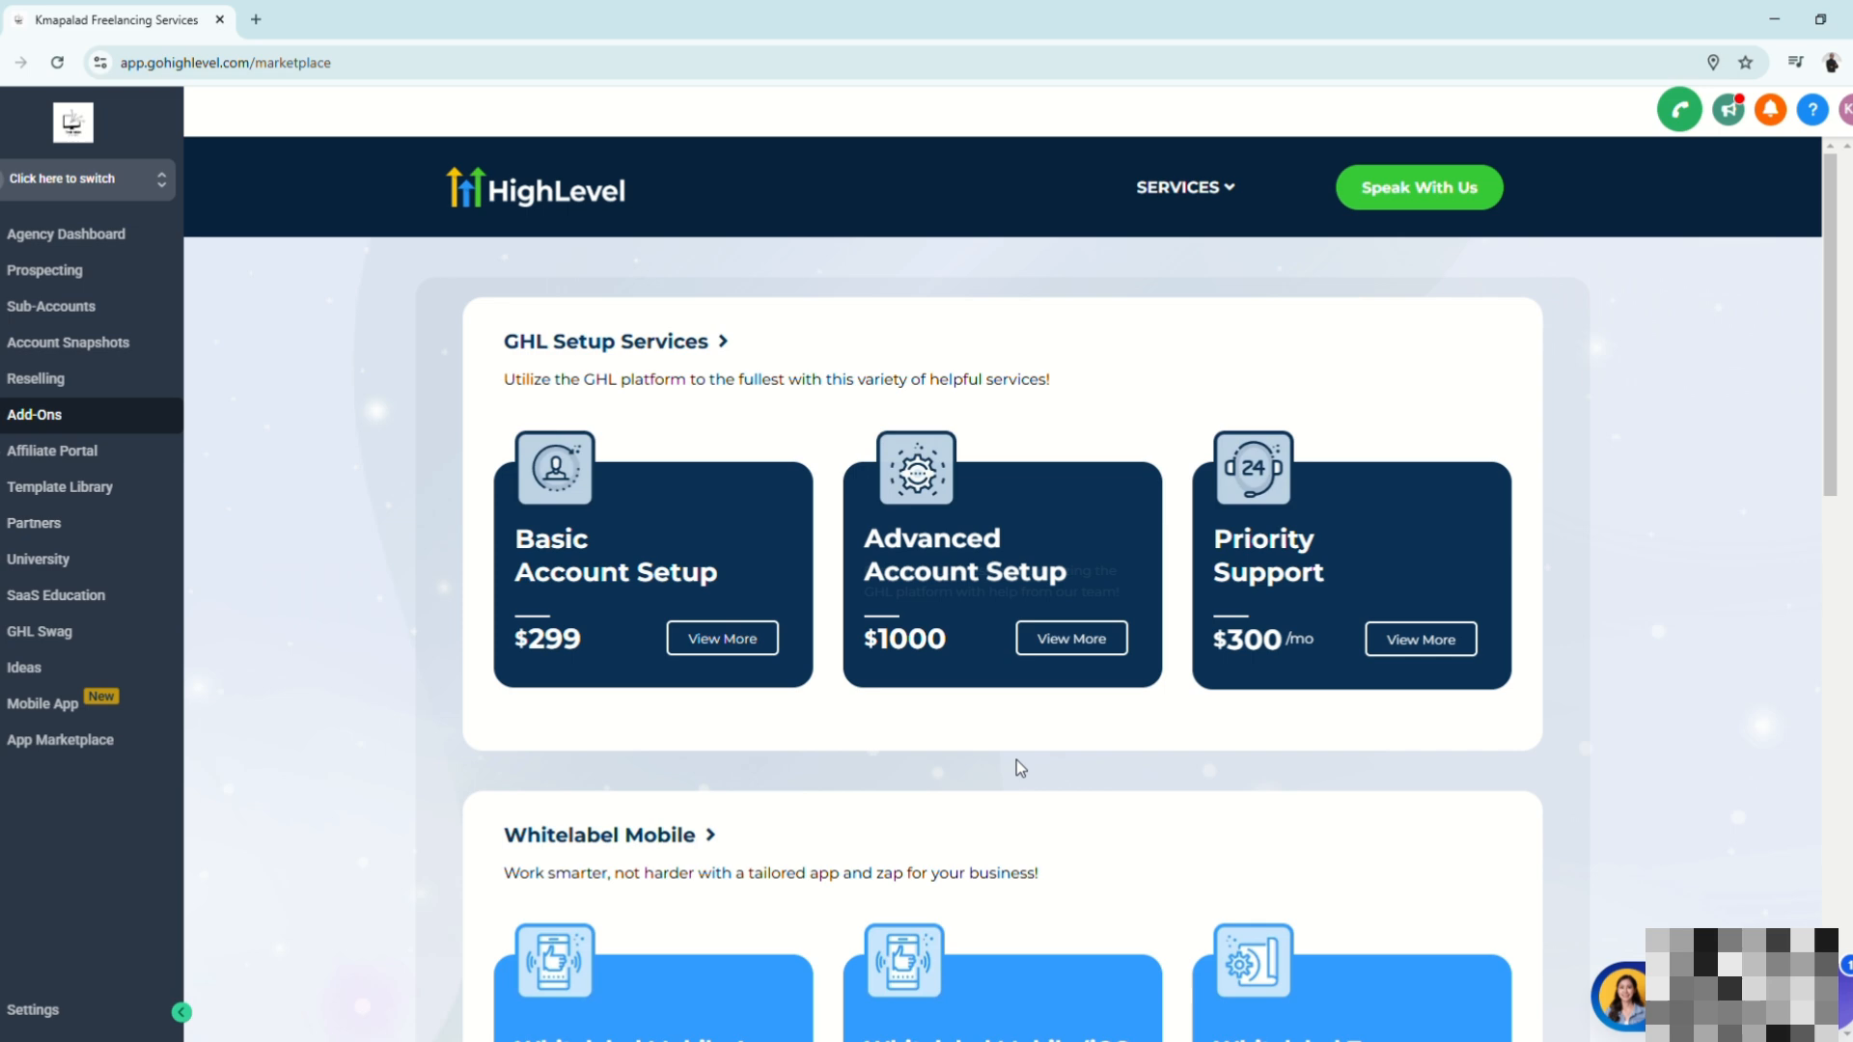
Browse the Add-Ons marketplace offerings like Whitelabel Mobile app, Zap, Eliza and HIPAA Compliance
scroll(down, 3)
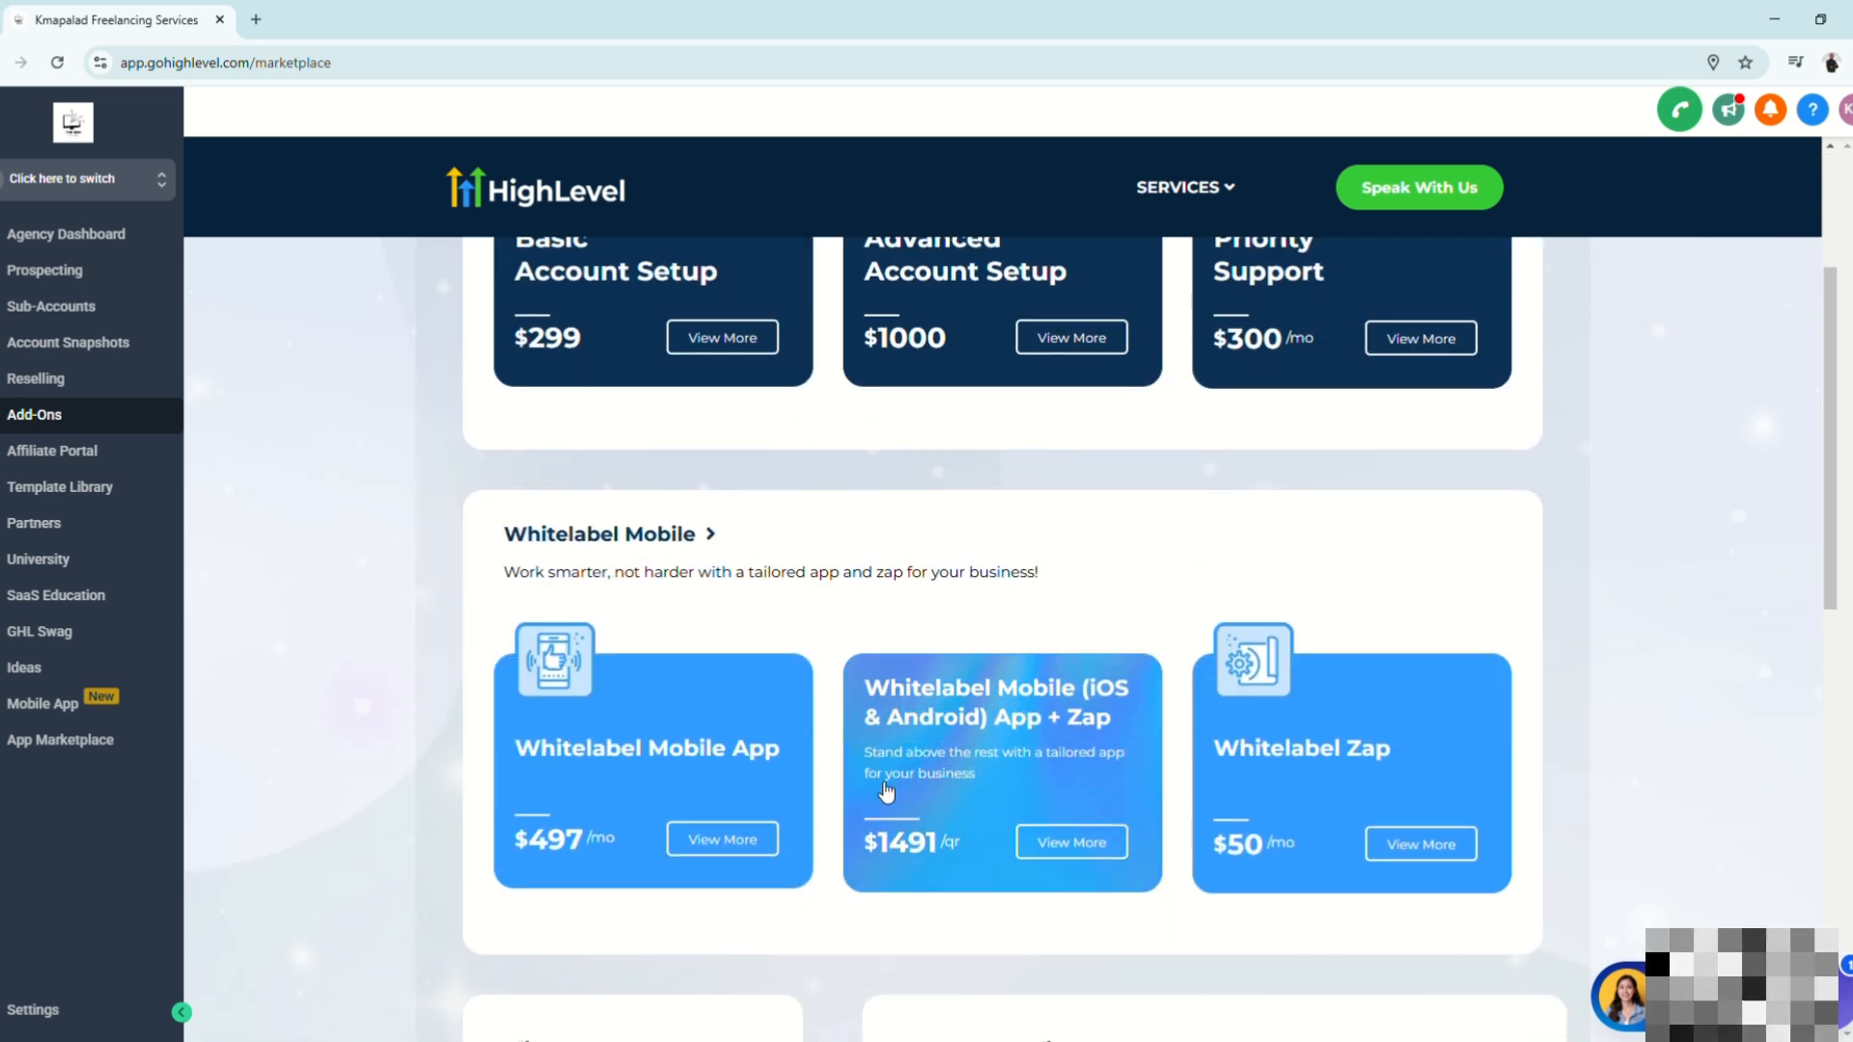
scroll(down, 3)
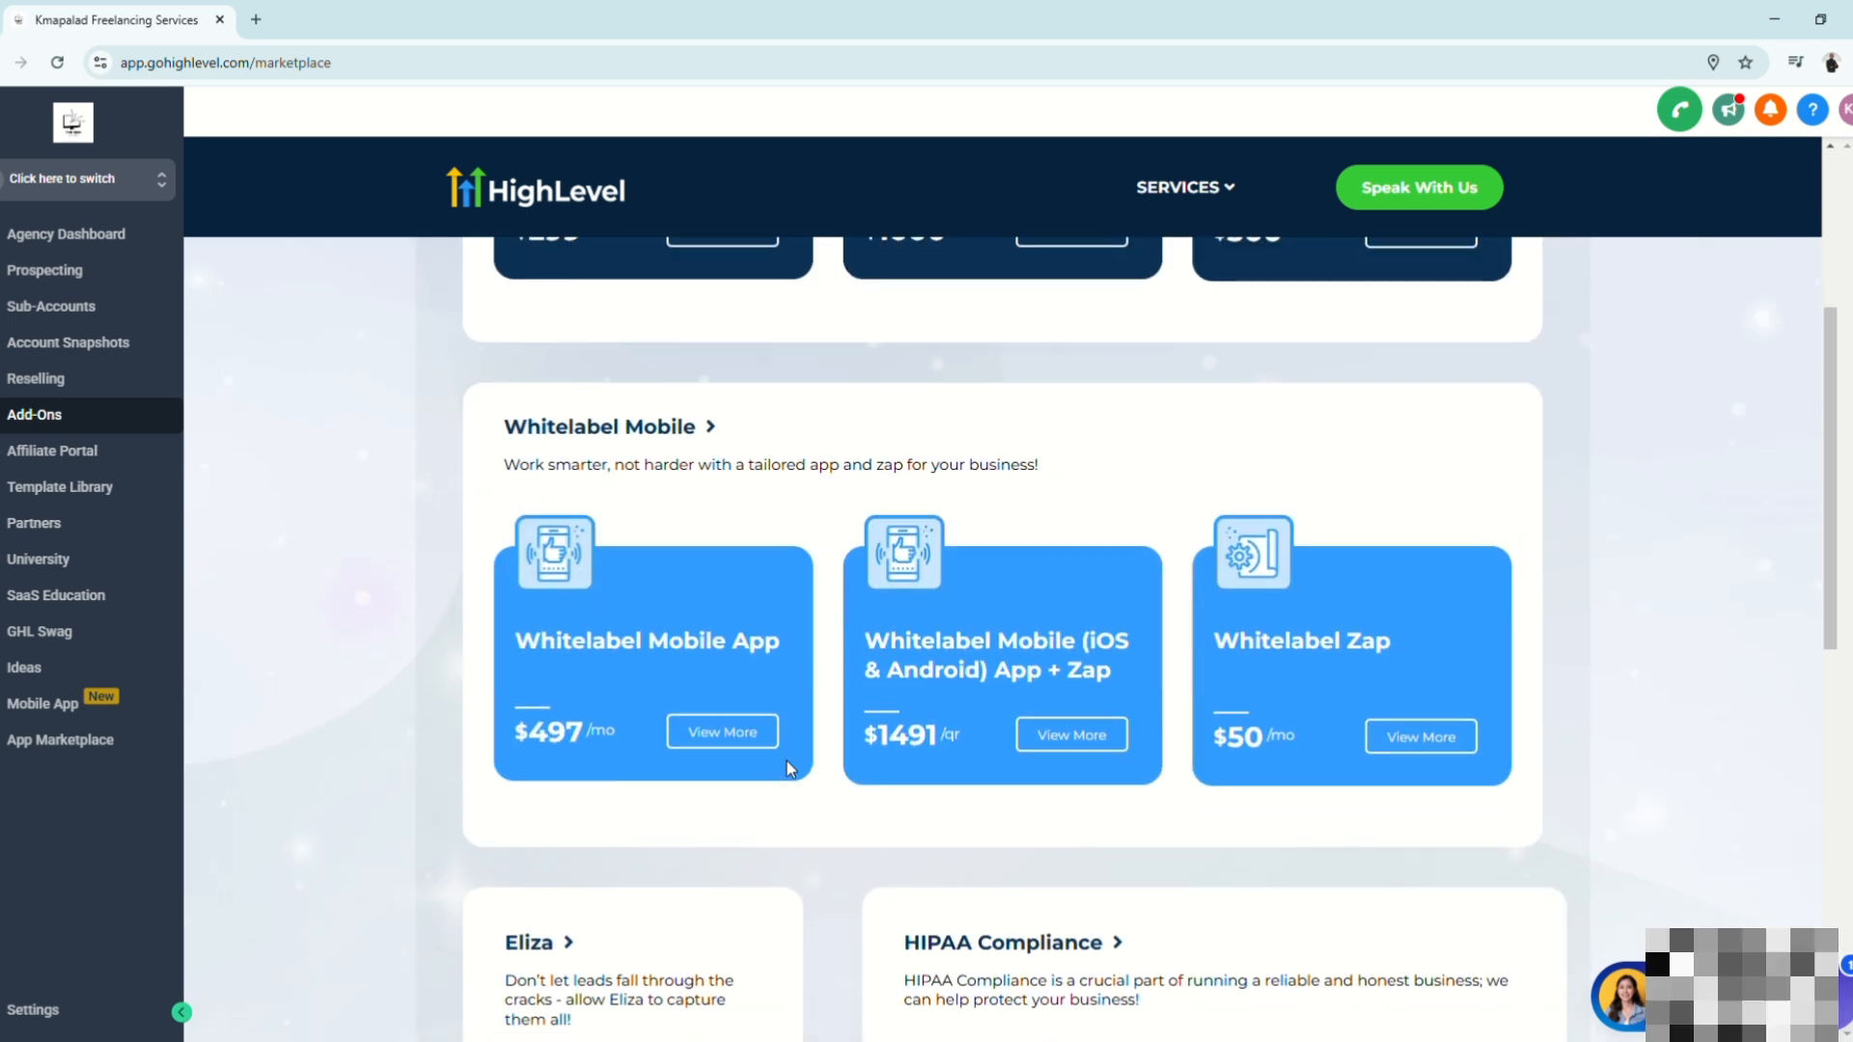
scroll(up, 3)
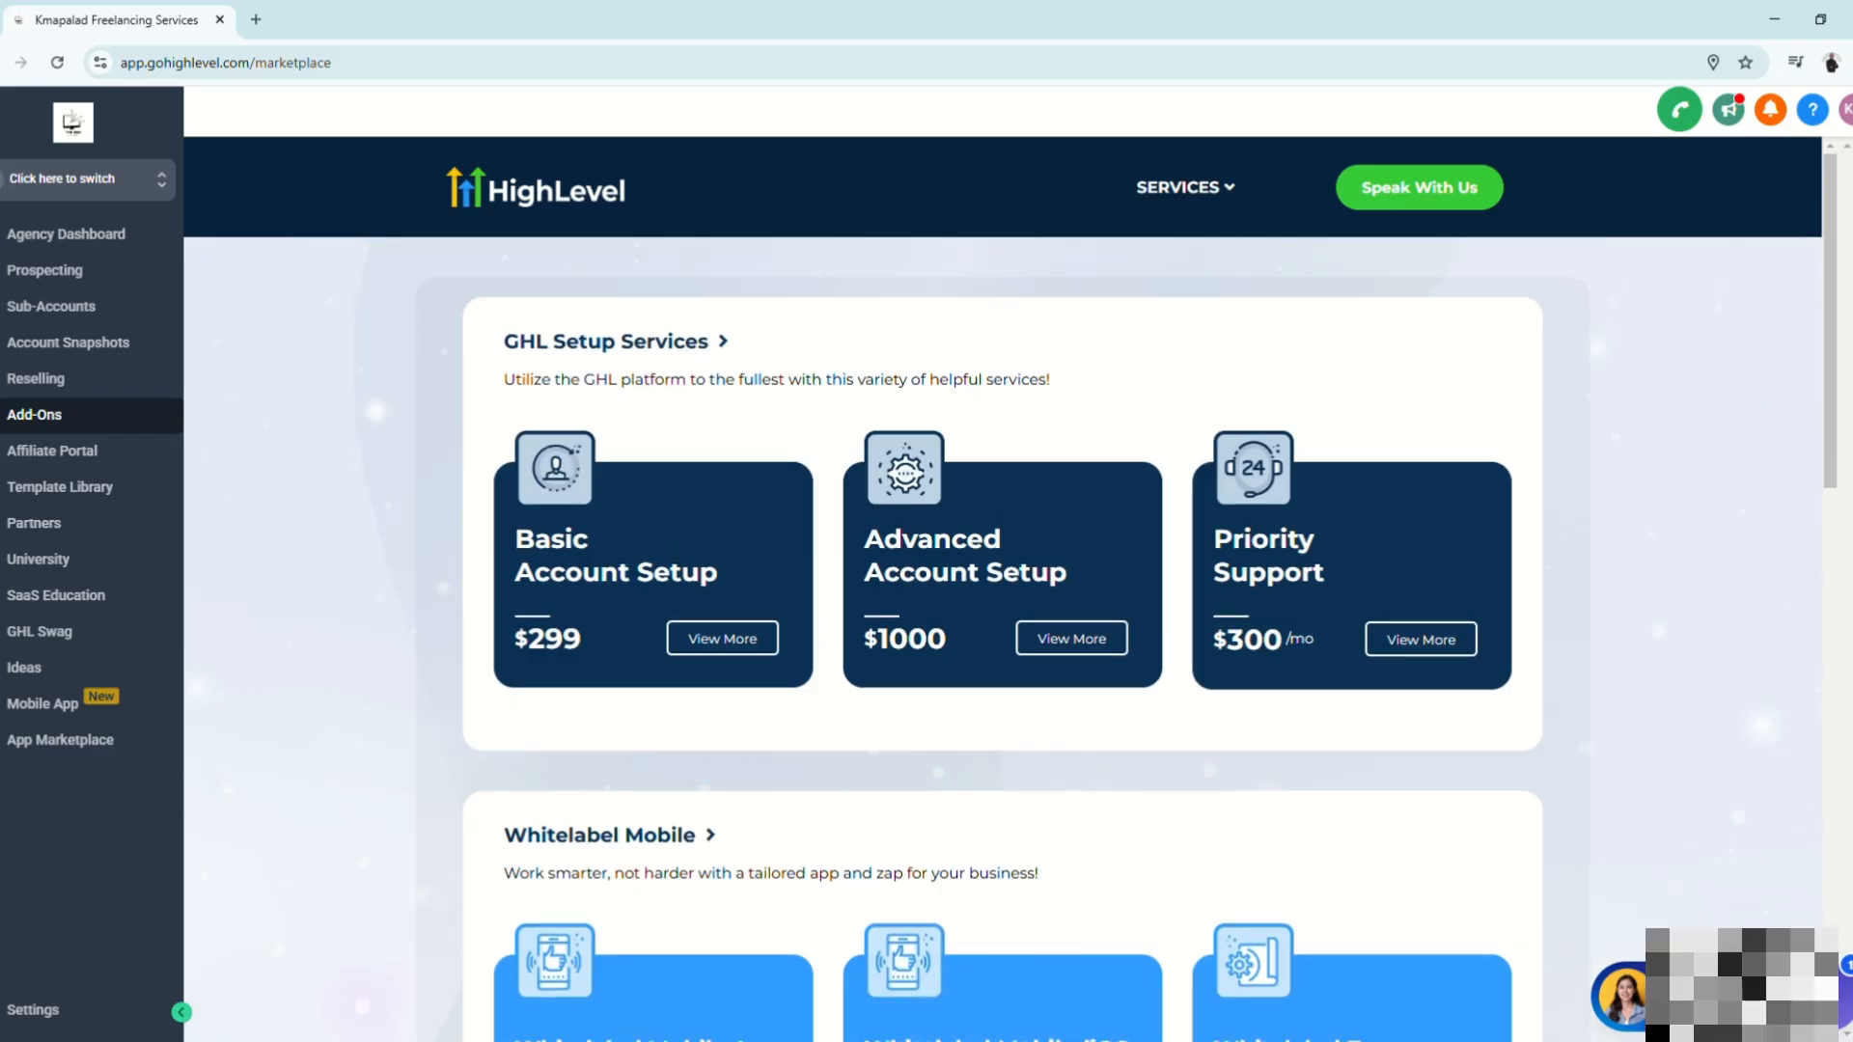
mouse_move(790, 828)
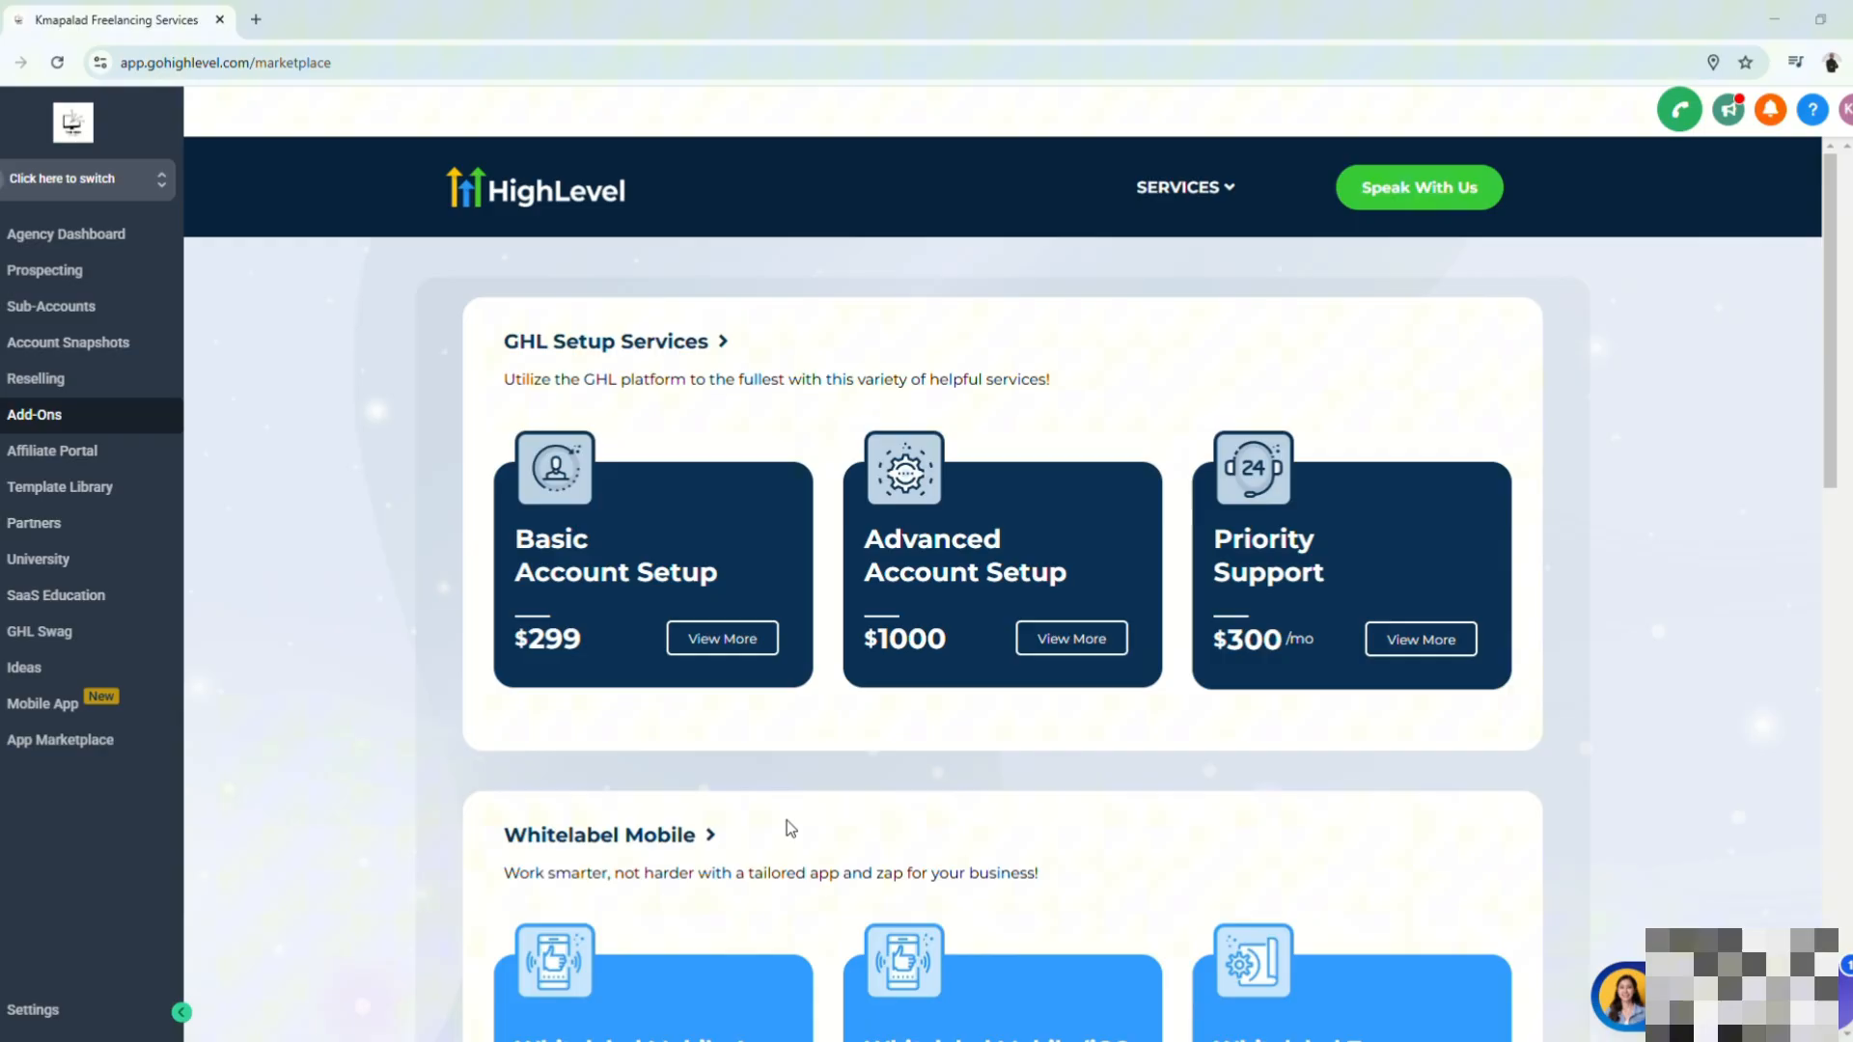
mouse_move(371, 634)
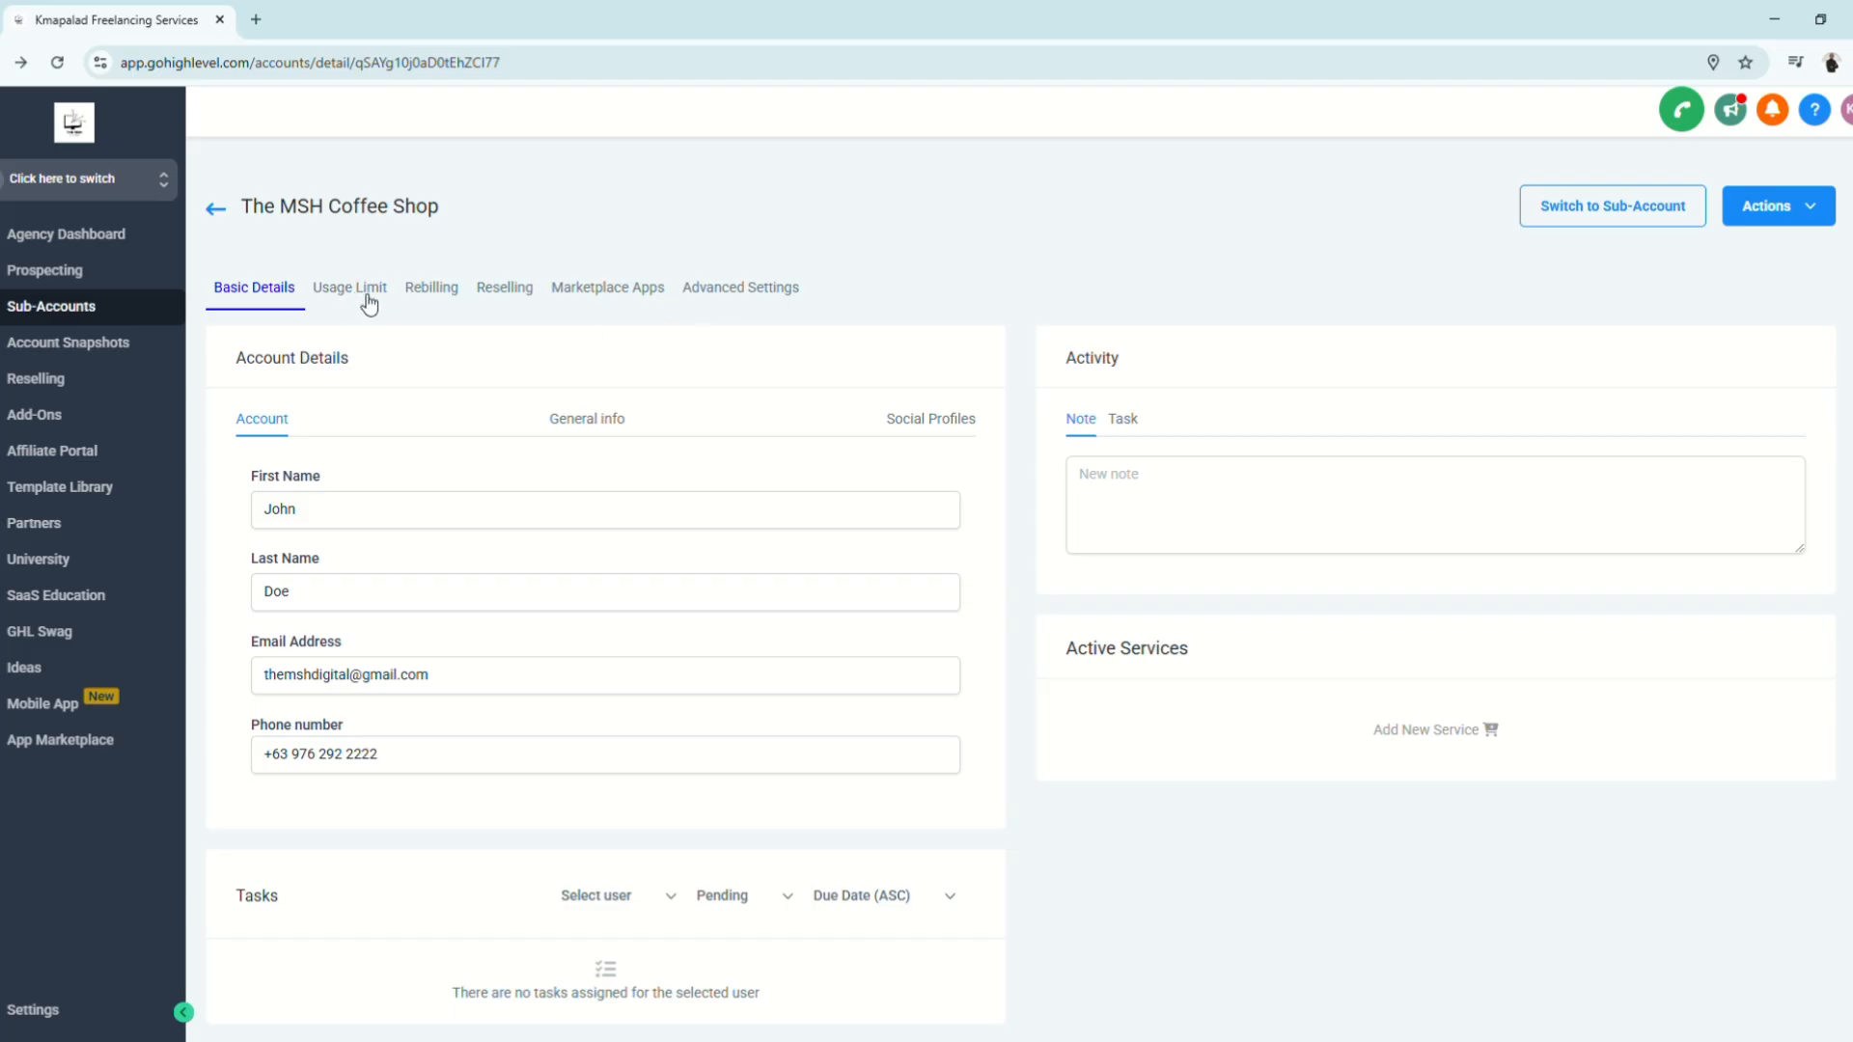
Enable a User Limit of 20 and turn the Contact Limit off for unlimited contacts
click(349, 287)
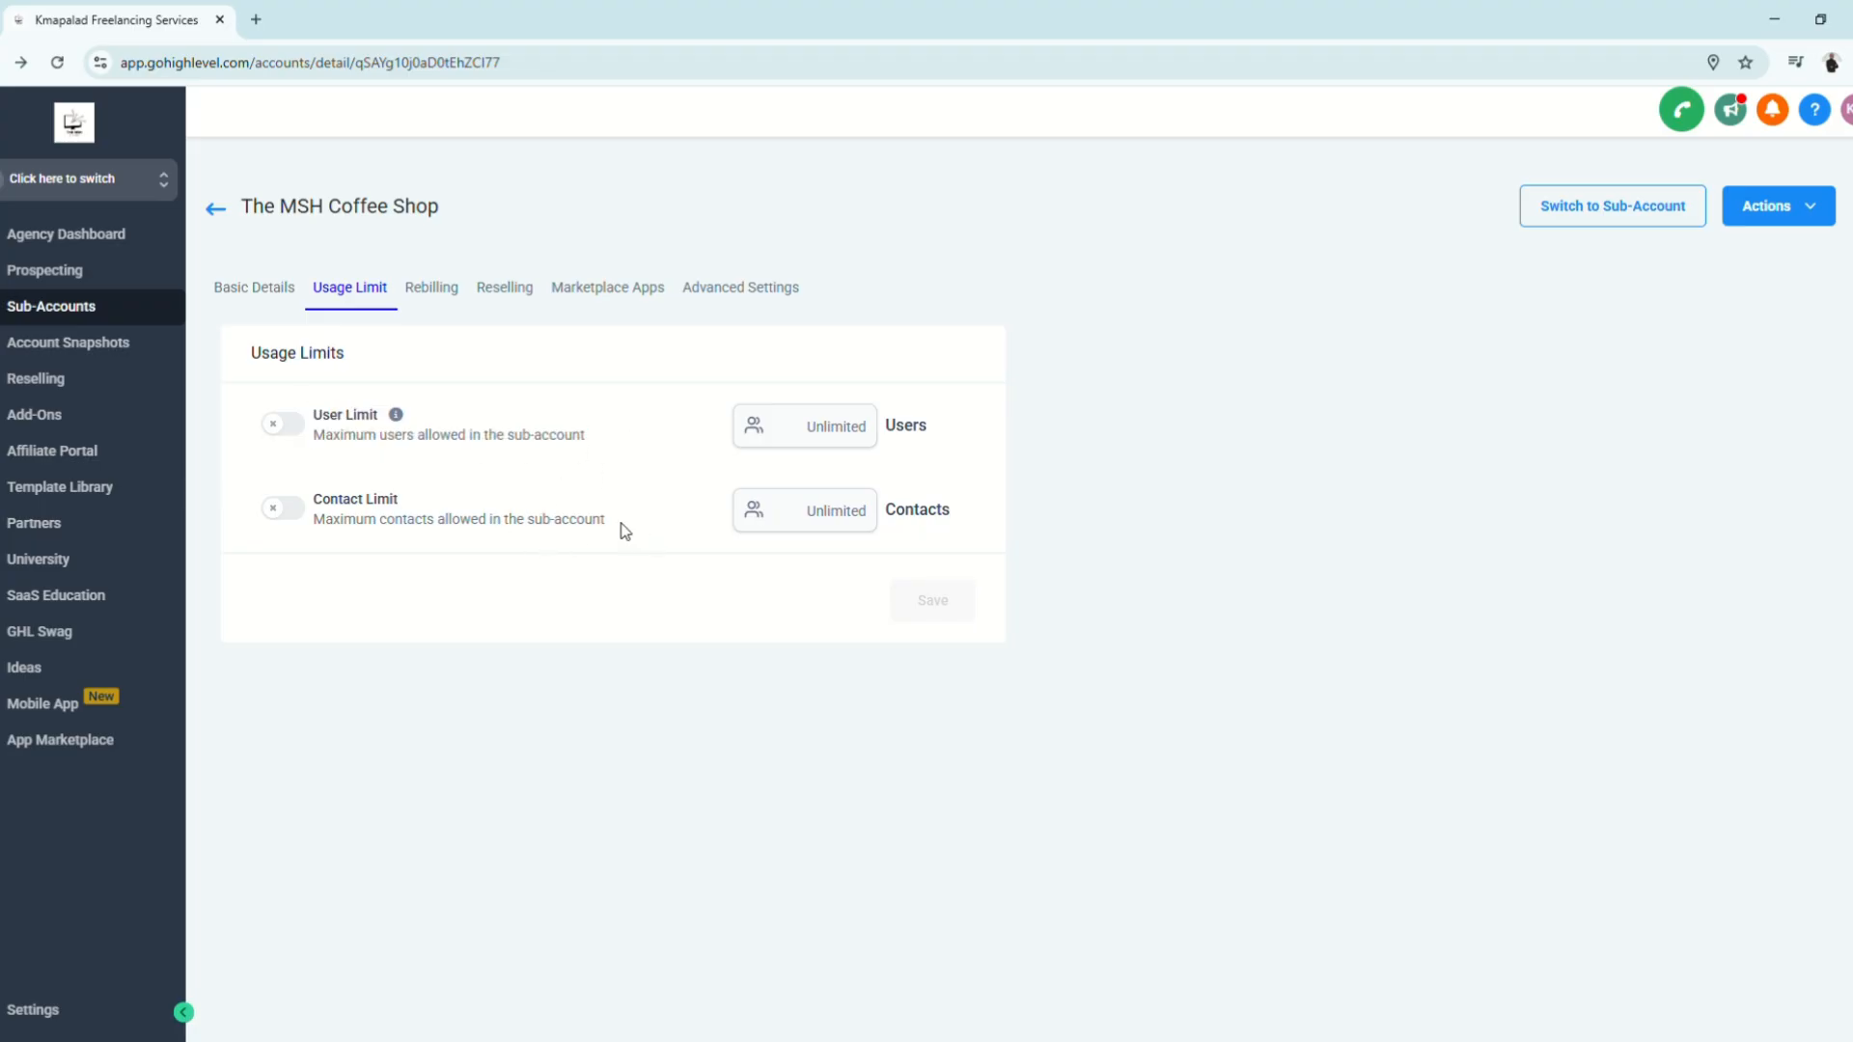
double_click(355, 498)
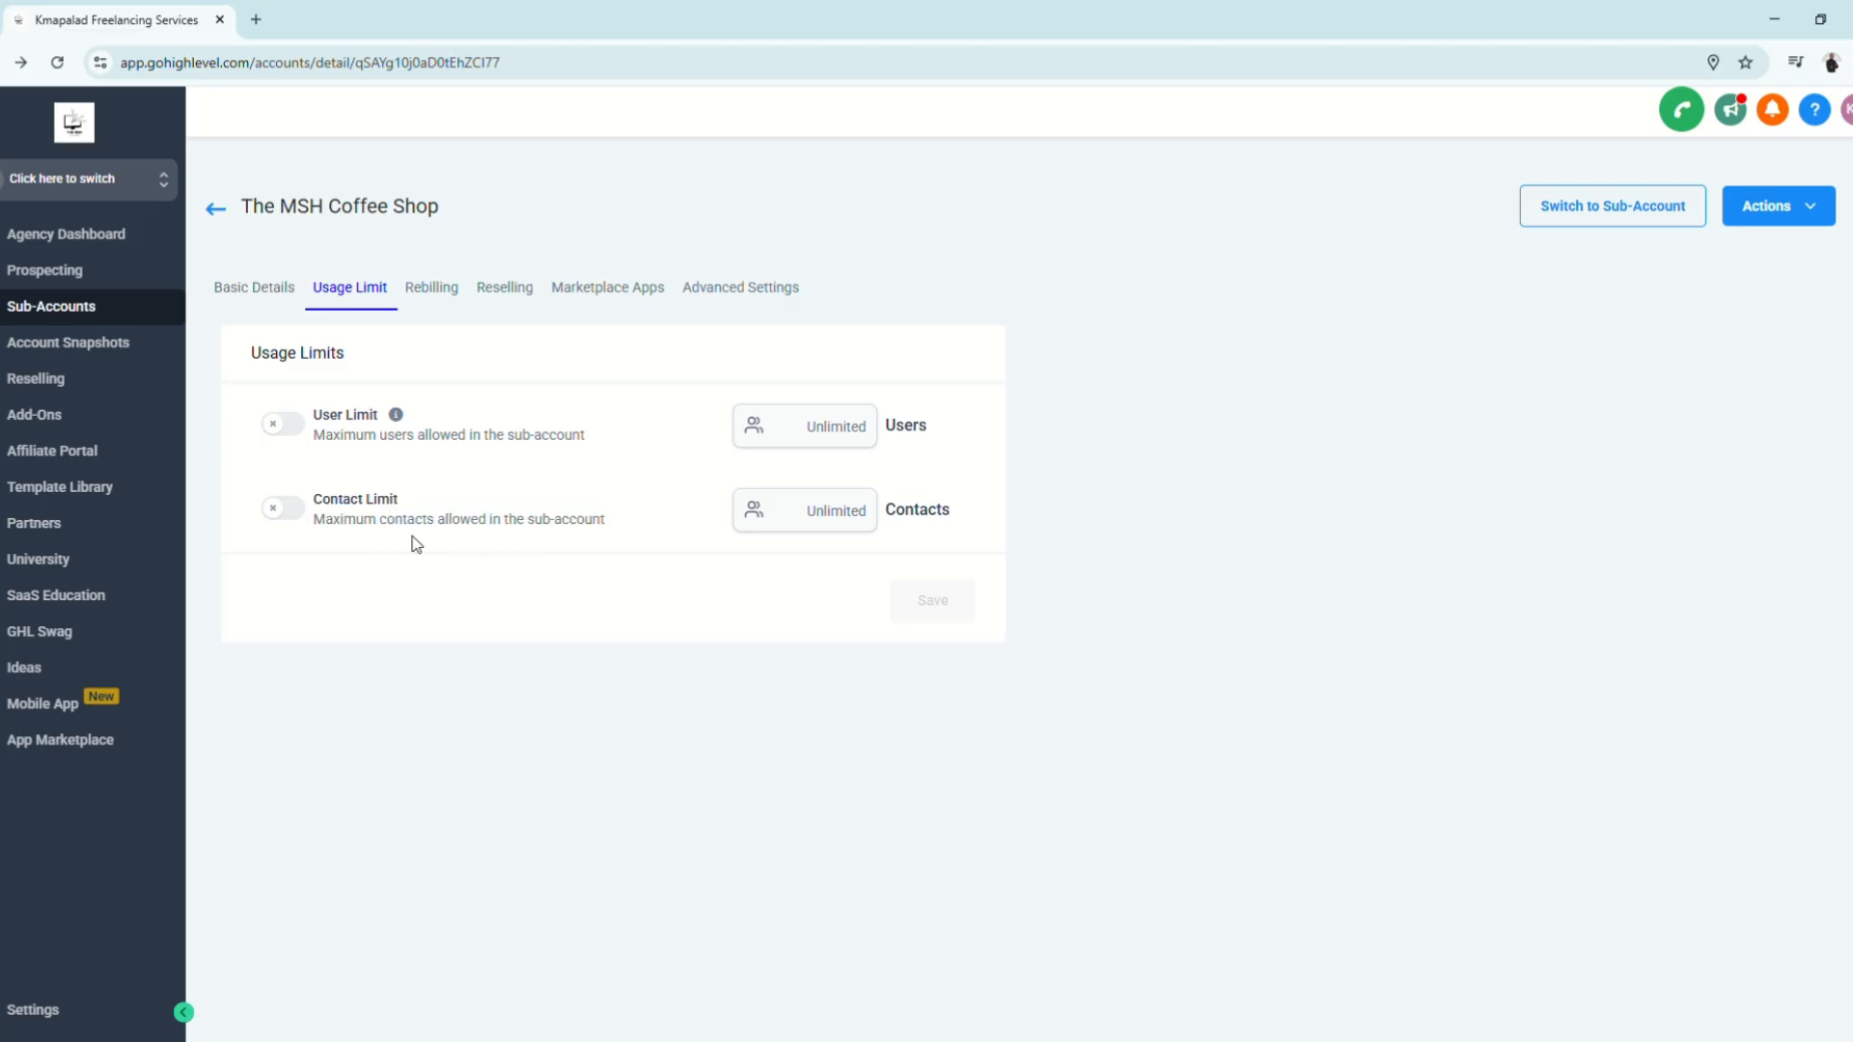
mouse_move(334, 585)
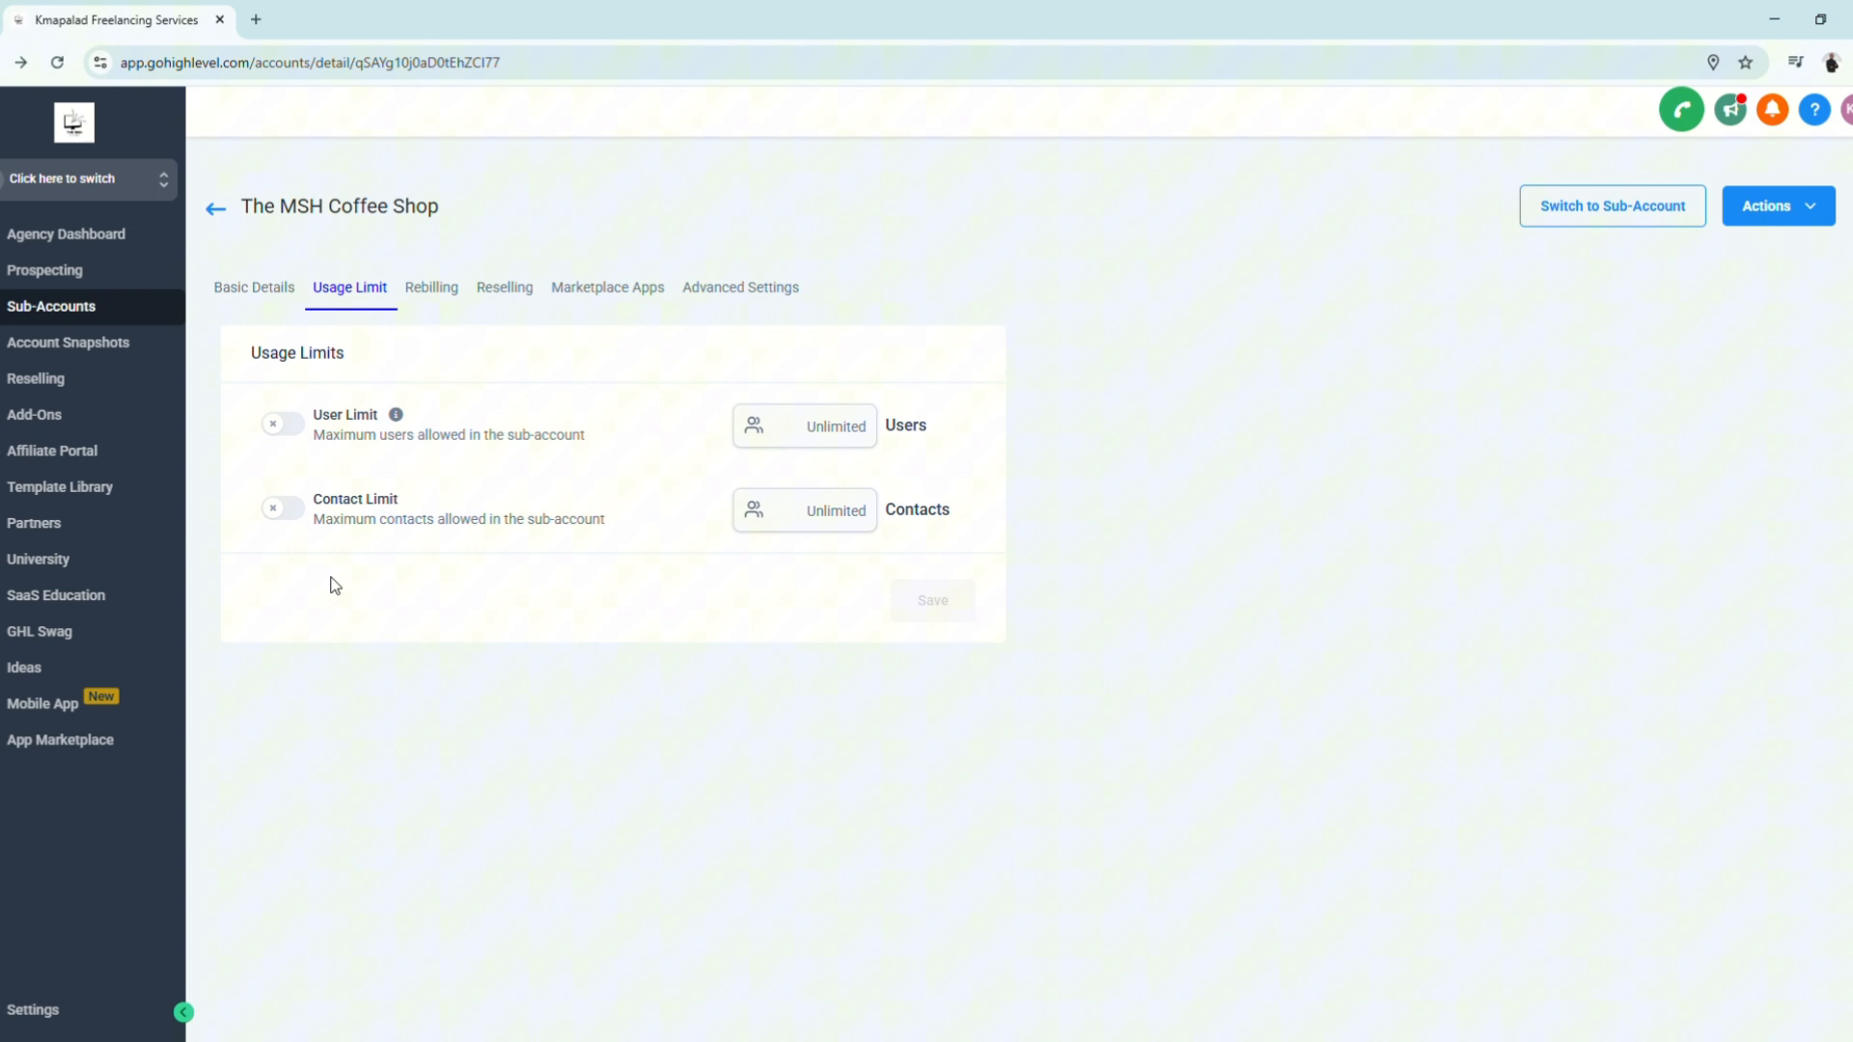
mouse_move(330, 451)
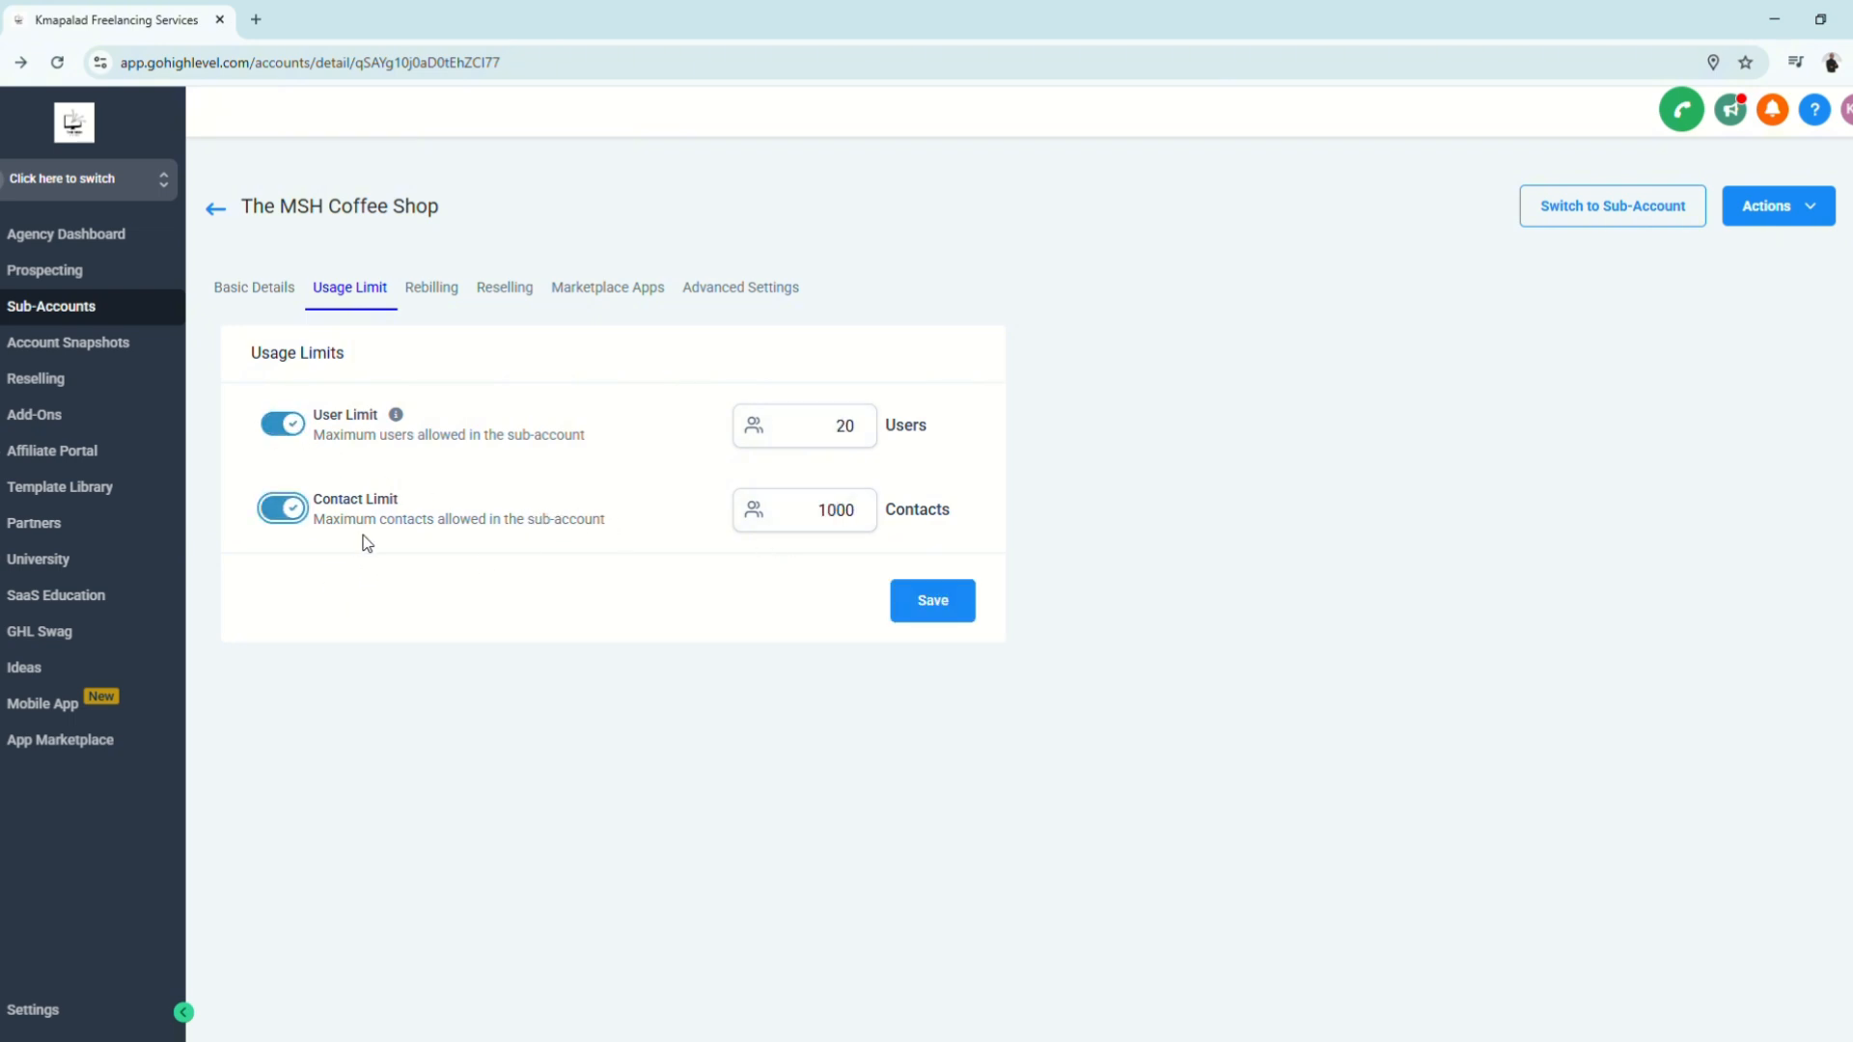
triple_click(804, 509)
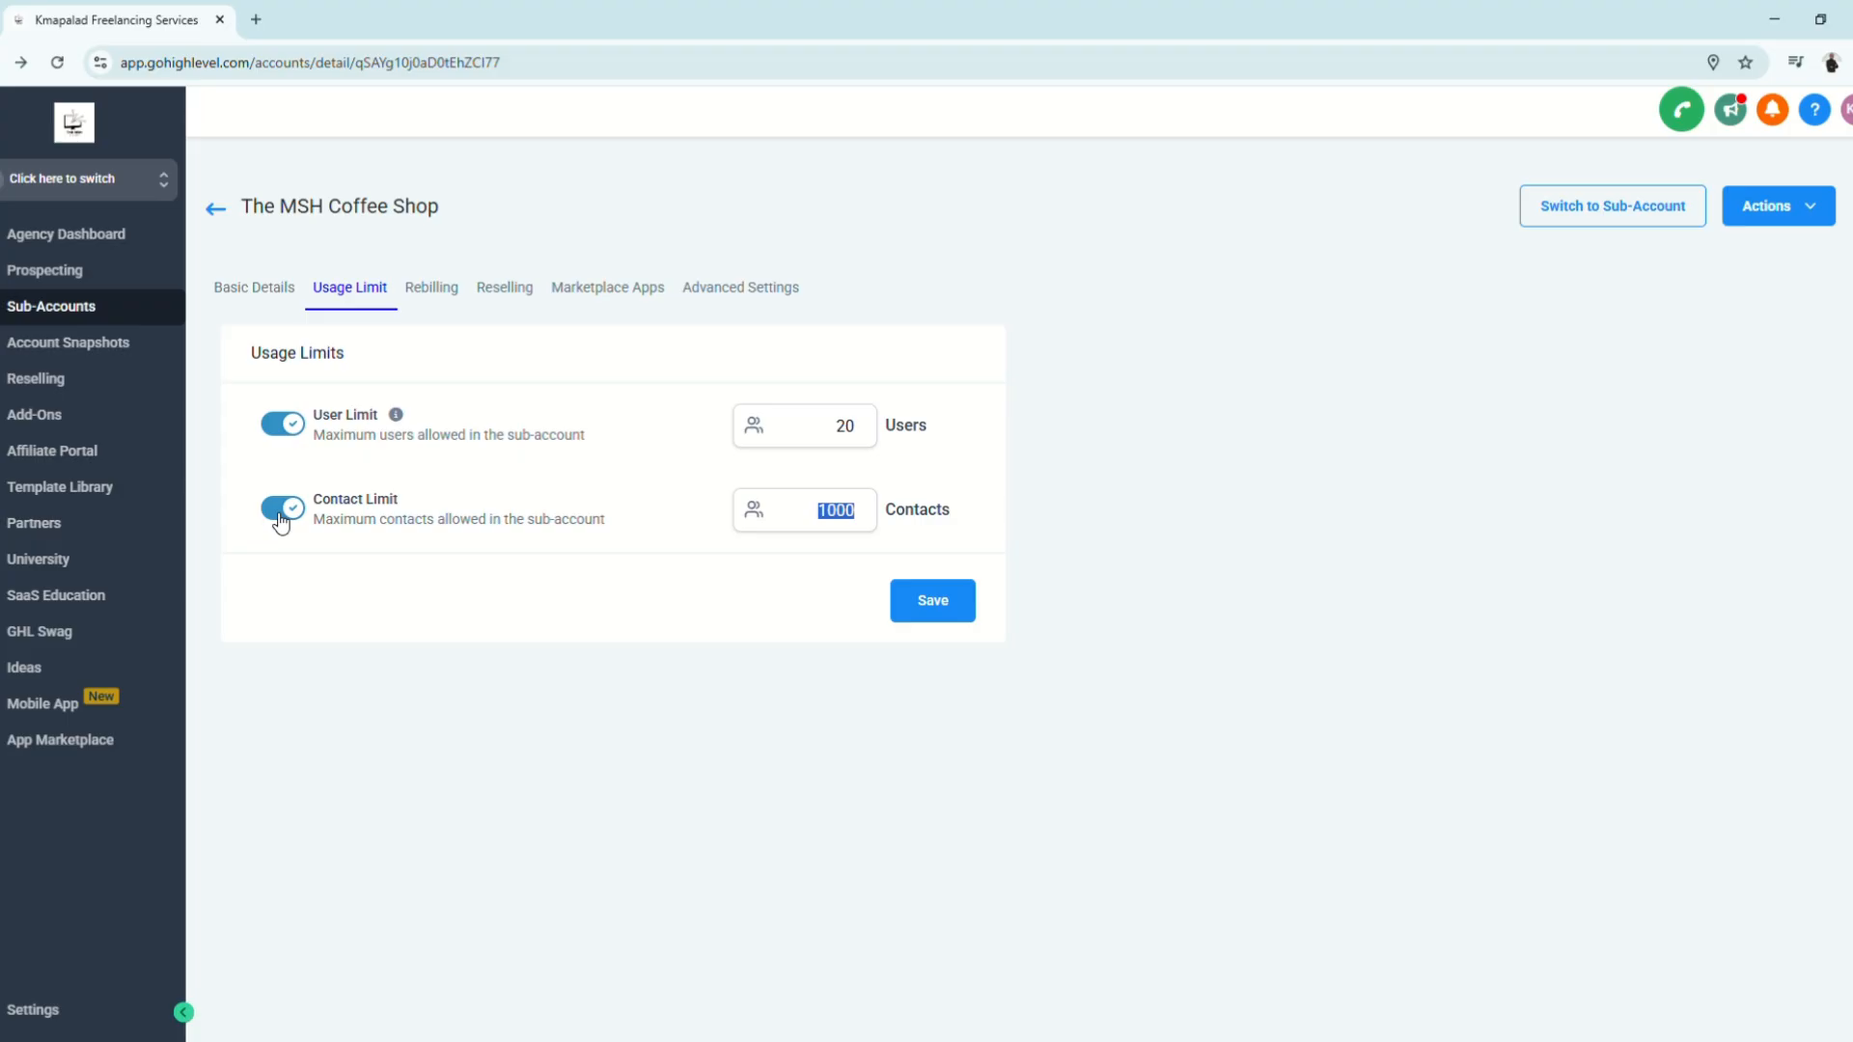
click(282, 509)
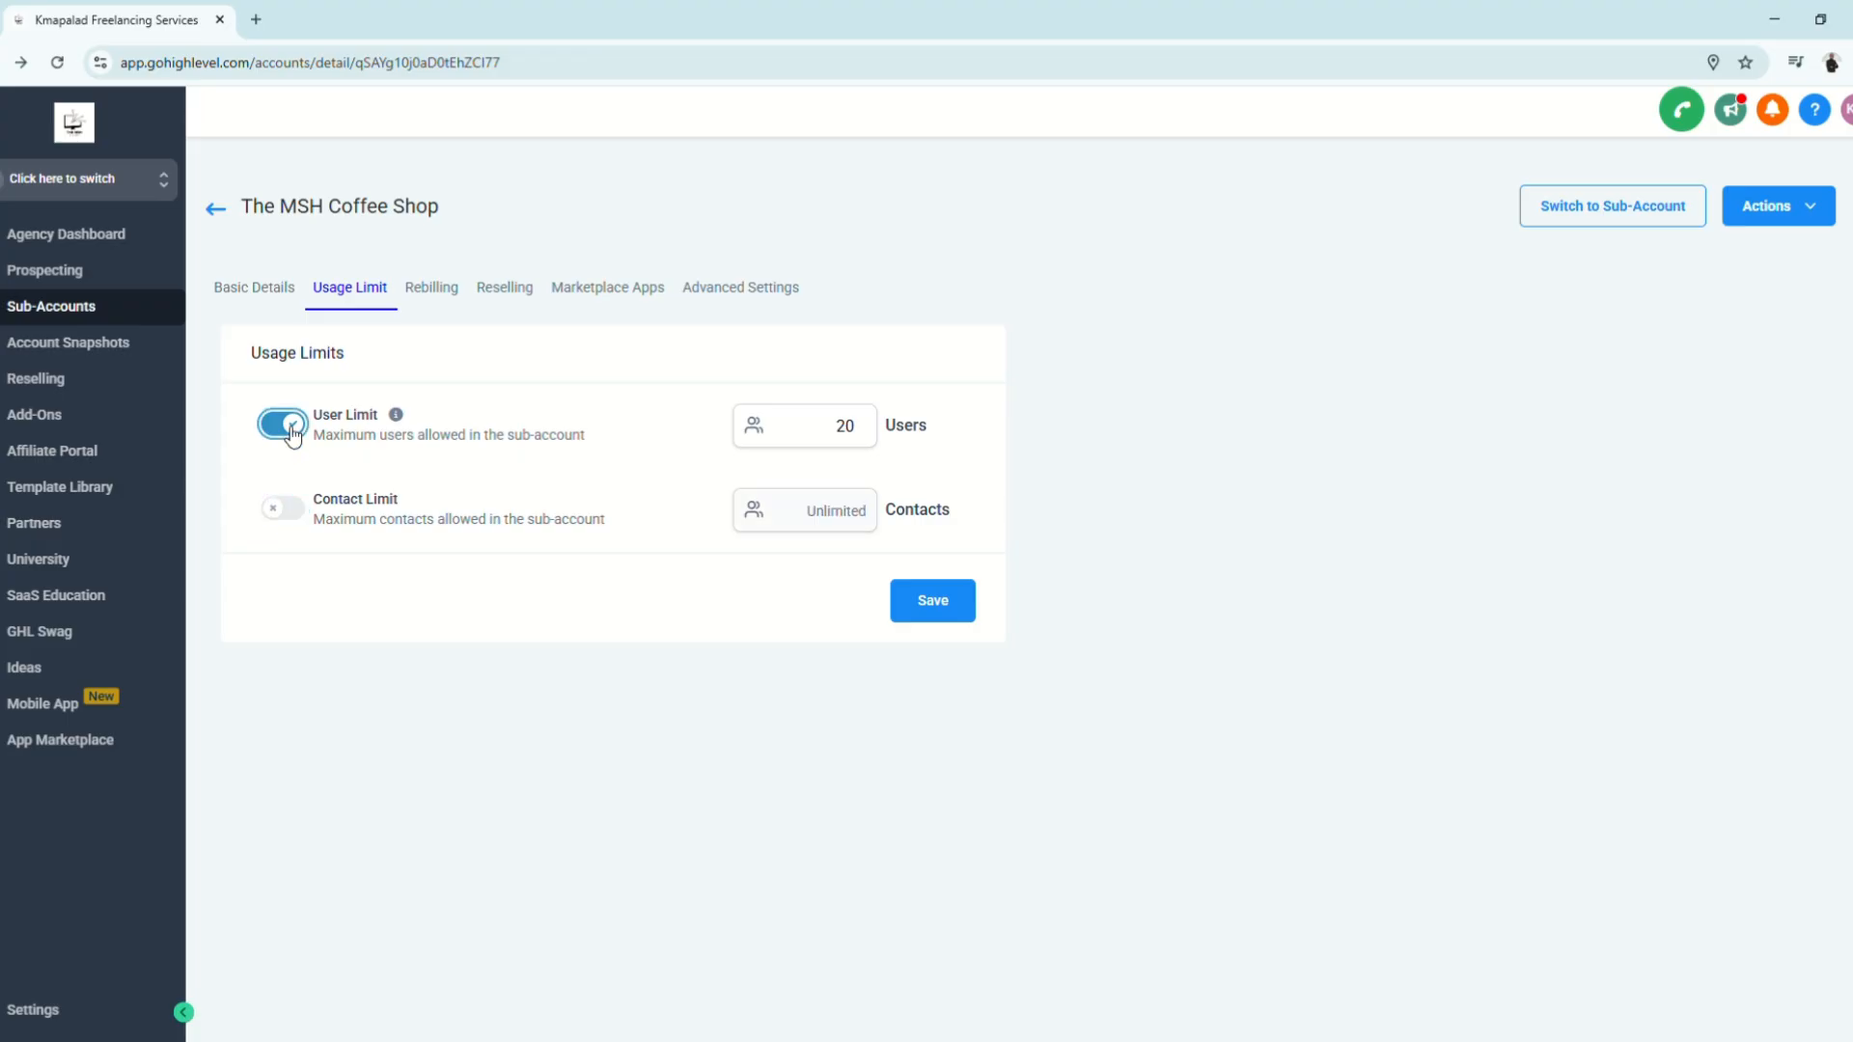
click(430, 288)
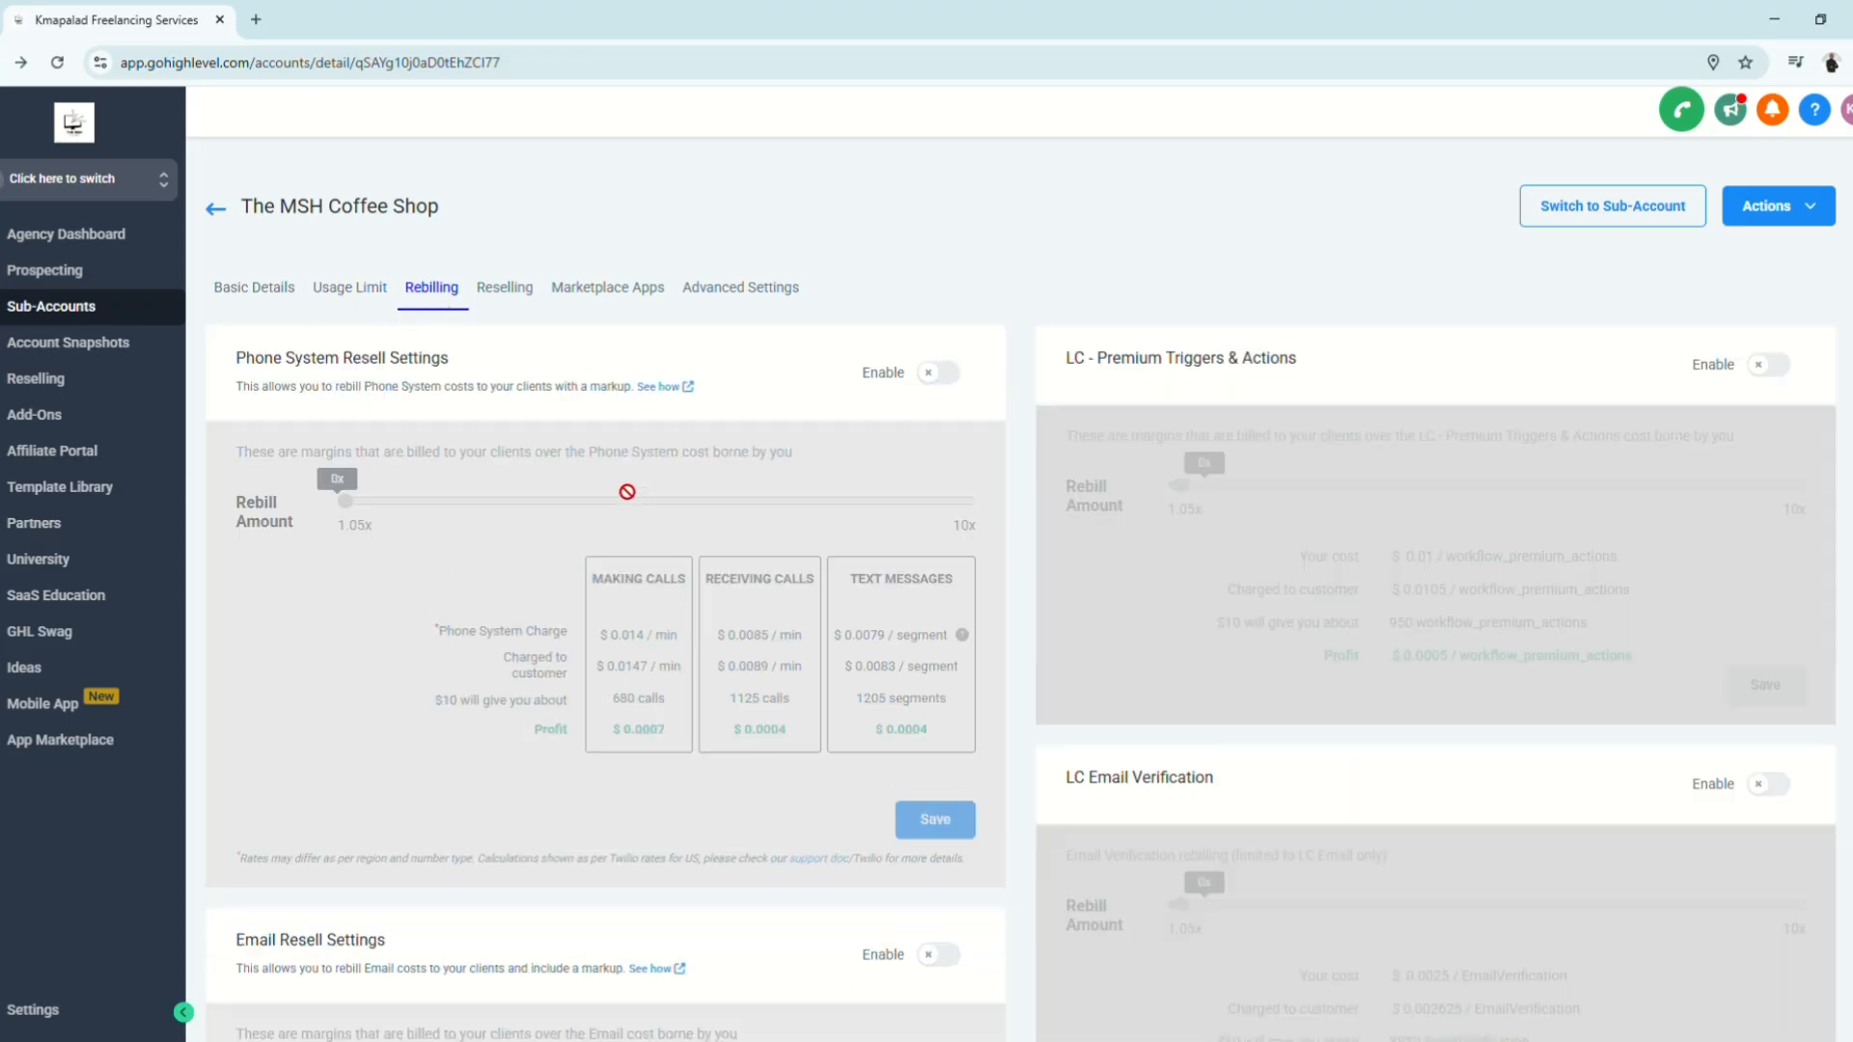
Scroll through the rebilling options, then bring up the reselling offers (Workflow Pro Plan $14.99, Client Portal App $79)
scroll(down, 3)
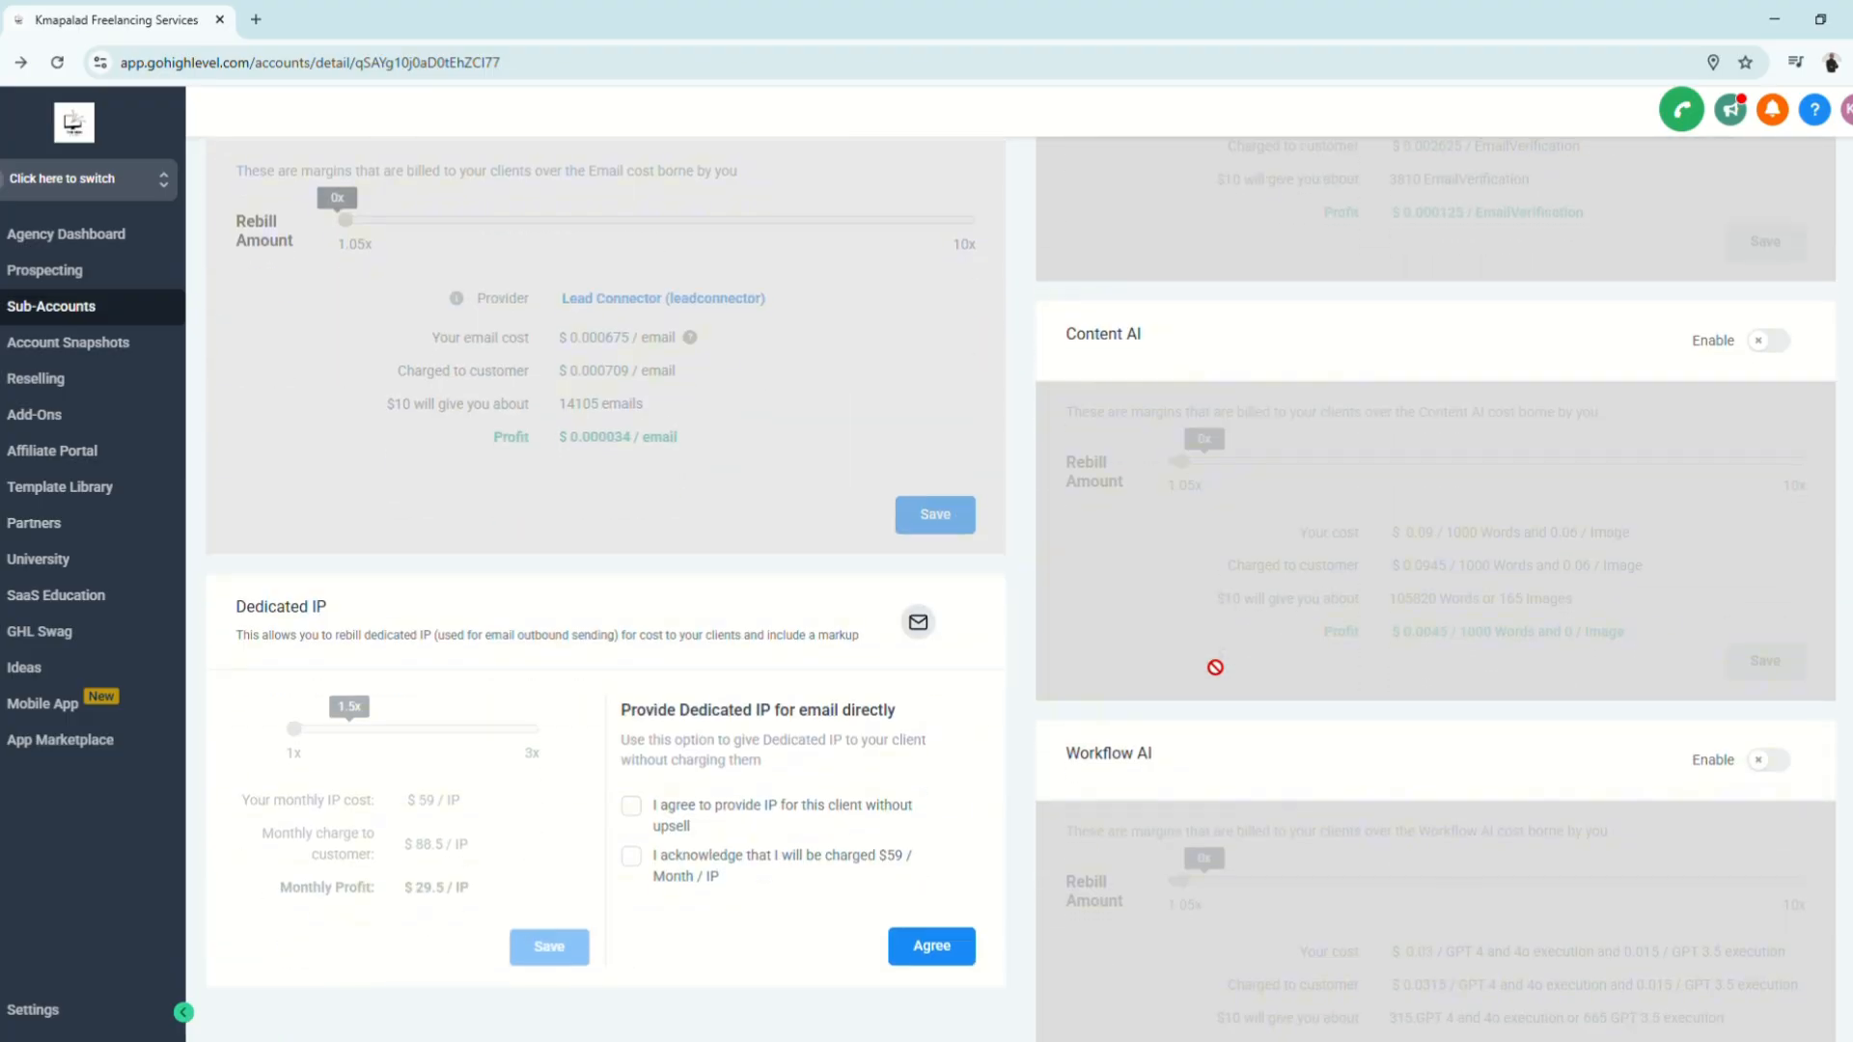
scroll(up, 3)
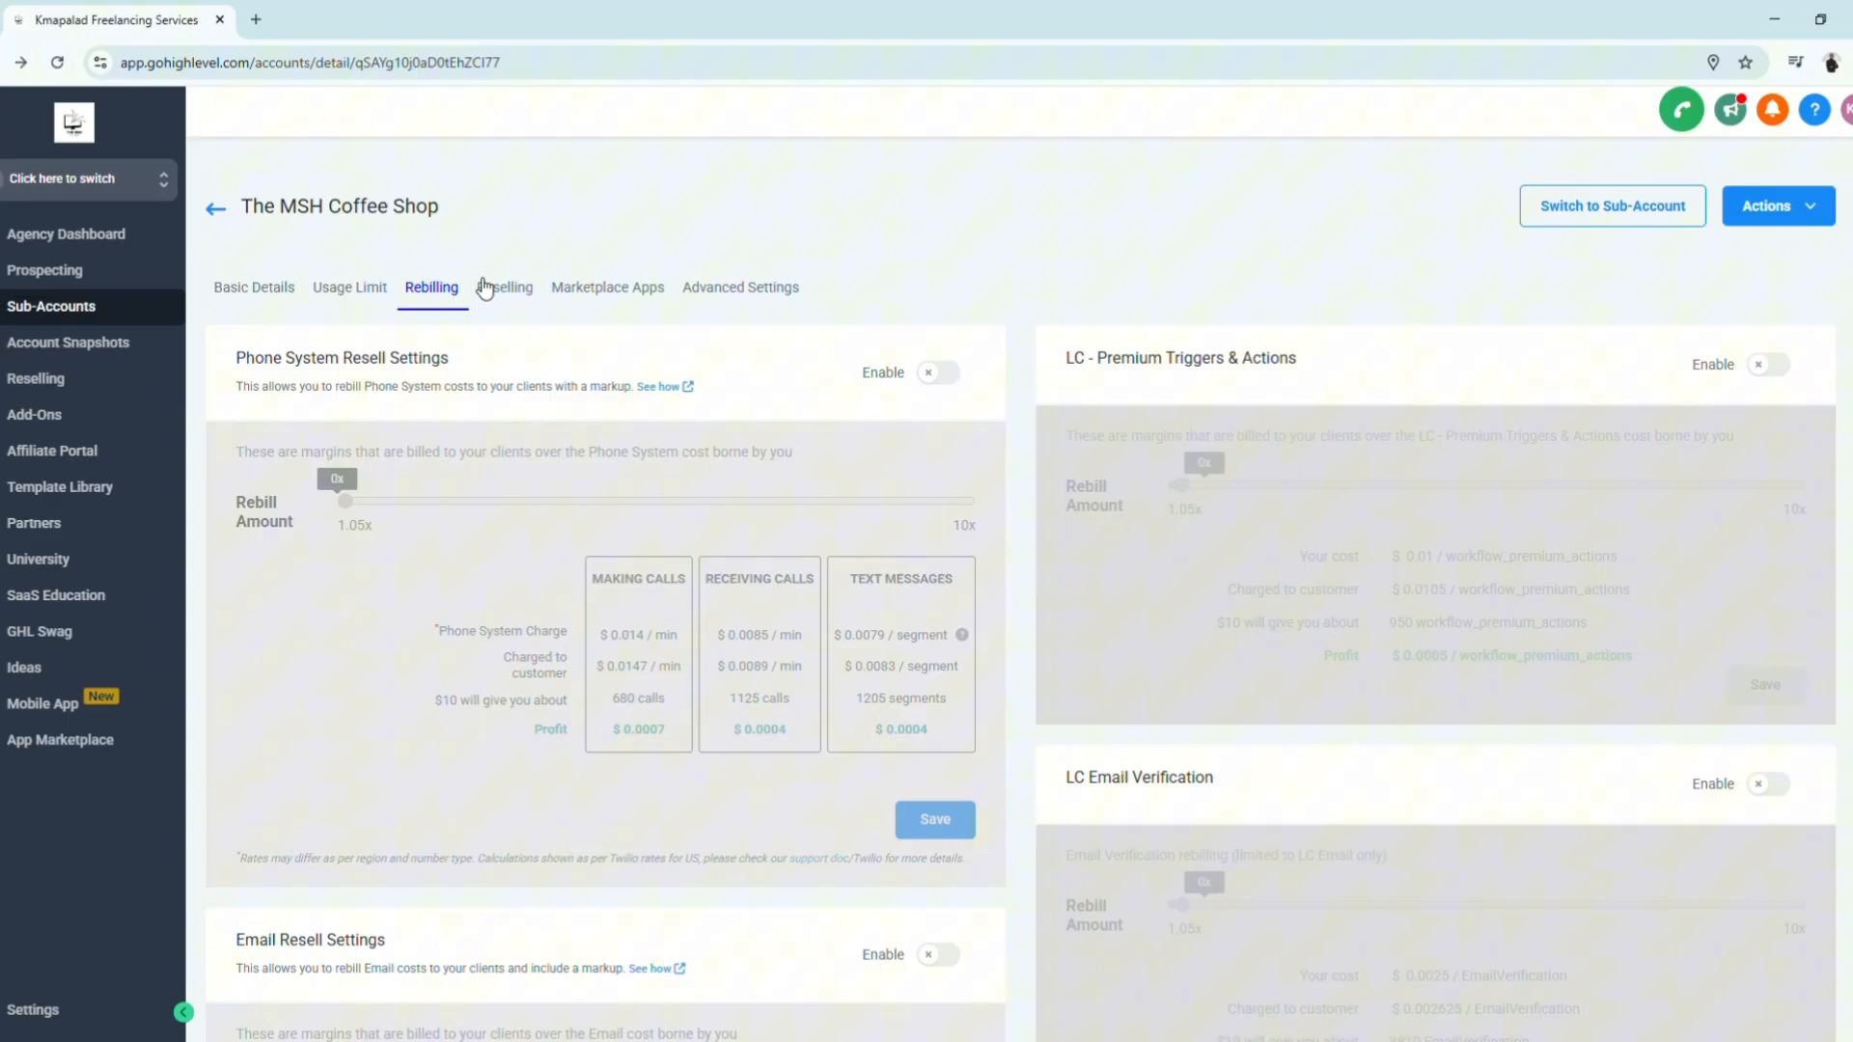
click(504, 288)
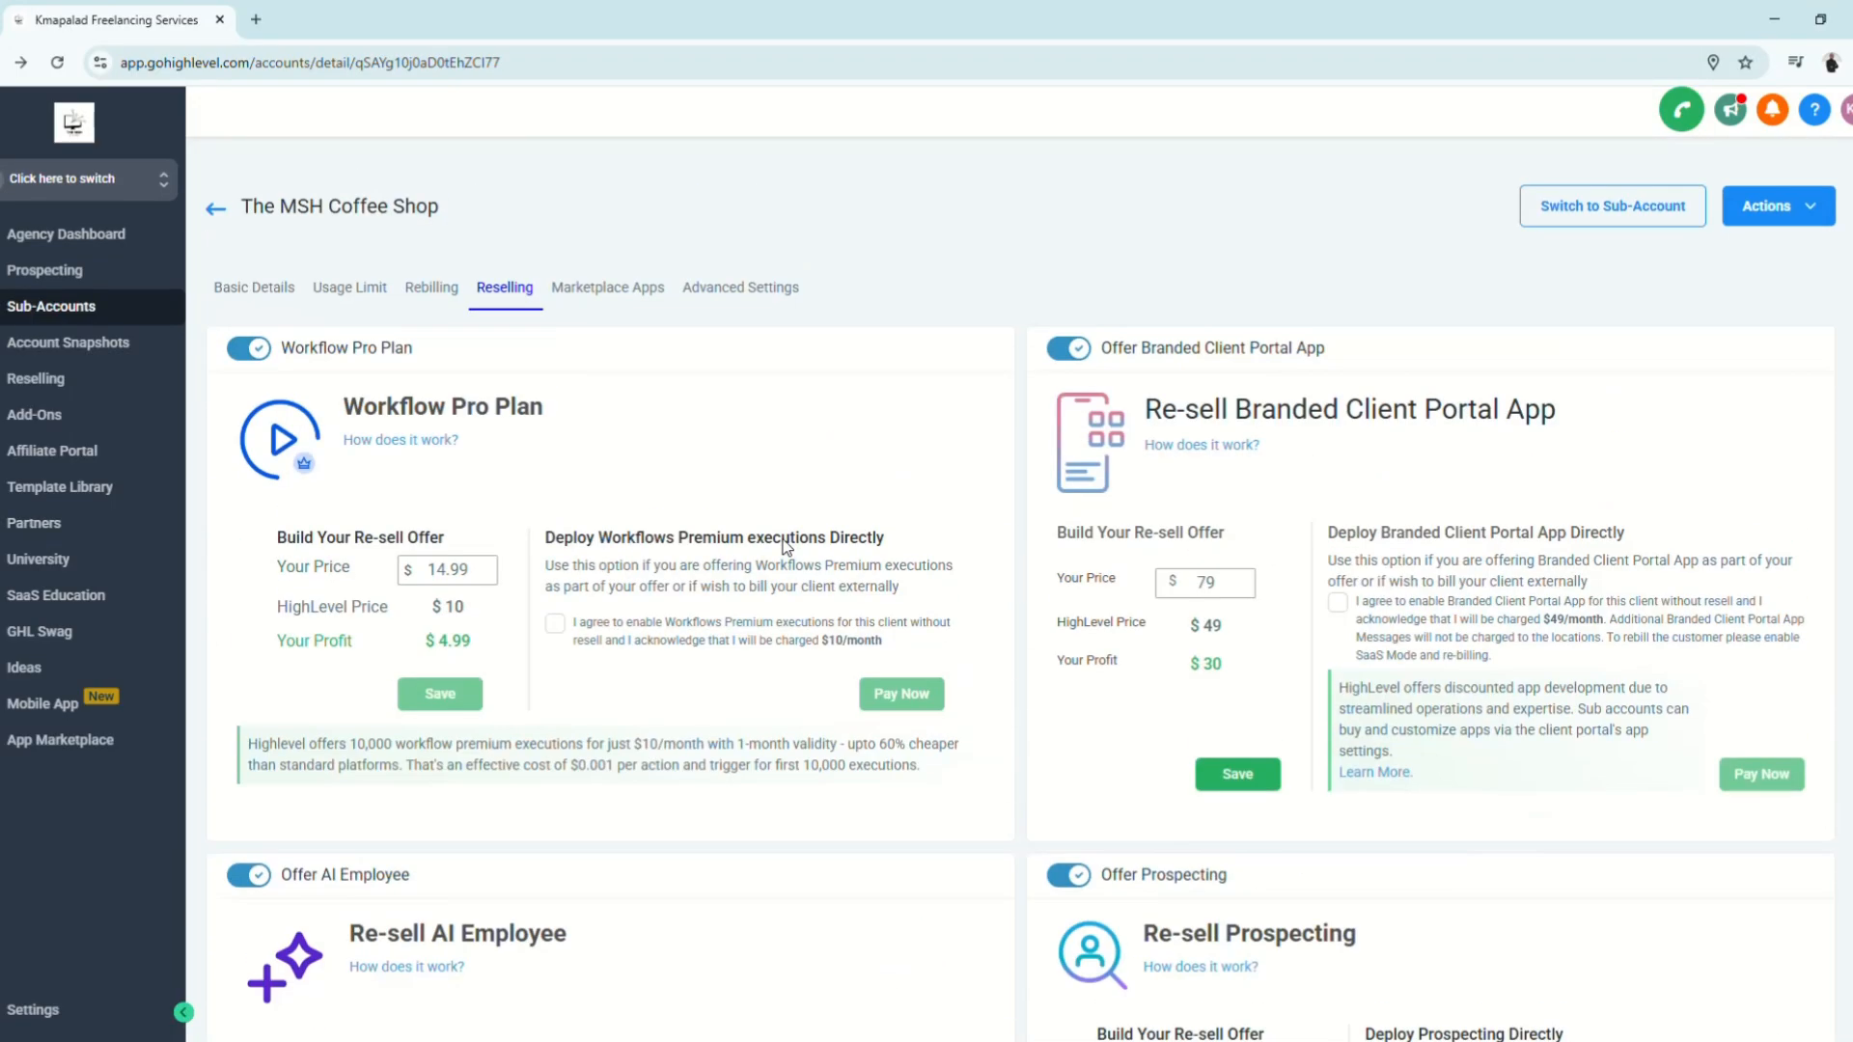
mouse_move(428, 616)
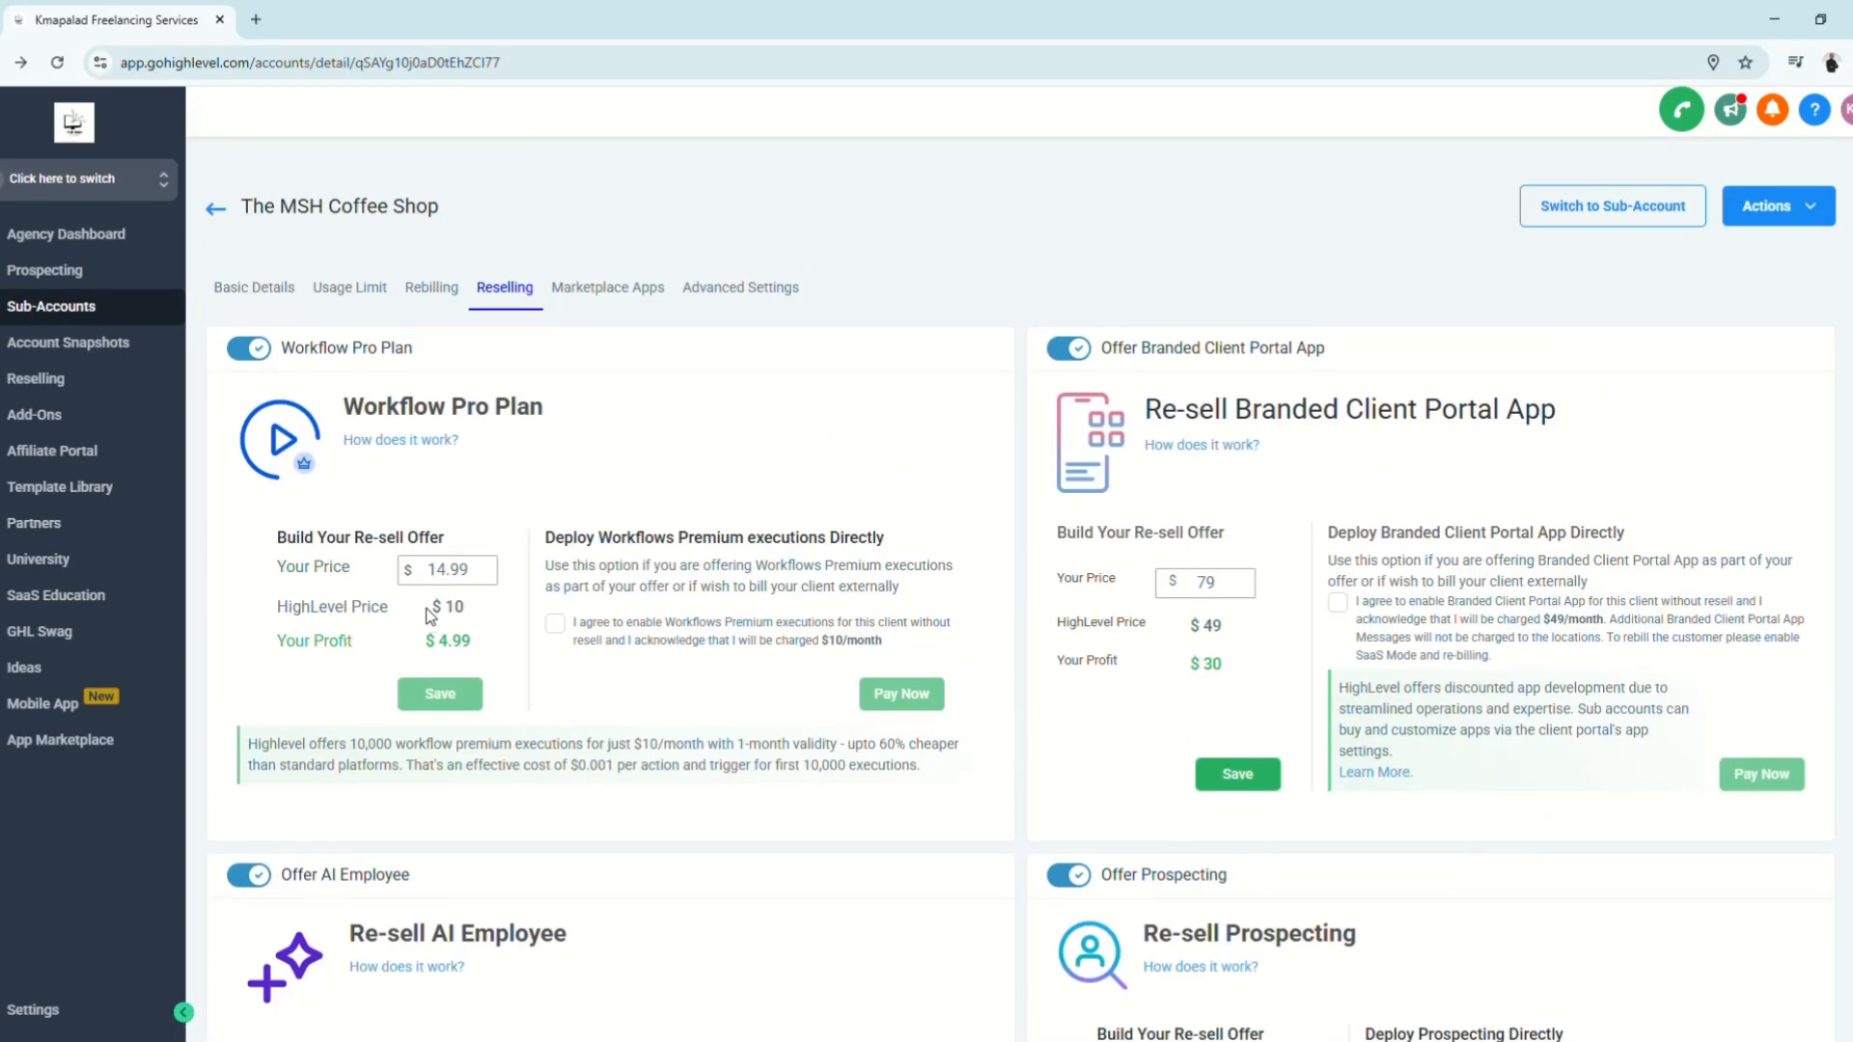
Check the $10 HighLevel price of Workflow Pro Plan, then view the 299 marketplace apps resale listing
double_click(445, 606)
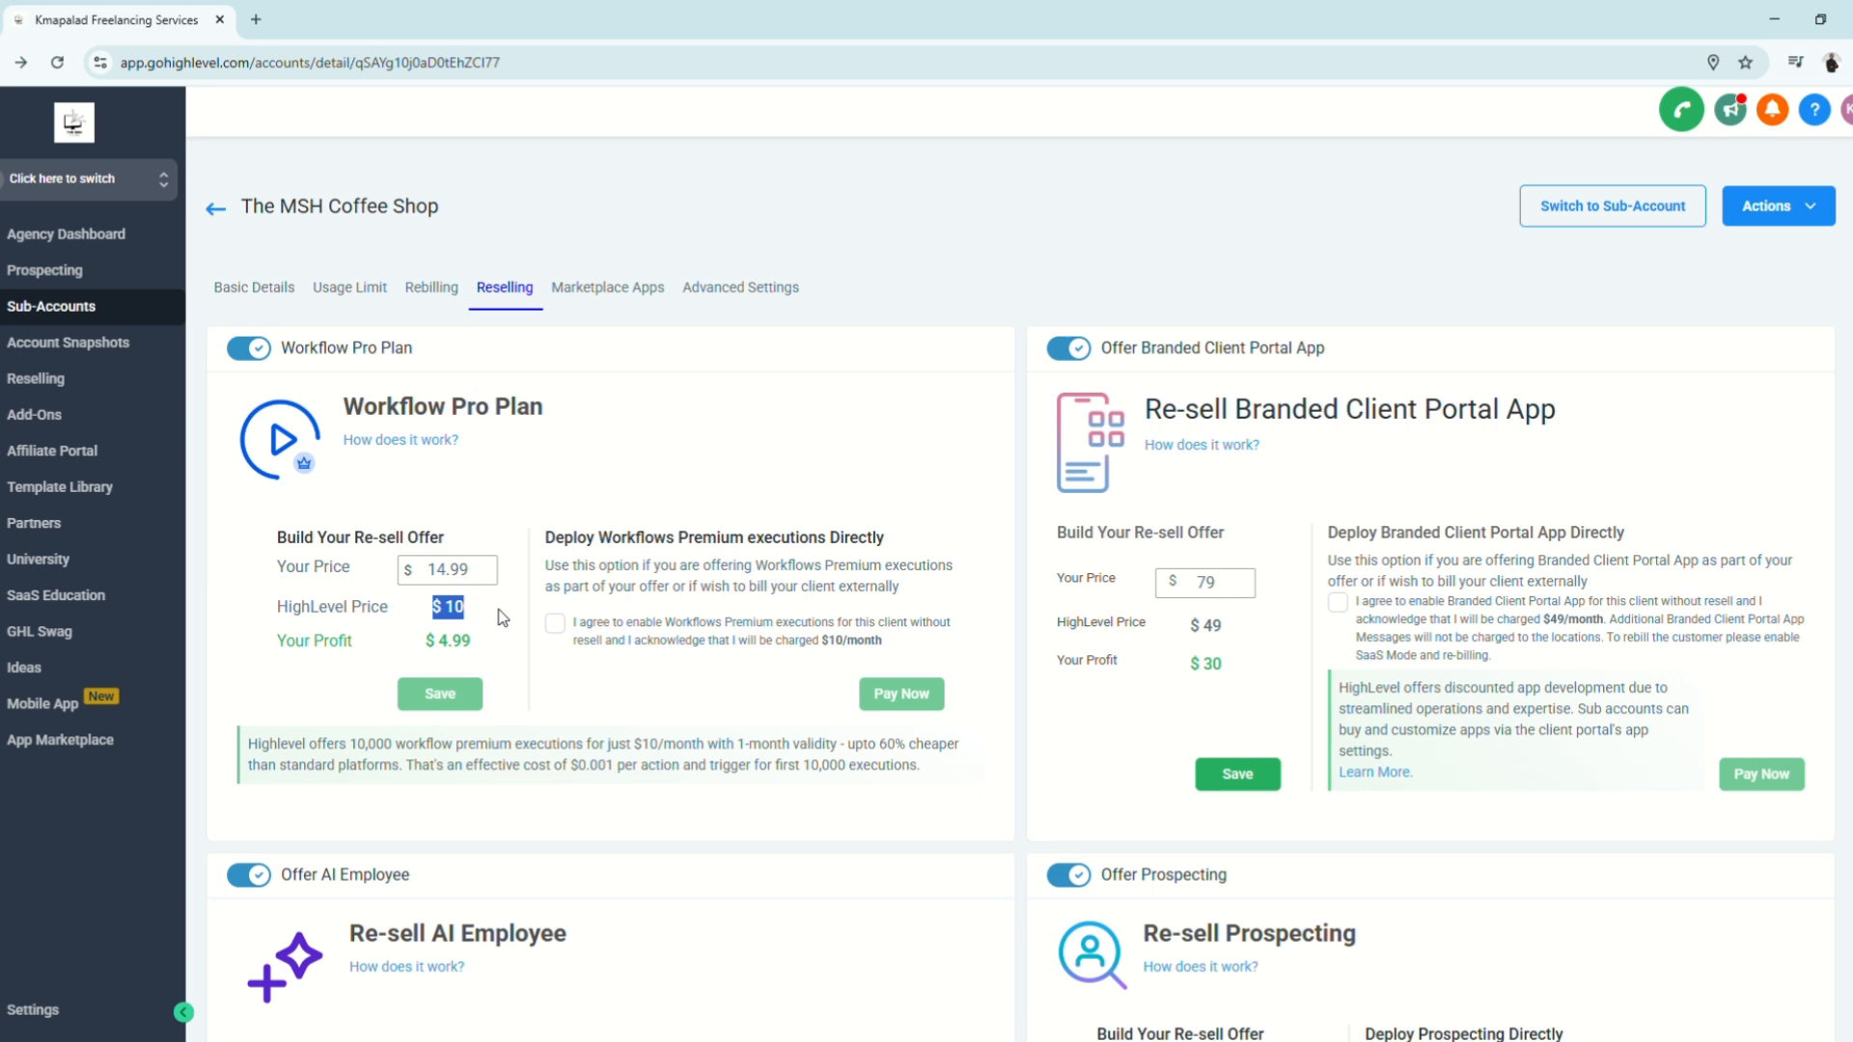
mouse_move(483, 617)
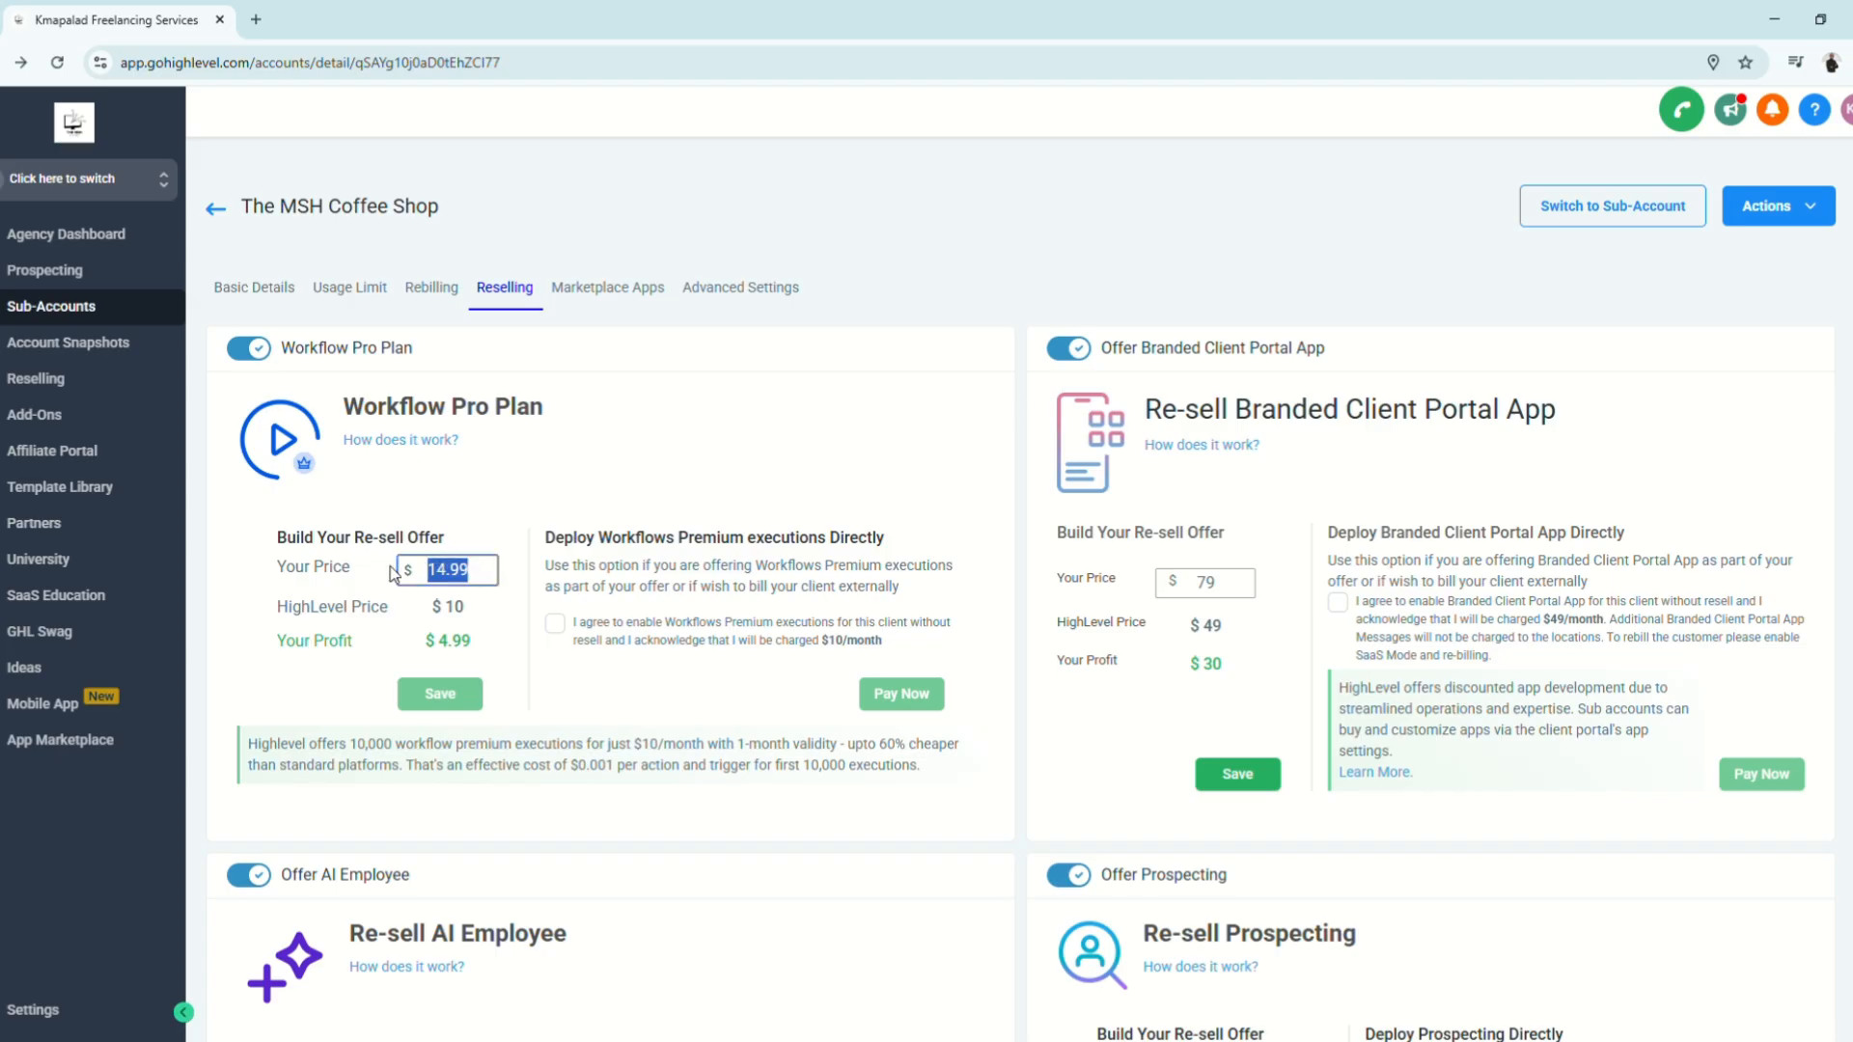
mouse_move(623, 301)
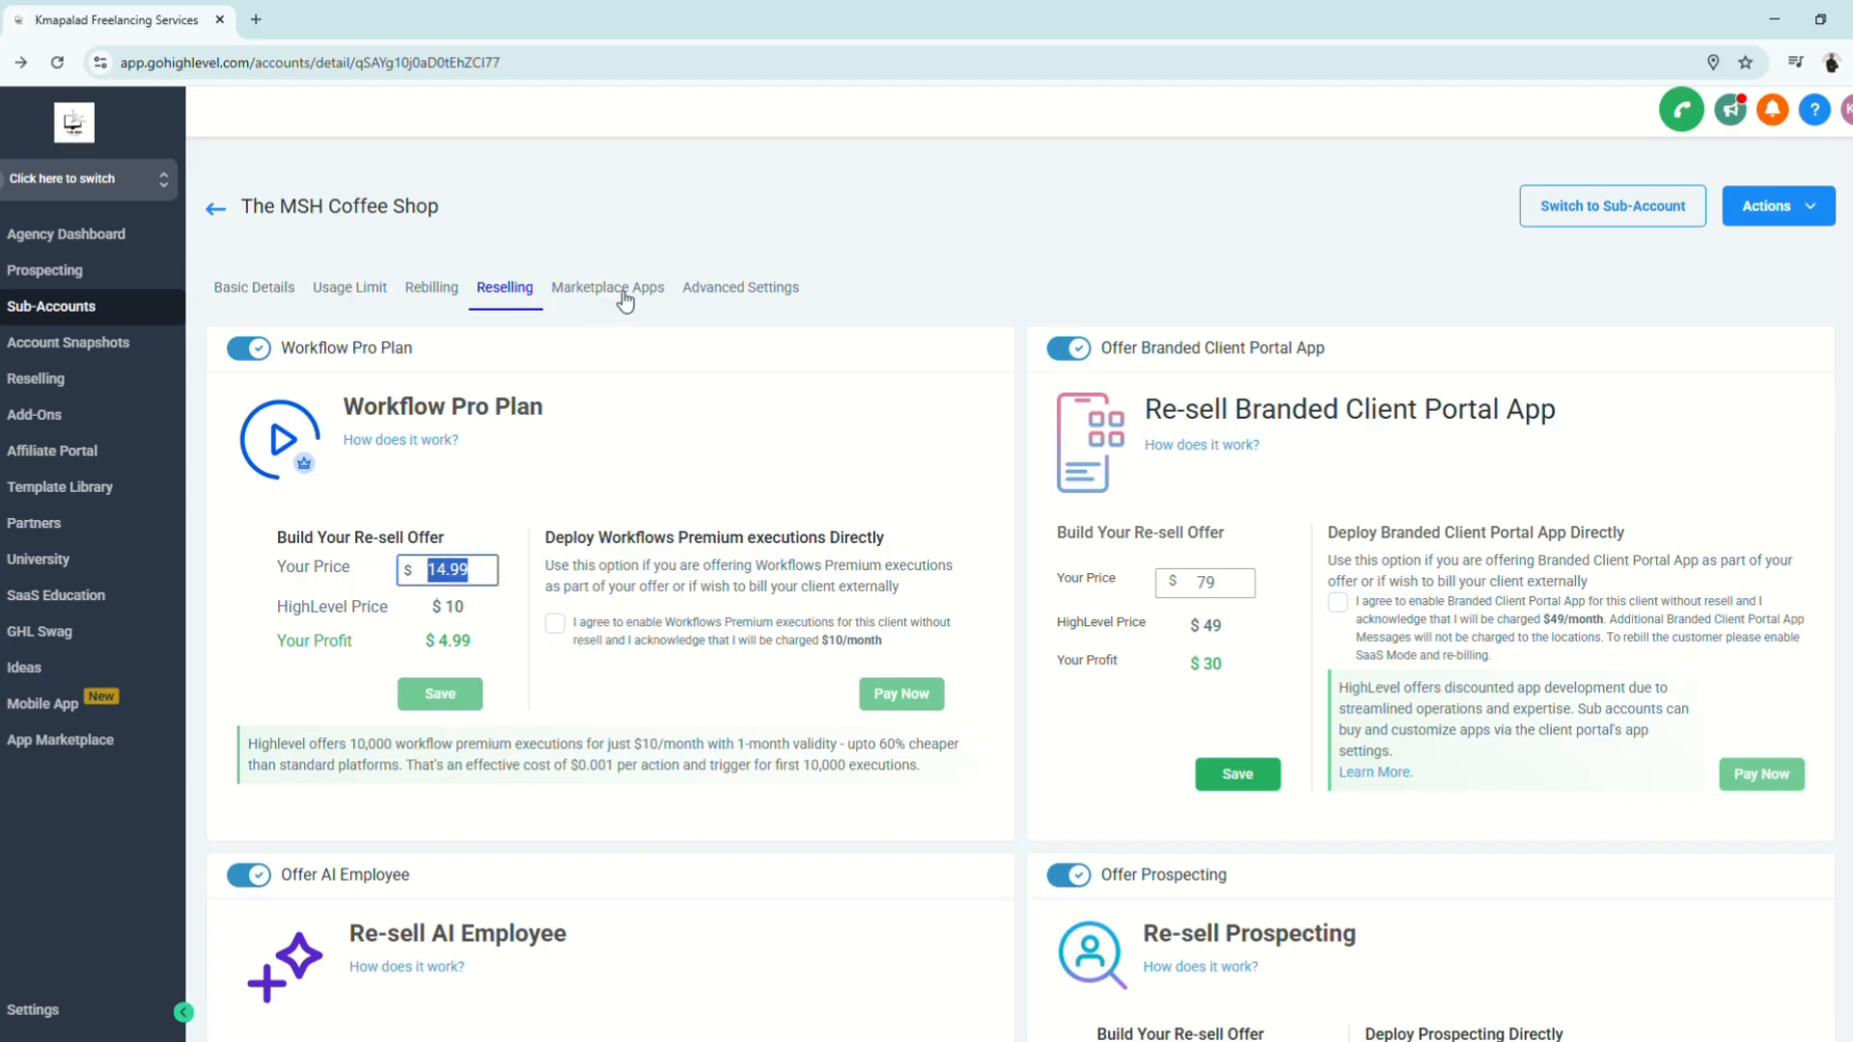
click(607, 287)
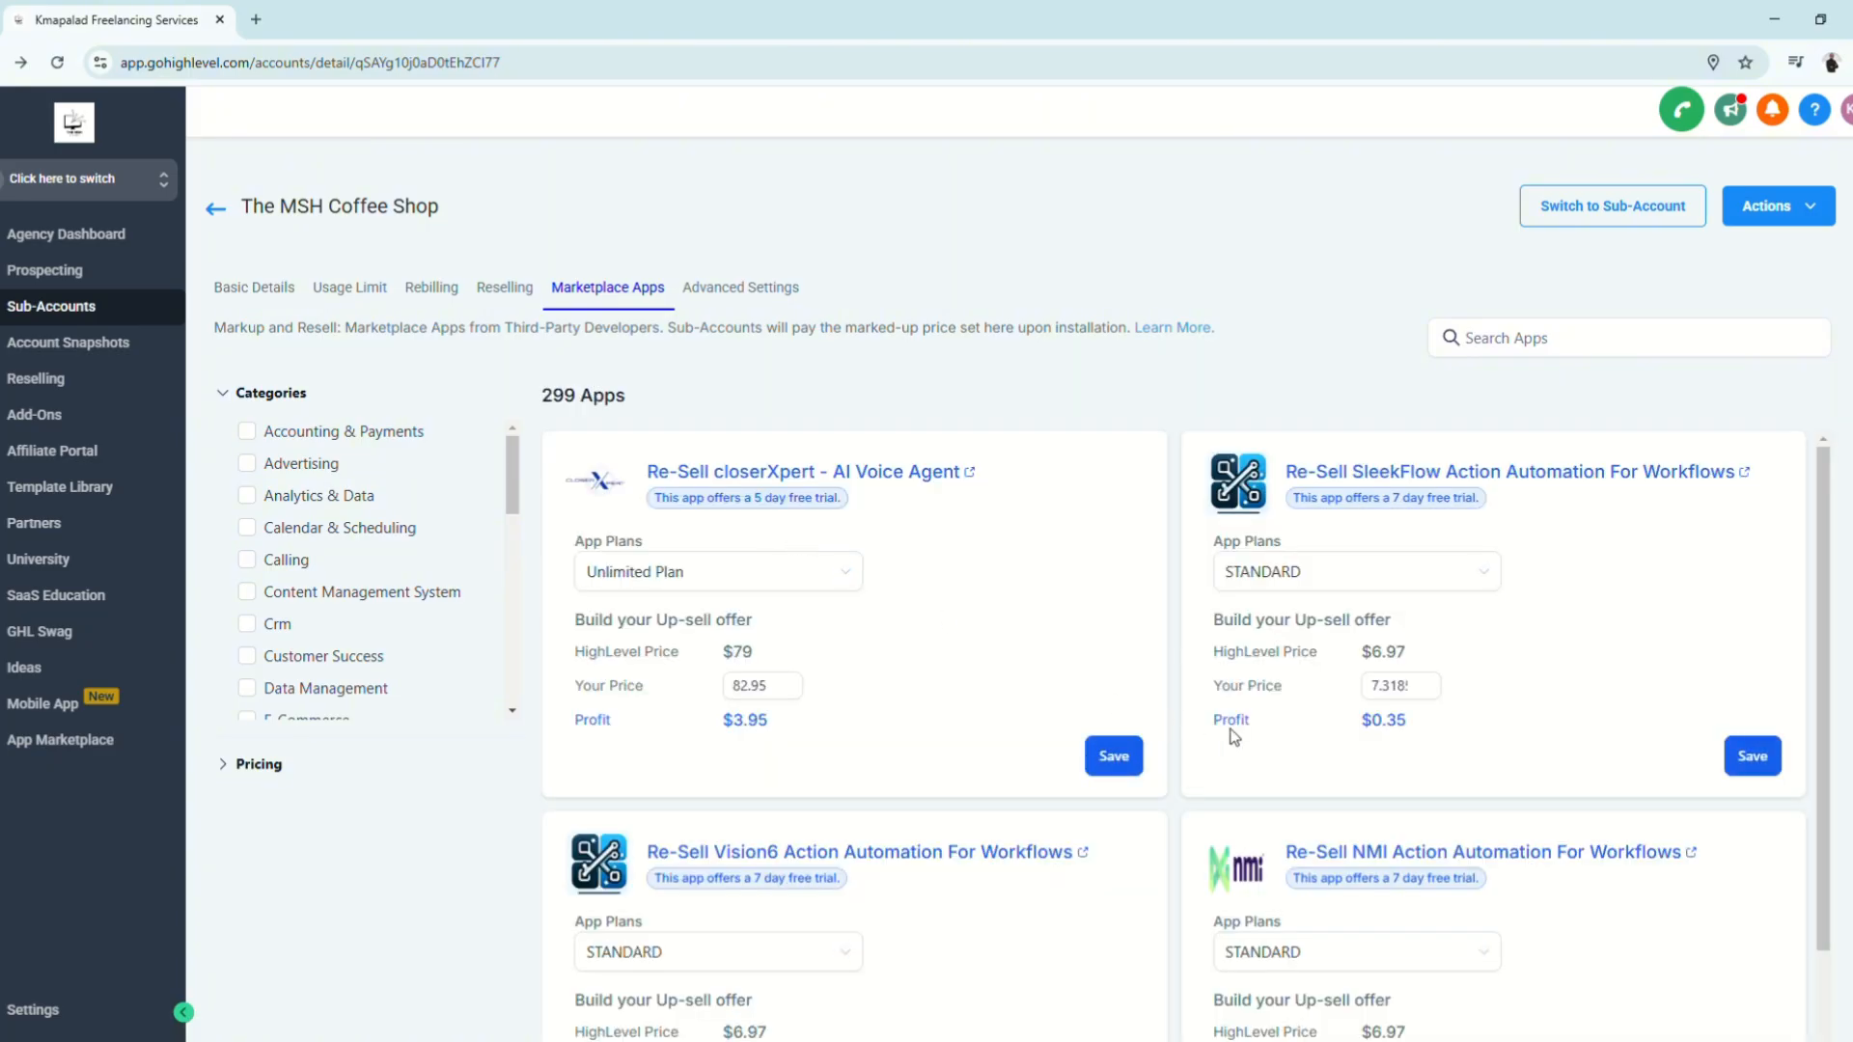
View the advanced settings with the 100 SMS and 250 email limits and email re-verification
scroll(down, 3)
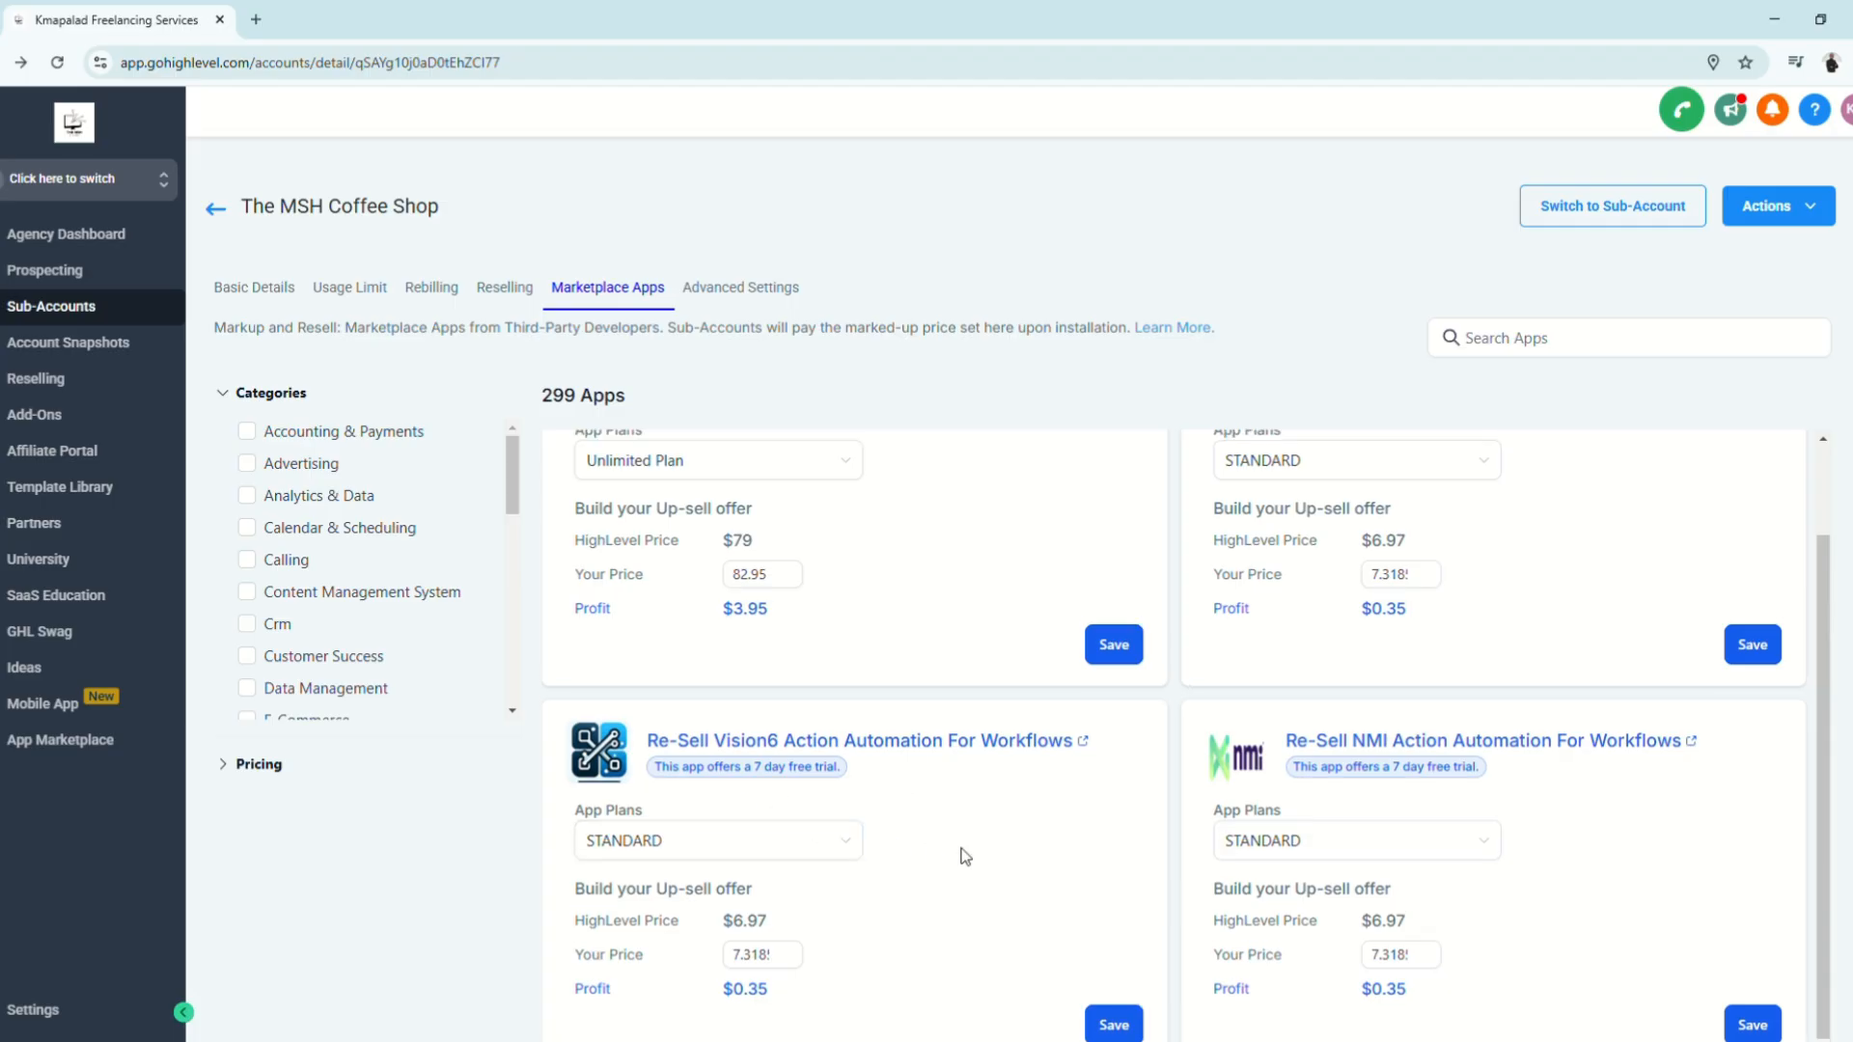
click(740, 287)
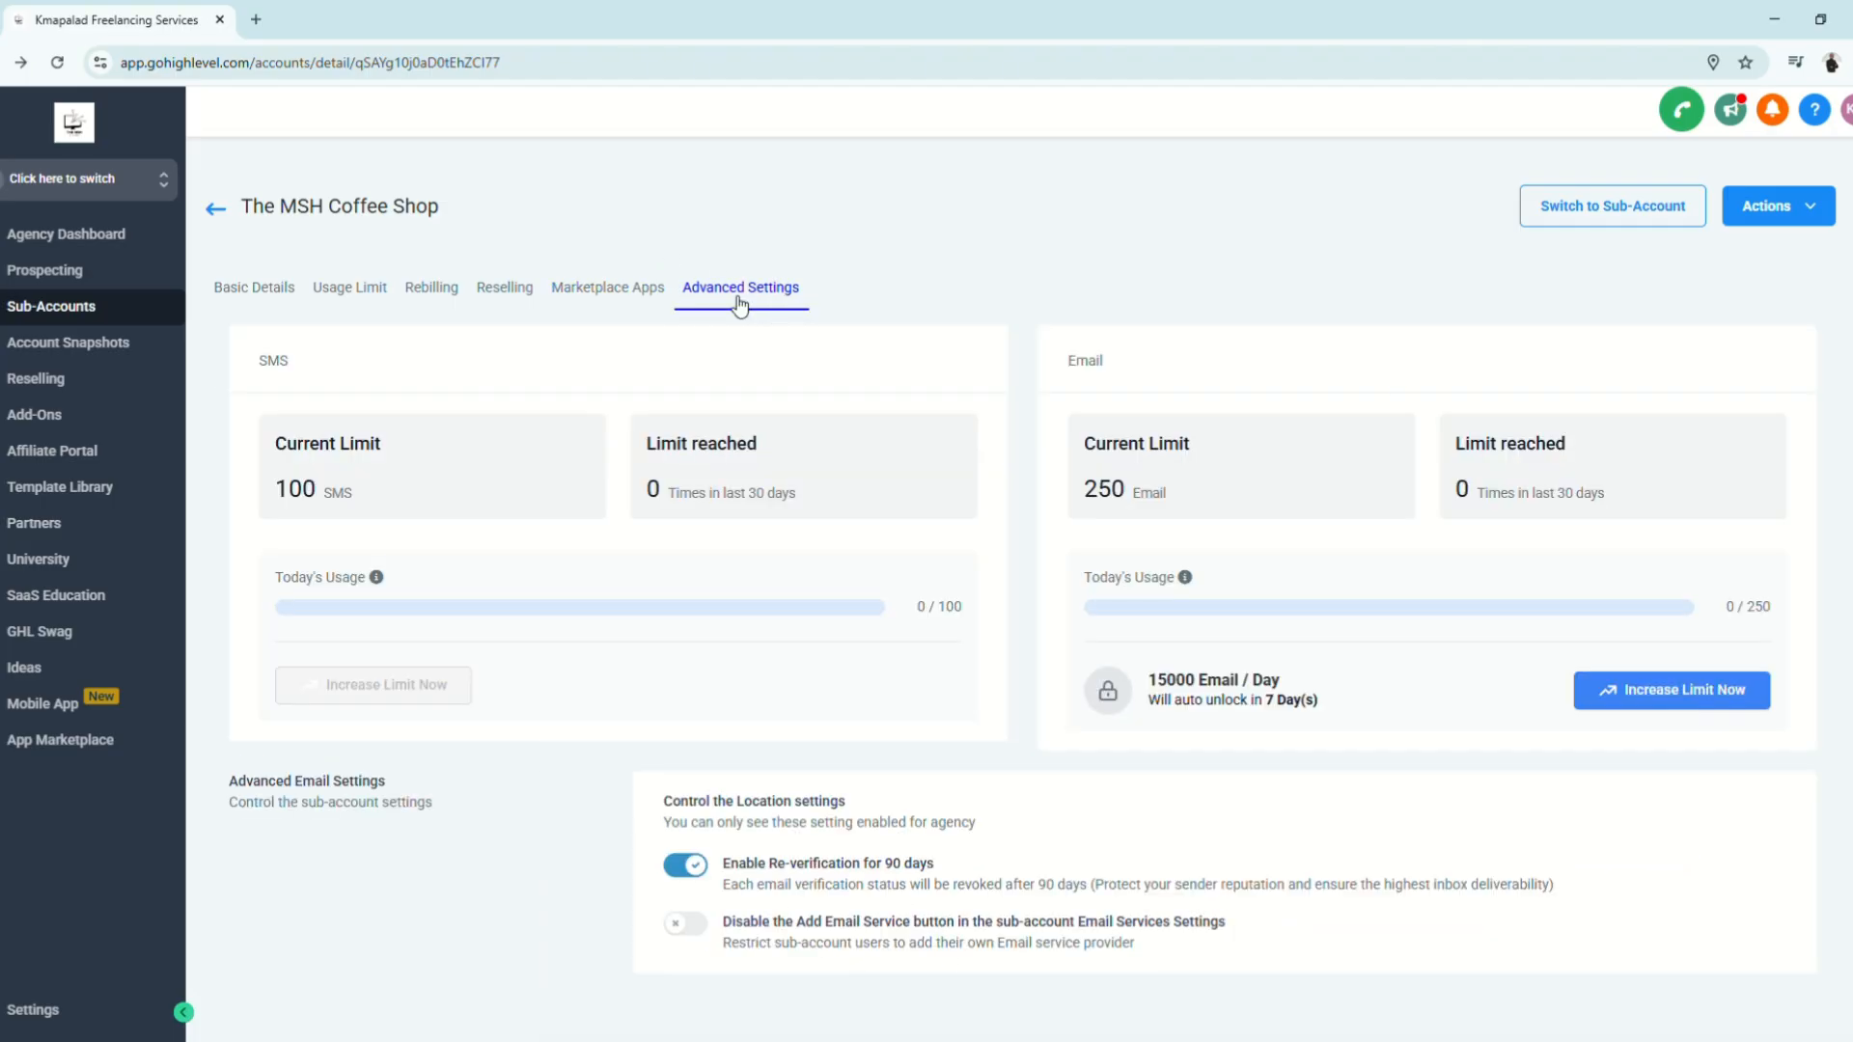
mouse_move(668, 584)
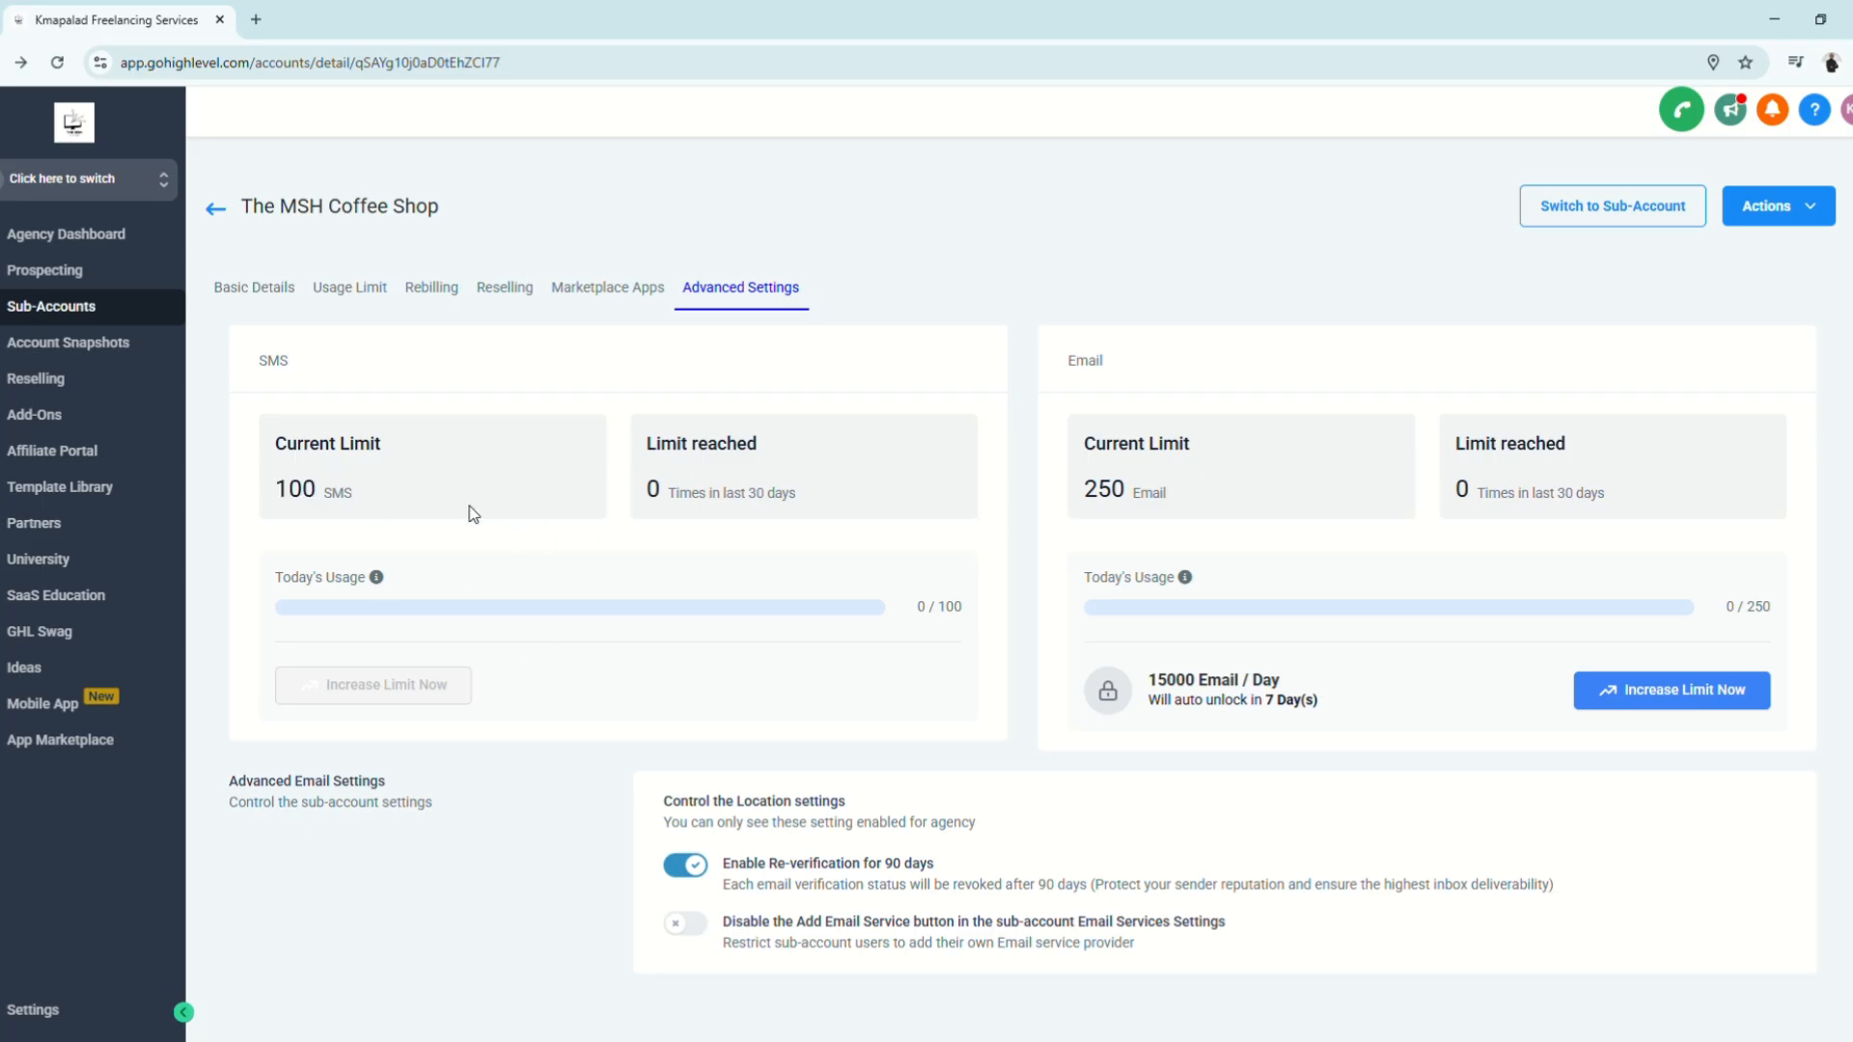
Note the 250 email limit, then return to the basic details showing John Doe's contact information
double_click(1102, 491)
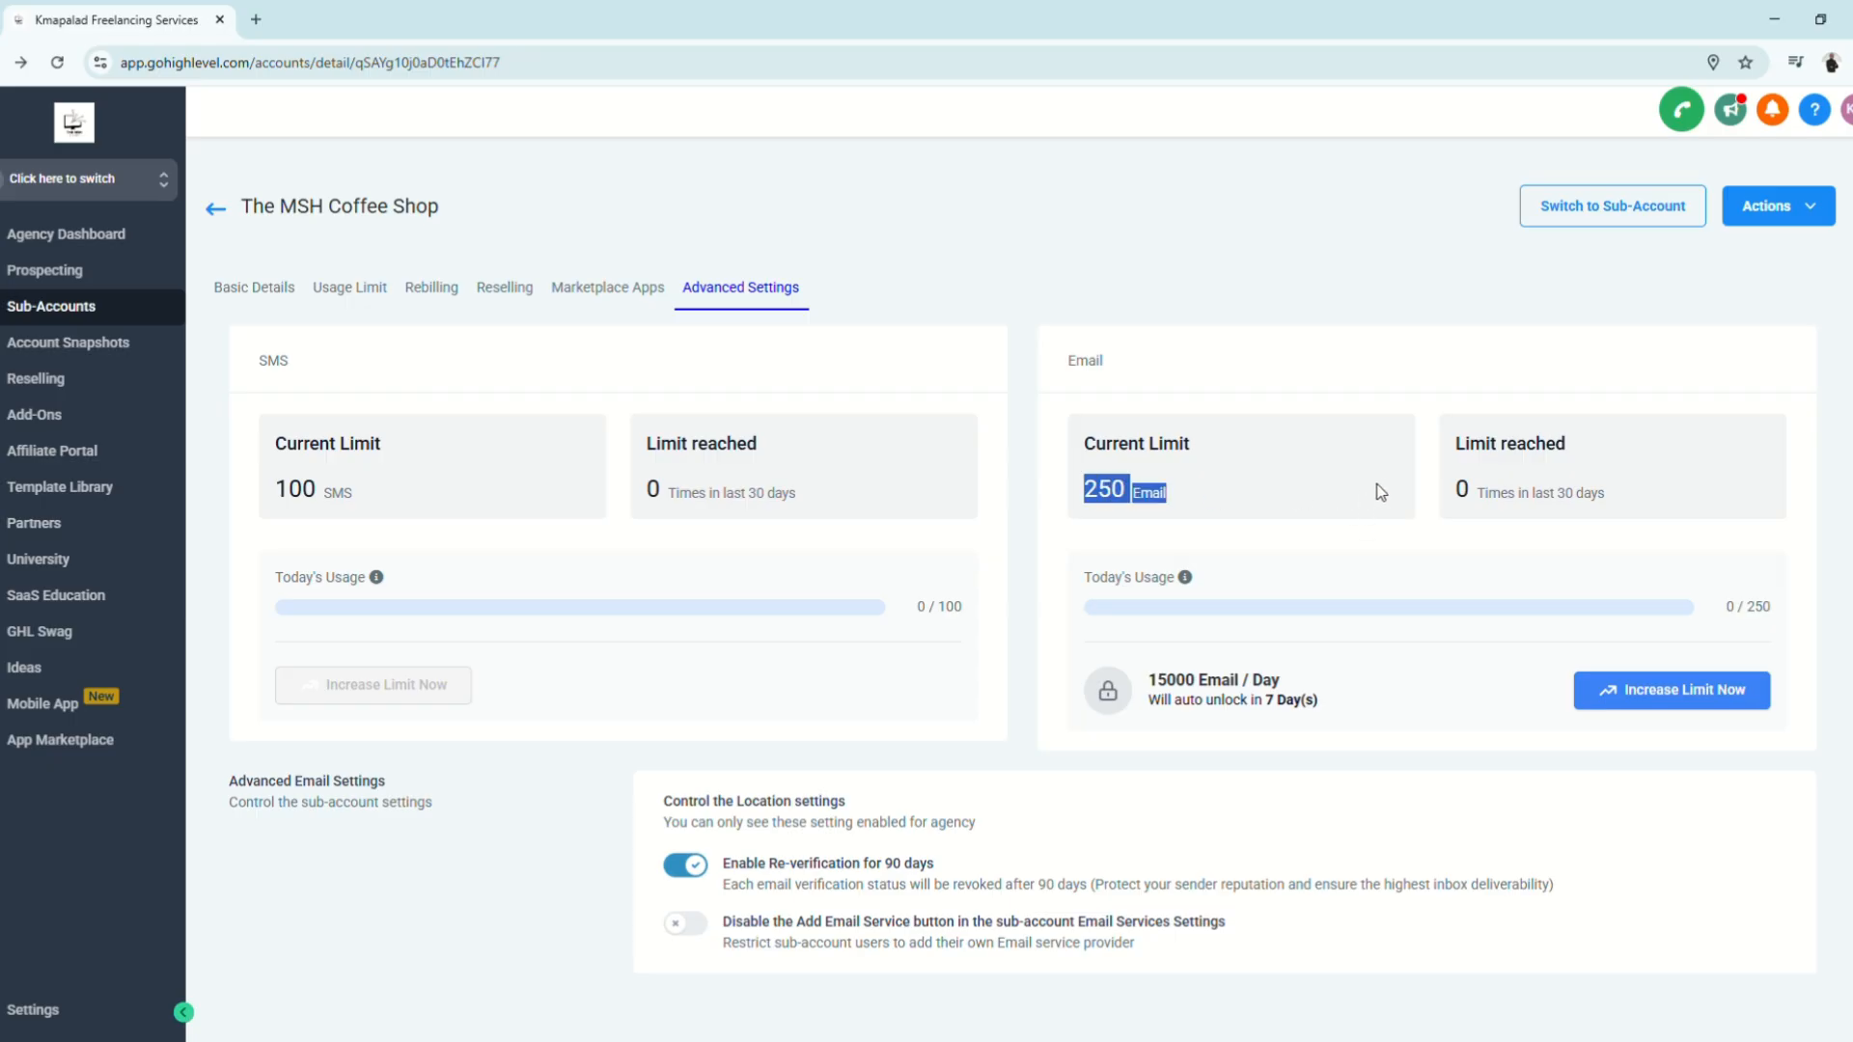
mouse_move(413, 496)
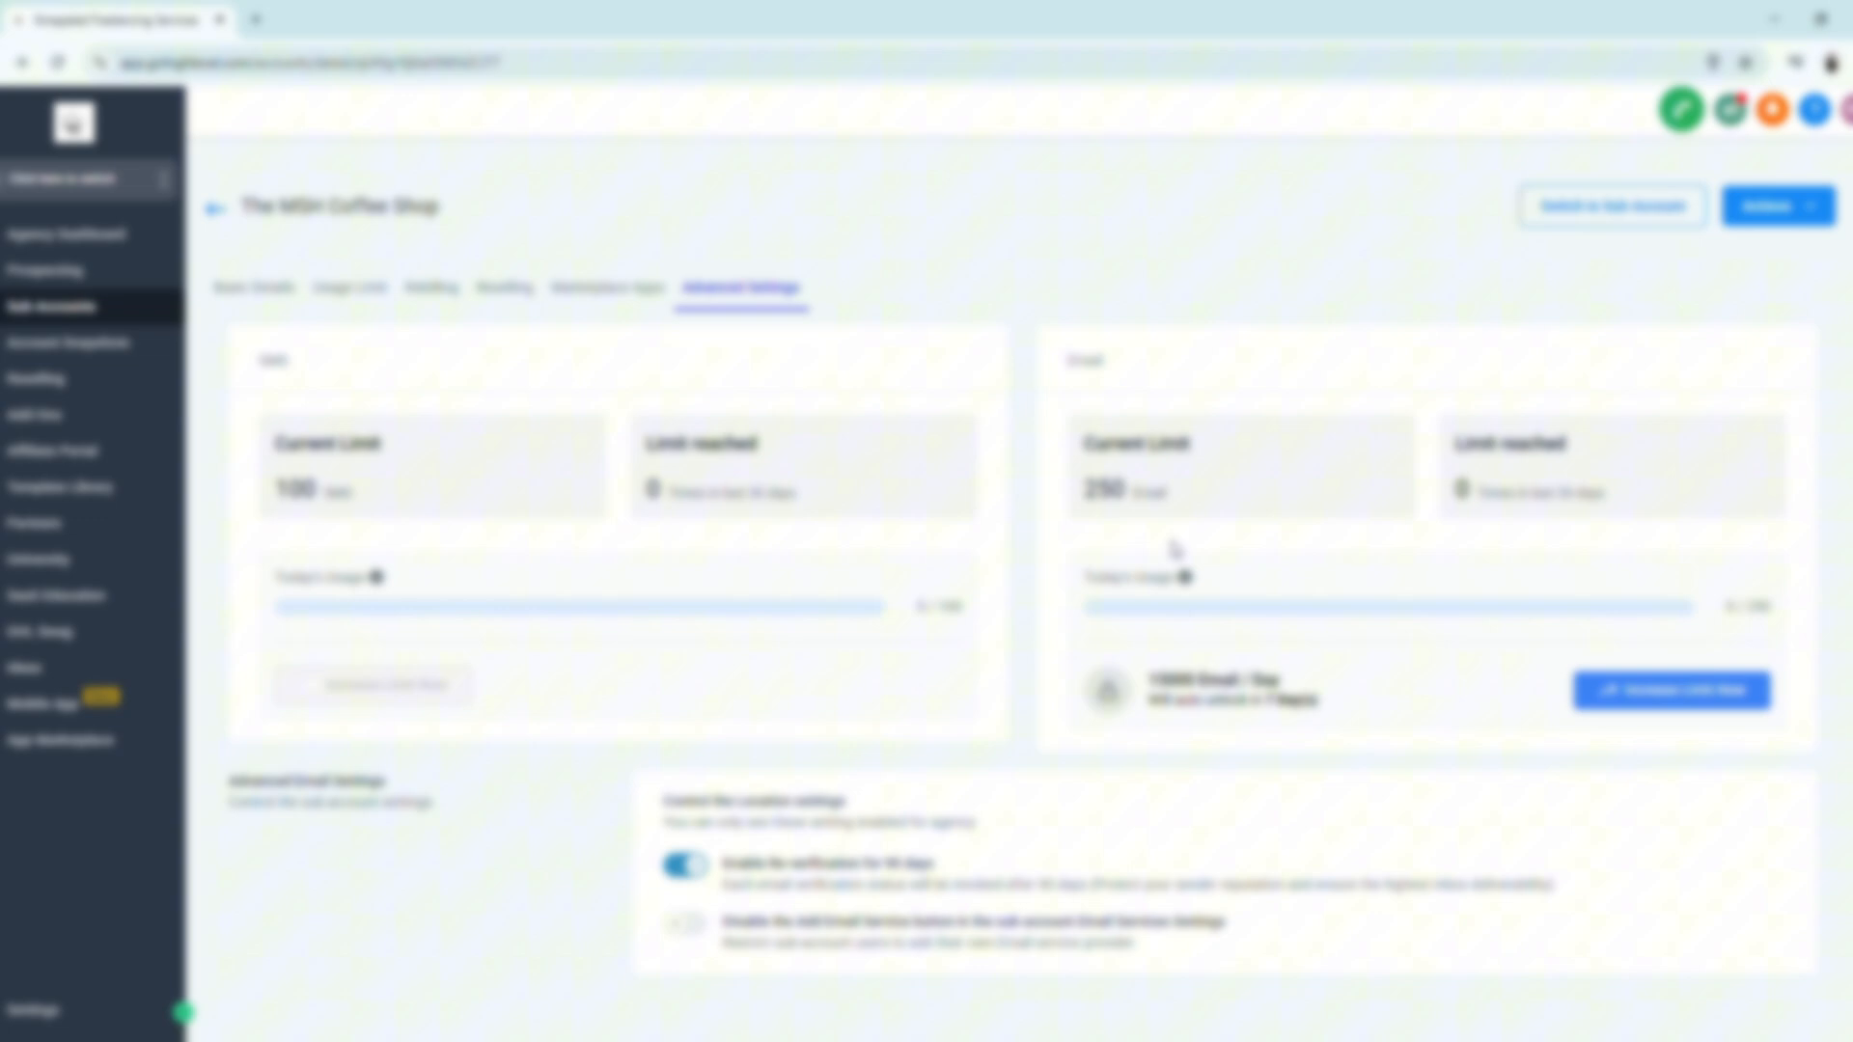
click(255, 287)
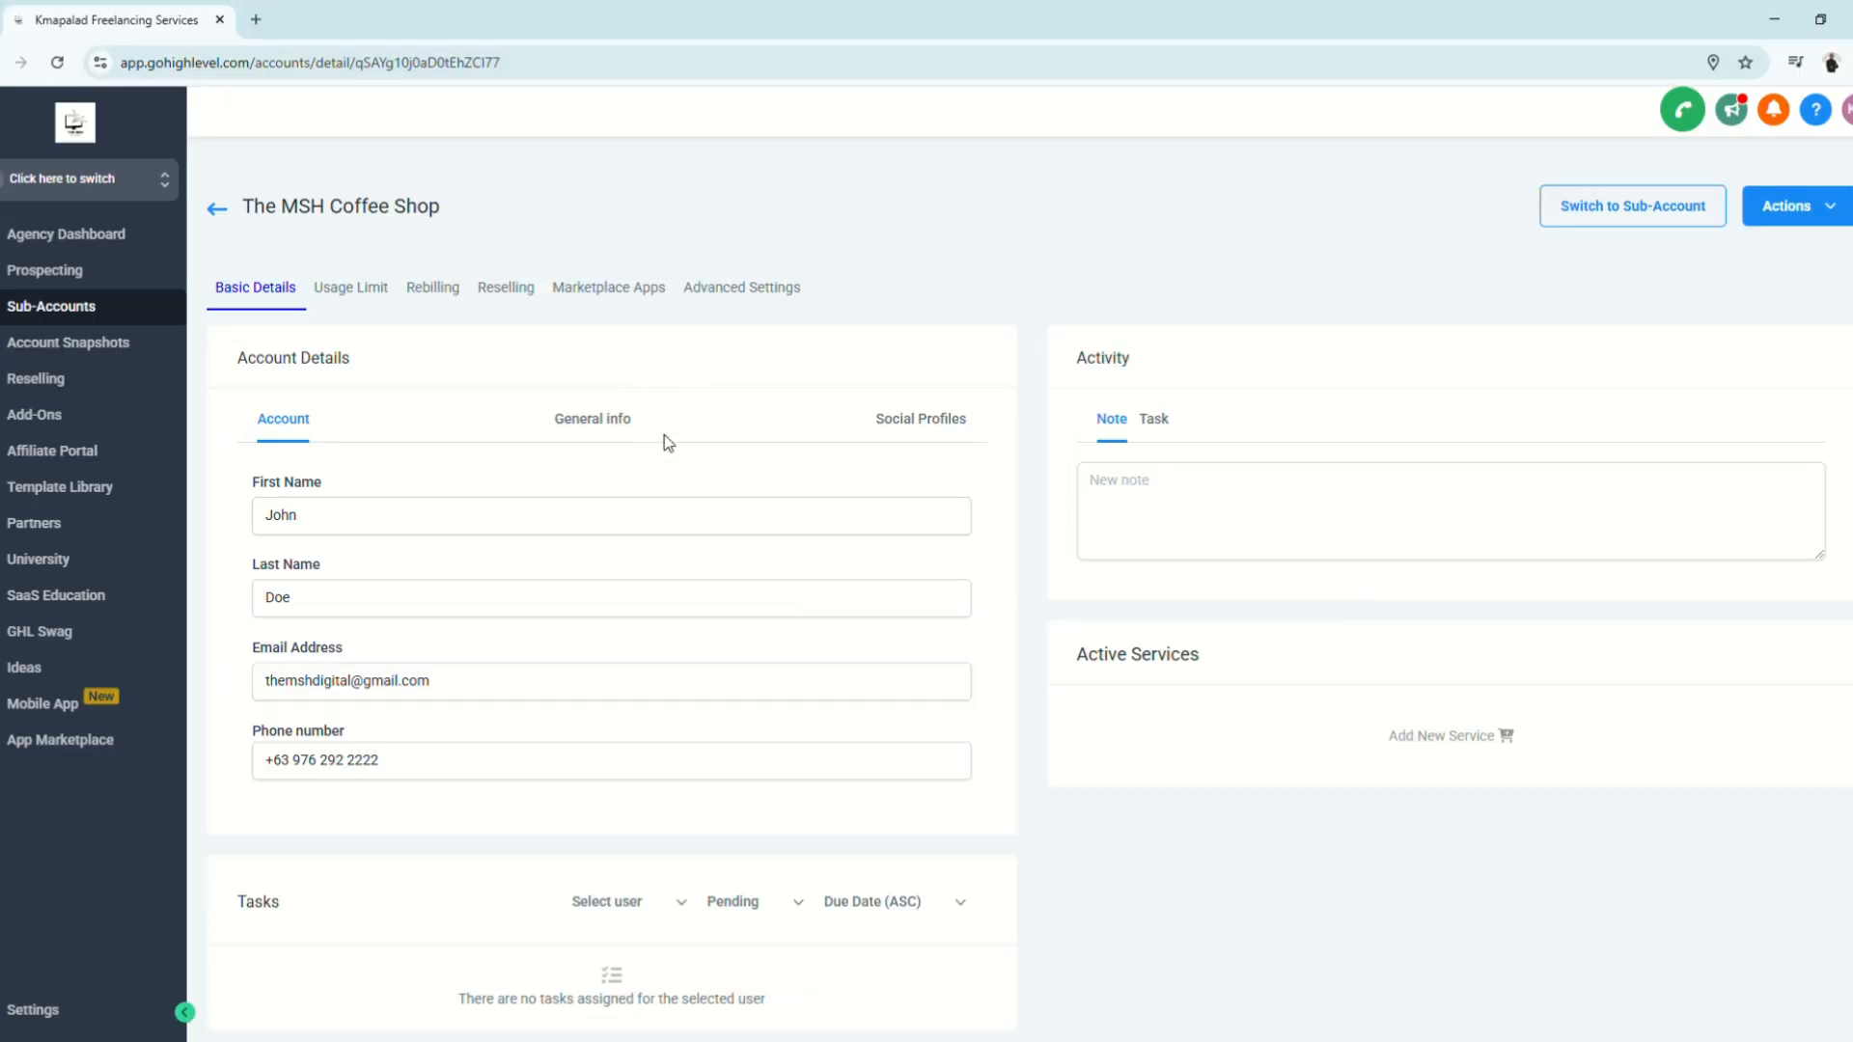
mouse_move(880, 319)
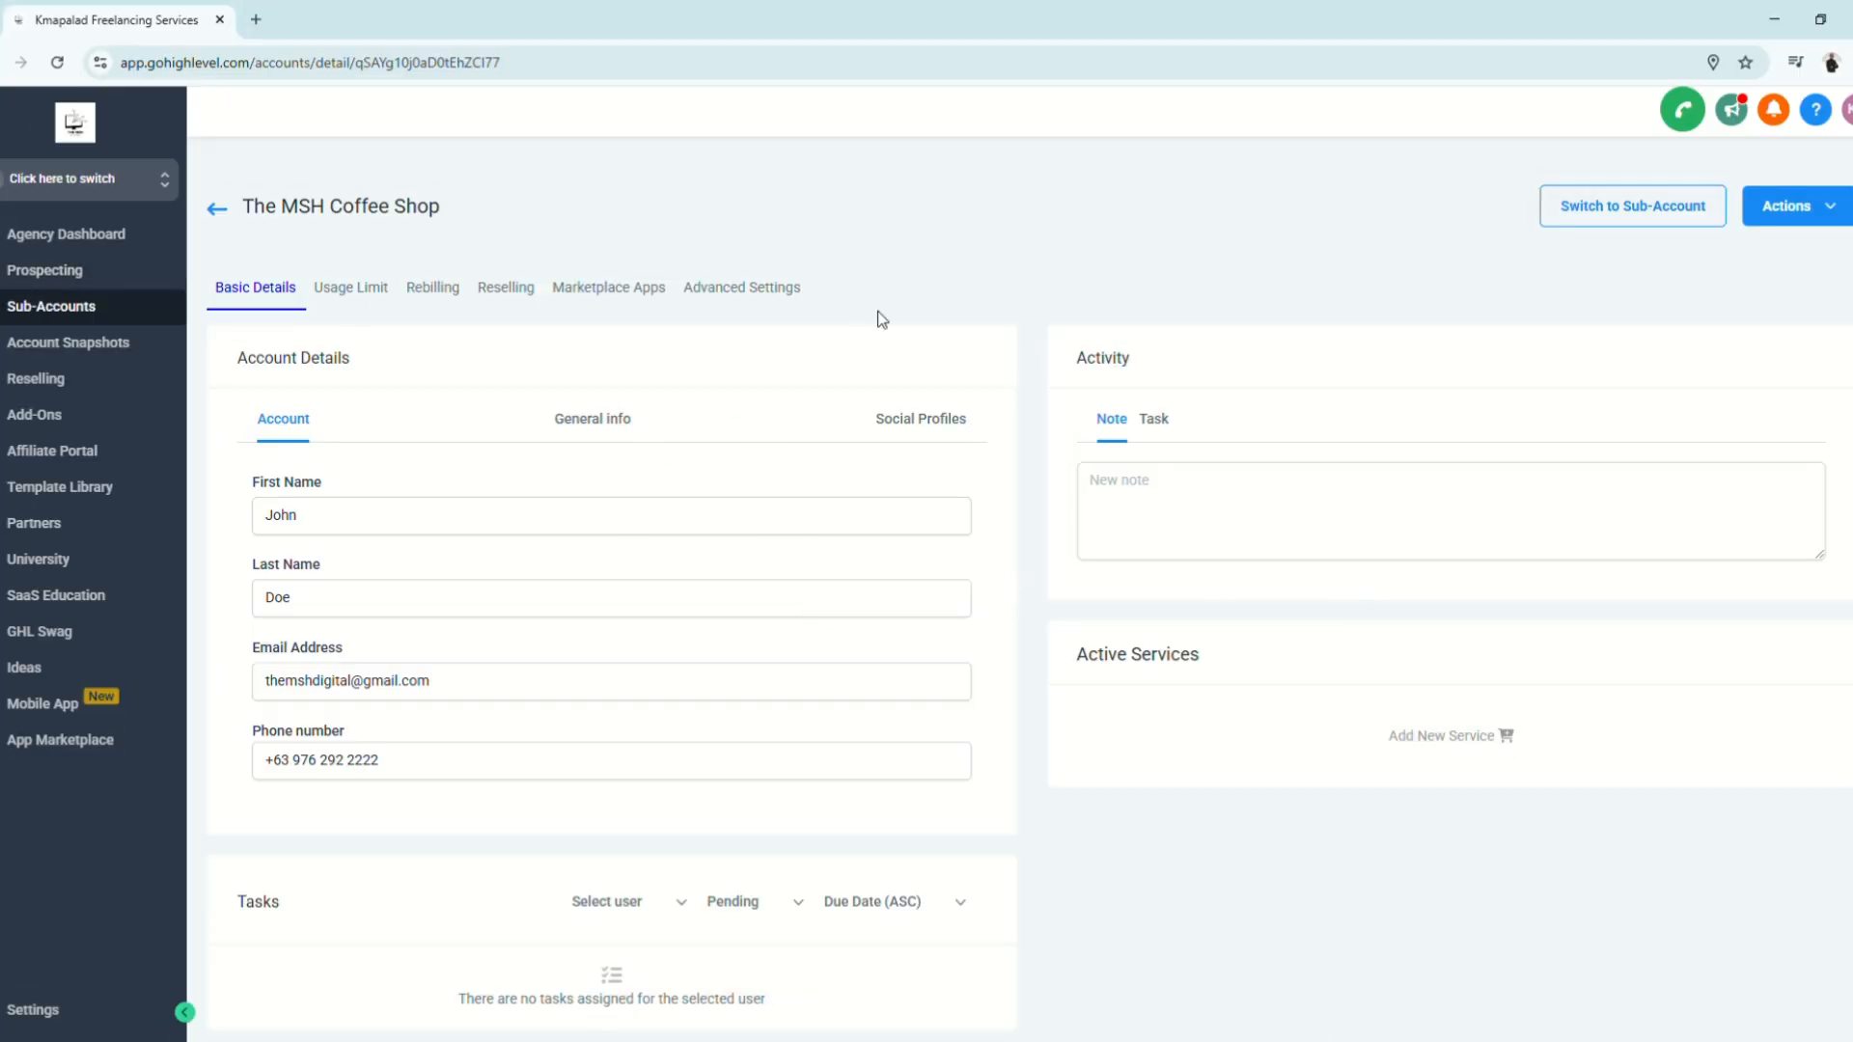
mouse_move(1565, 377)
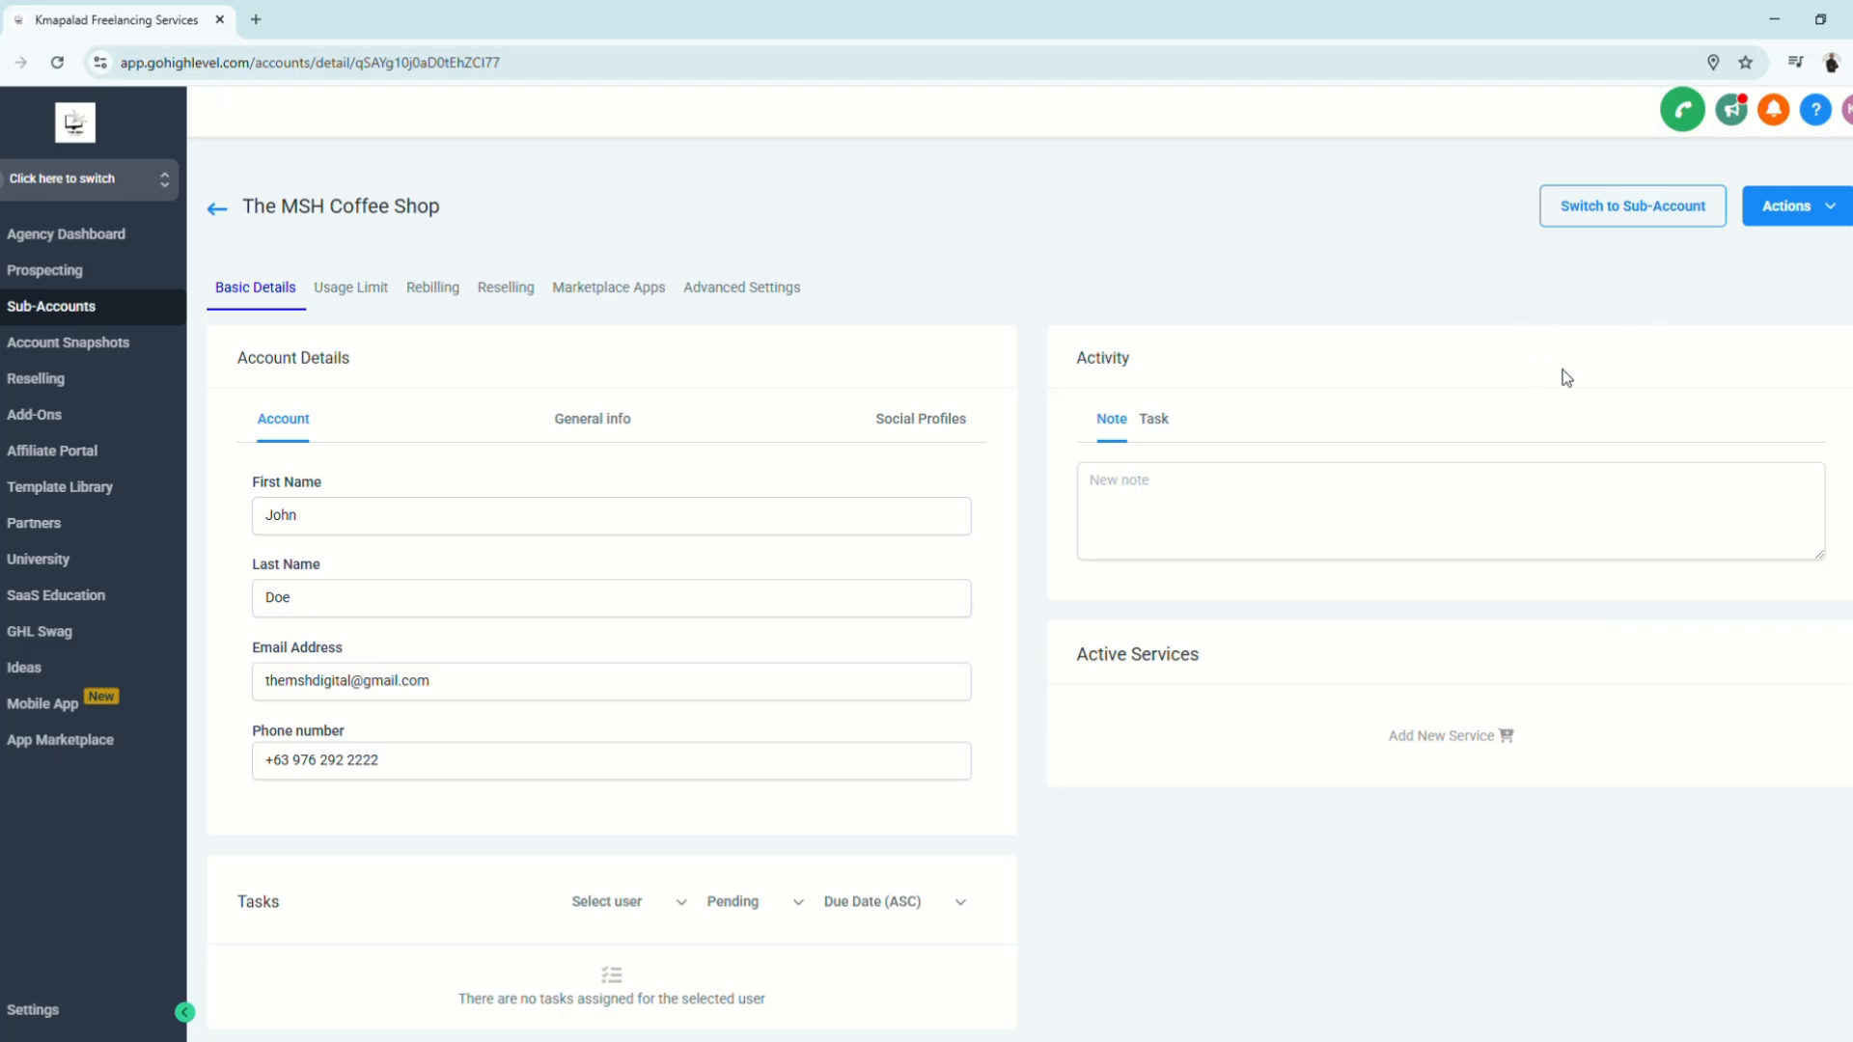
mouse_move(1602, 224)
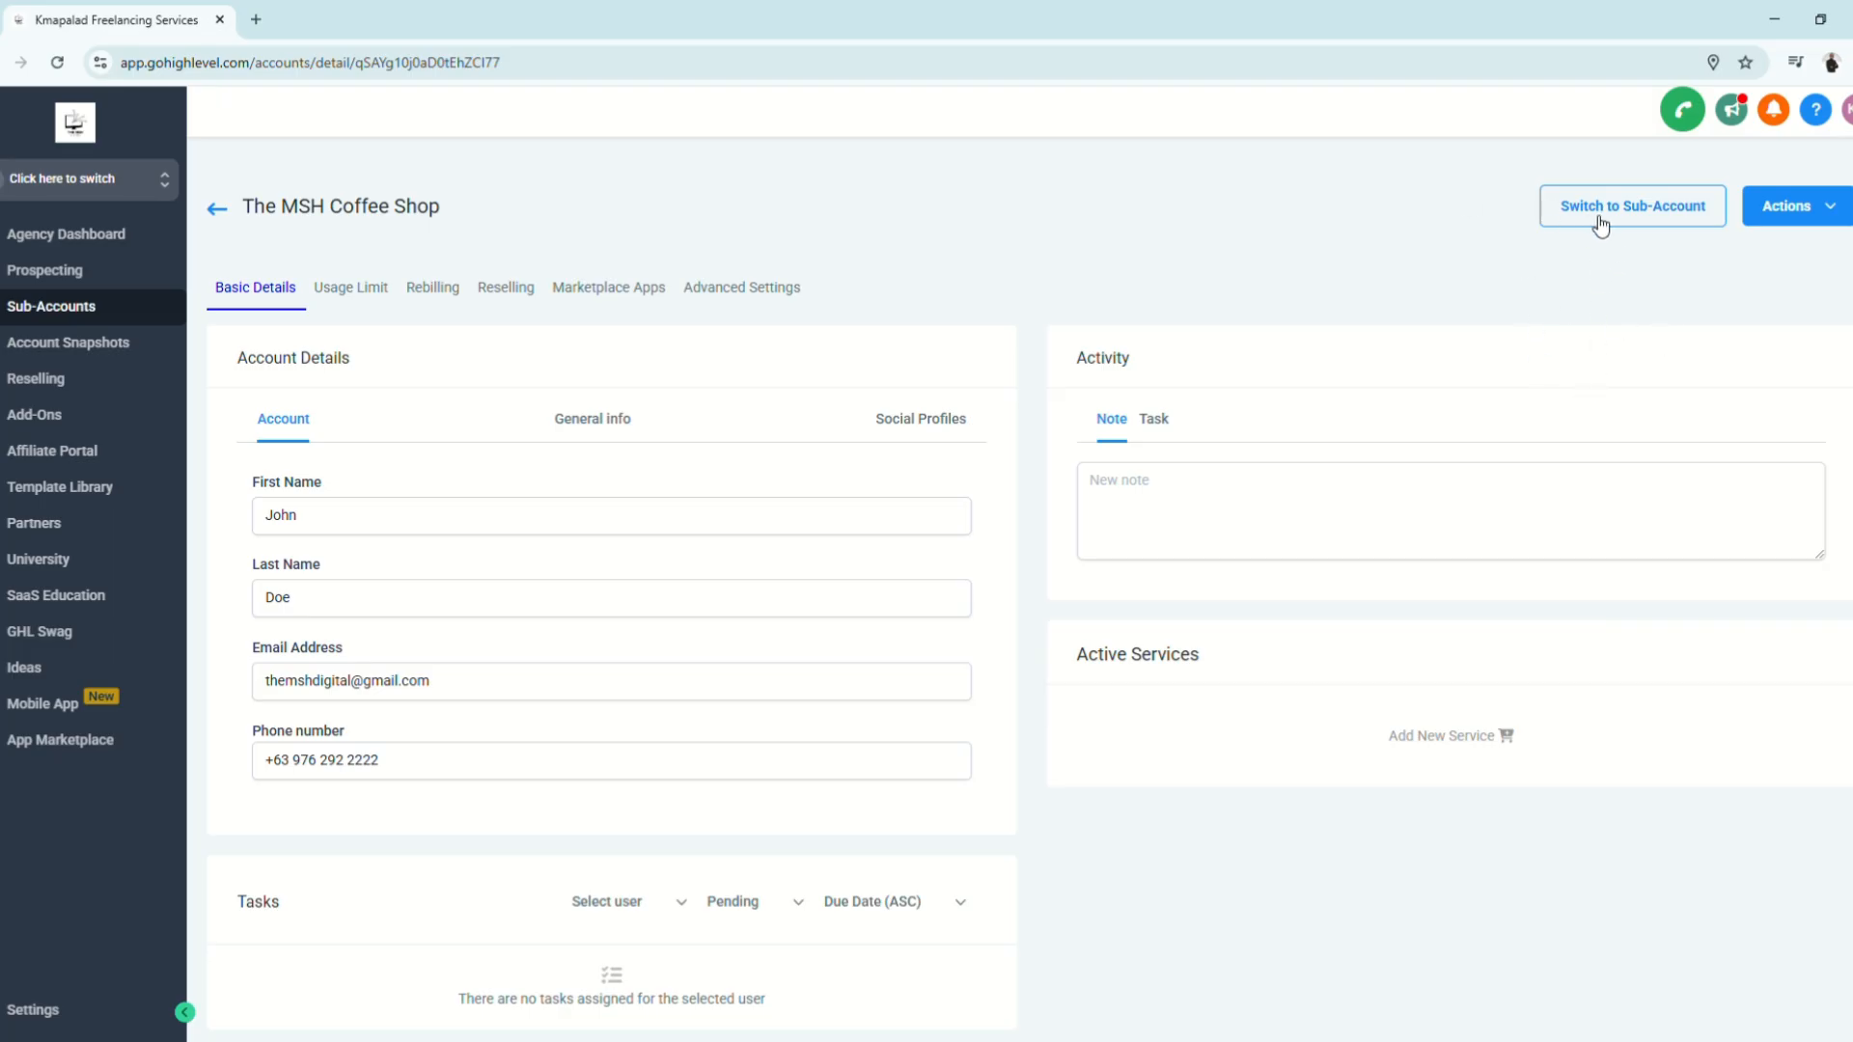
Switch into The MSH Coffee Shop sub-account, landing on its empty dashboard
click(1631, 207)
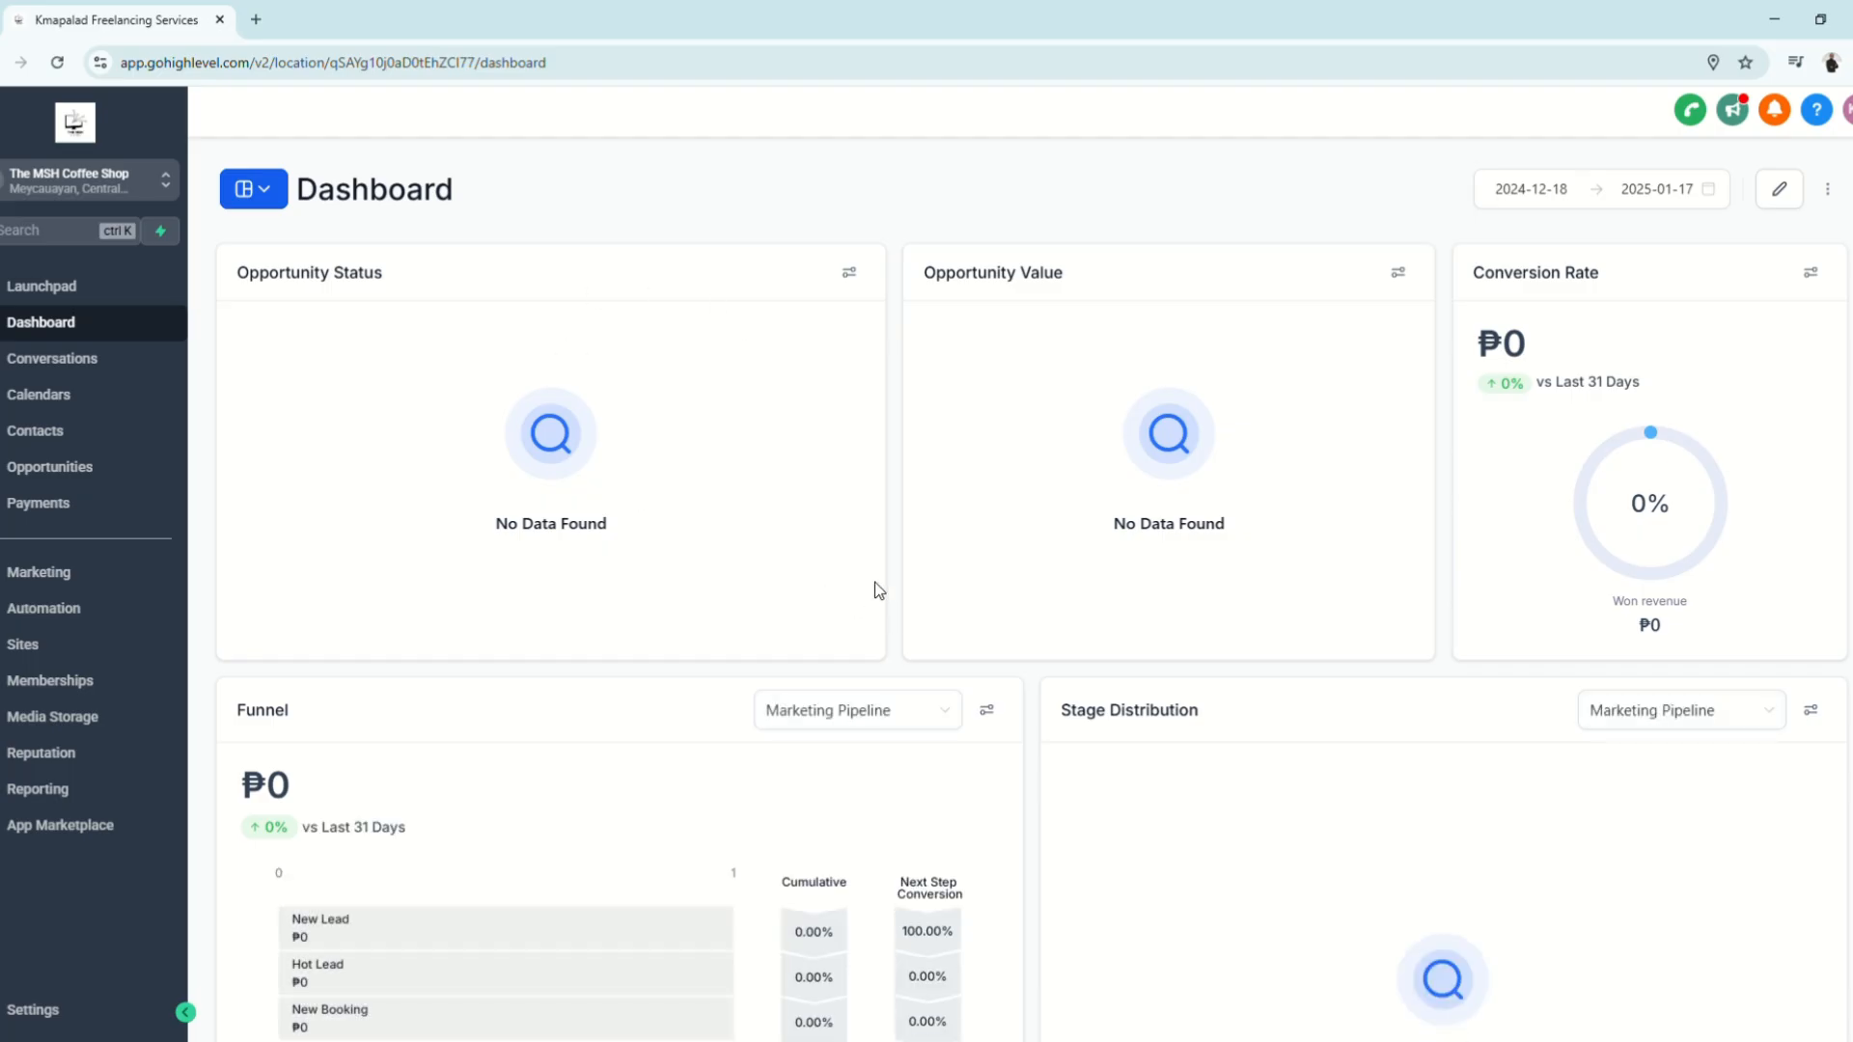
mouse_move(429, 622)
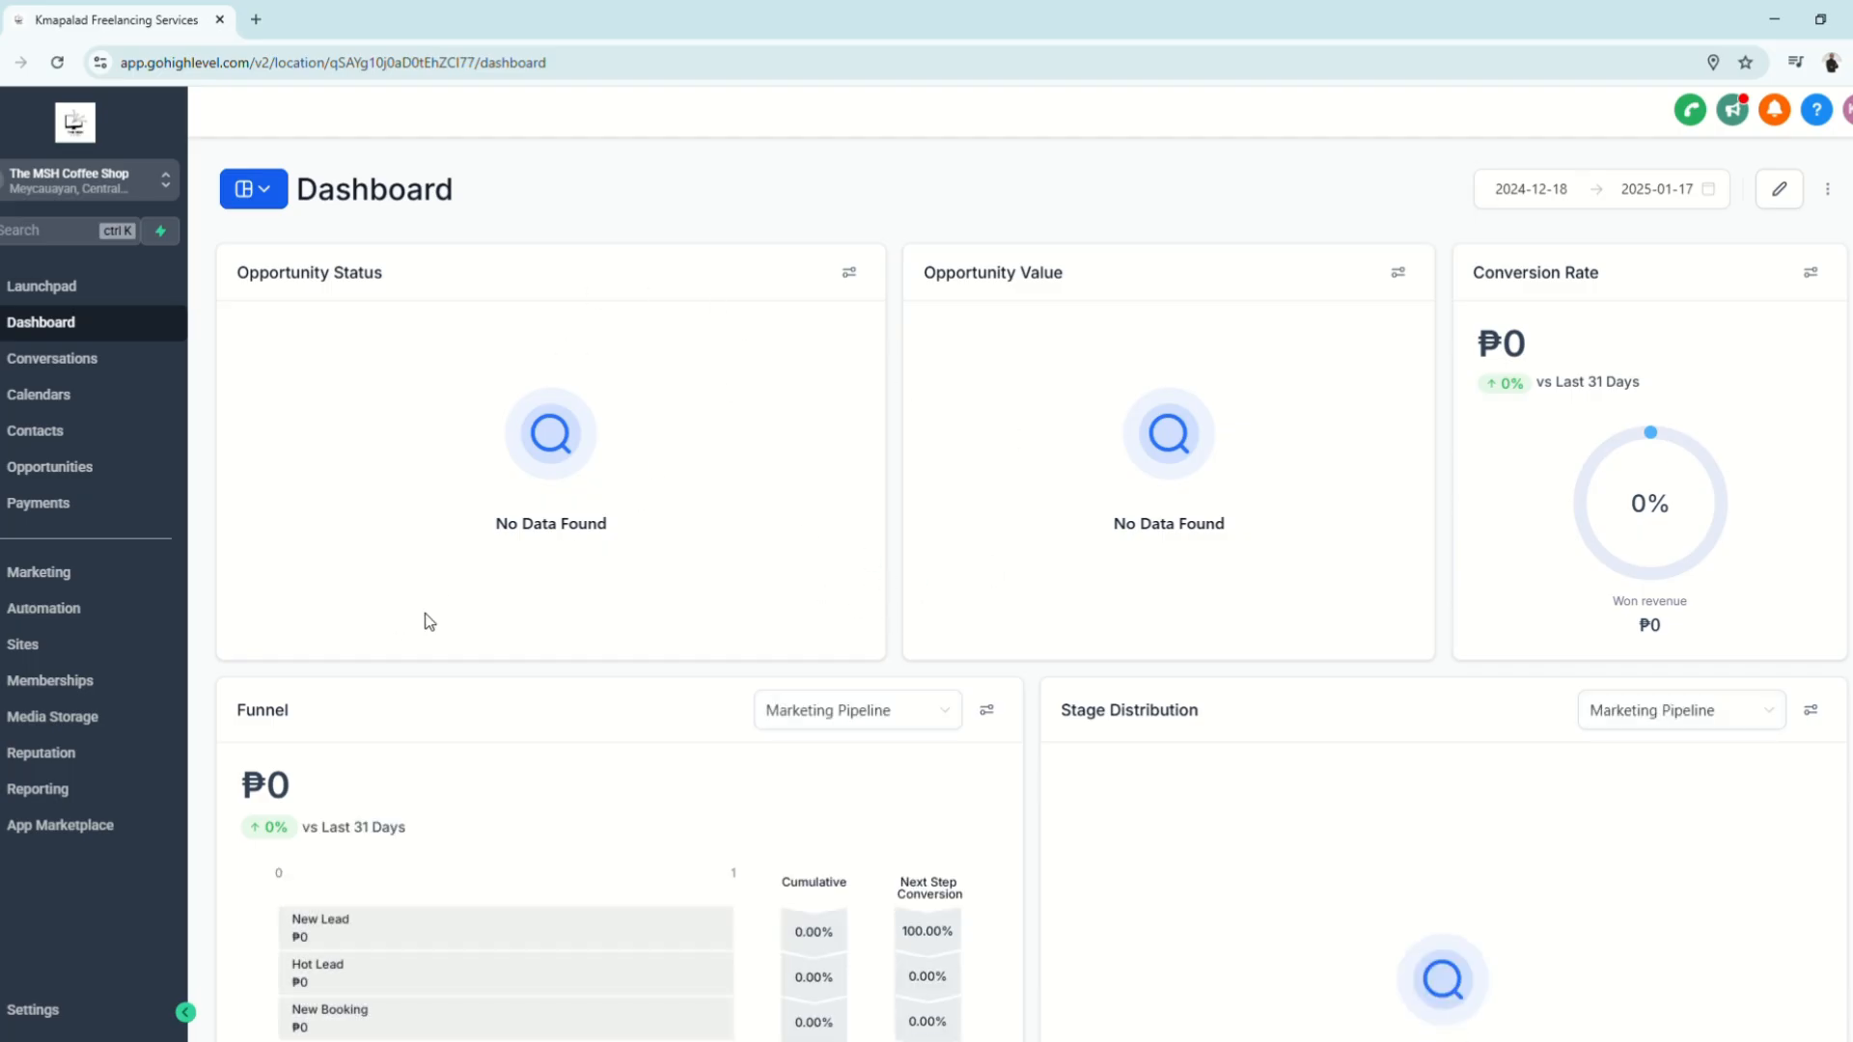
mouse_move(975, 685)
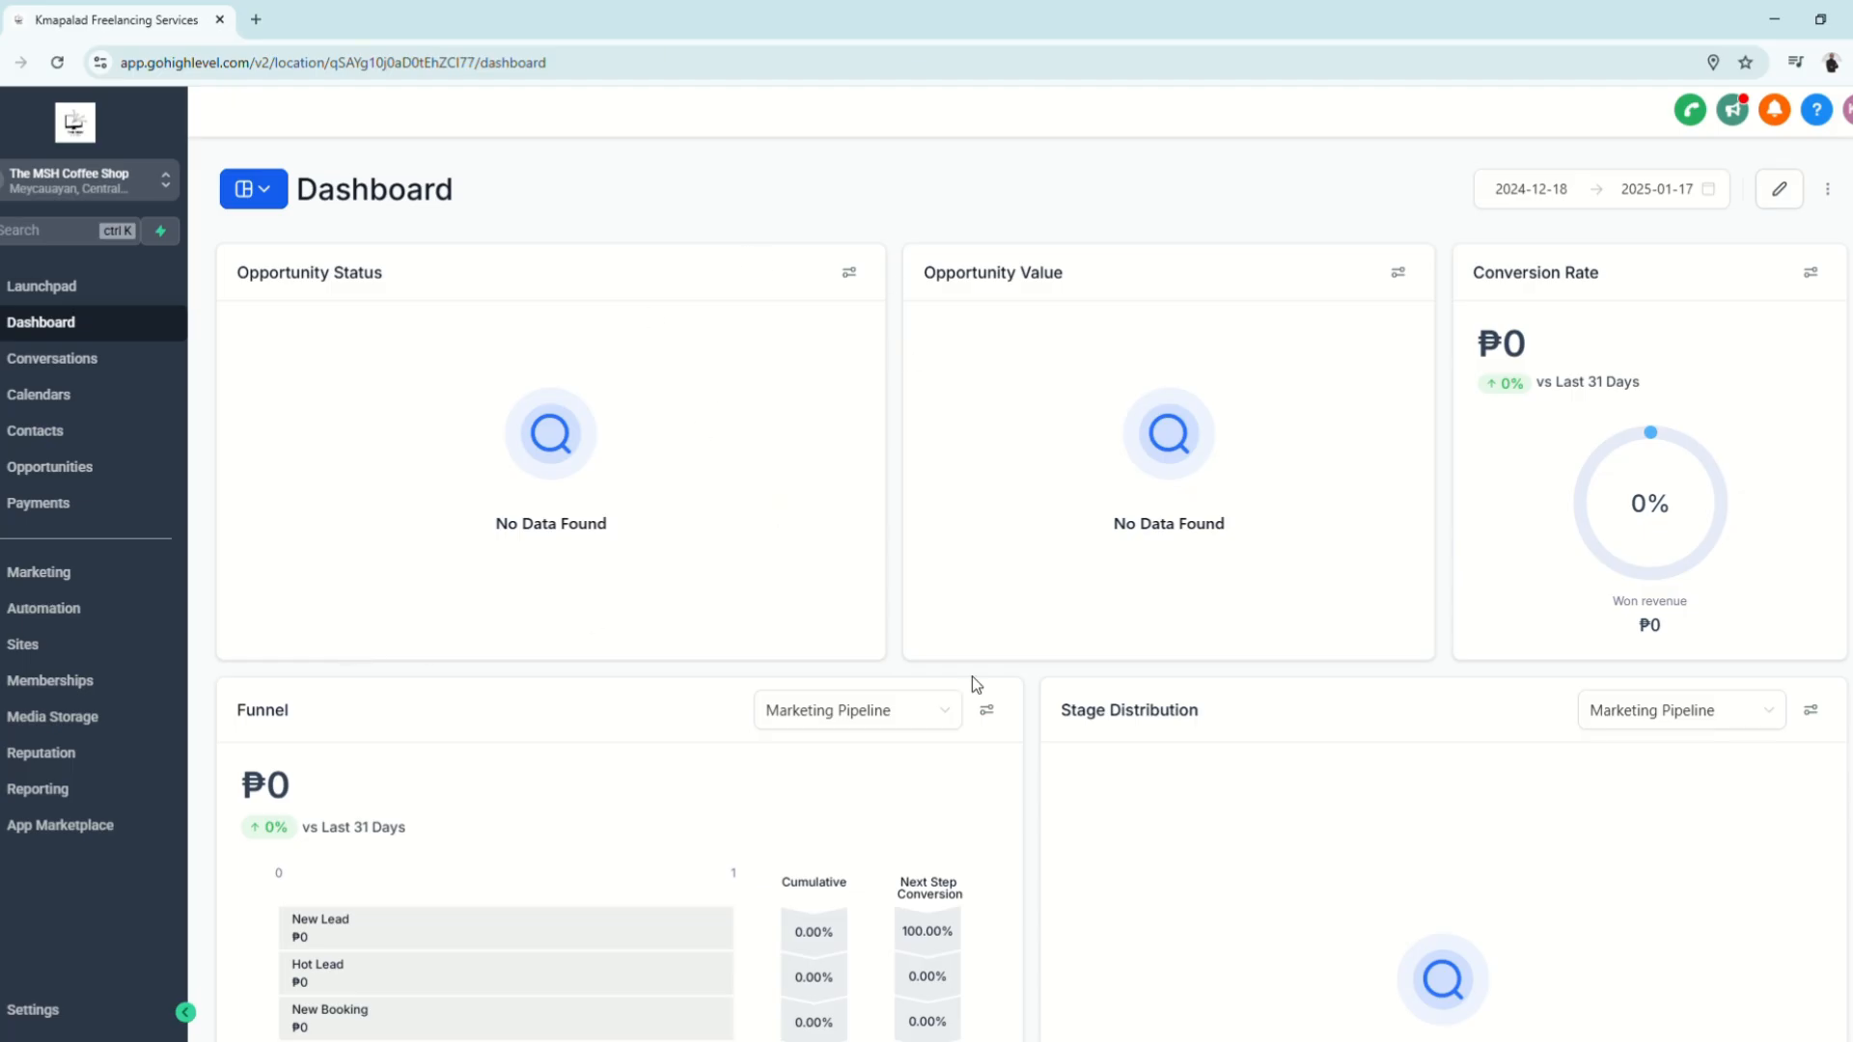
mouse_move(23, 276)
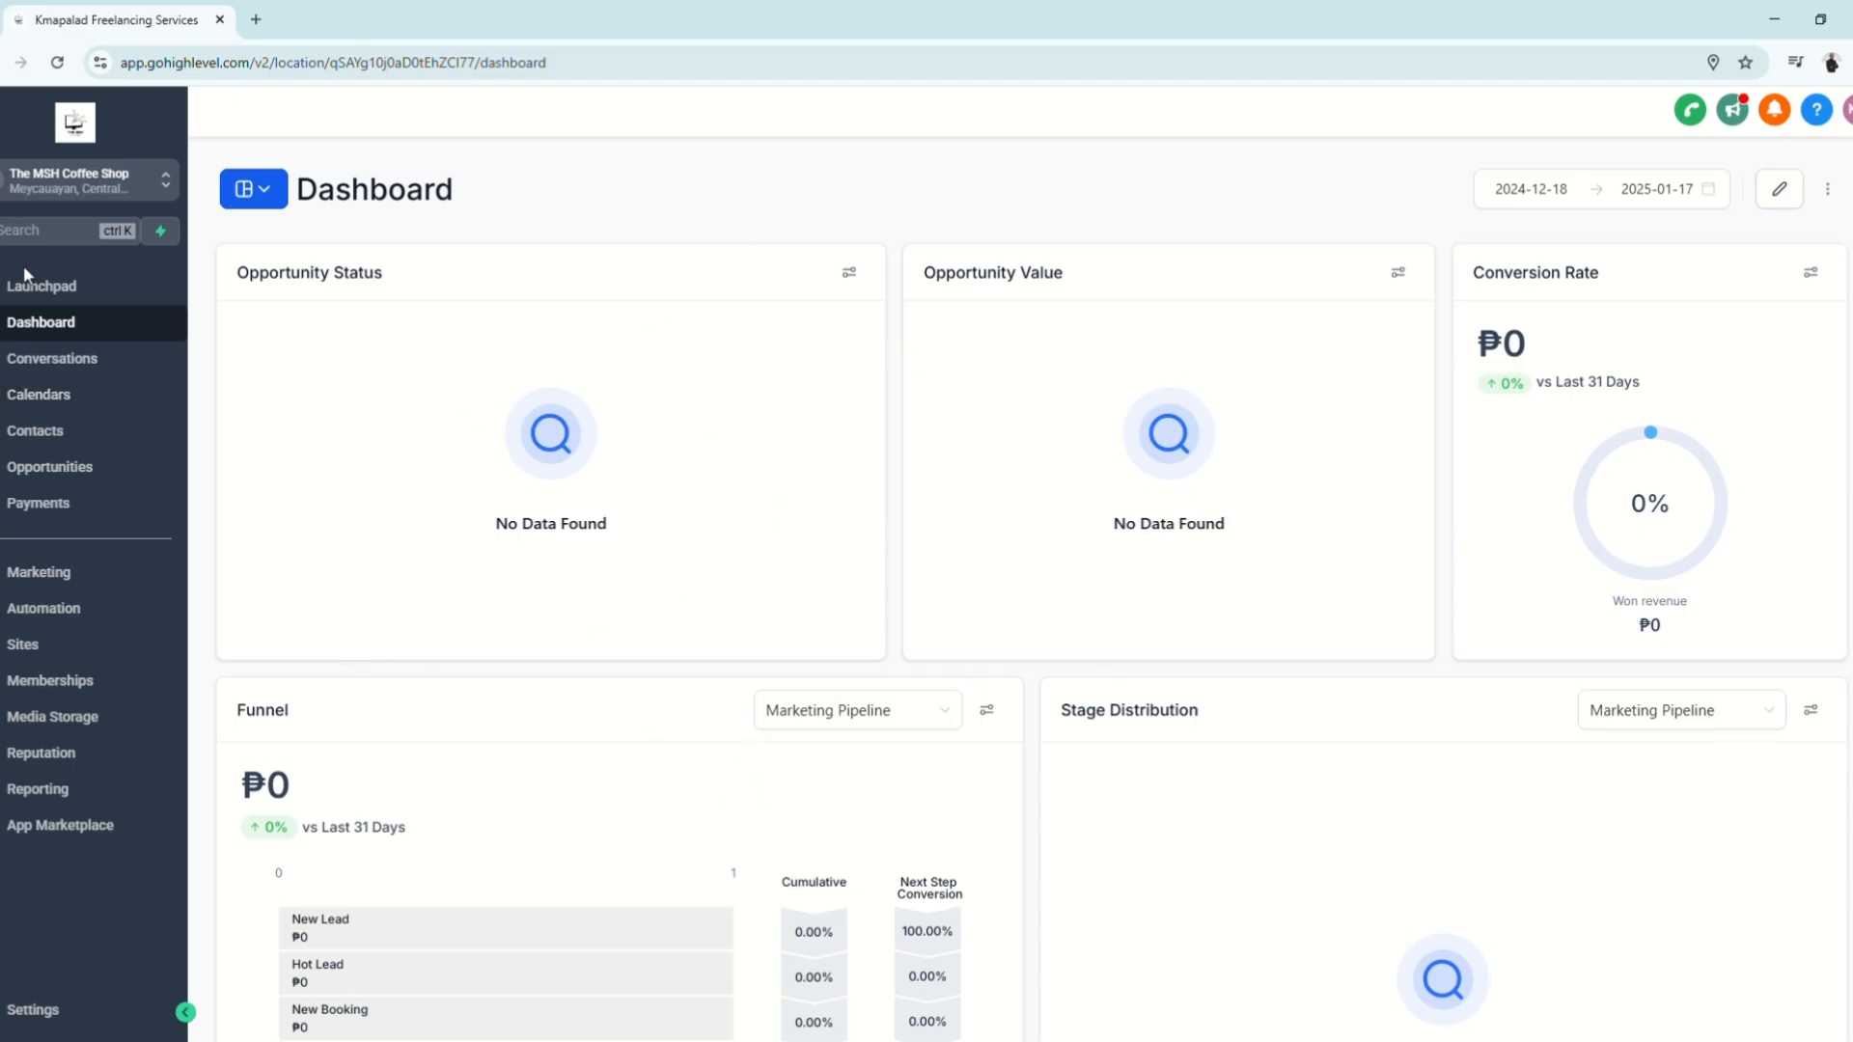
mouse_move(693, 537)
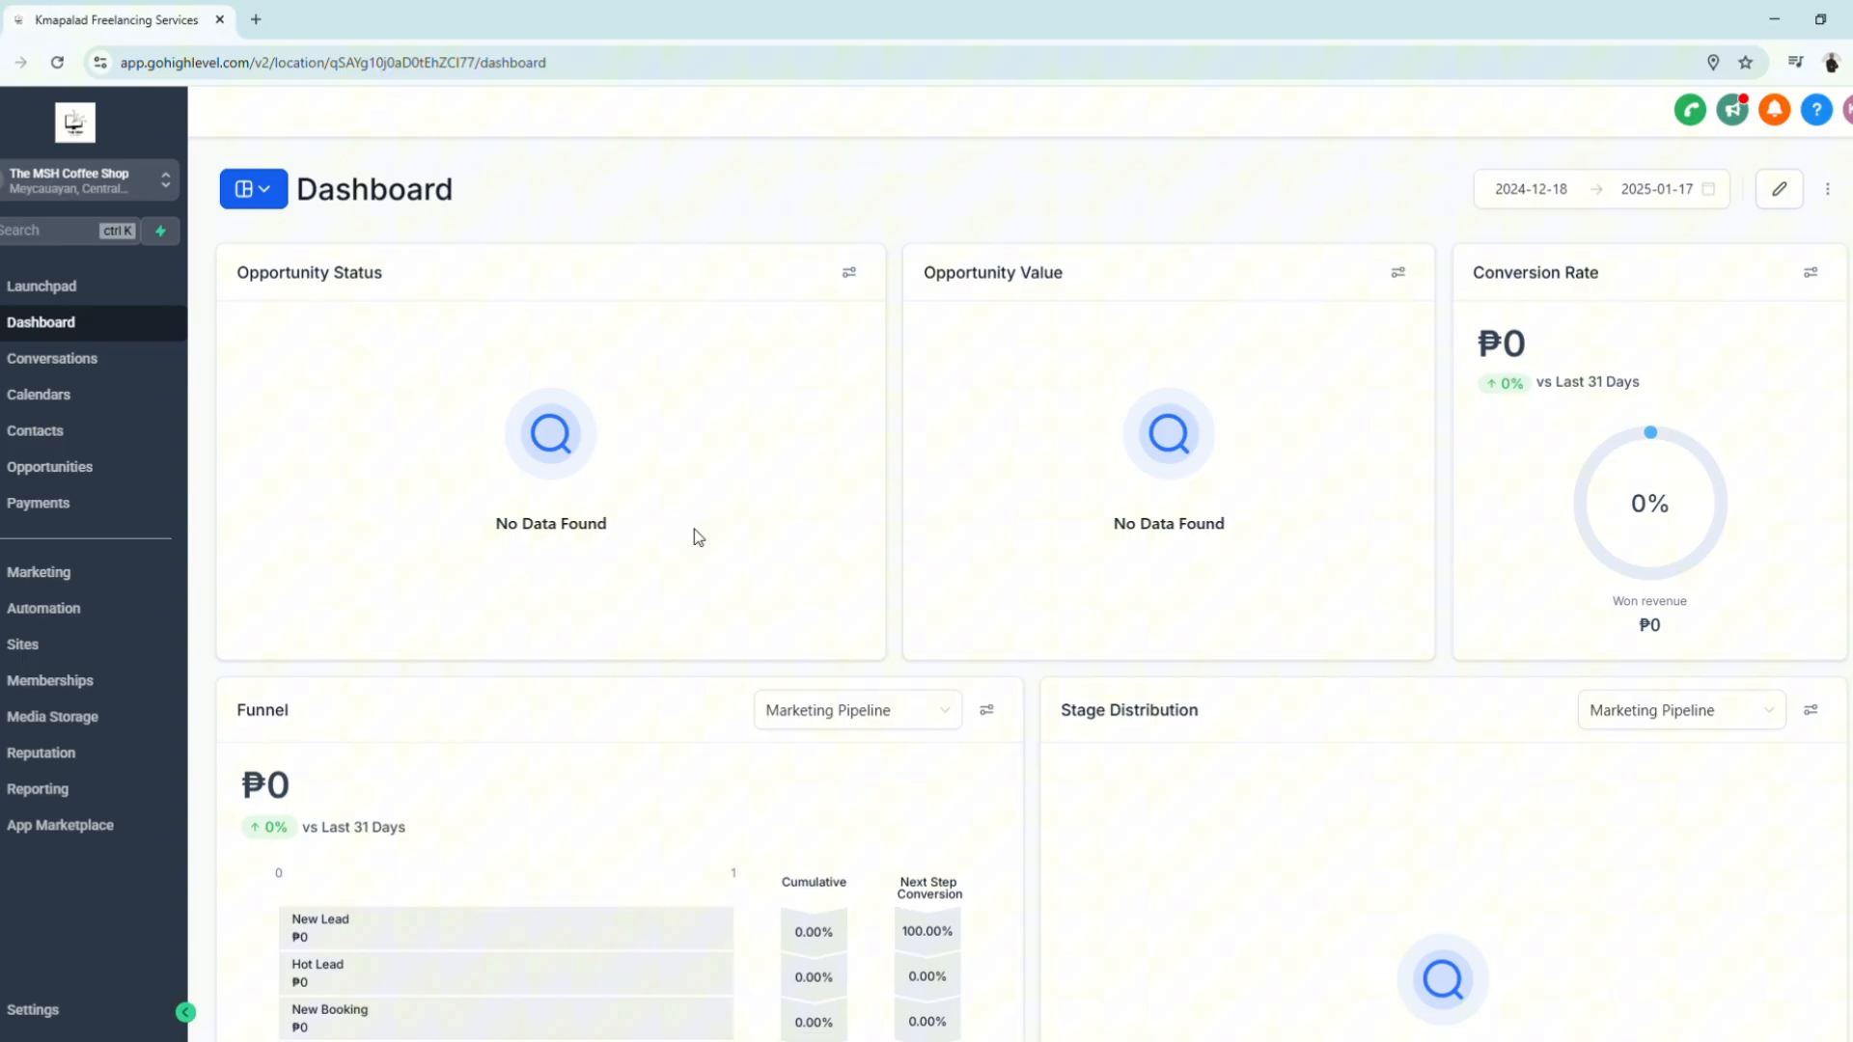
mouse_move(65, 218)
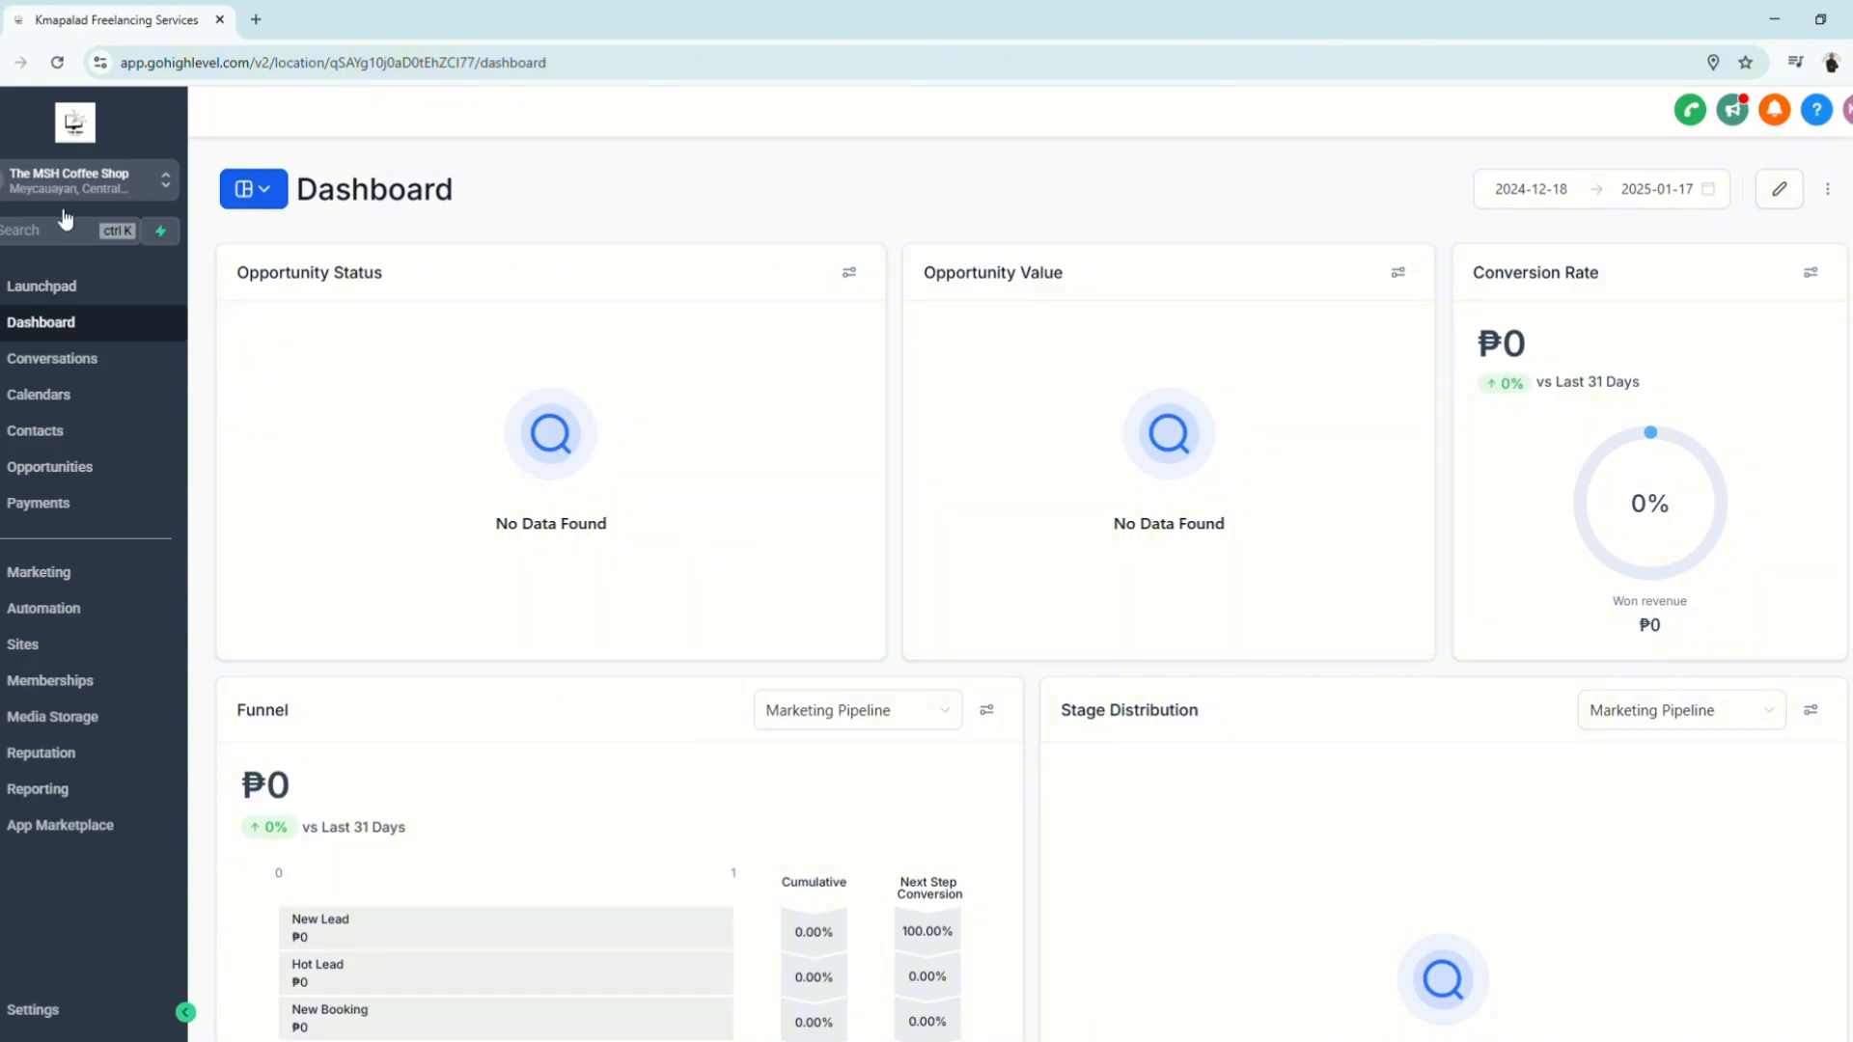
mouse_move(23, 645)
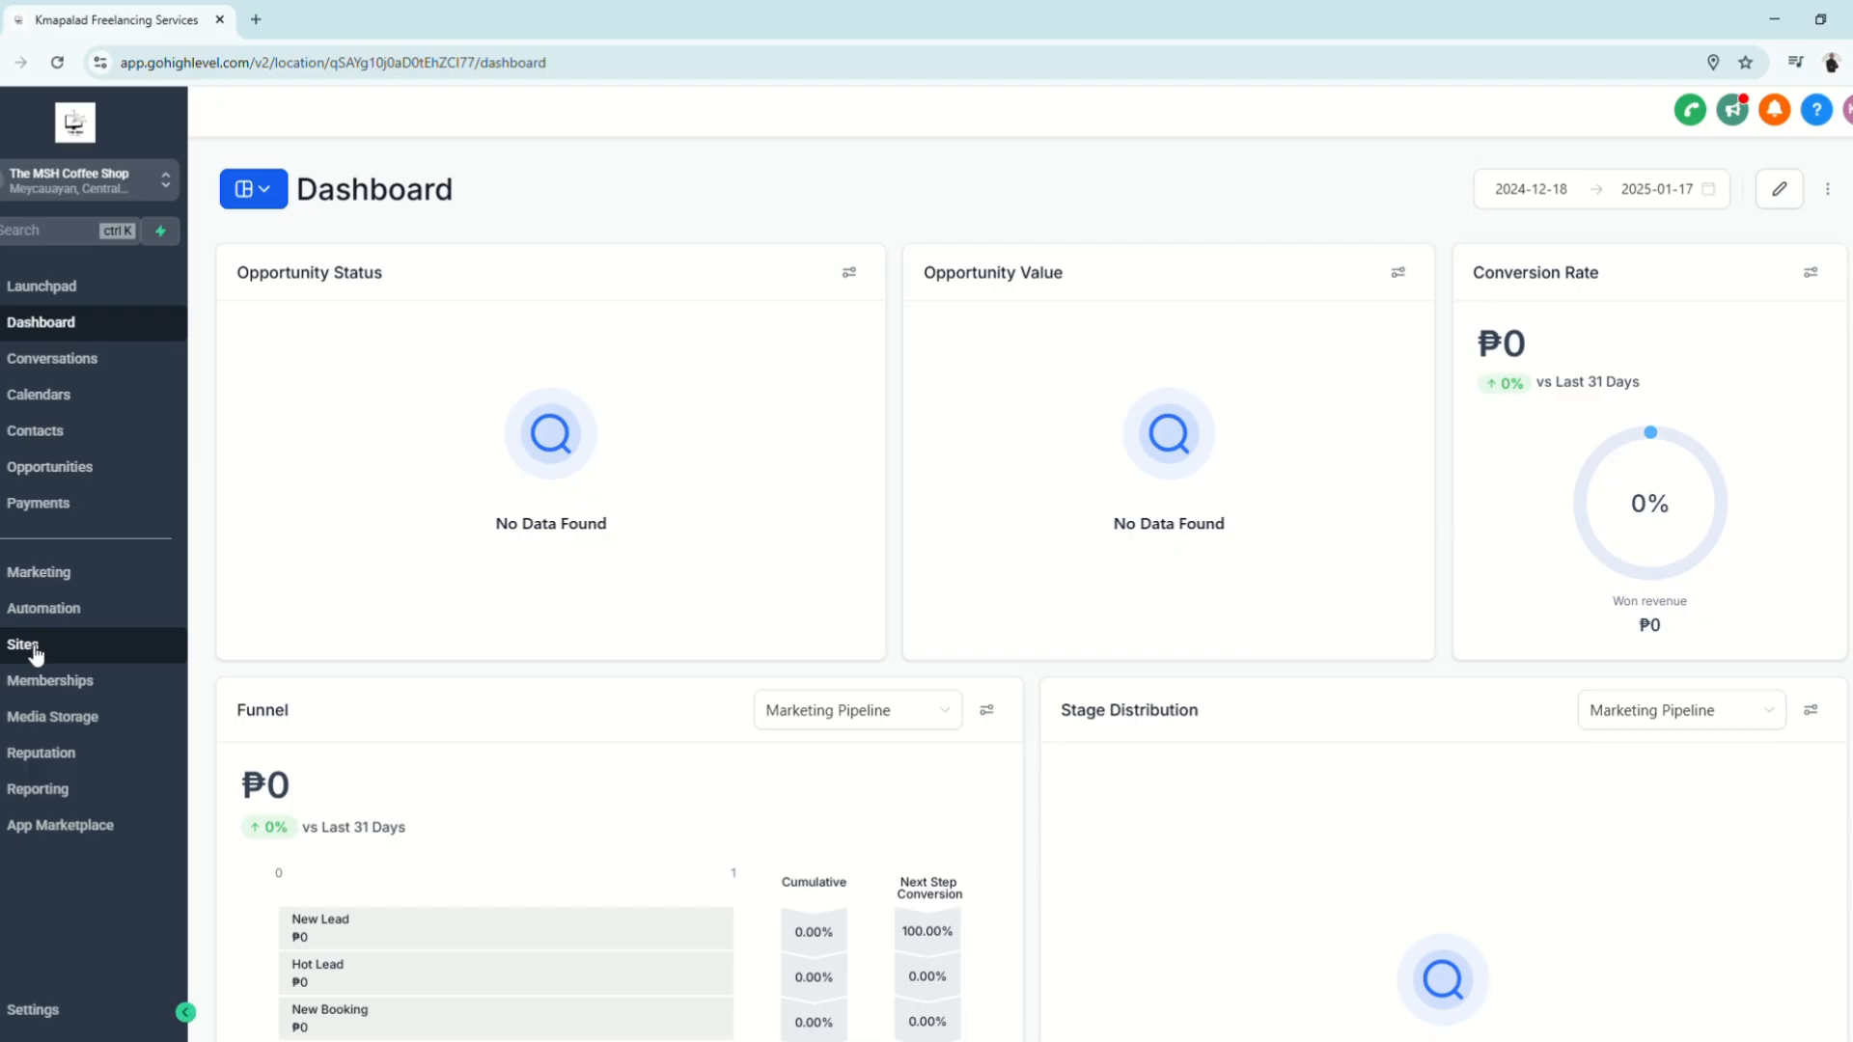
View the sub-account's Sites, showing the Bakery website with 6 pages from the snapshot
click(23, 645)
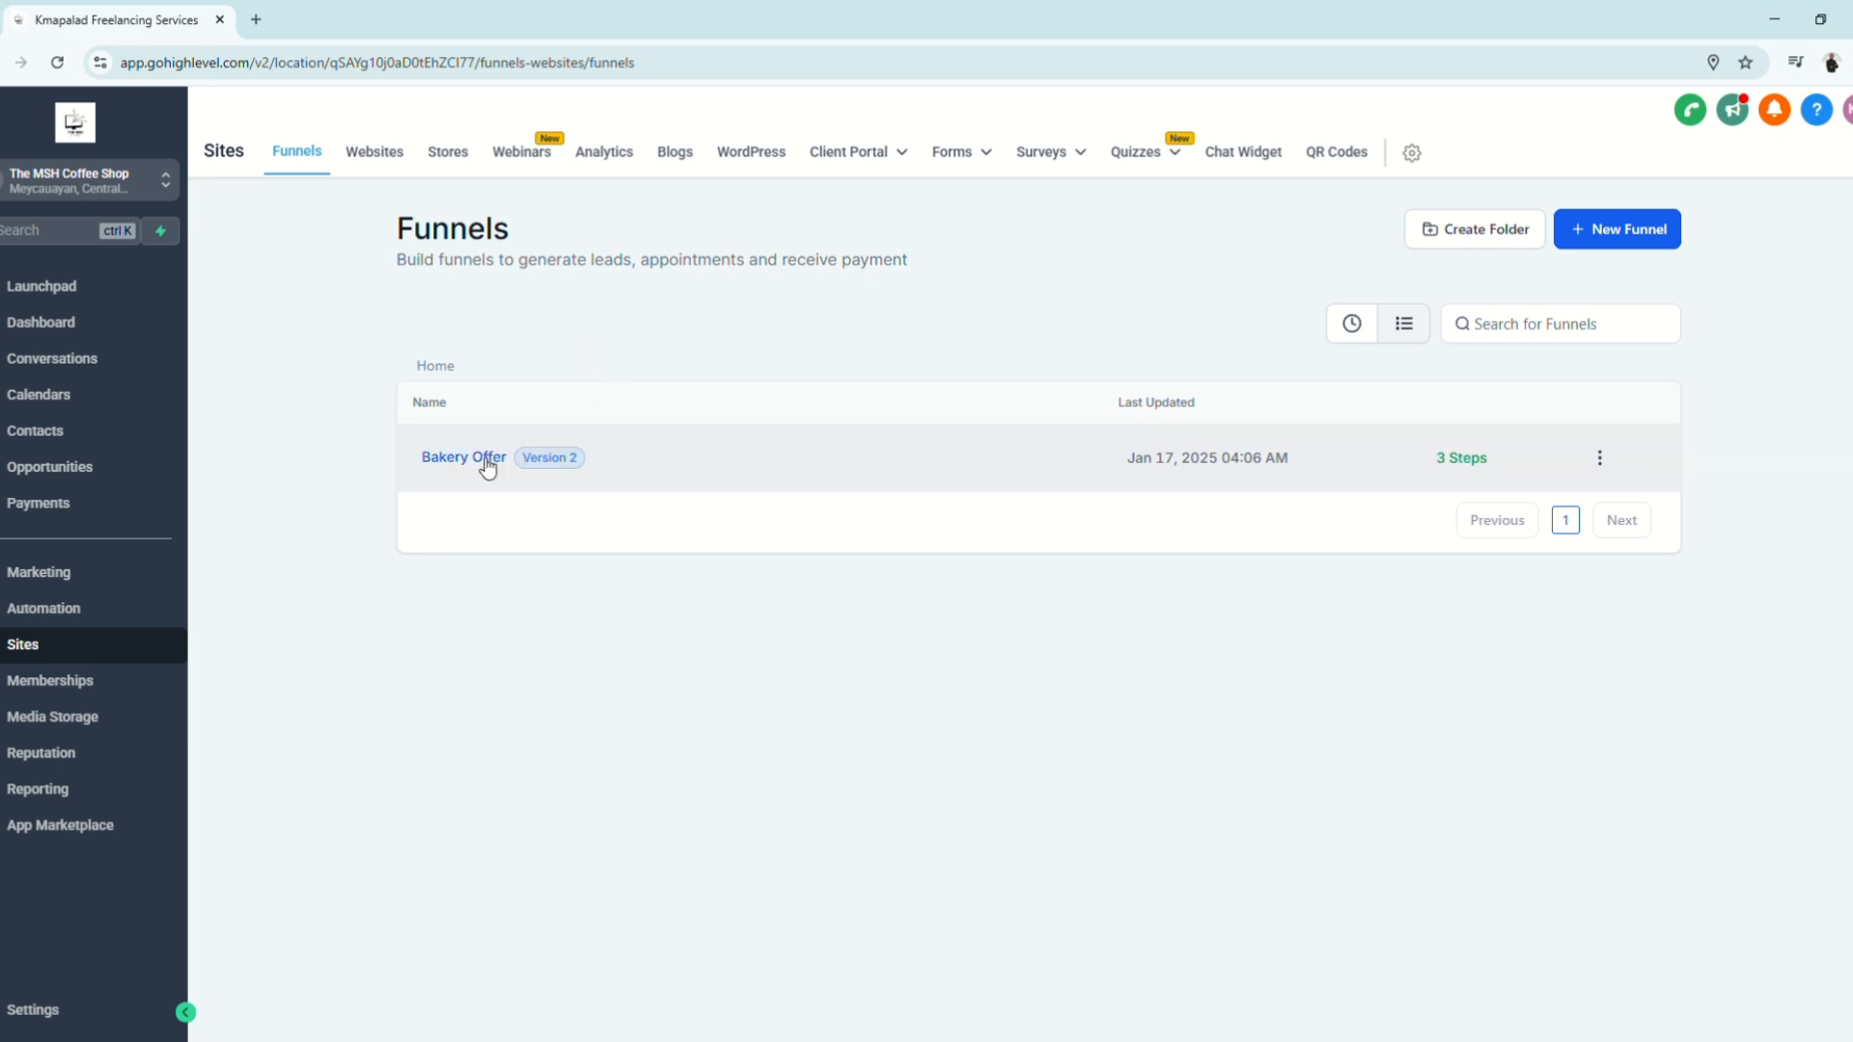
mouse_move(373, 151)
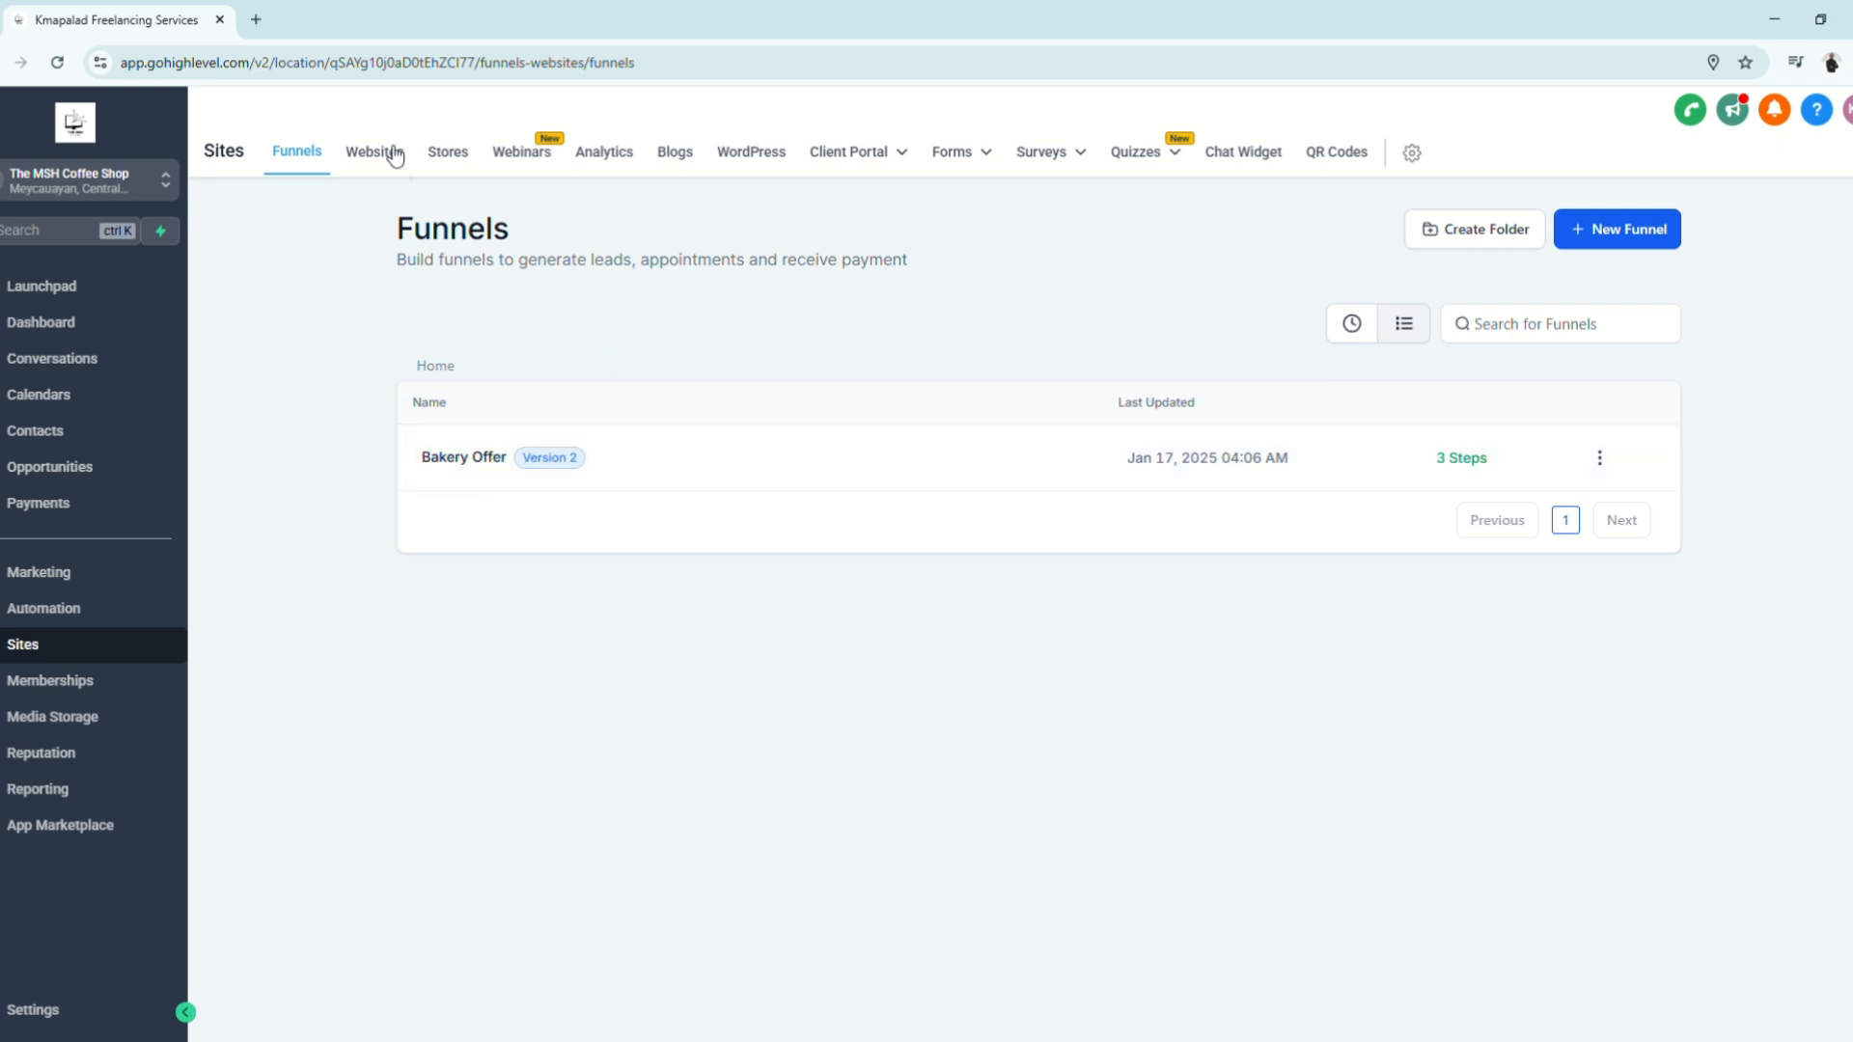
click(373, 150)
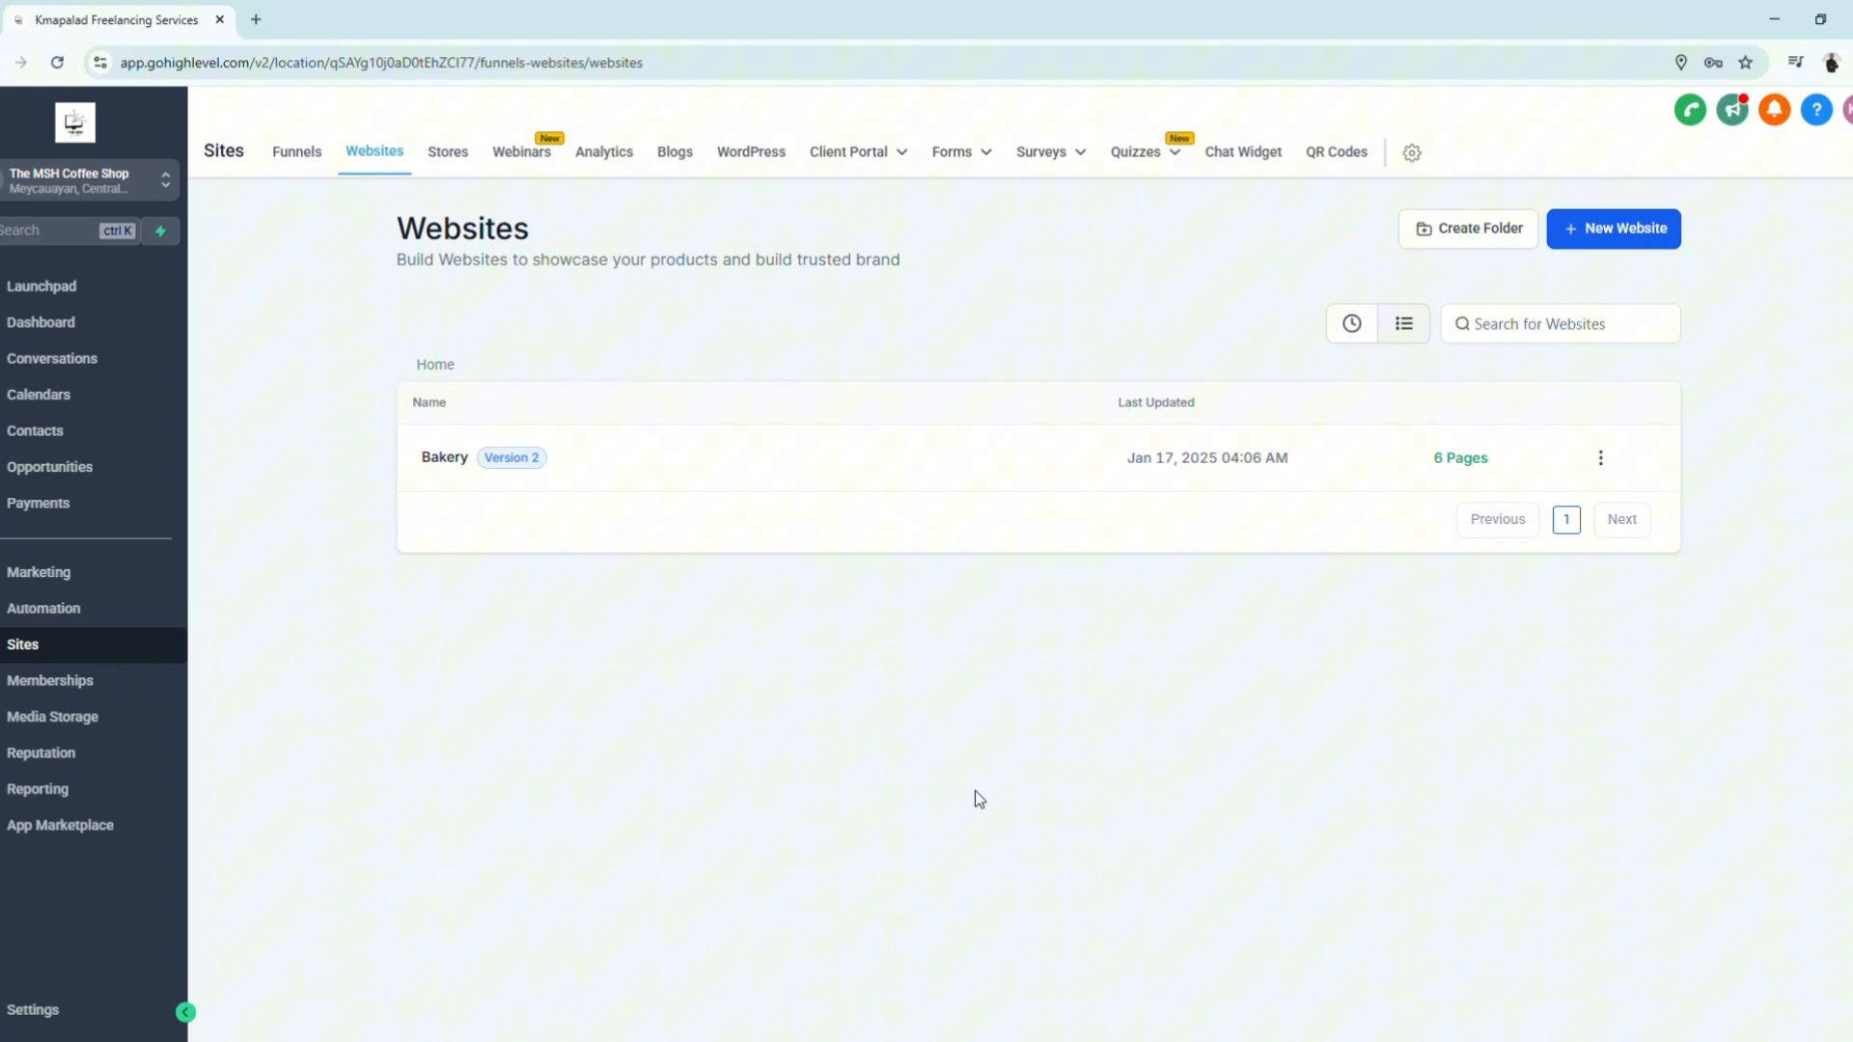
mouse_move(793, 828)
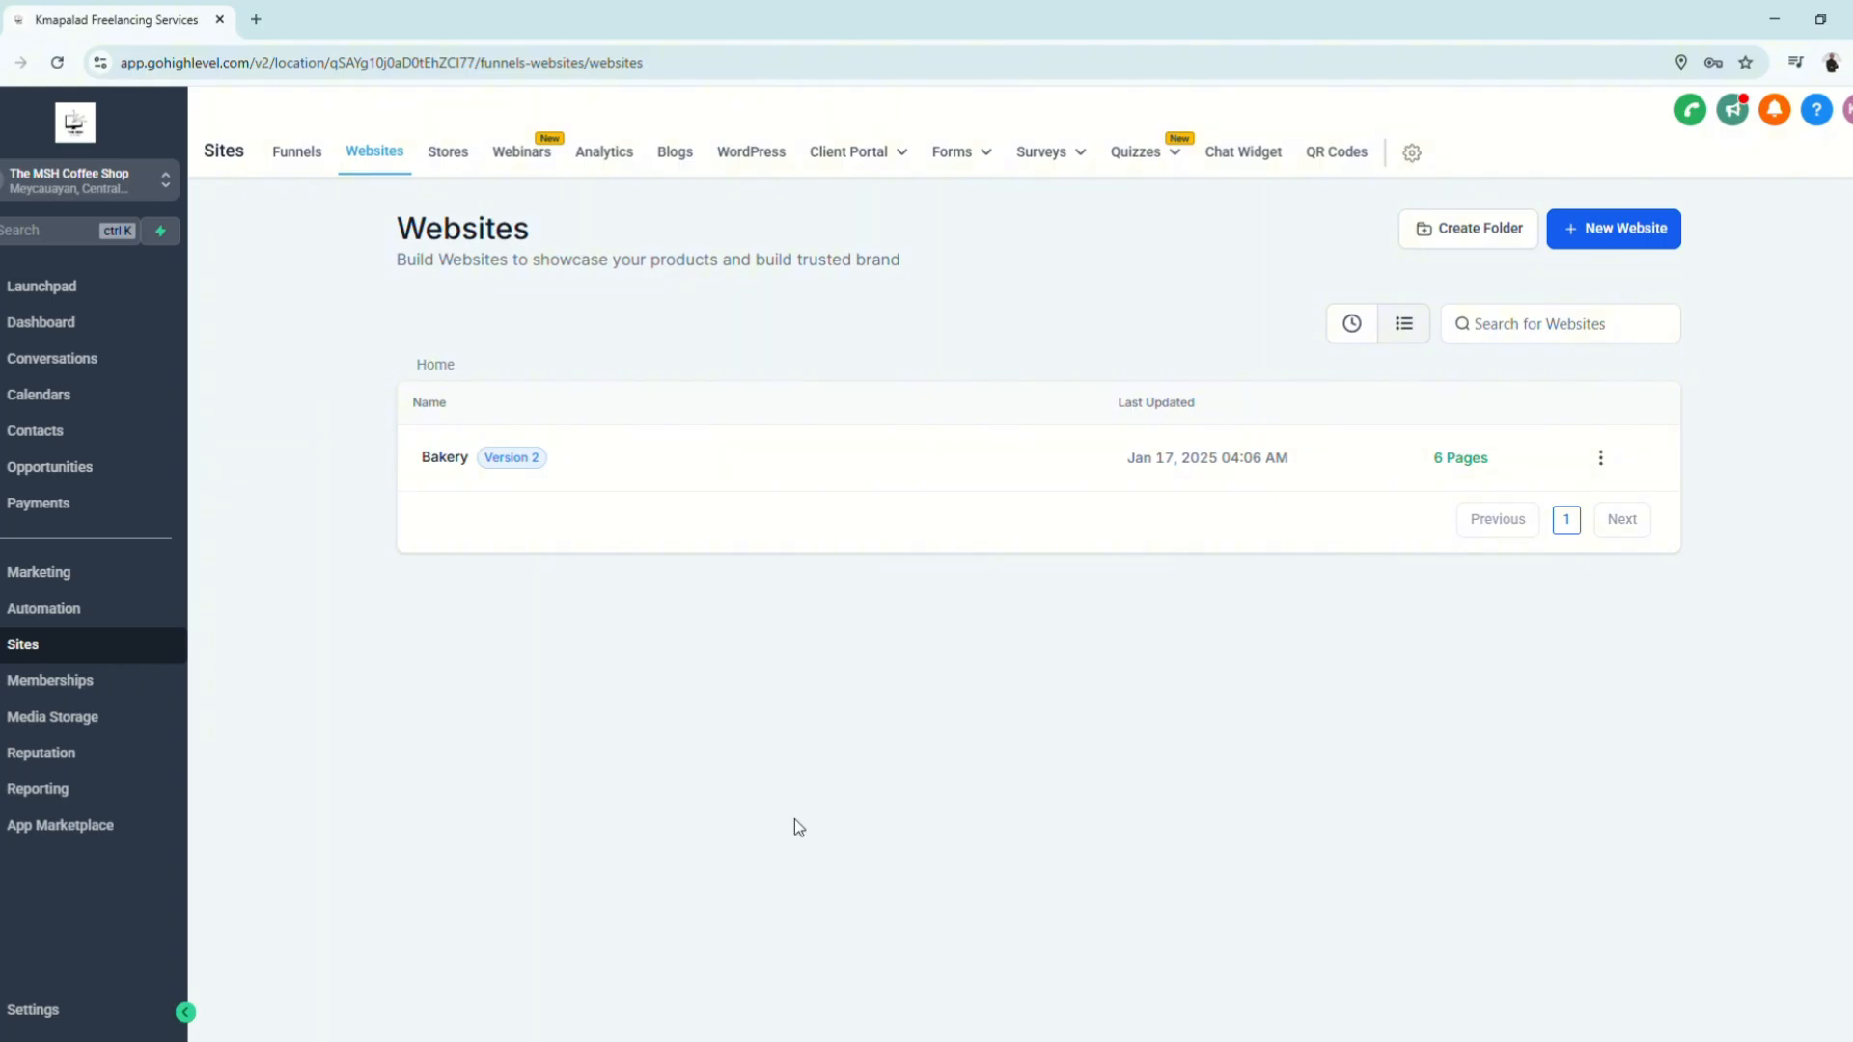
mouse_move(303, 988)
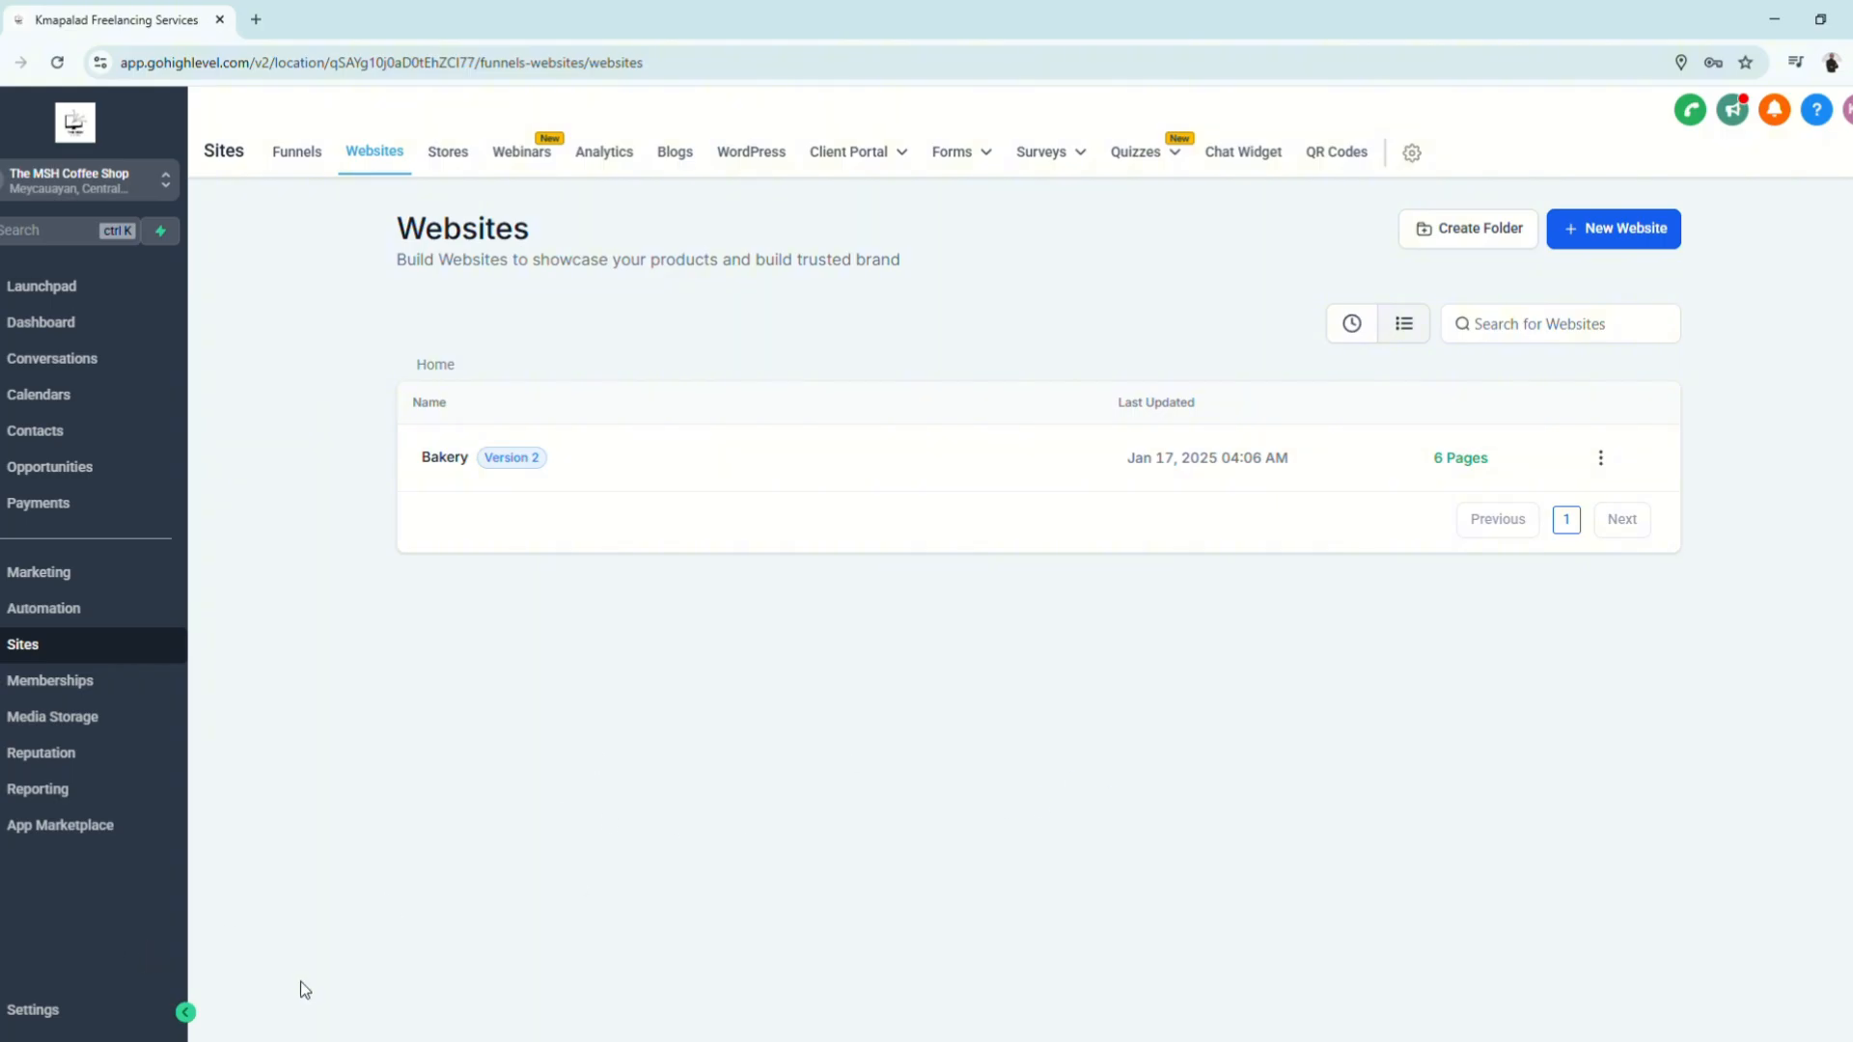
mouse_move(498, 822)
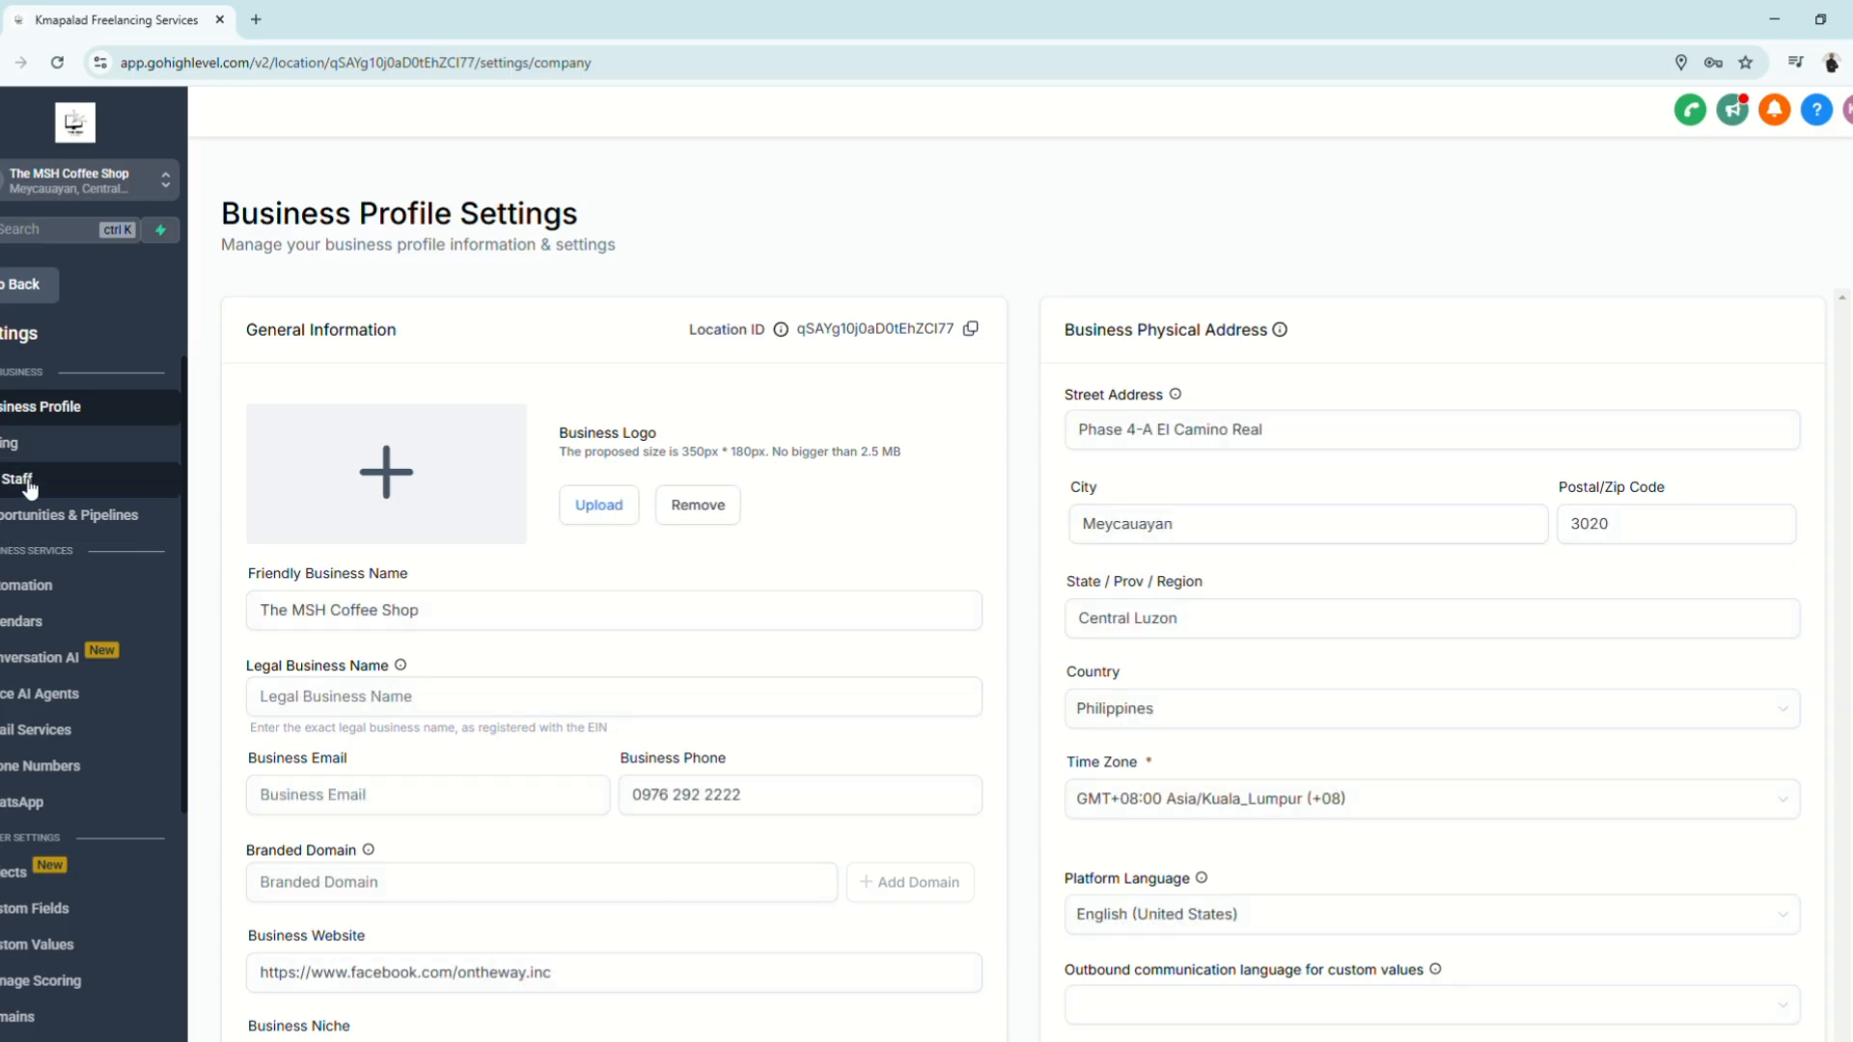
Start adding a new staff member from the Team list, review the user info fields, and go to Roles & Permissions
click(17, 478)
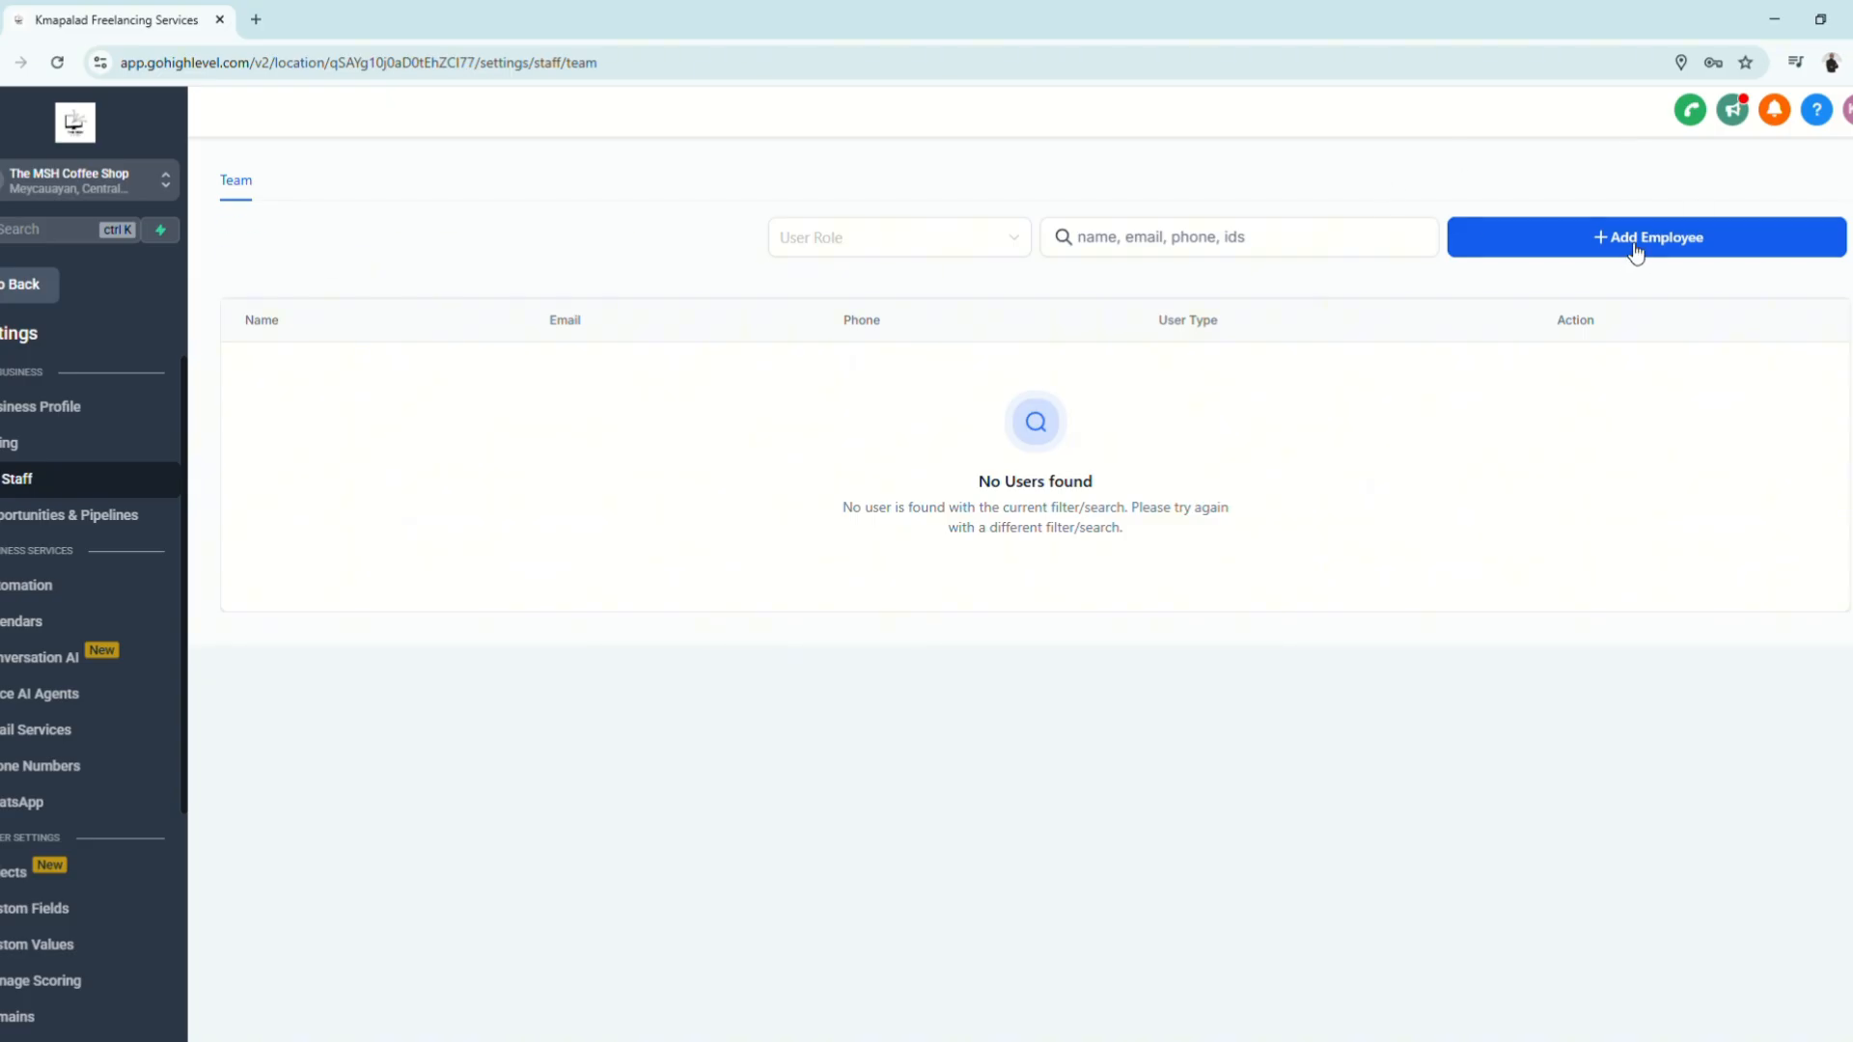
click(1645, 235)
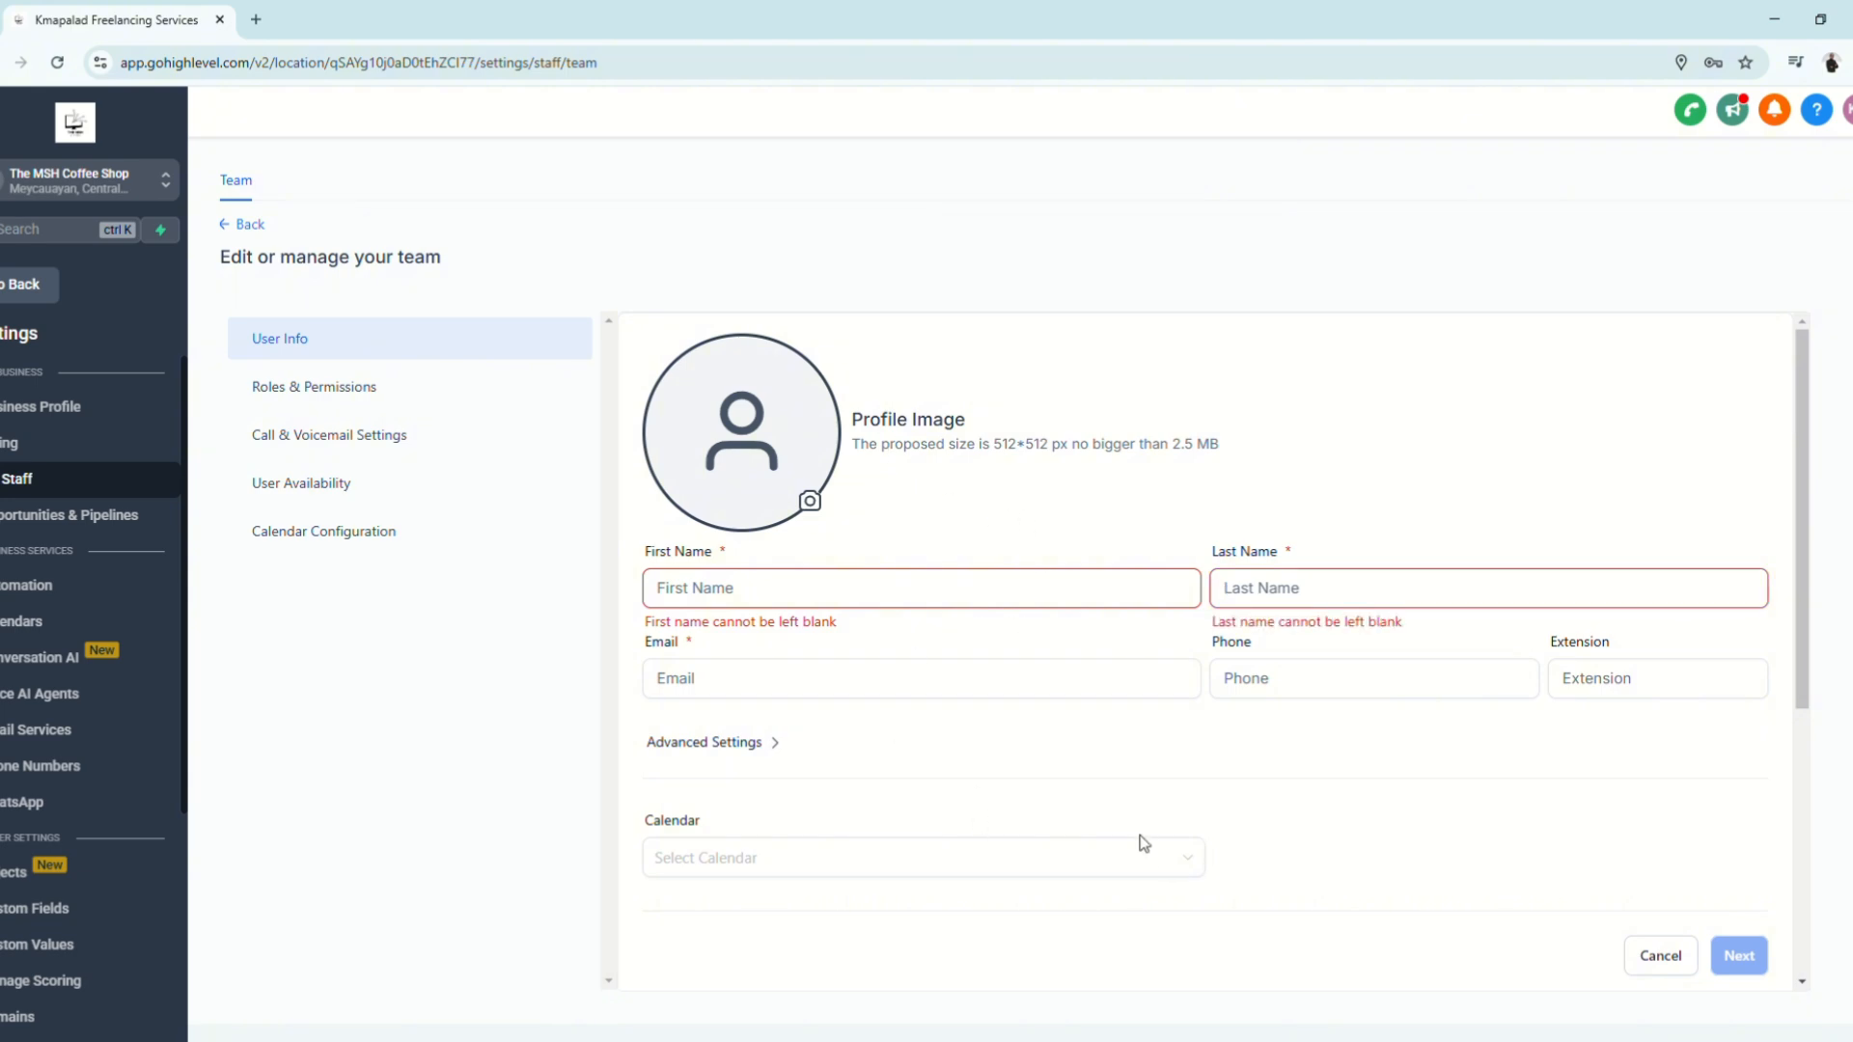
scroll(down, 3)
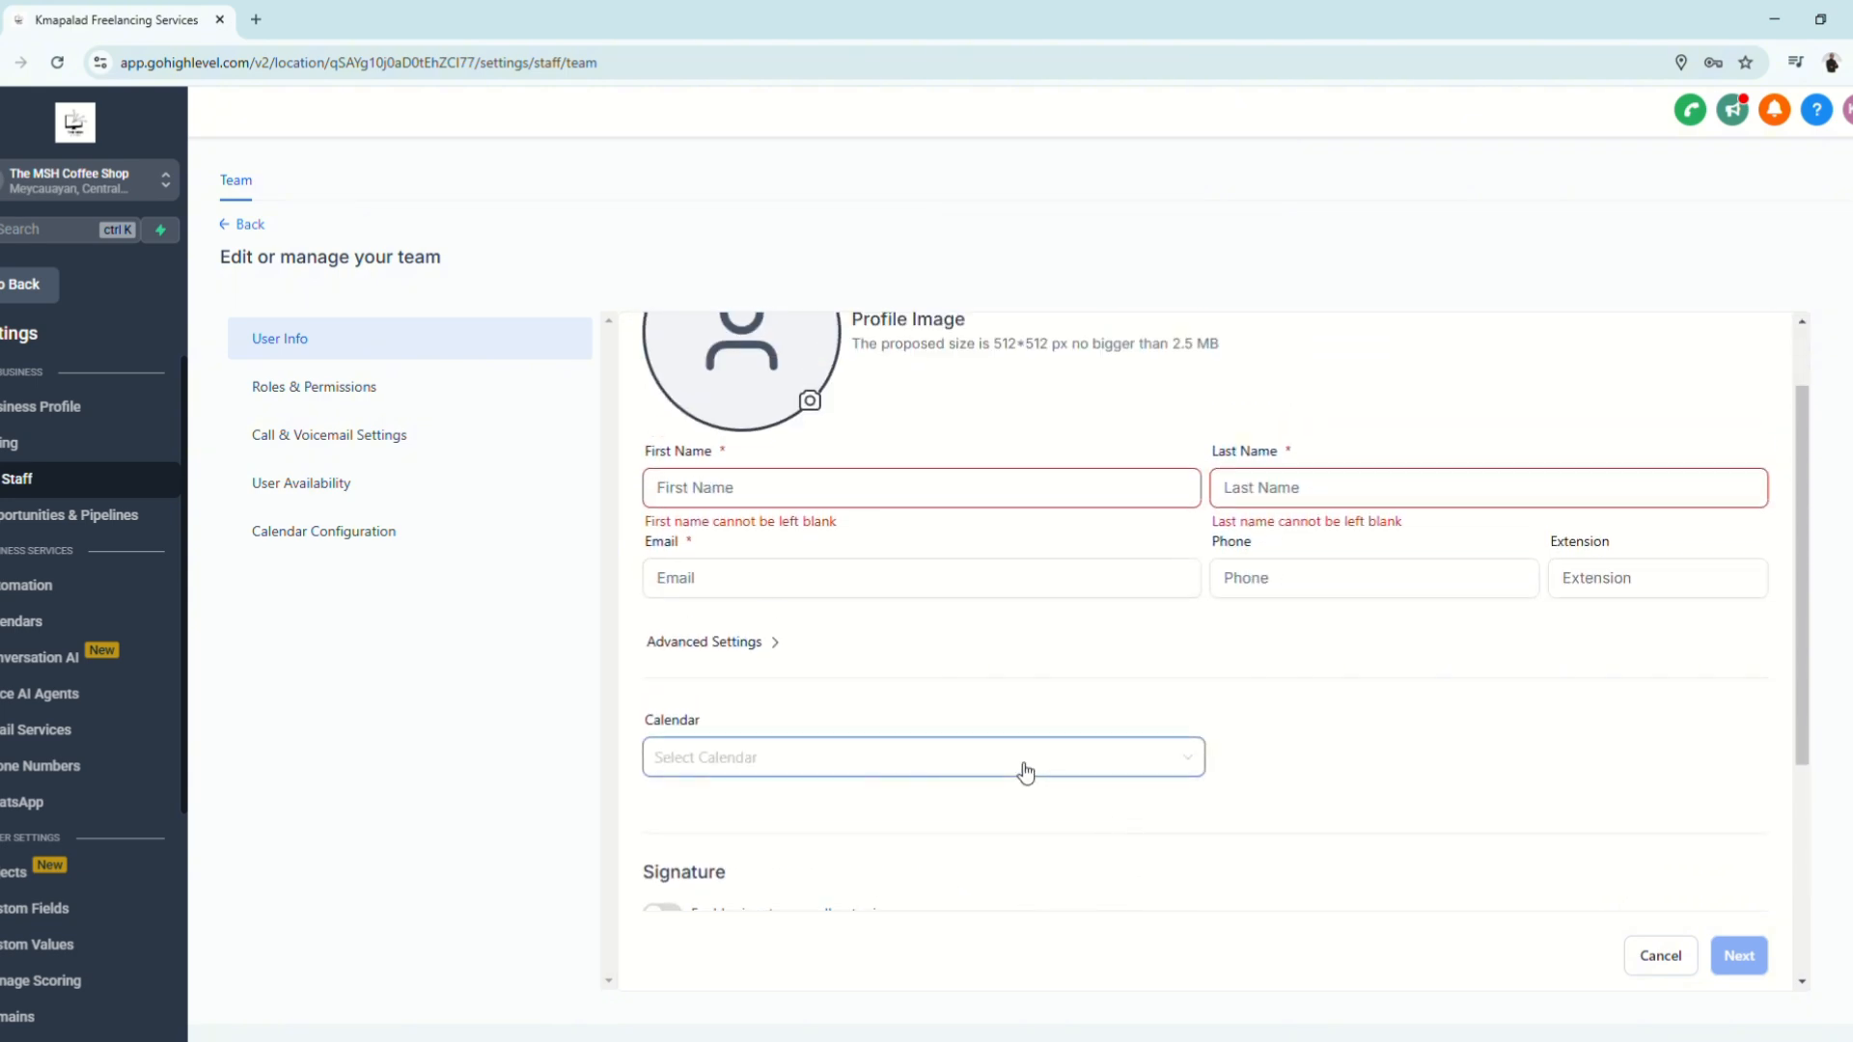
click(919, 577)
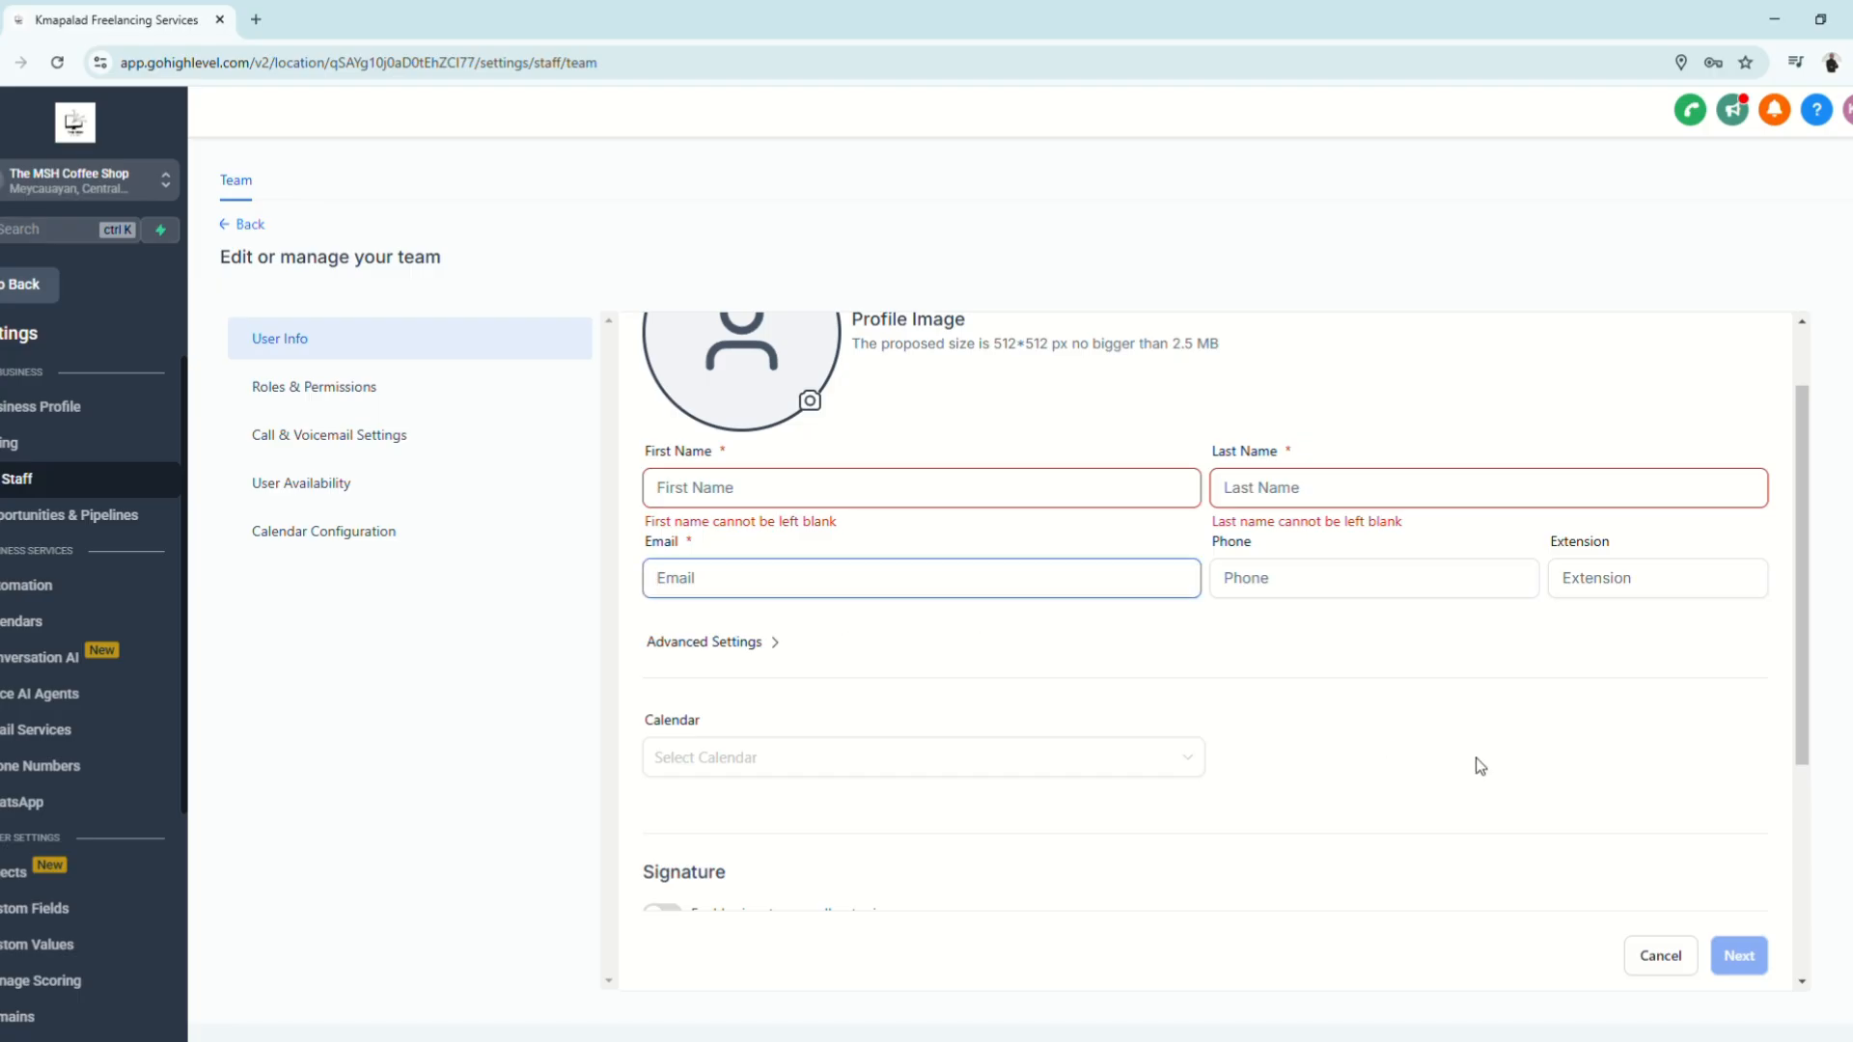
click(702, 641)
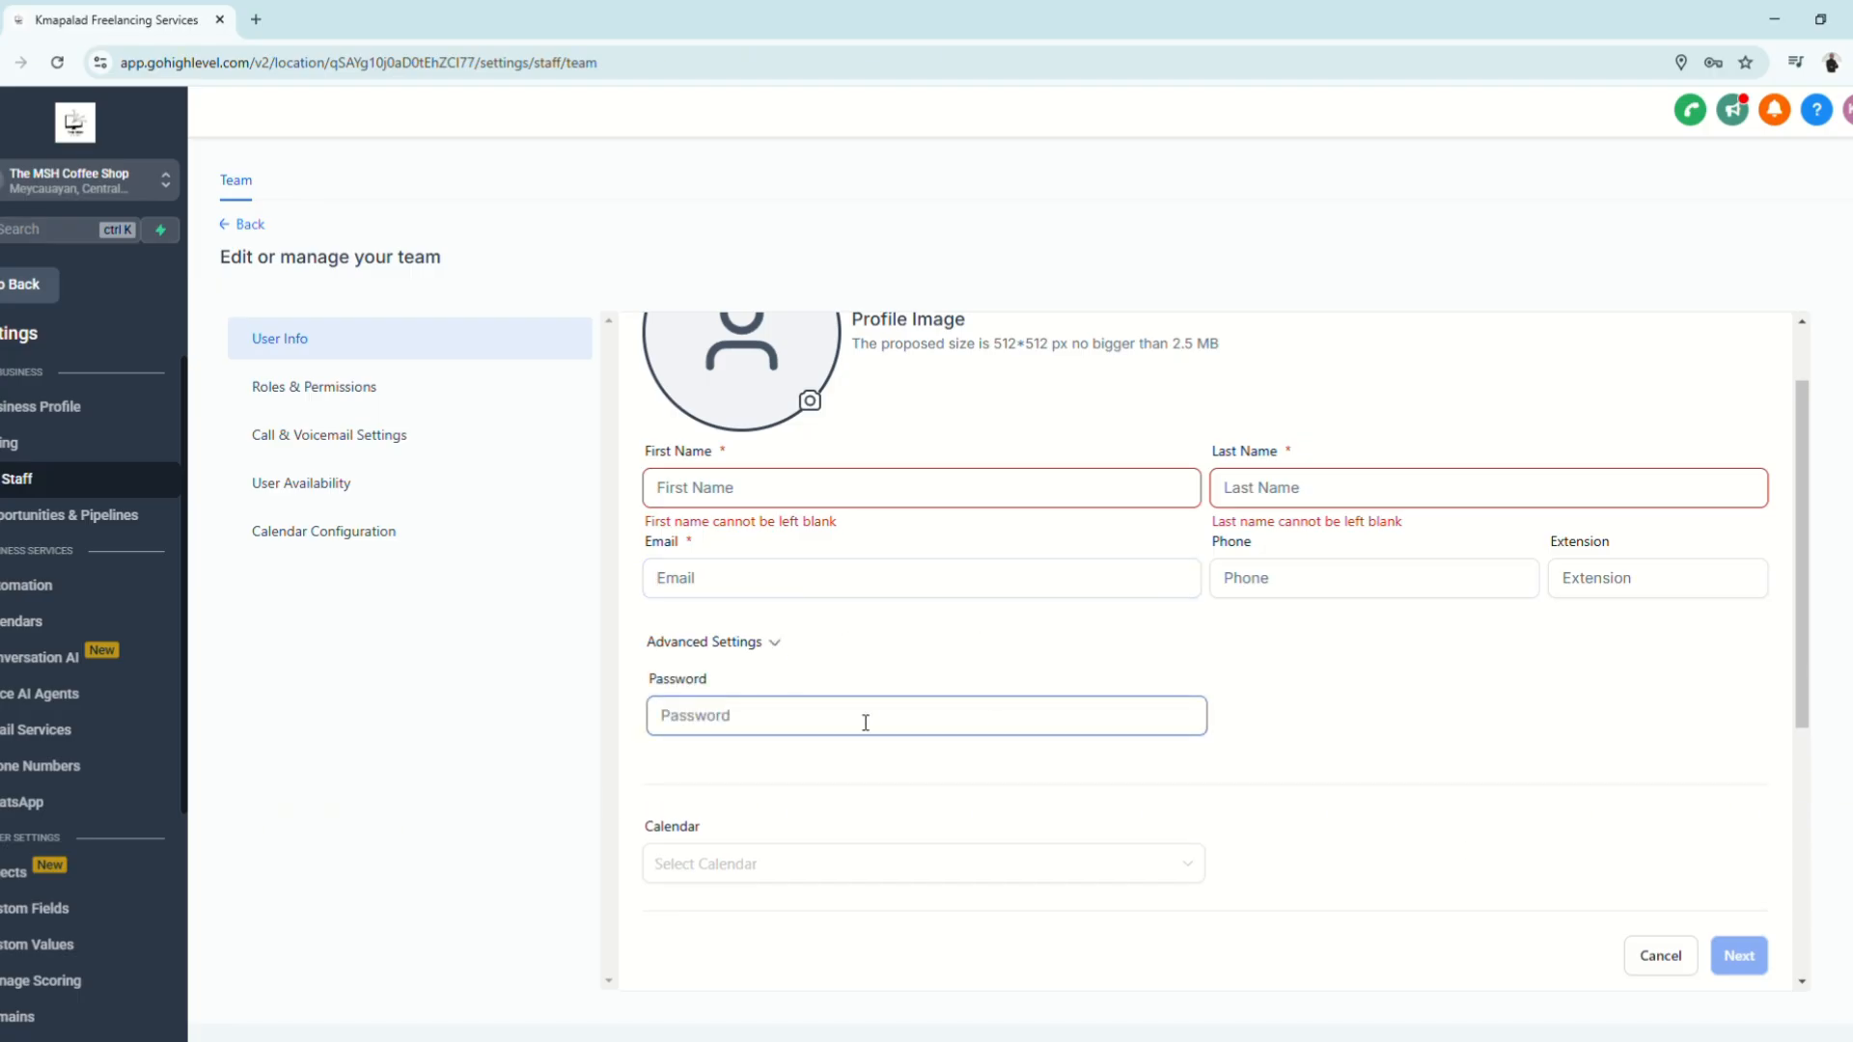
mouse_move(1162, 810)
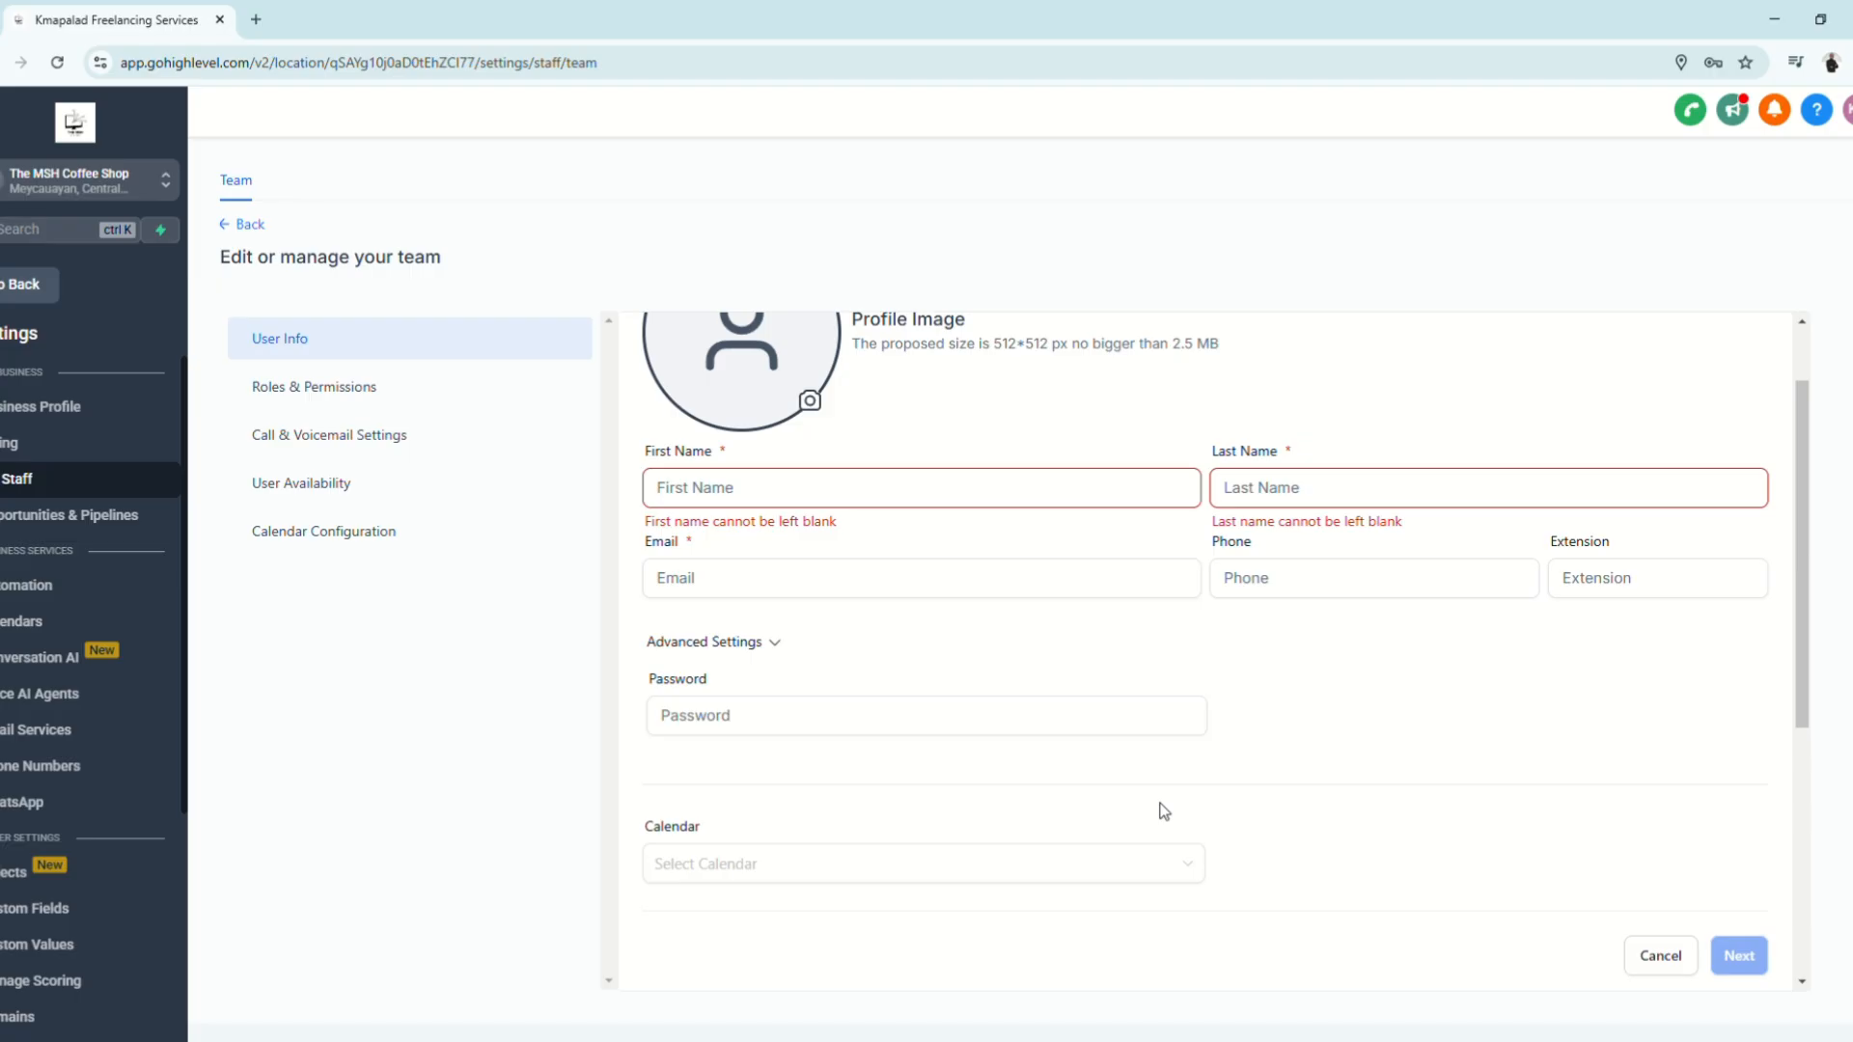
scroll(down, 3)
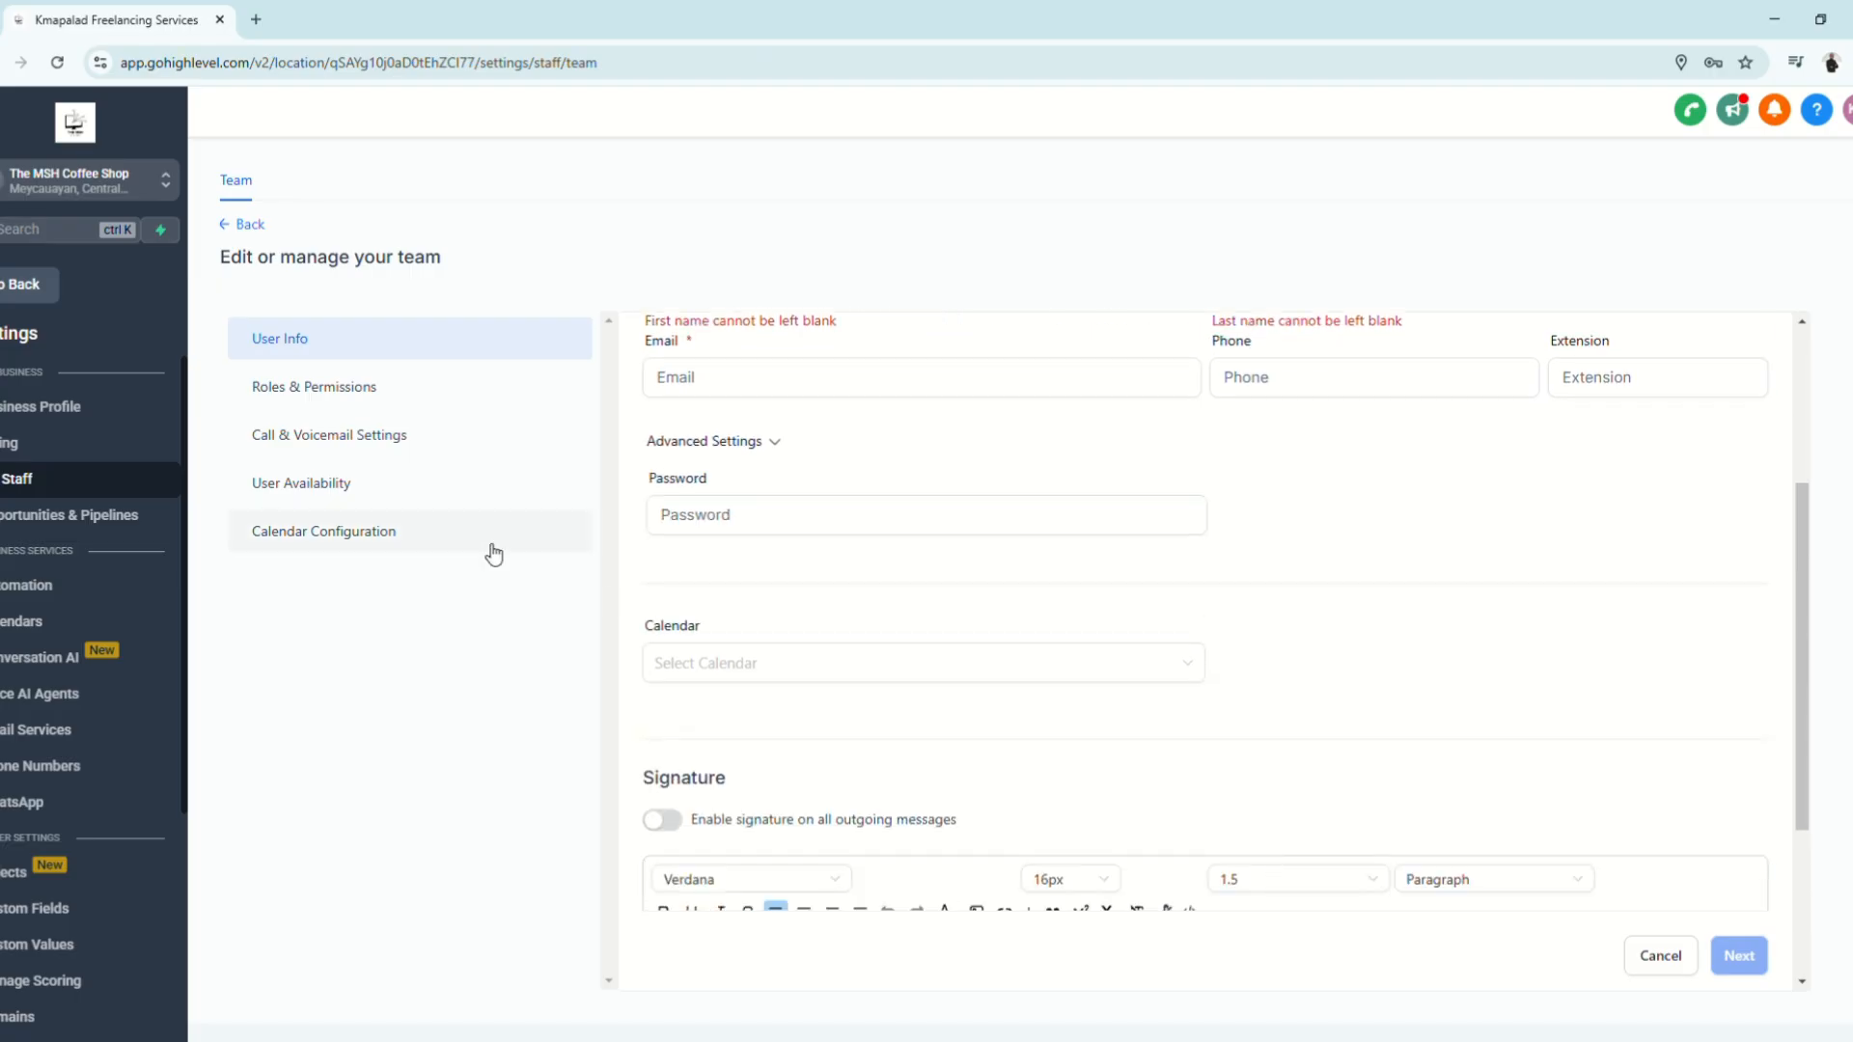
click(313, 386)
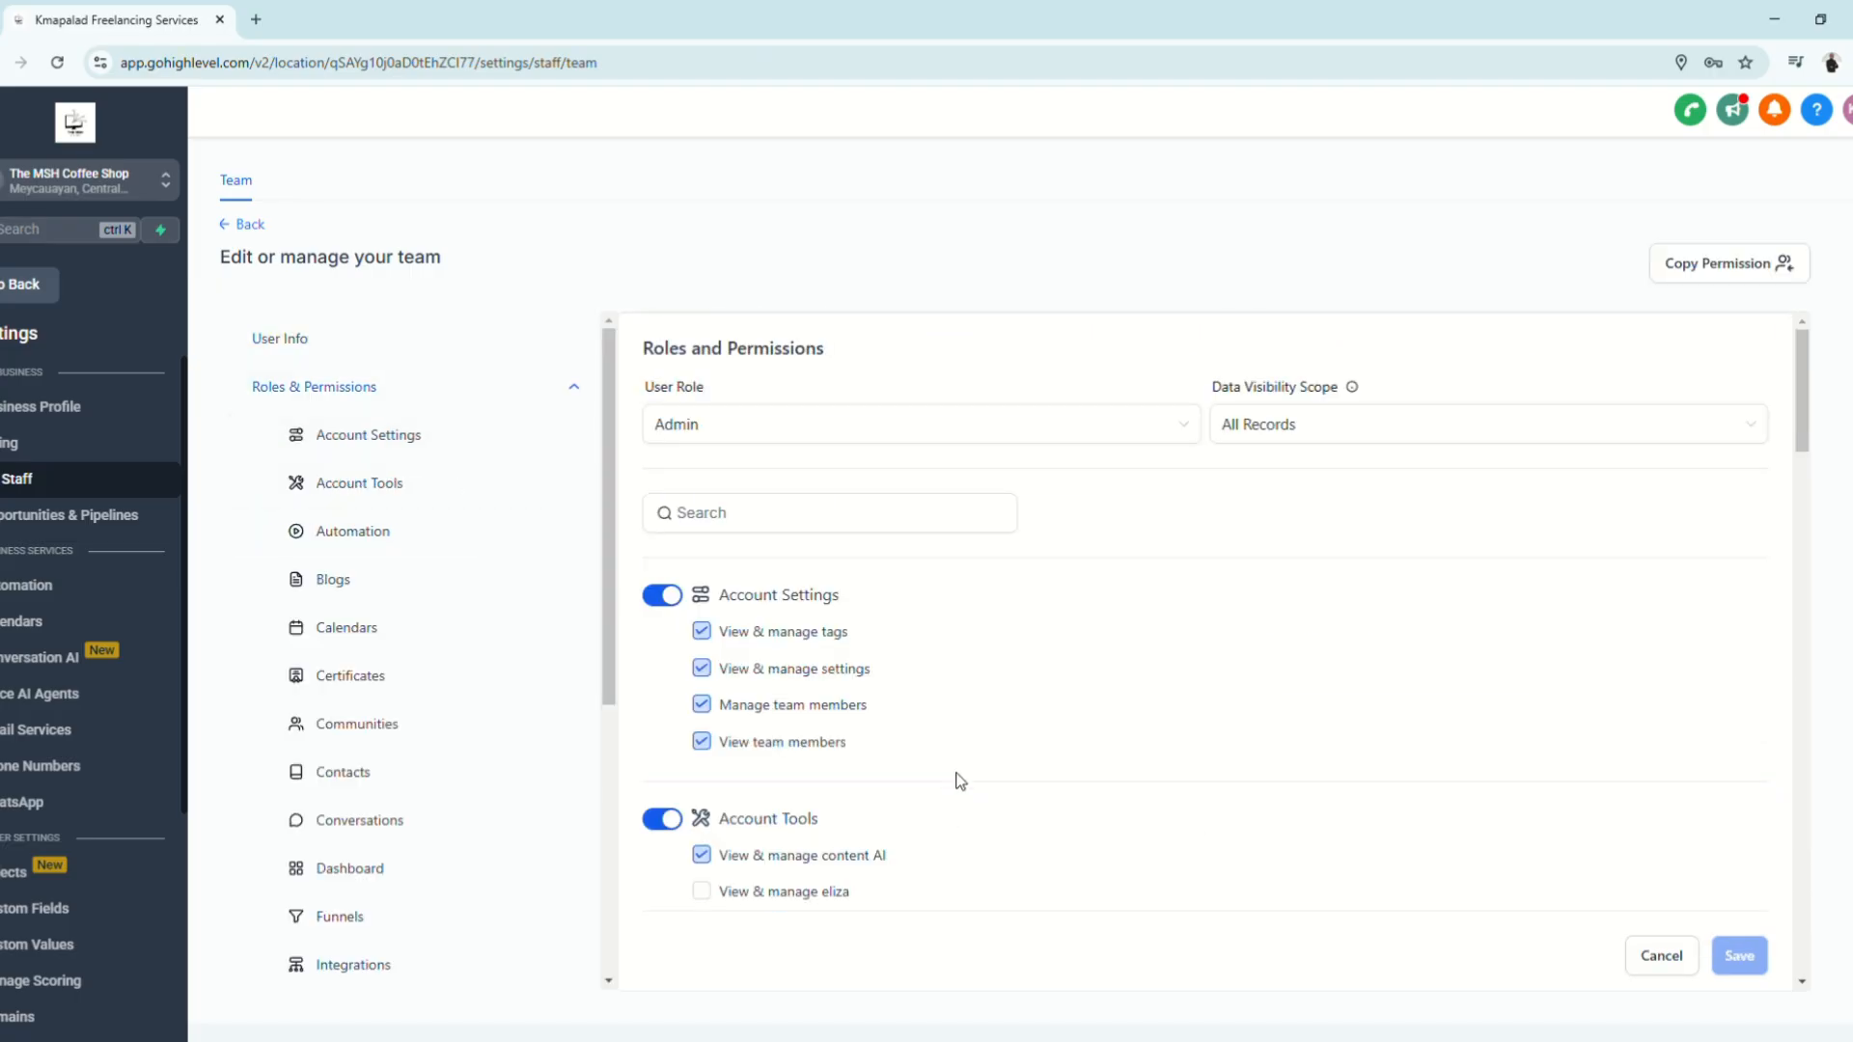
Review the user's availability hours, then the calendar configuration with no connected calendars
scroll(down, 3)
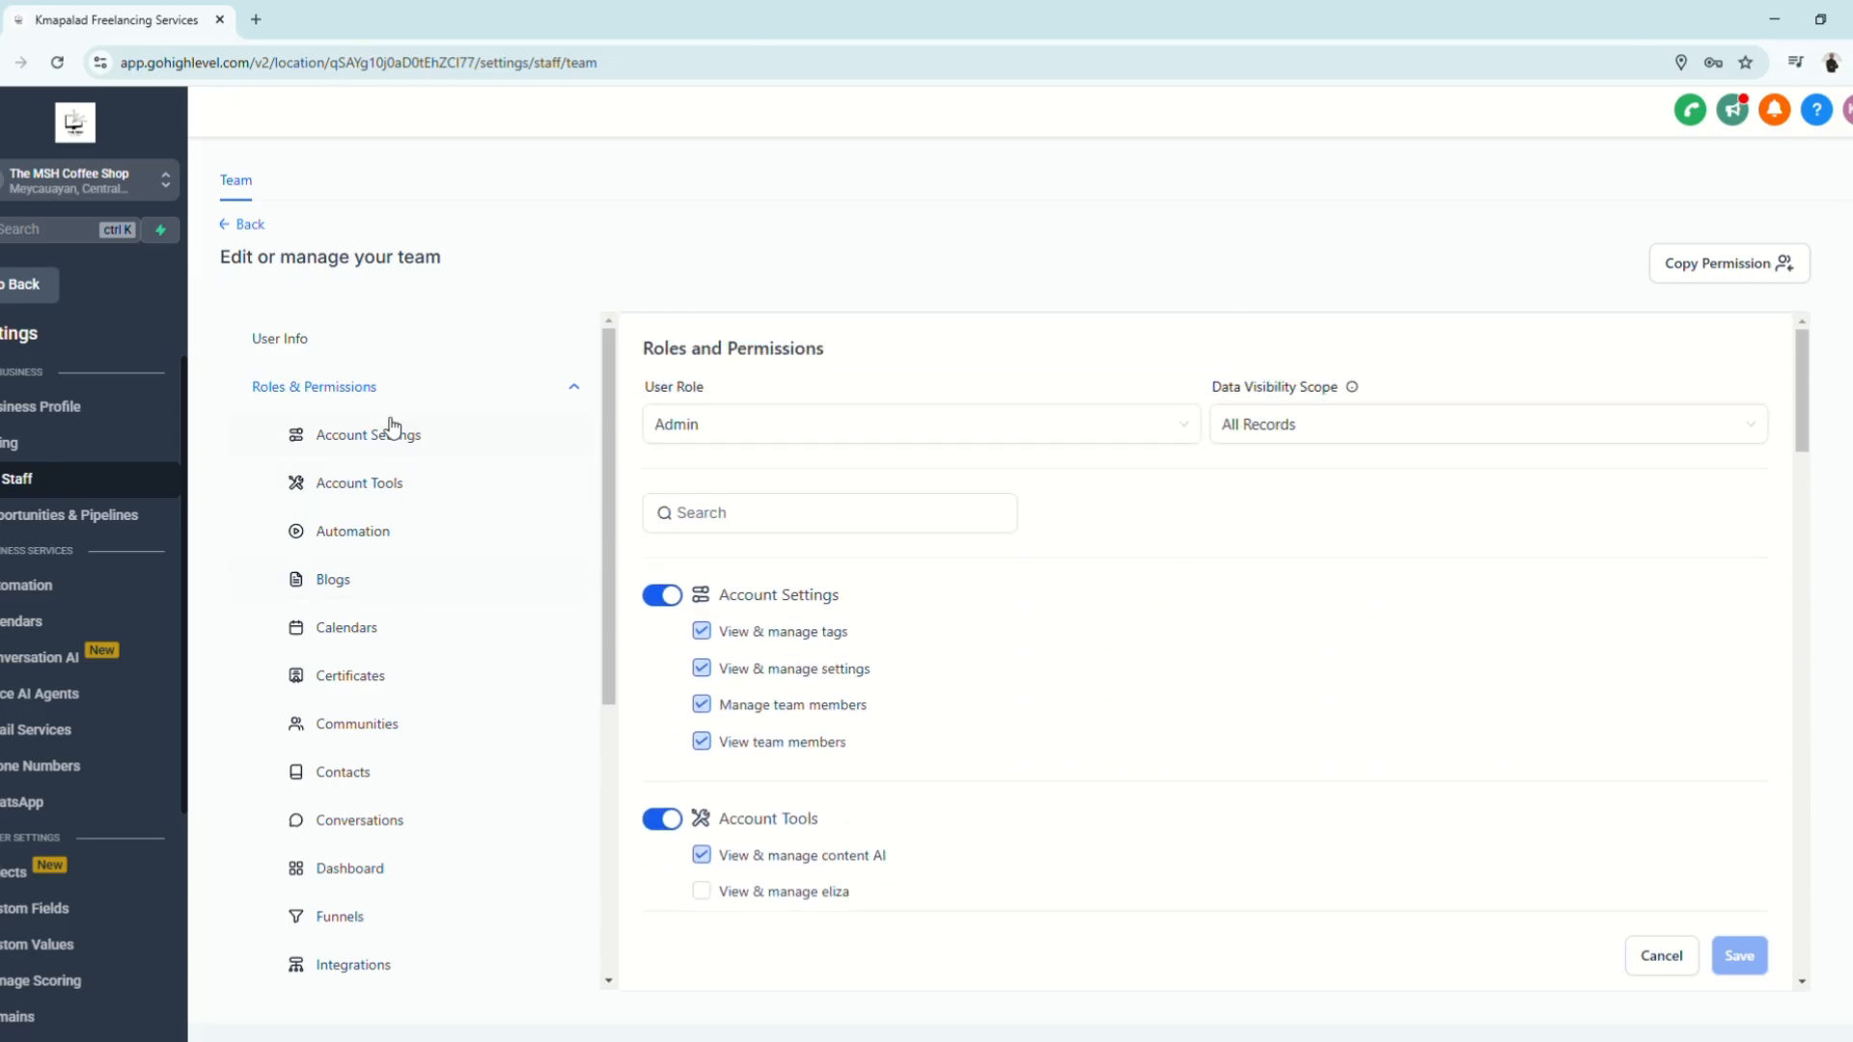
click(576, 386)
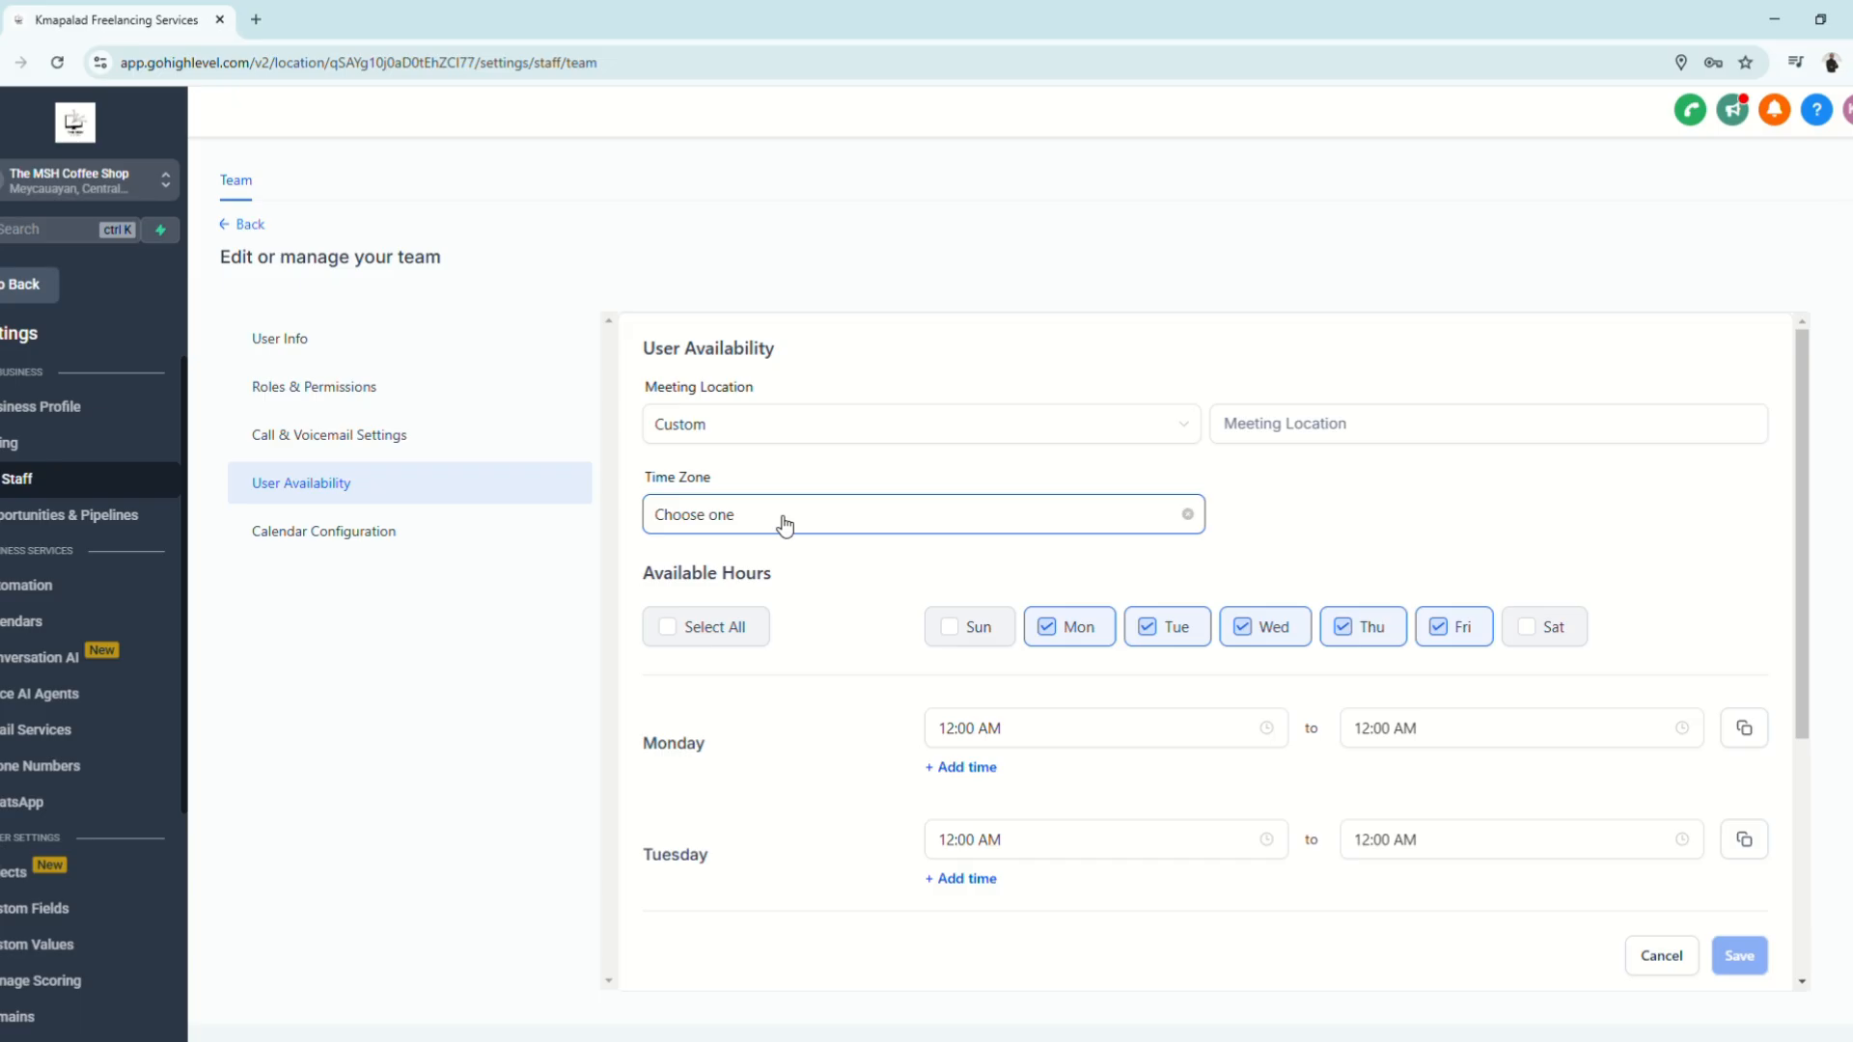
mouse_move(371, 564)
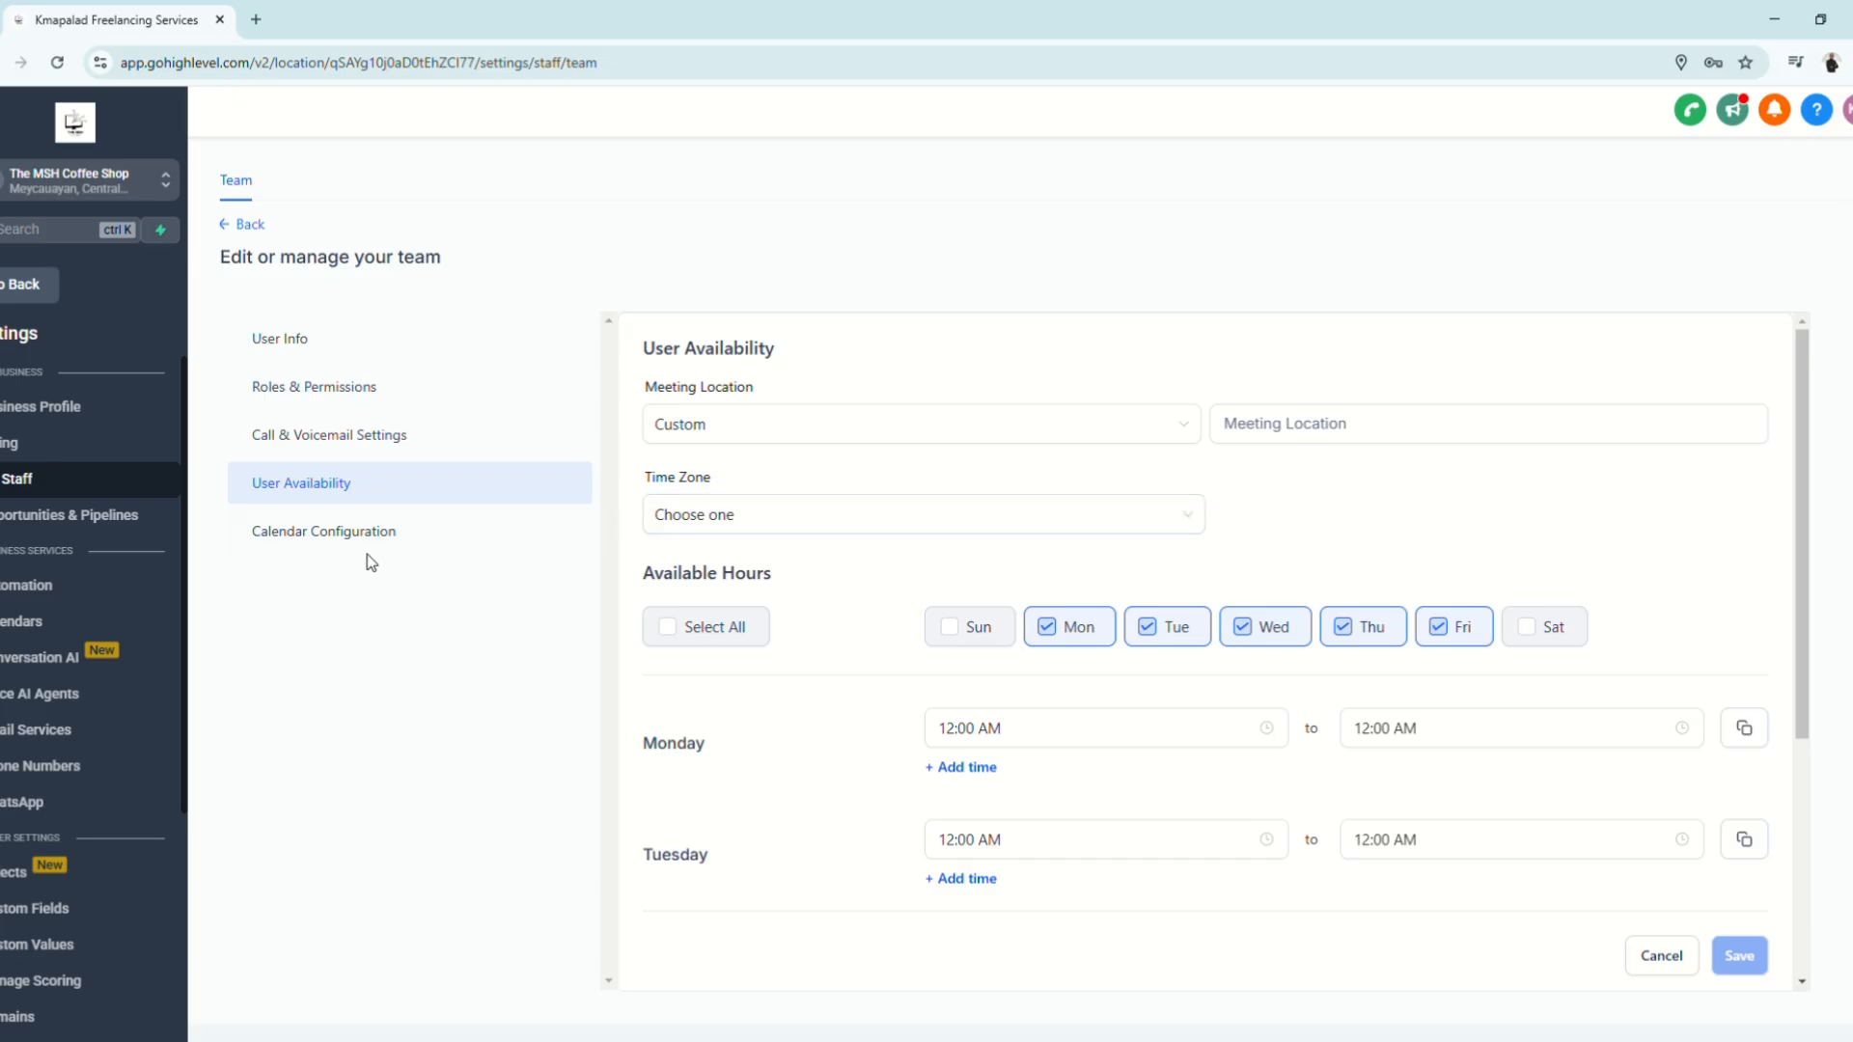
click(323, 531)
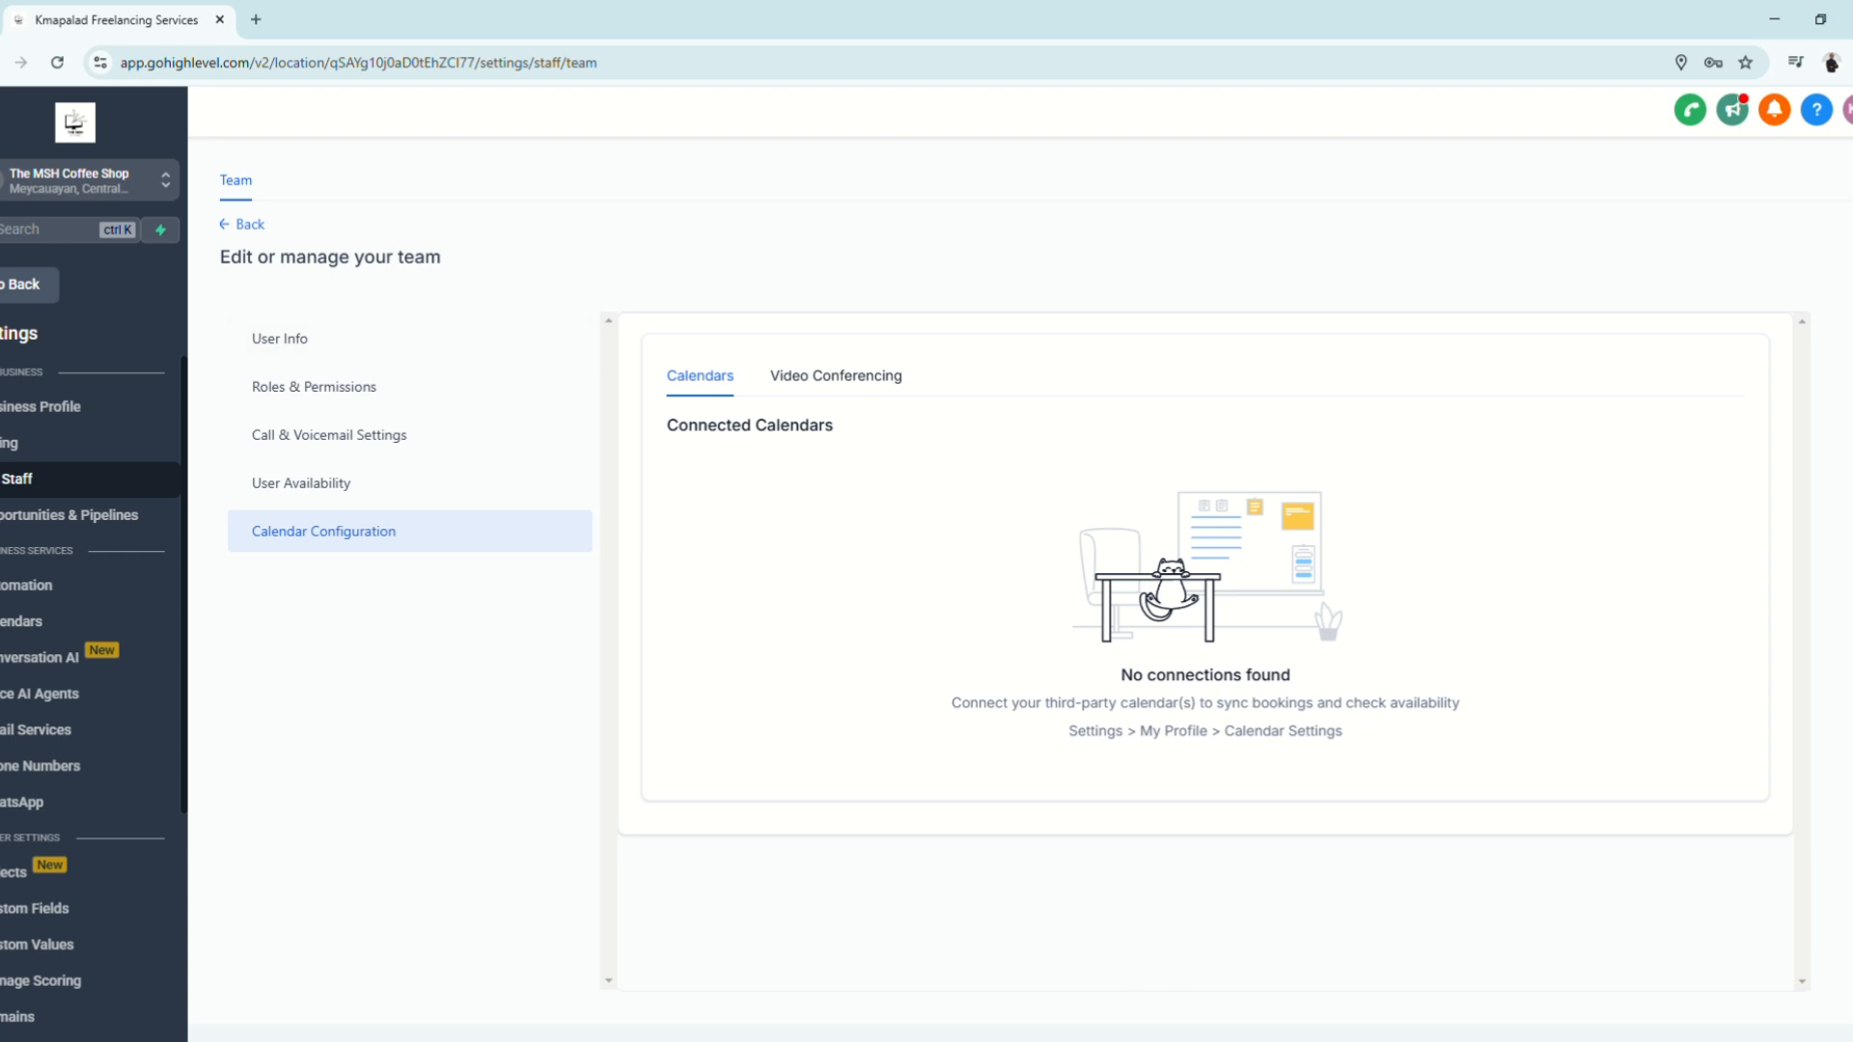
Confirm the Admin role, then go back to the team list now showing John Doe as account admin
click(280, 338)
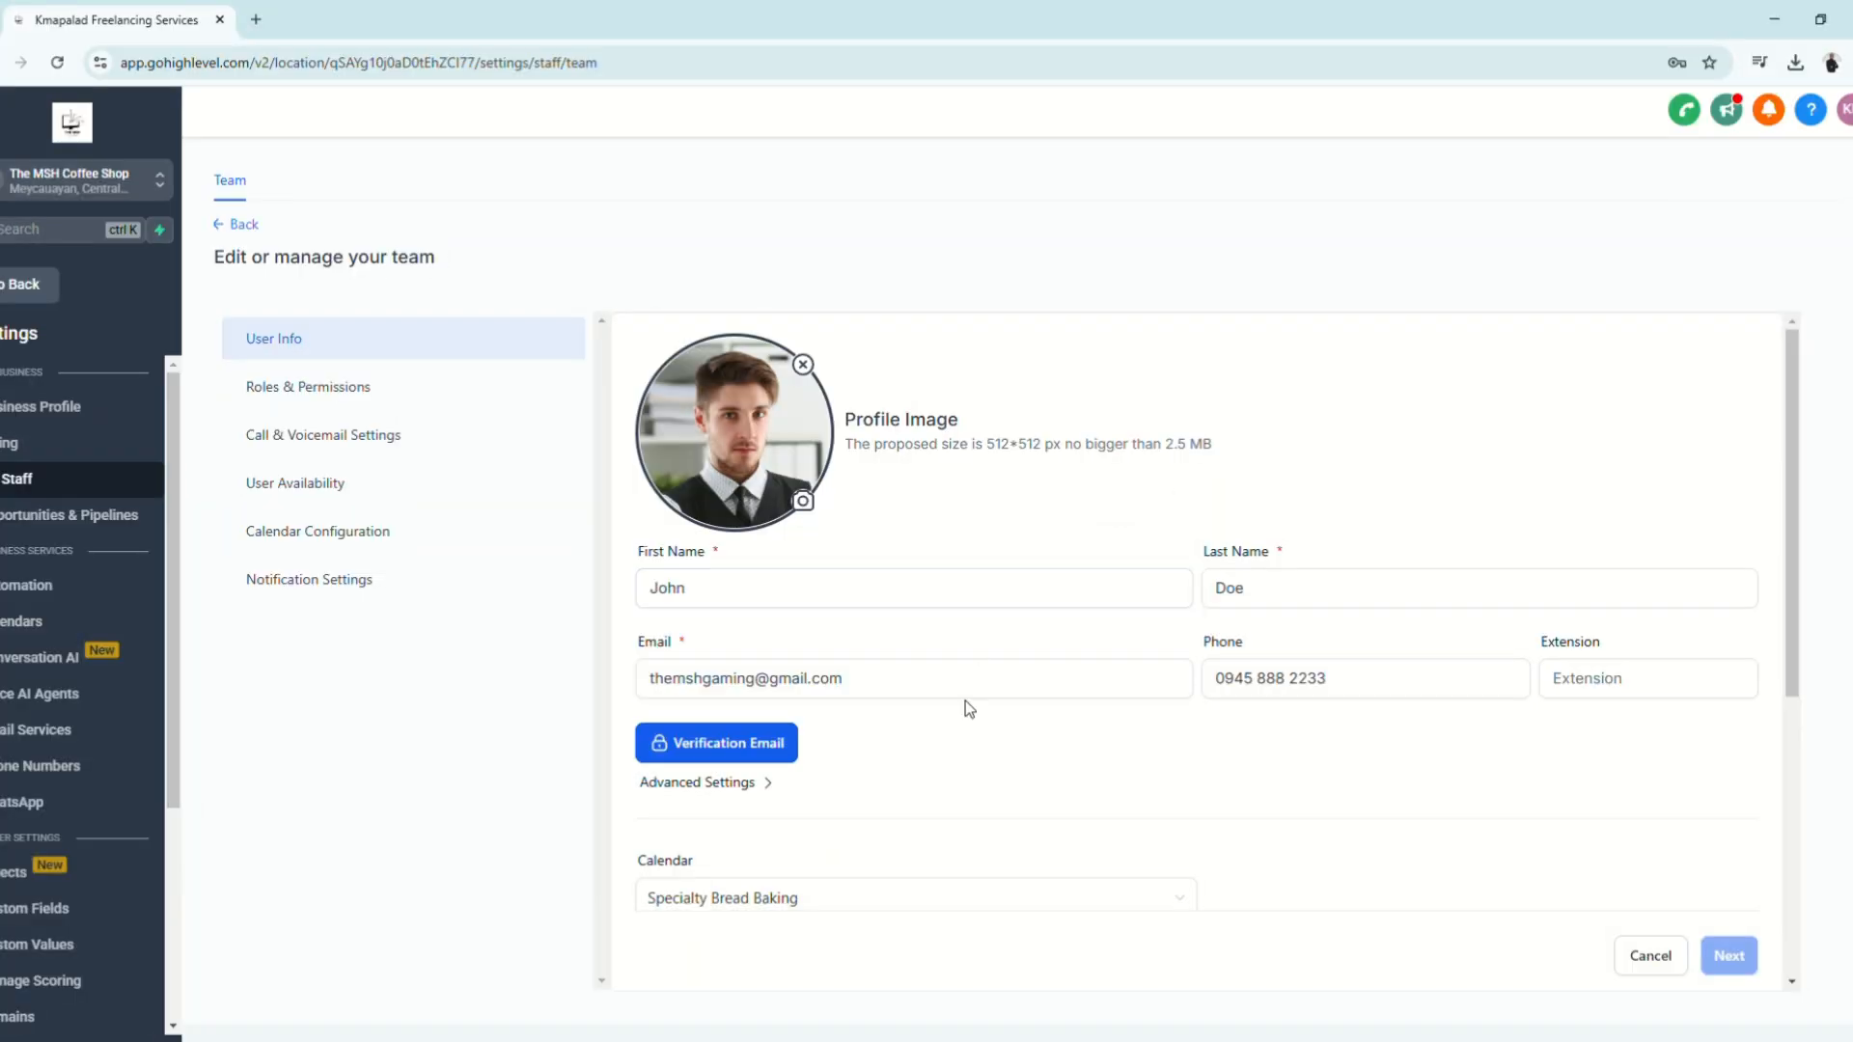
mouse_move(1056, 710)
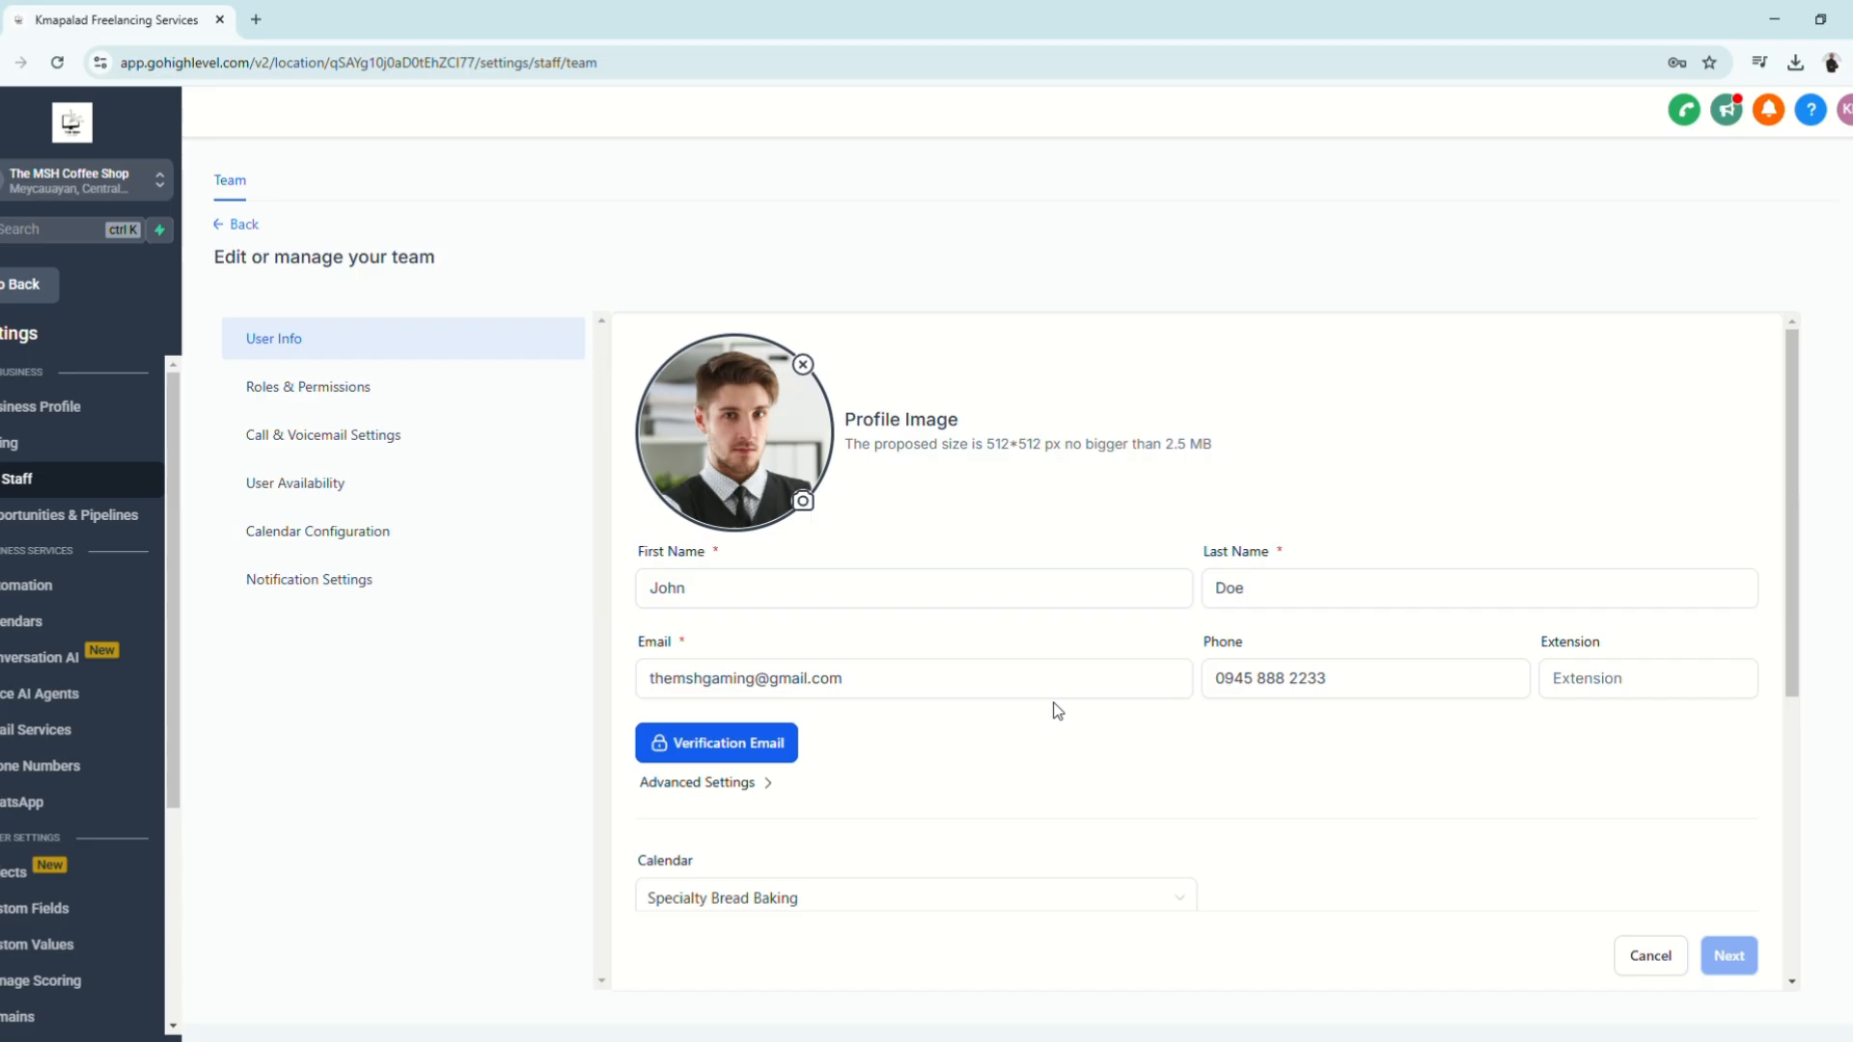
mouse_move(324, 286)
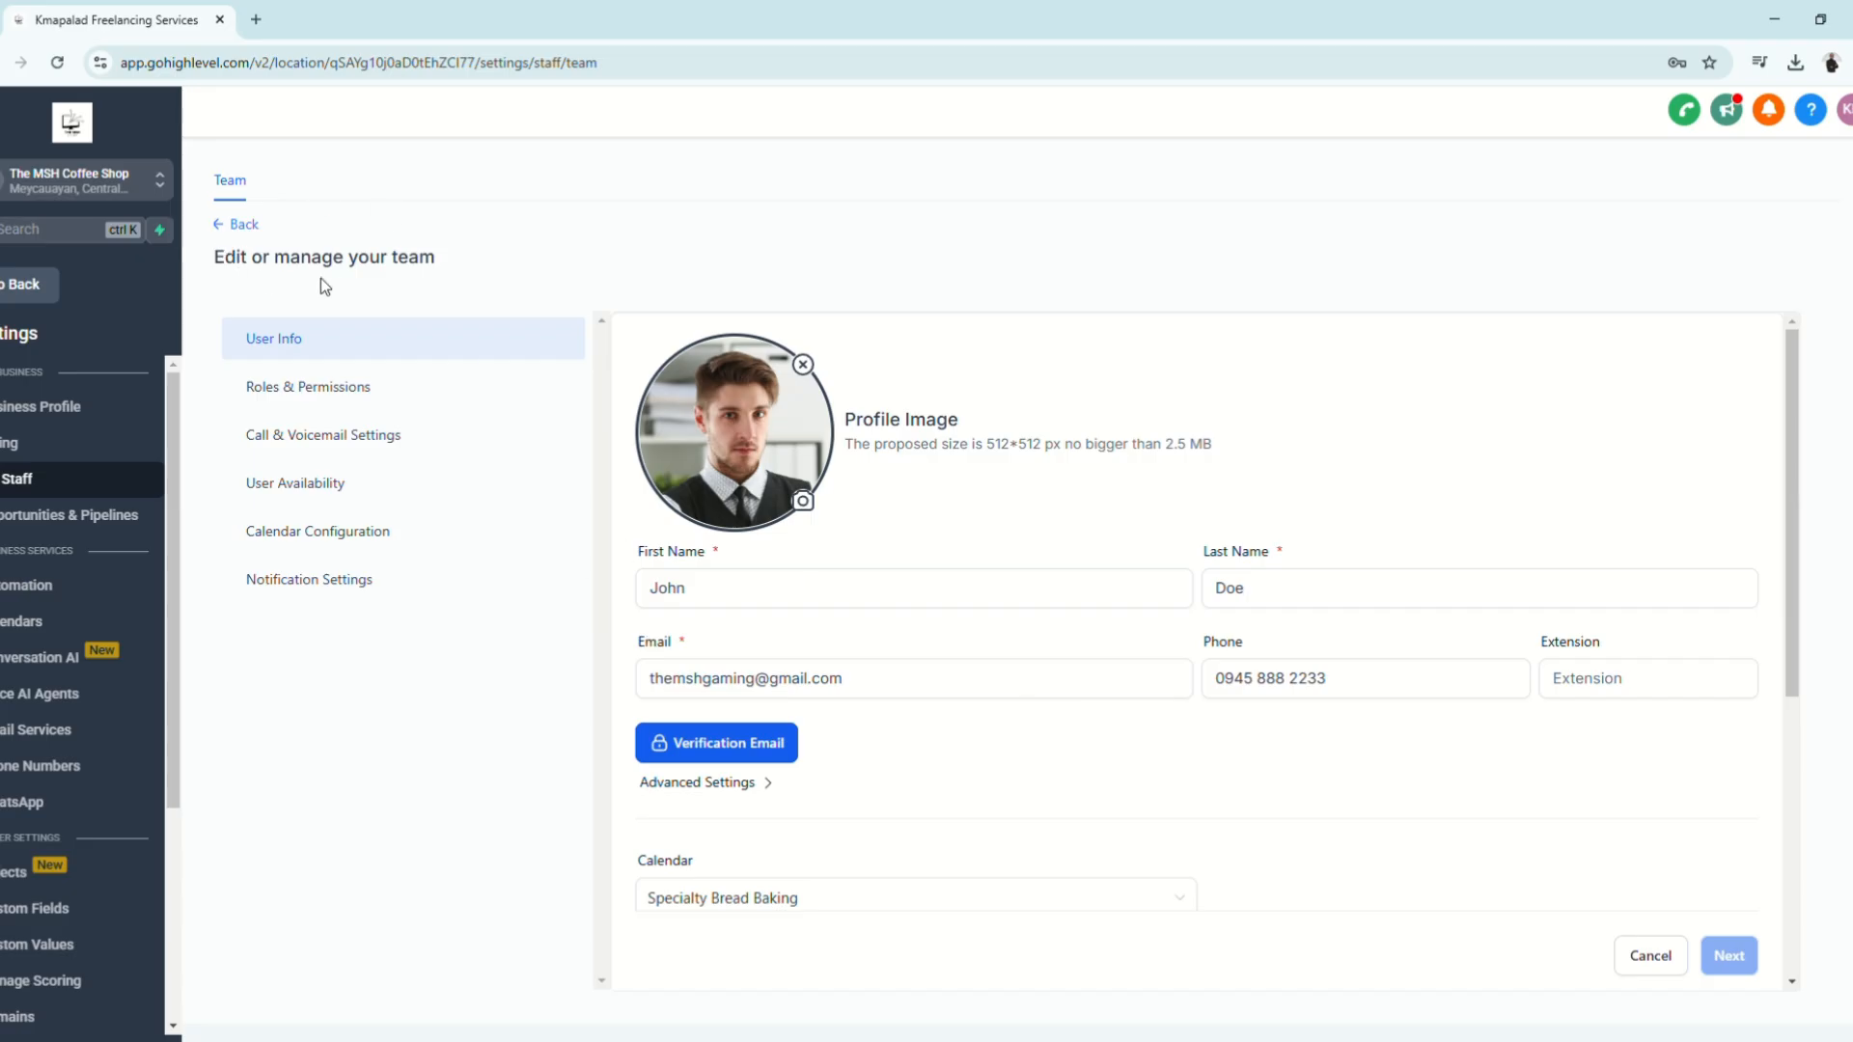
mouse_move(236, 226)
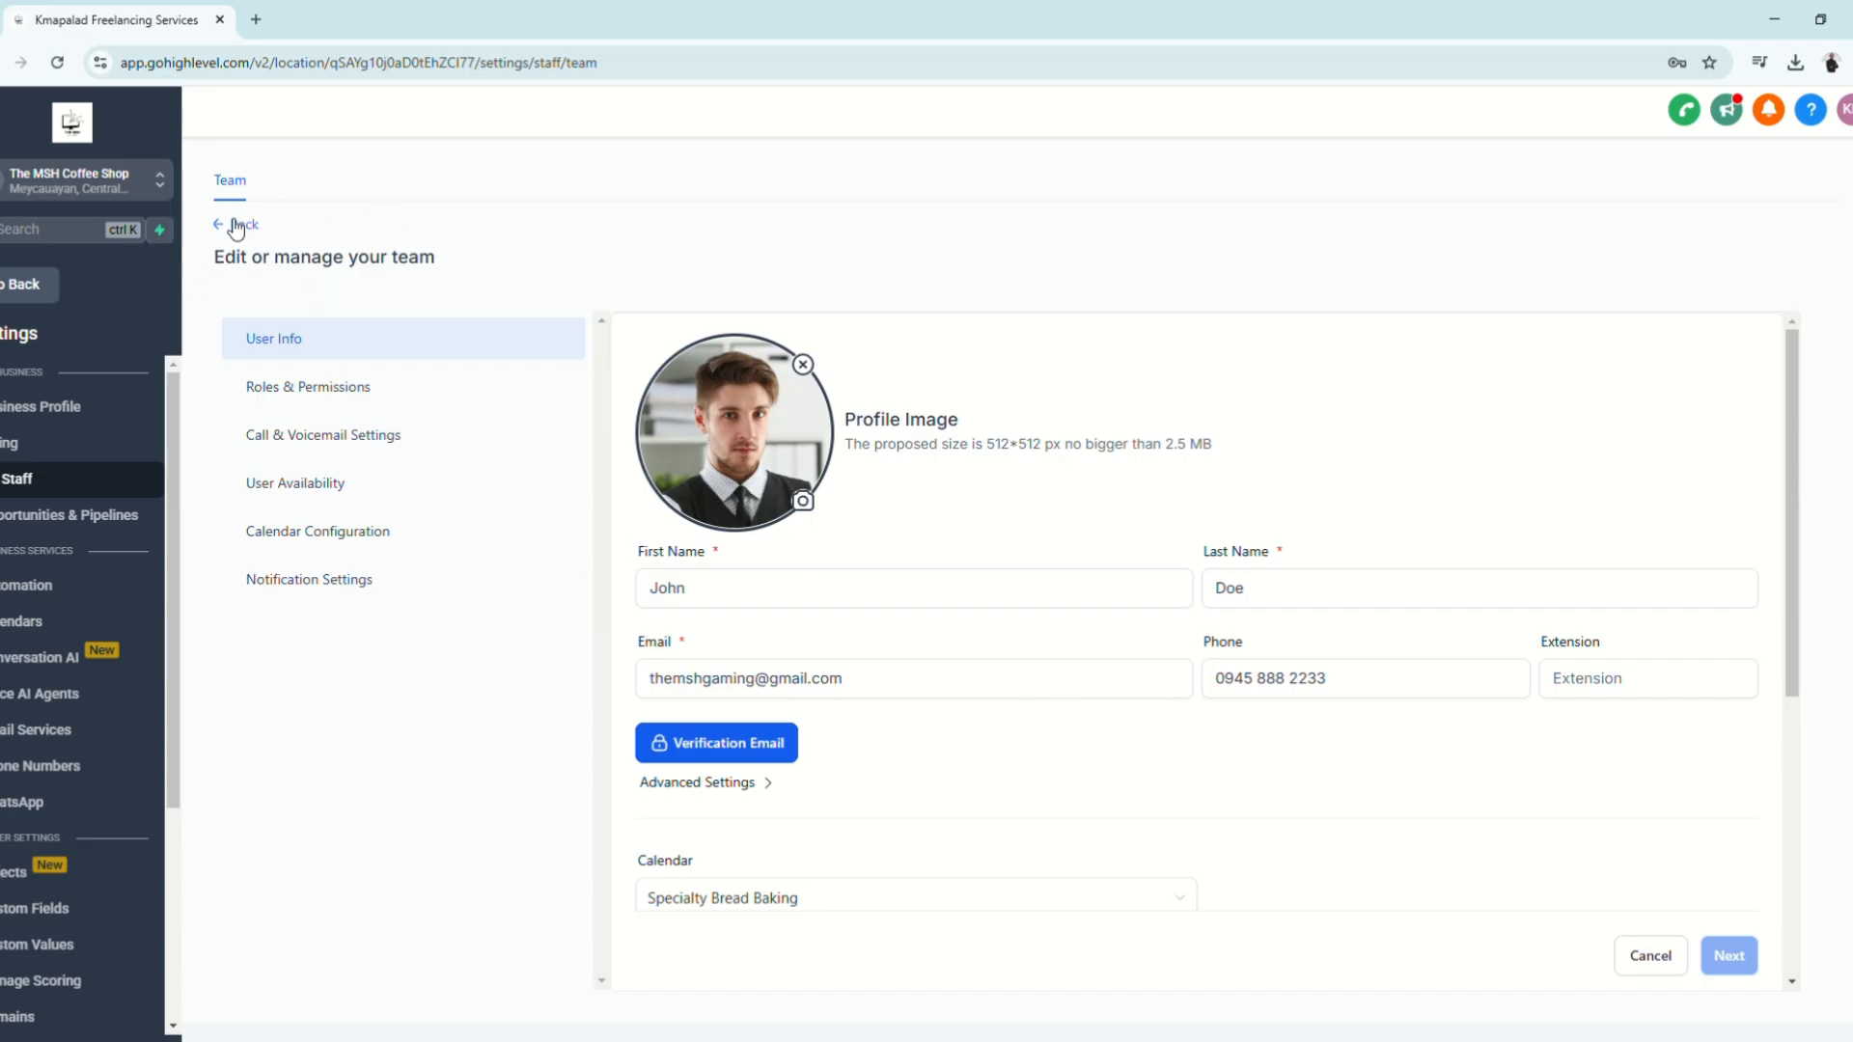
click(307, 386)
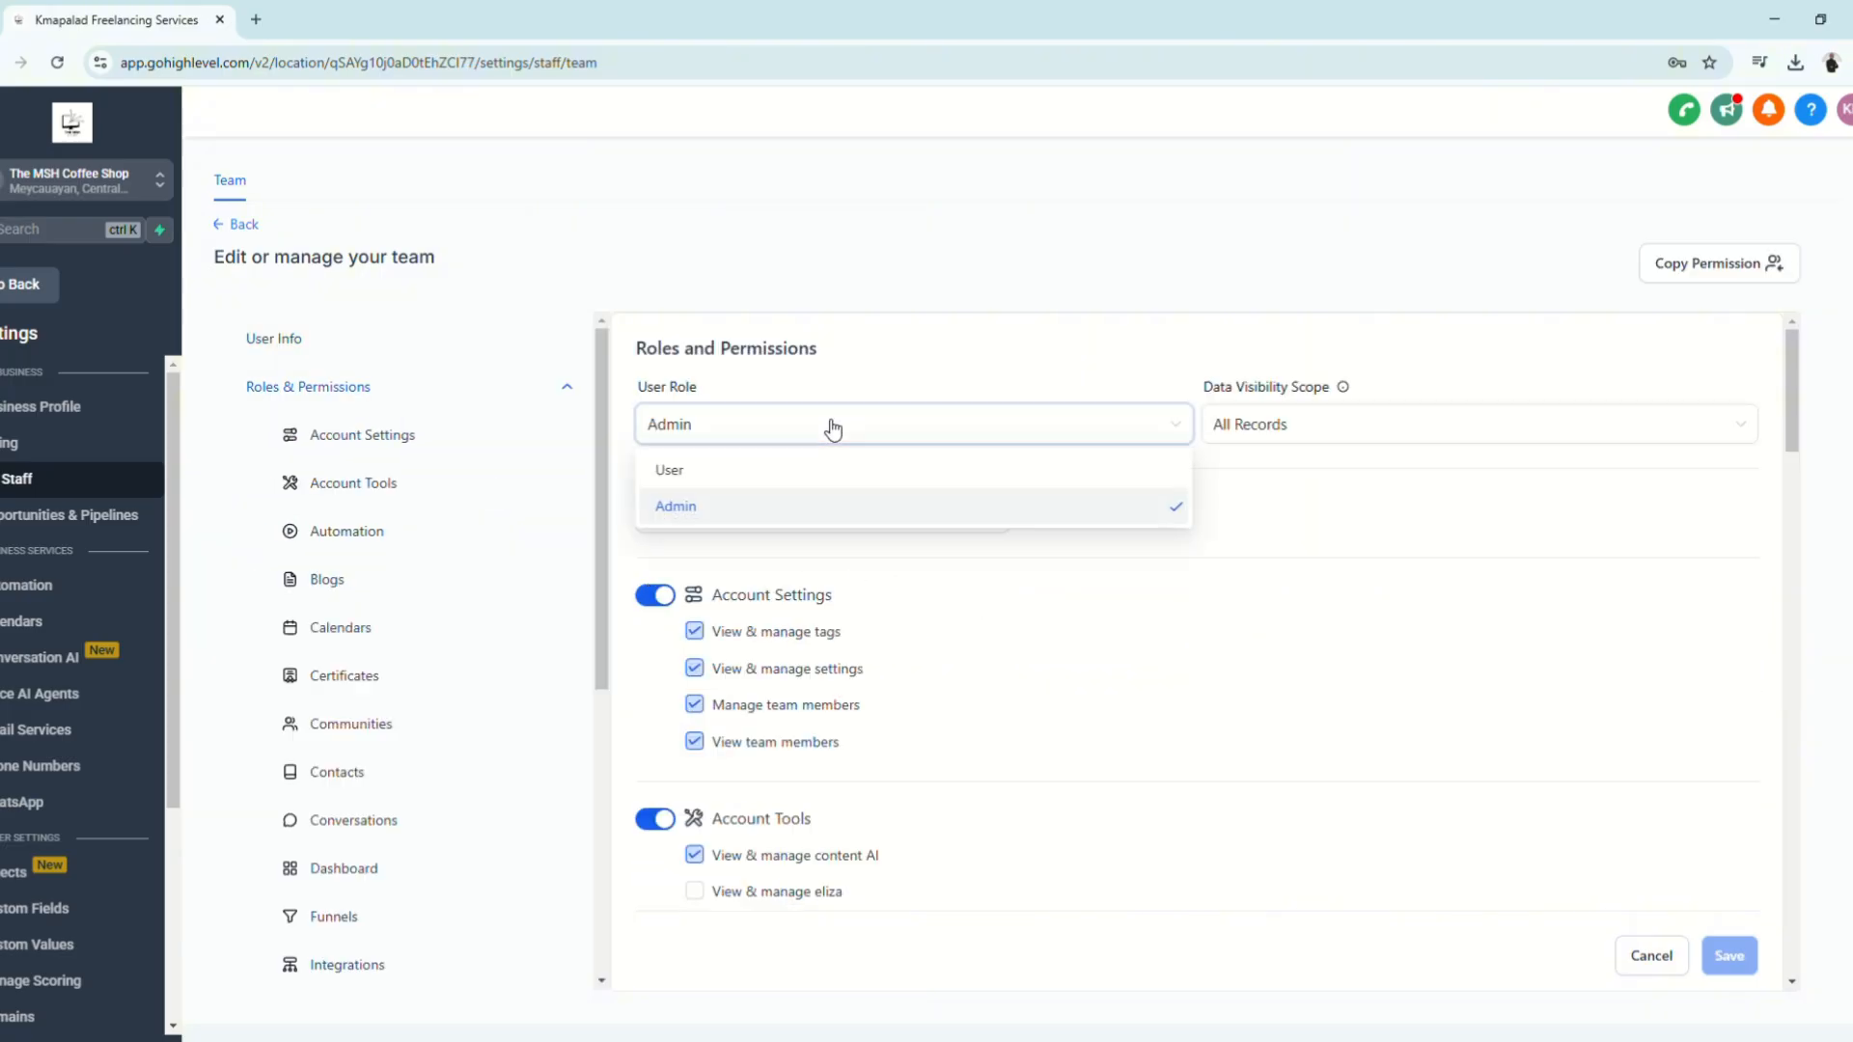
mouse_move(932, 496)
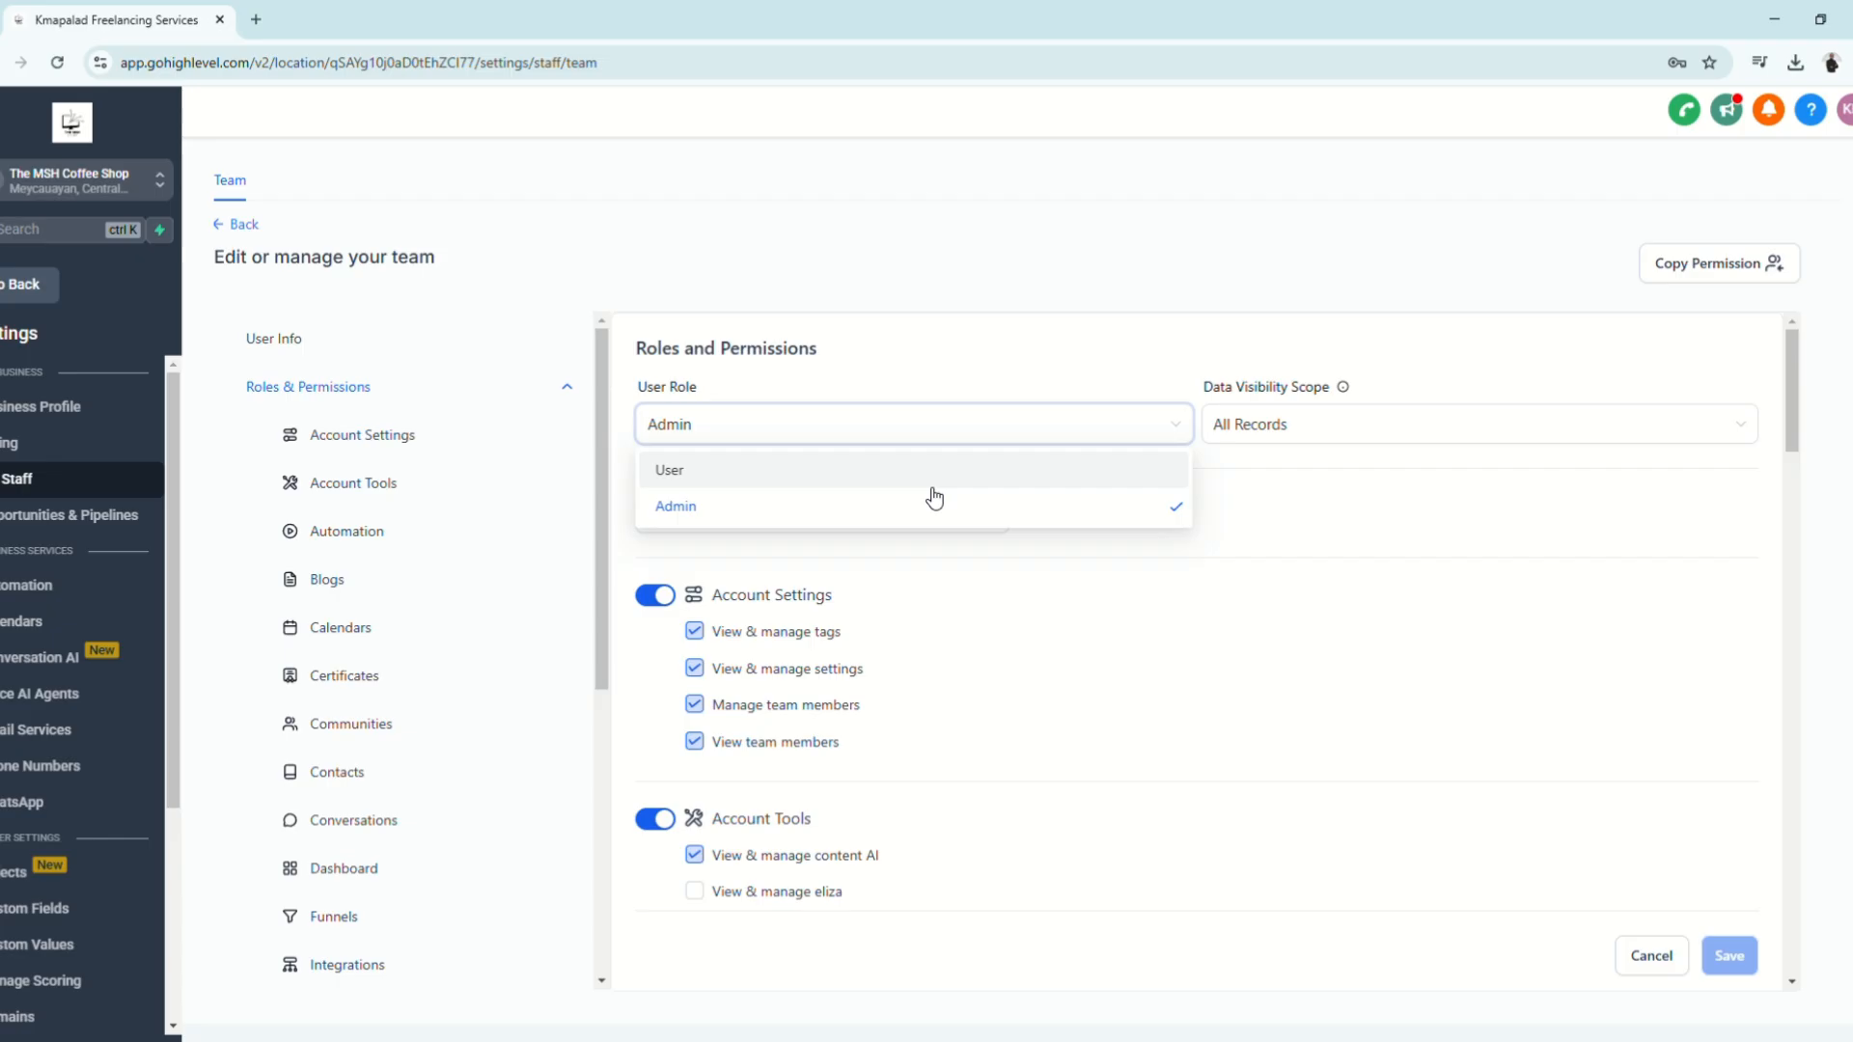
mouse_move(293, 245)
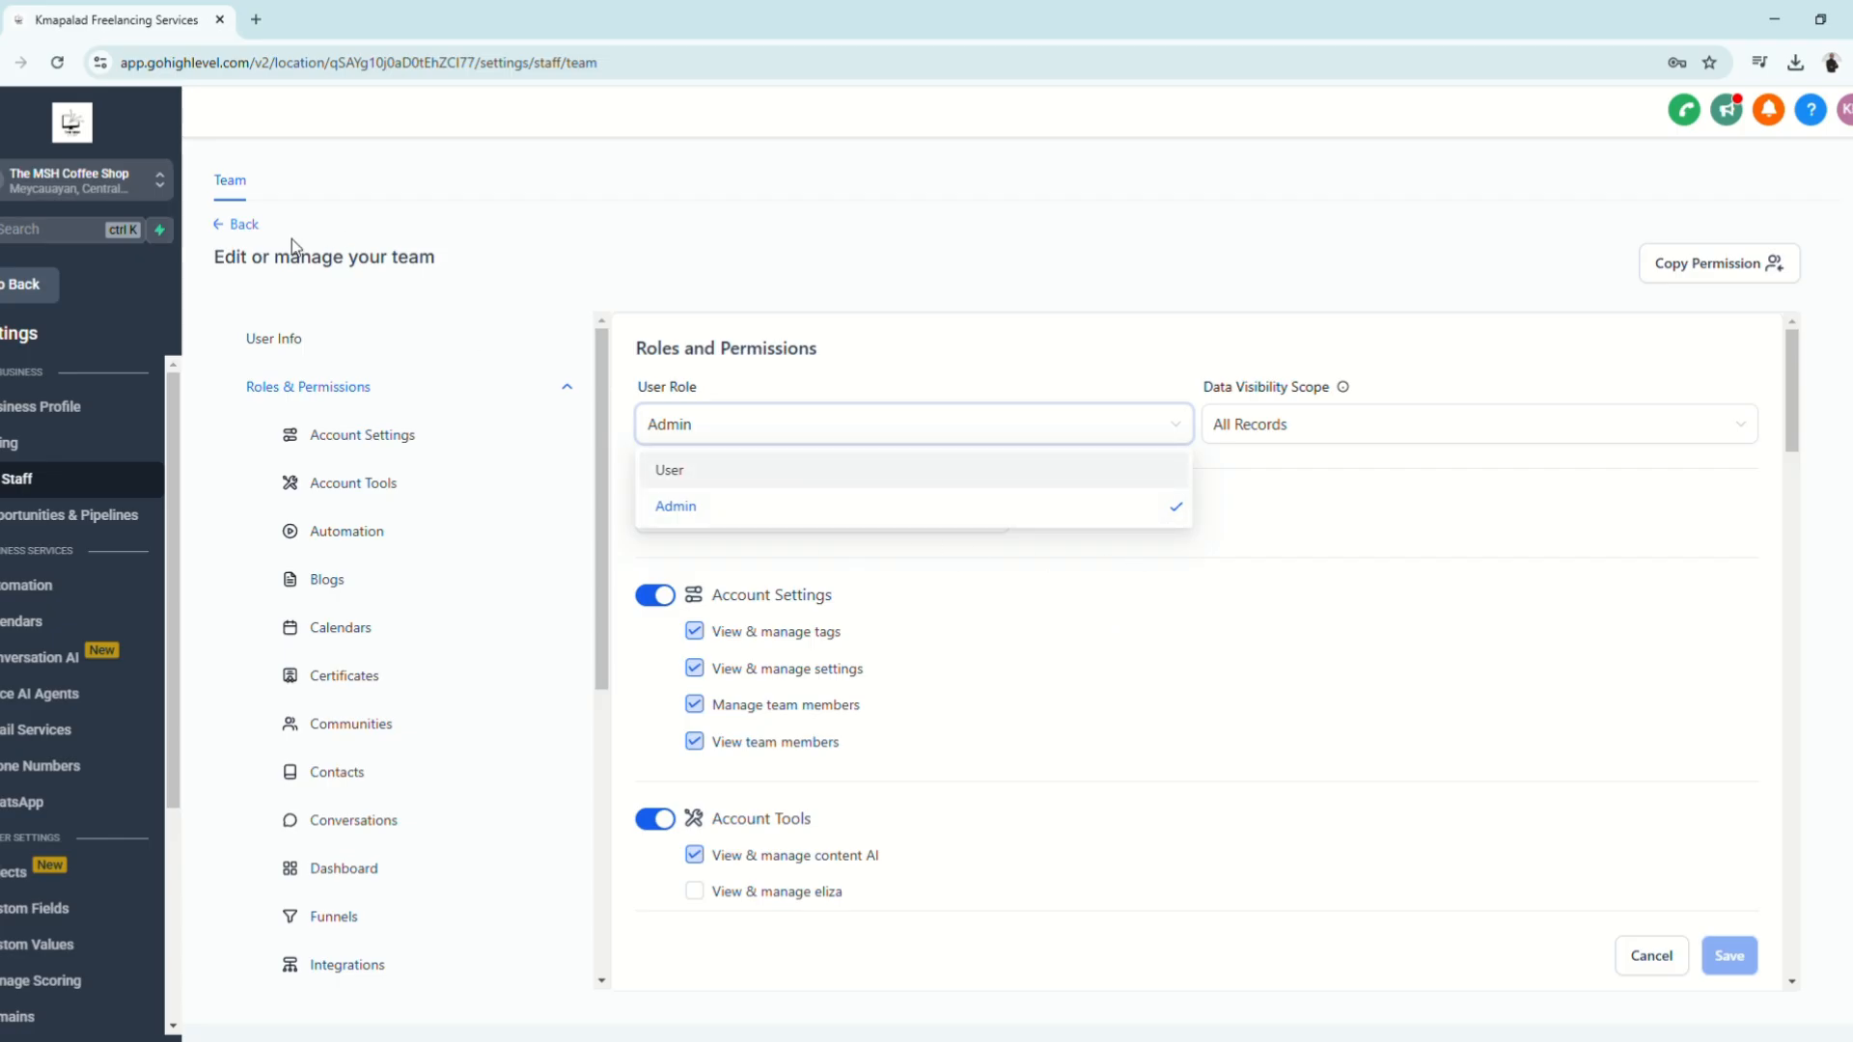
click(1651, 955)
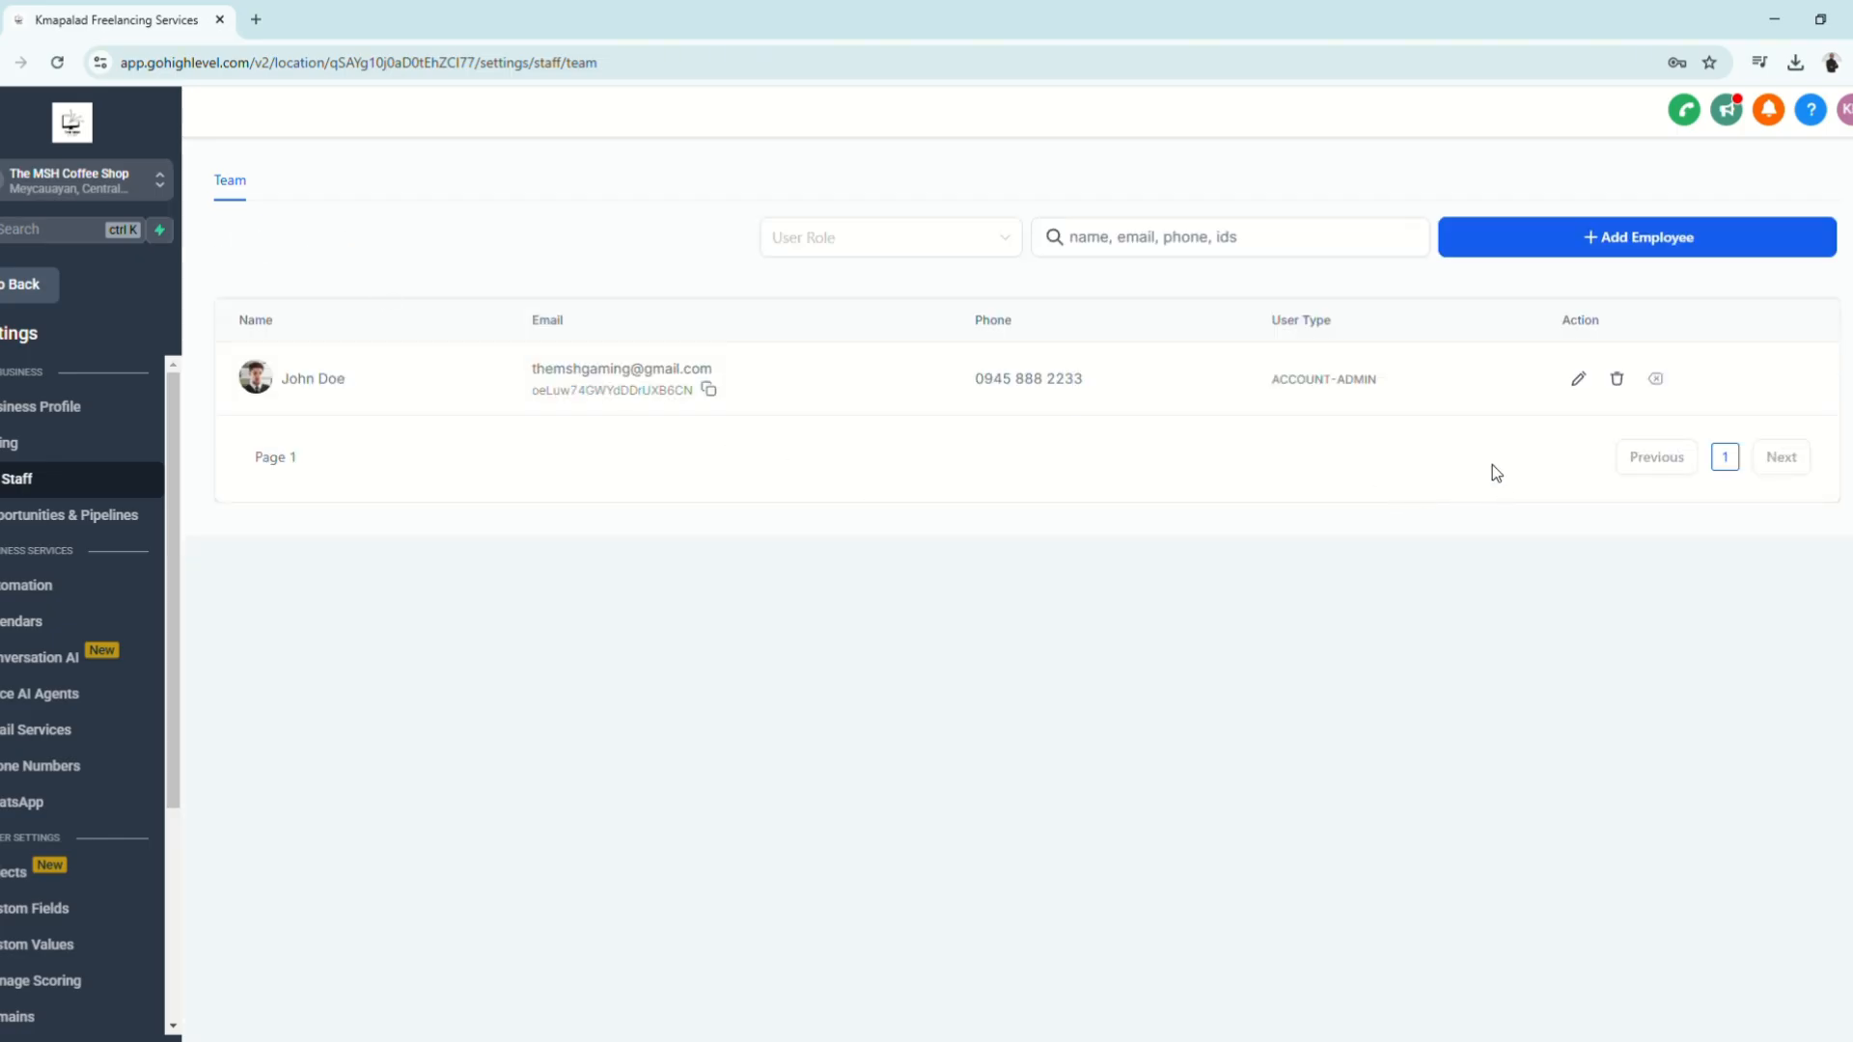
mouse_move(1021, 449)
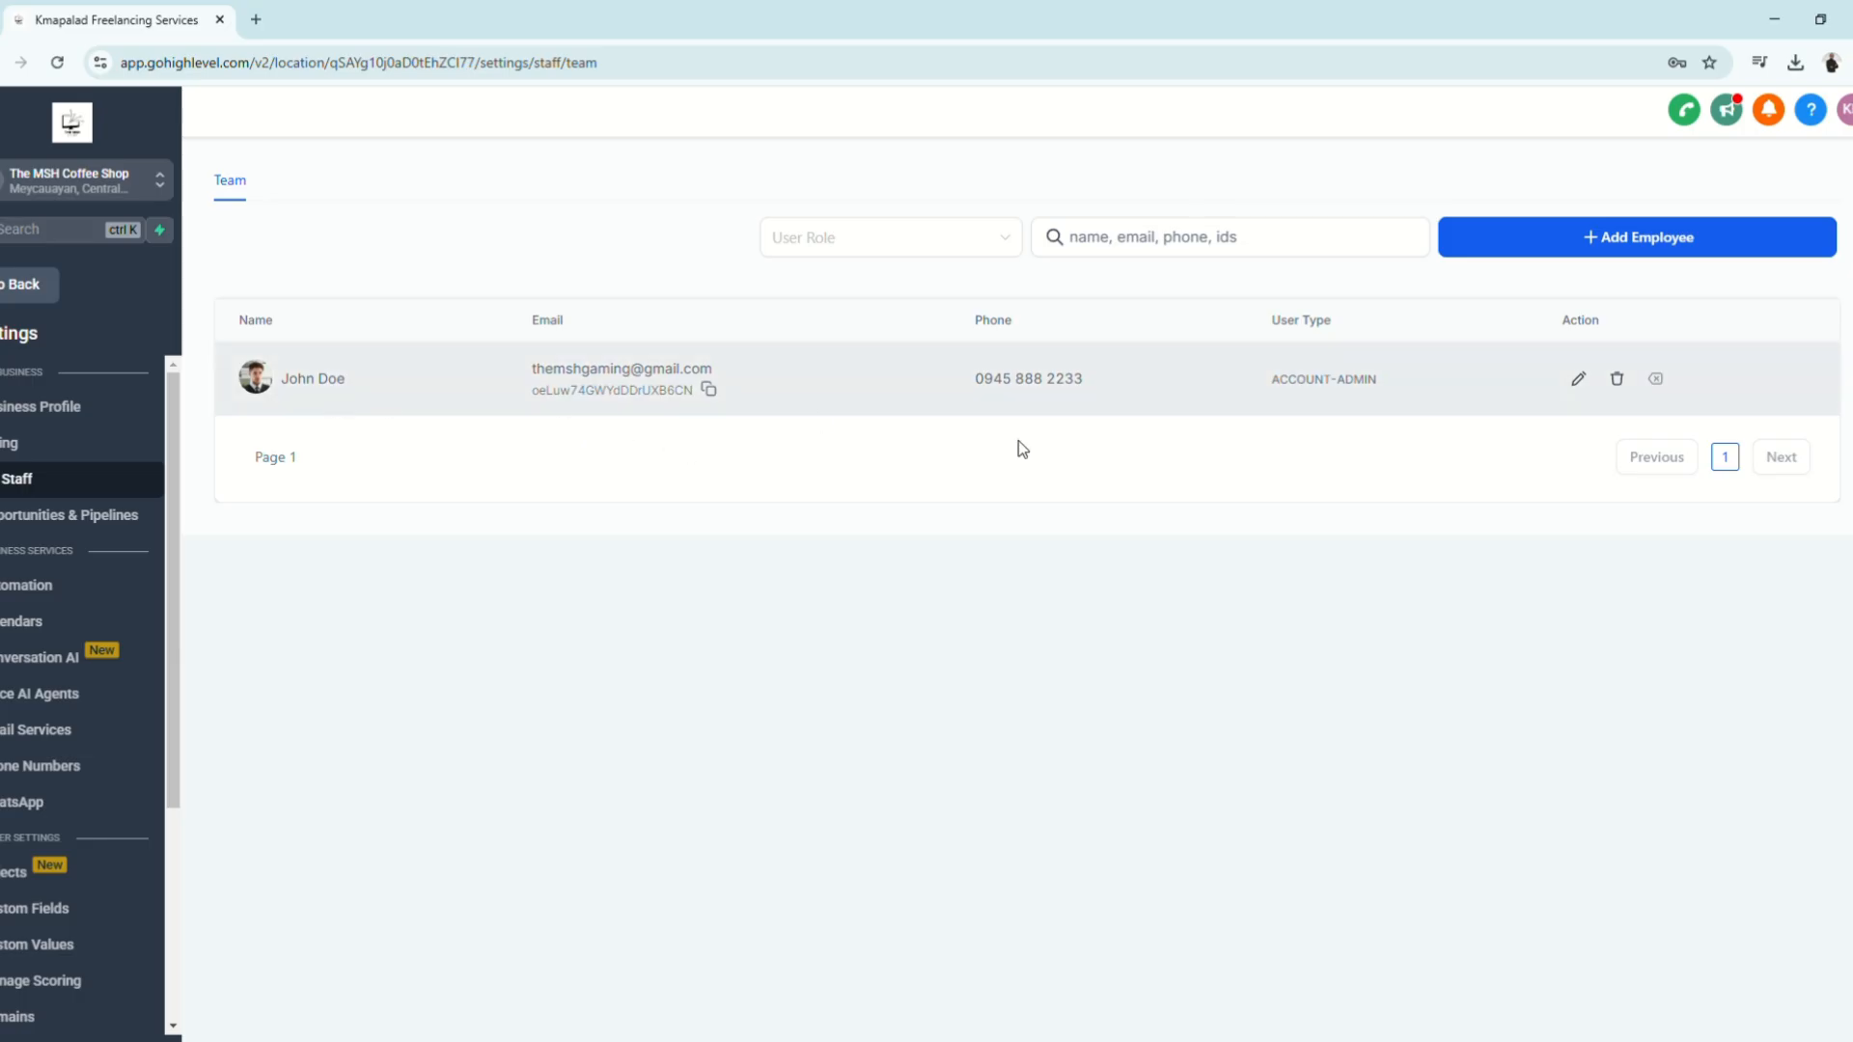
mouse_move(892, 406)
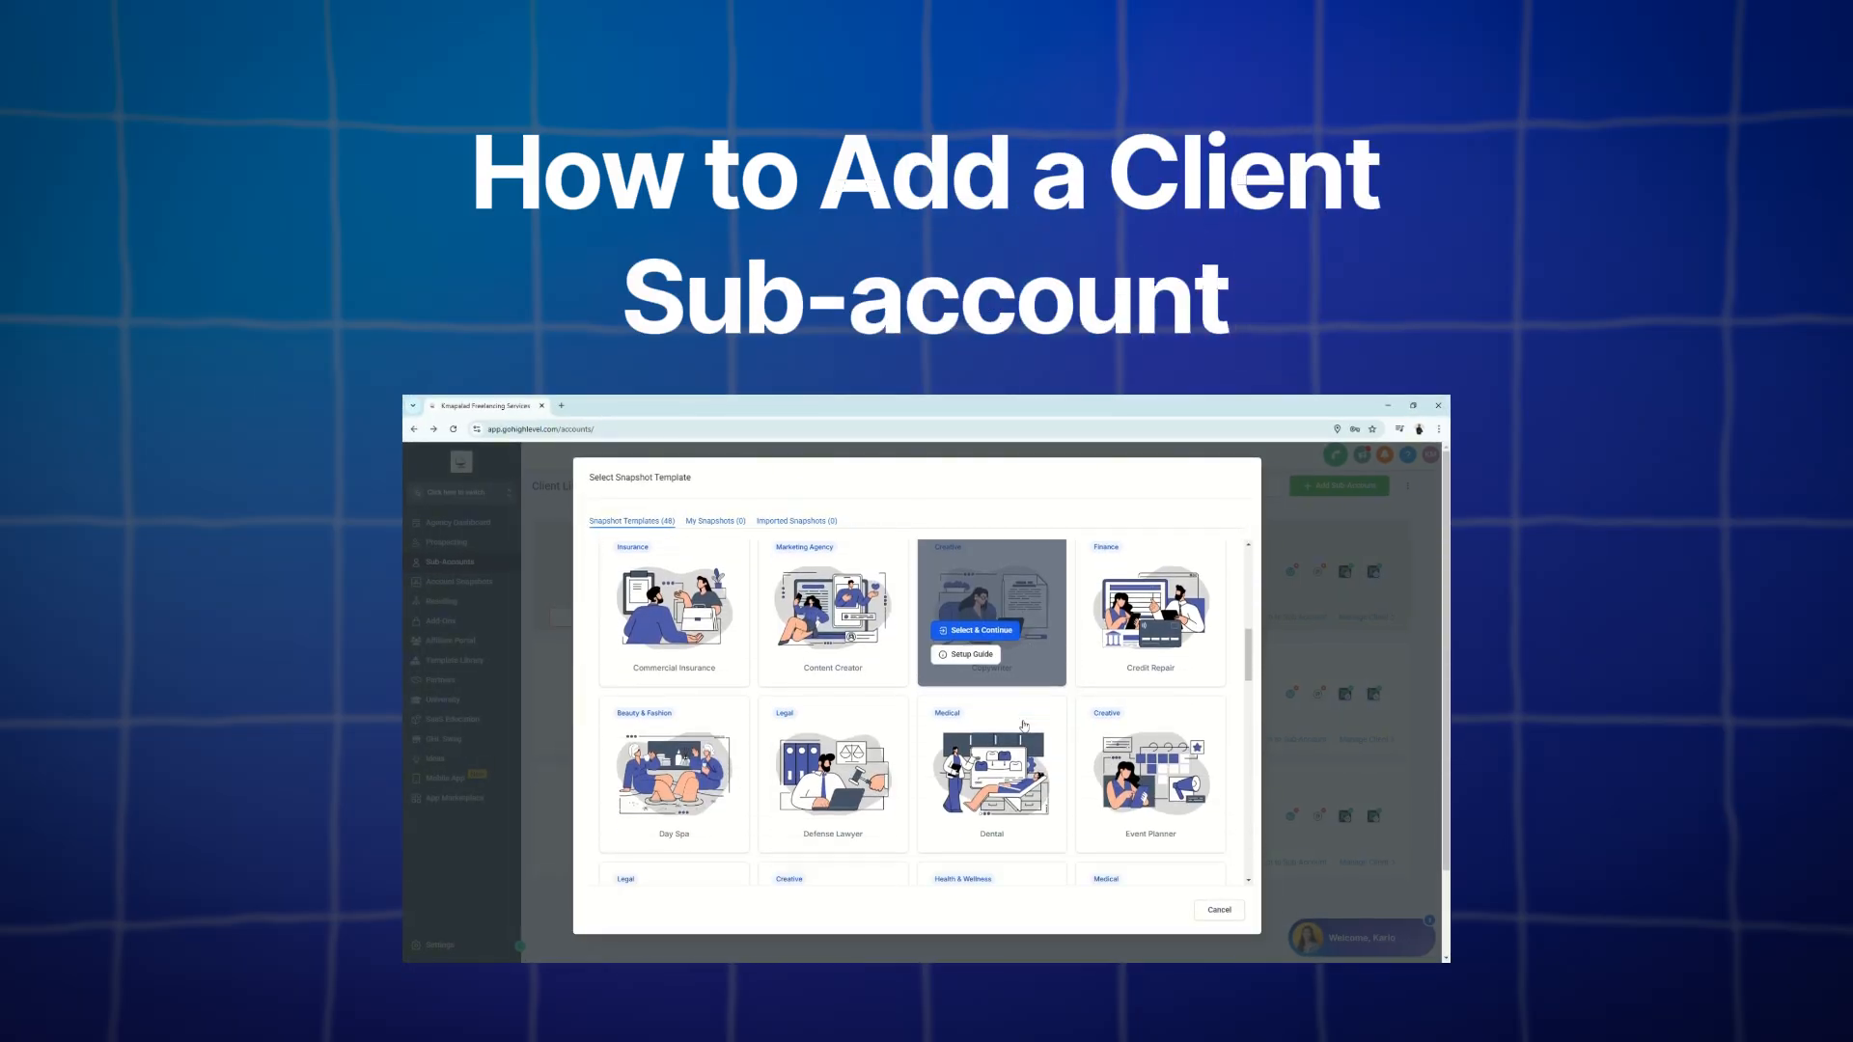
scroll(down, 3)
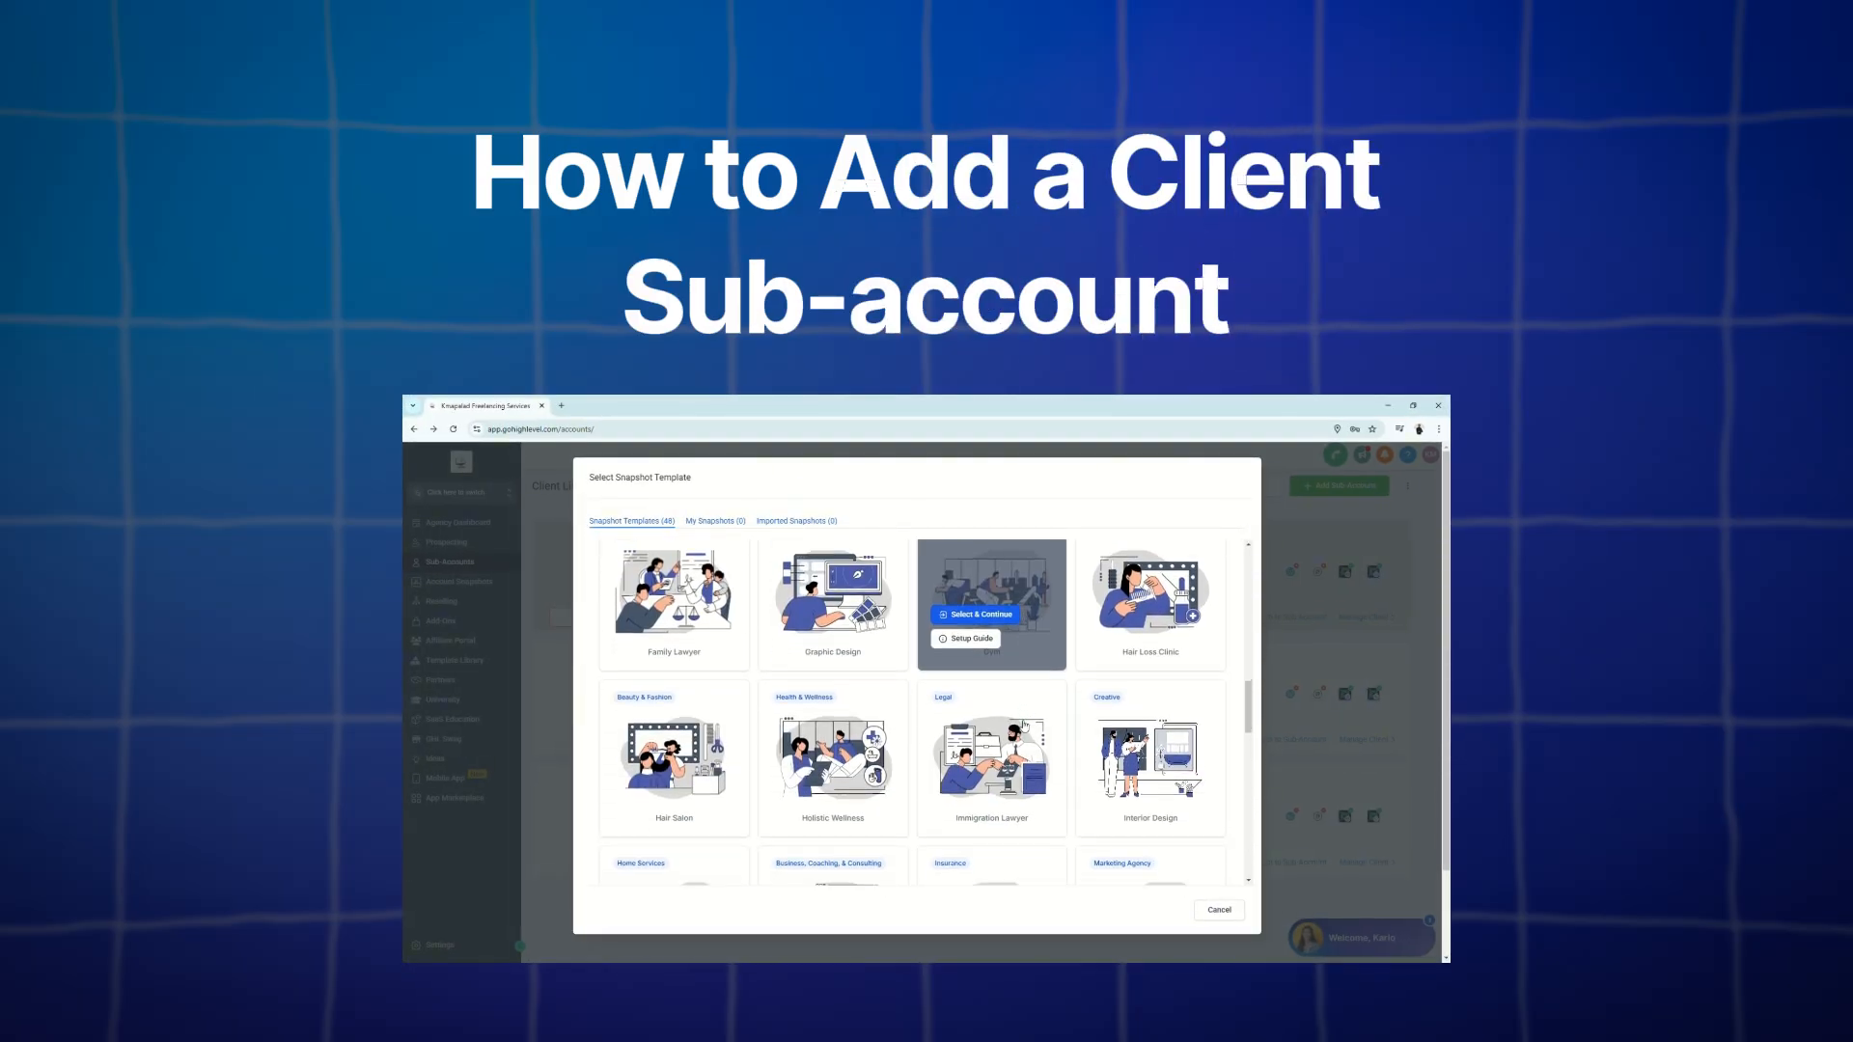
scroll(down, 3)
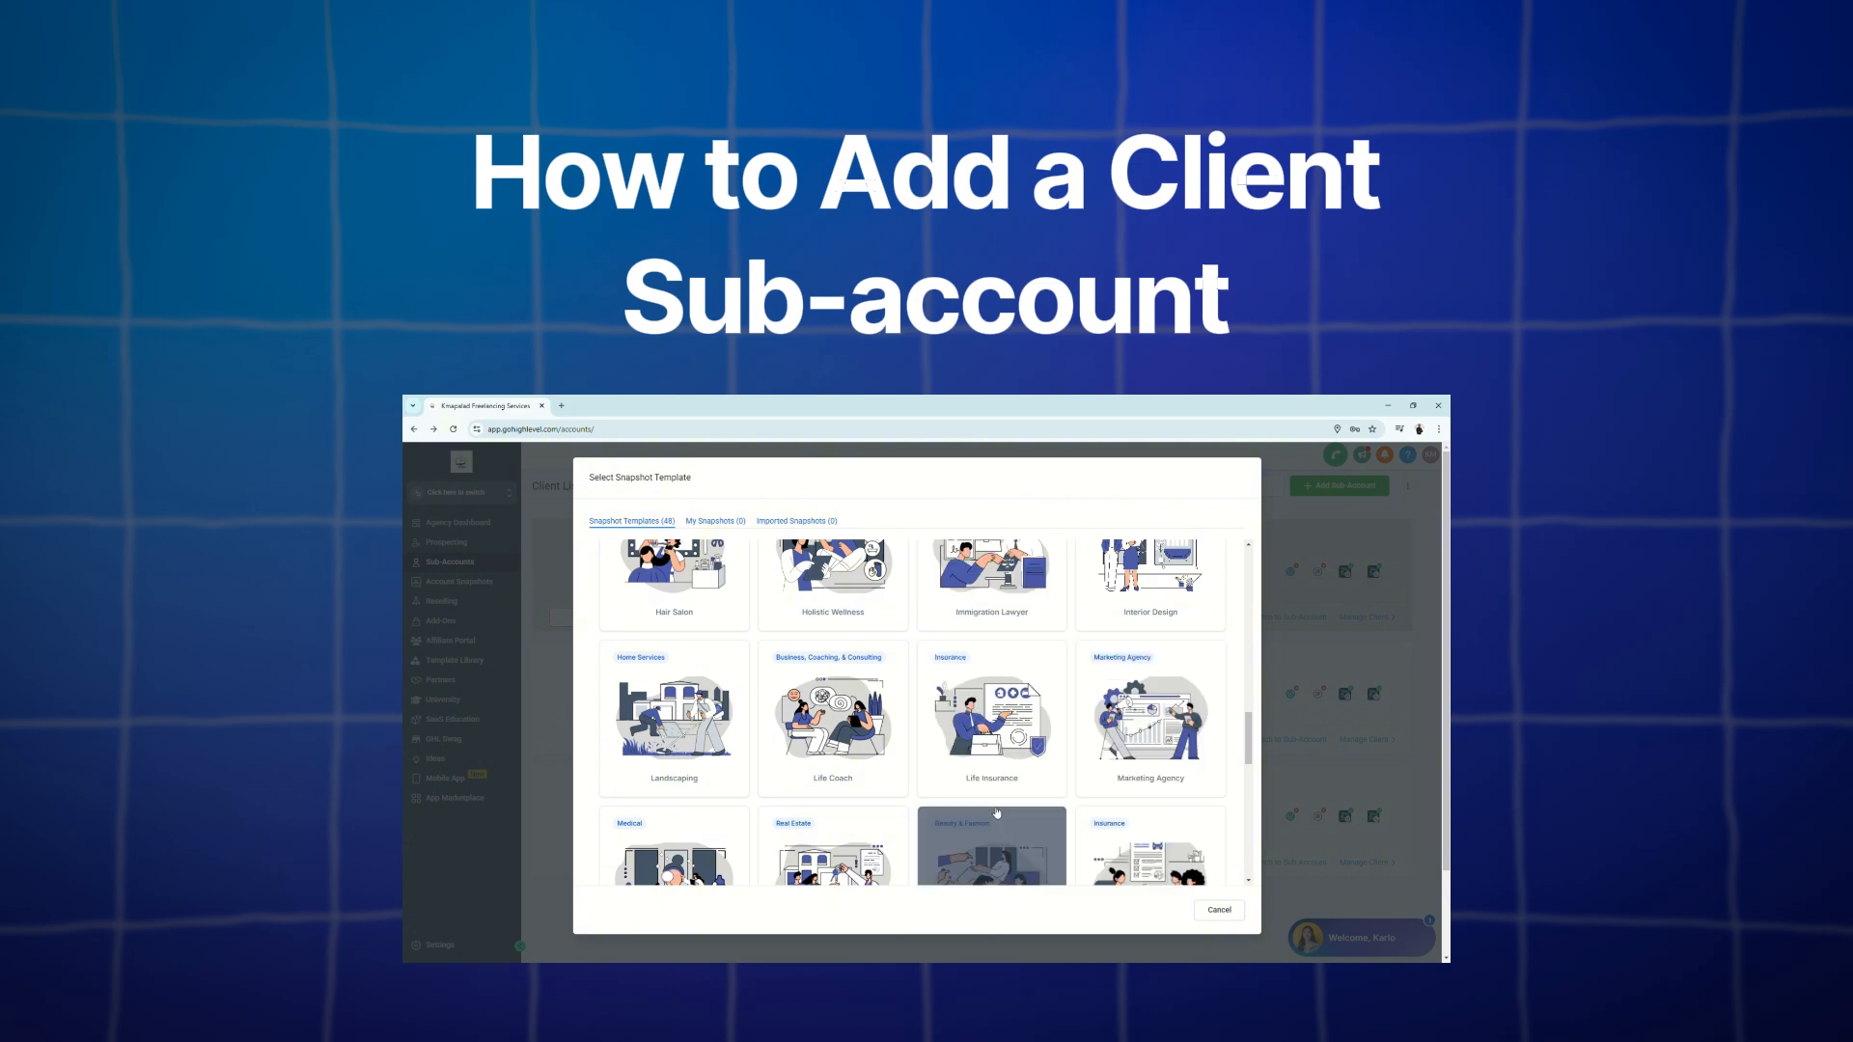
scroll(down, 3)
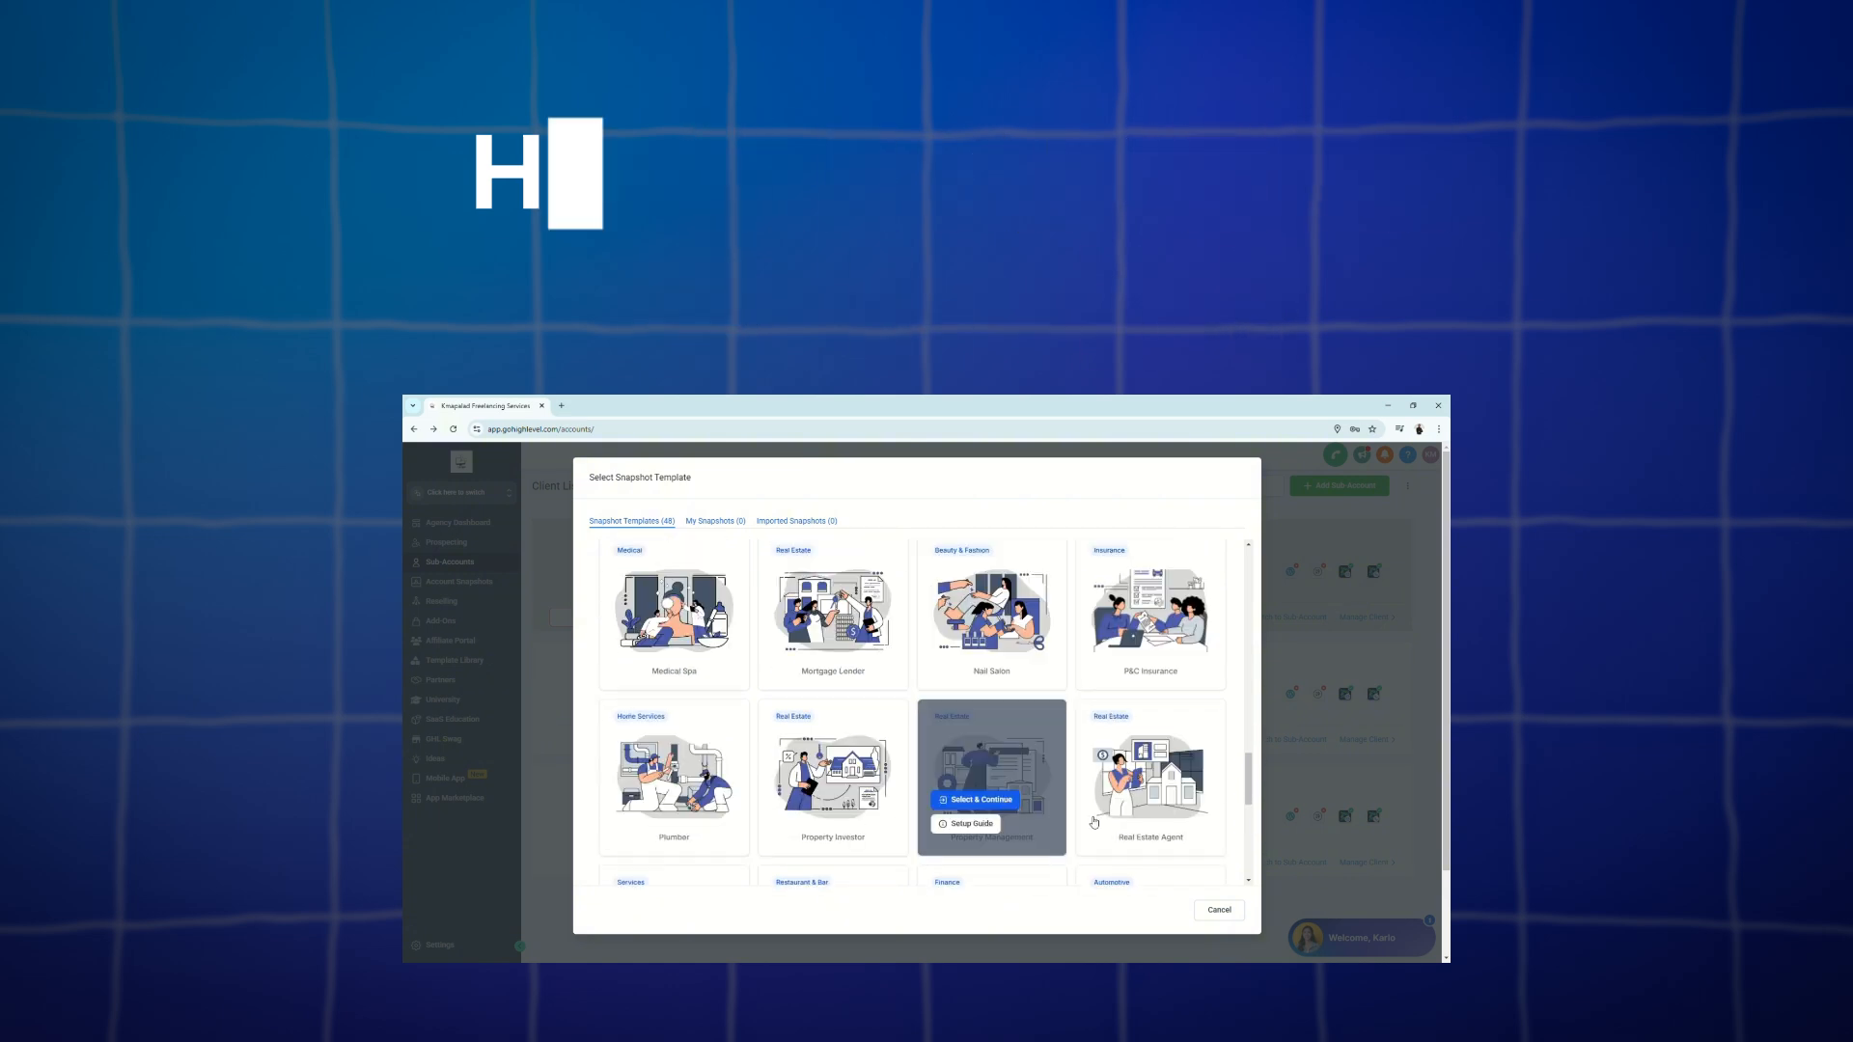
scroll(down, 3)
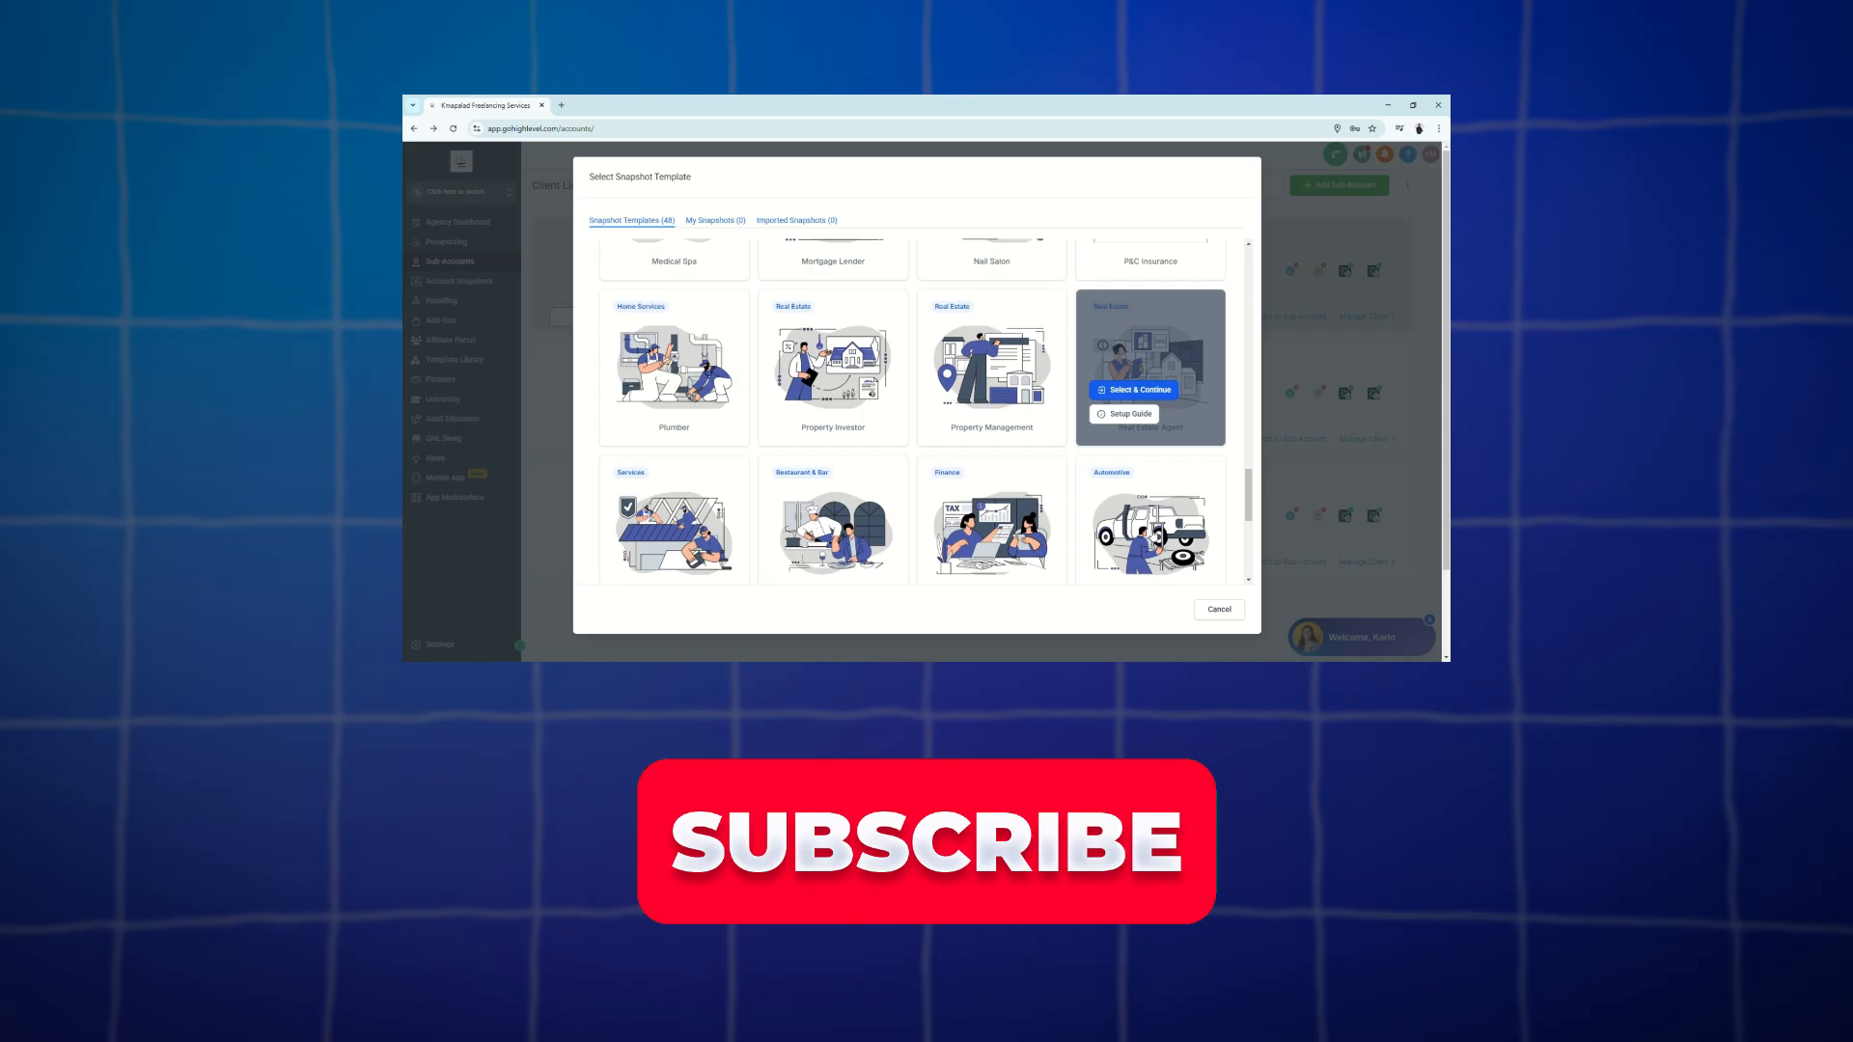
scroll(down, 3)
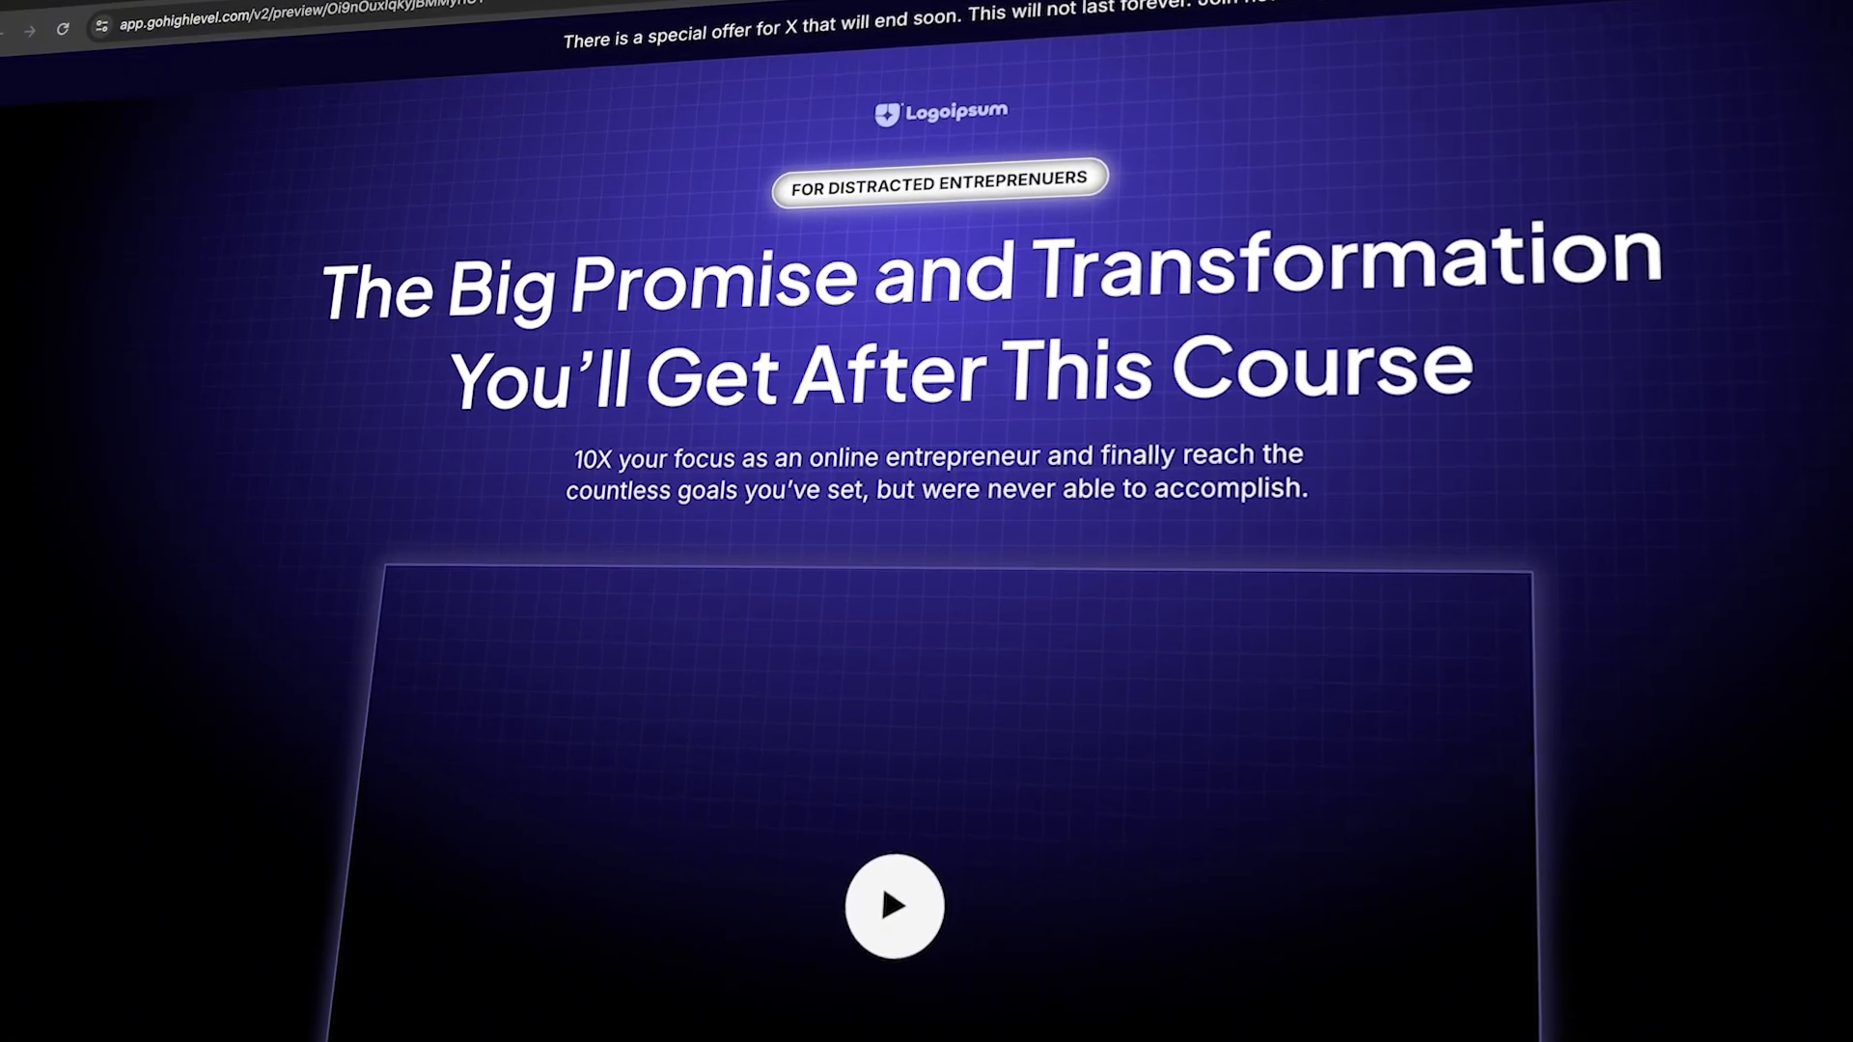
scroll(down, 3)
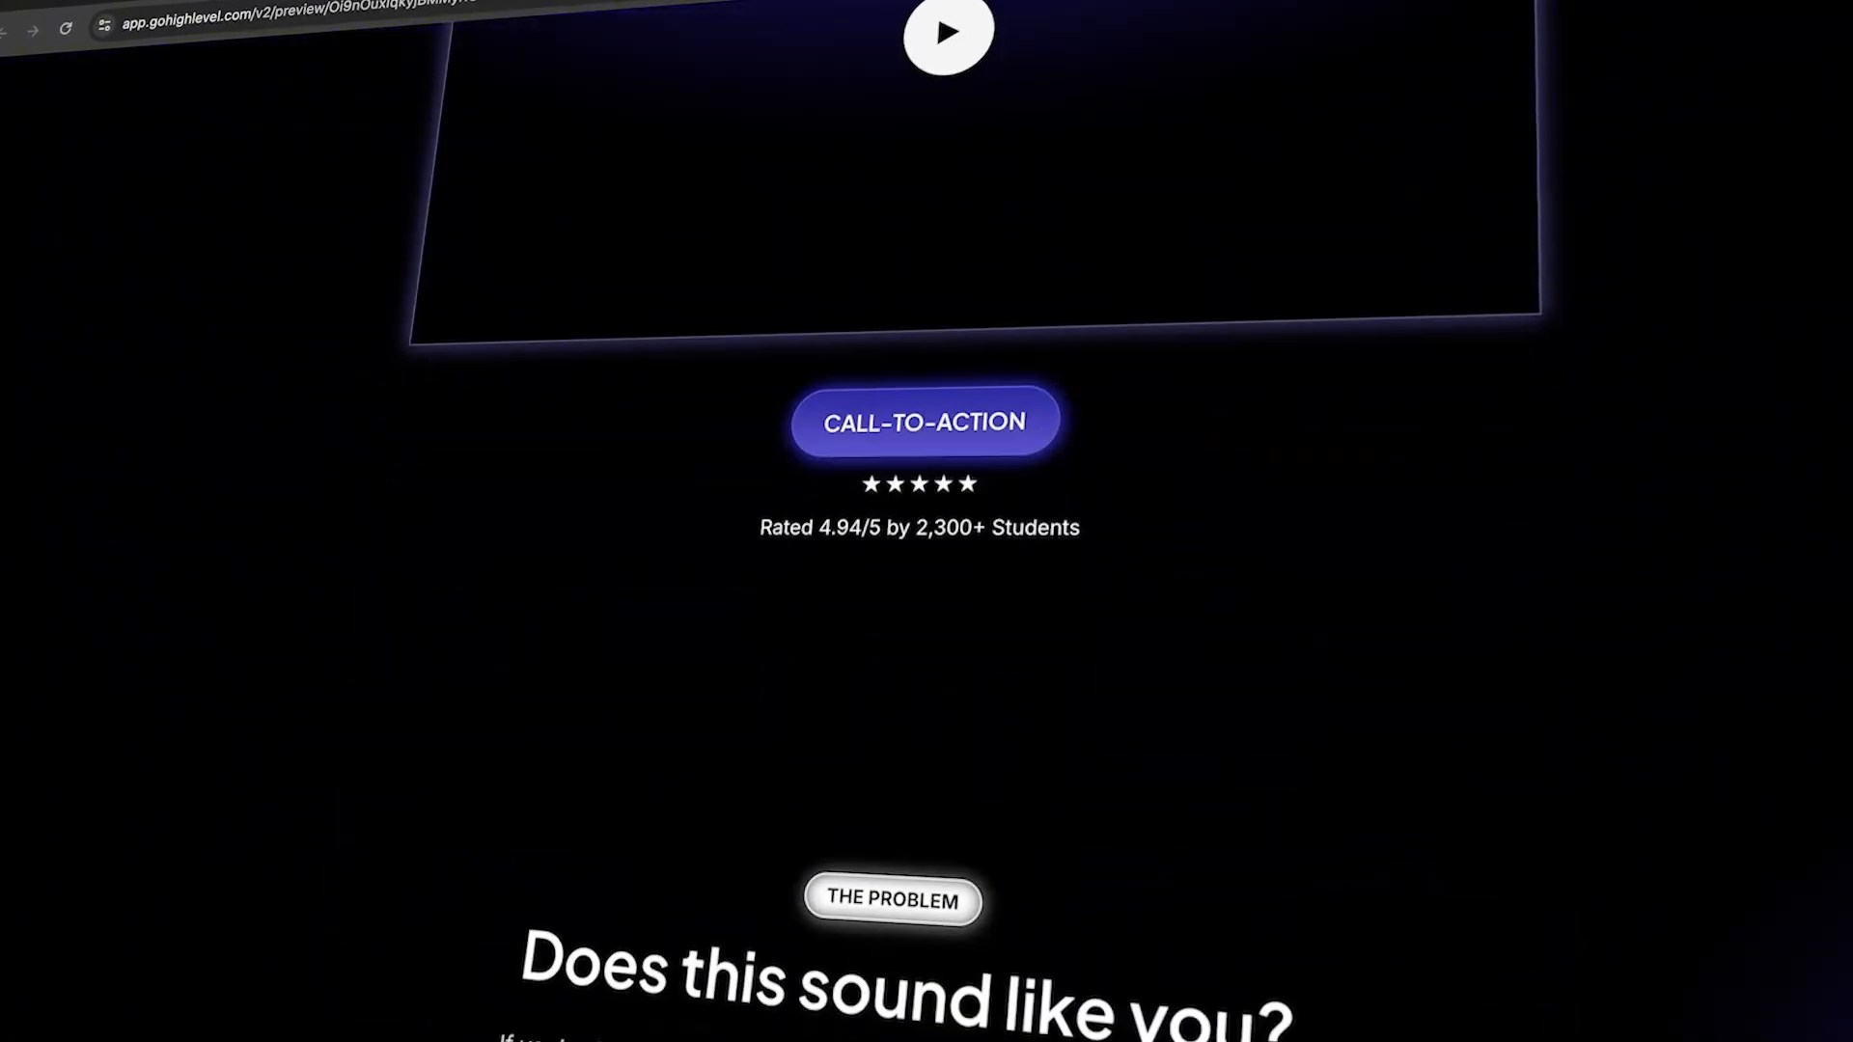